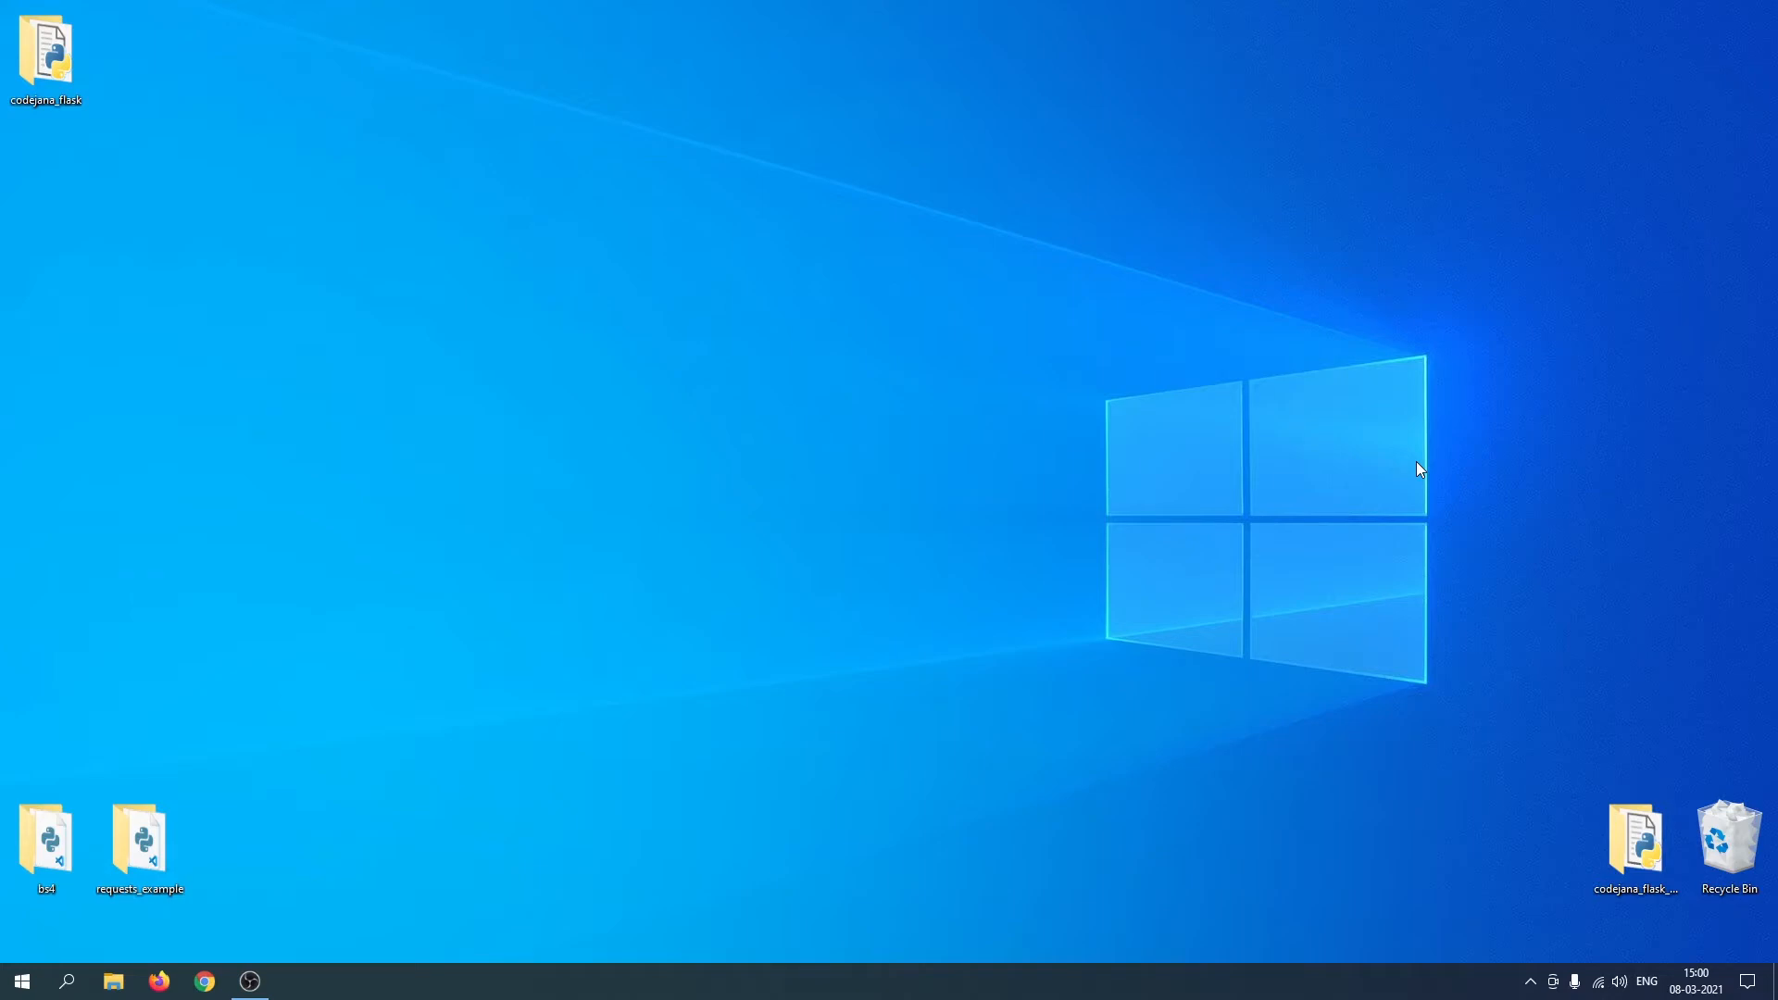
Search the Start menu for 'c' so Command Prompt shows as the best match.
type("c")
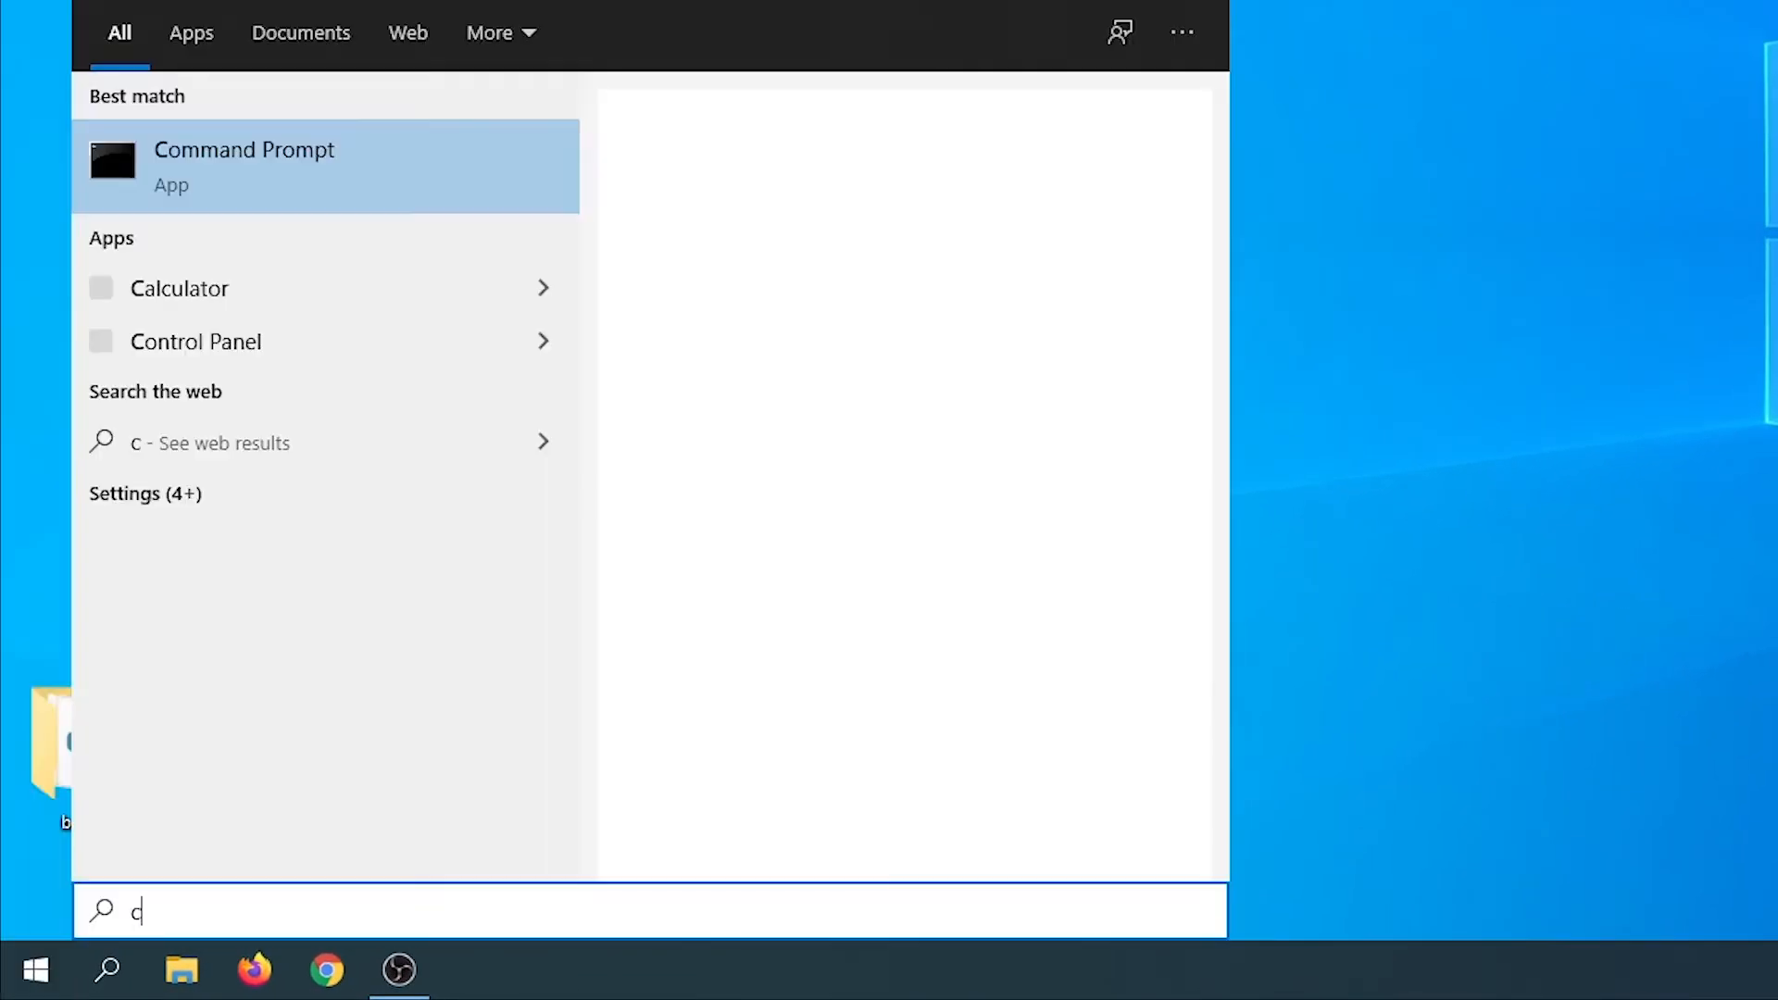
Launch Command Prompt and change directory to Desktop.
left_click(243, 165)
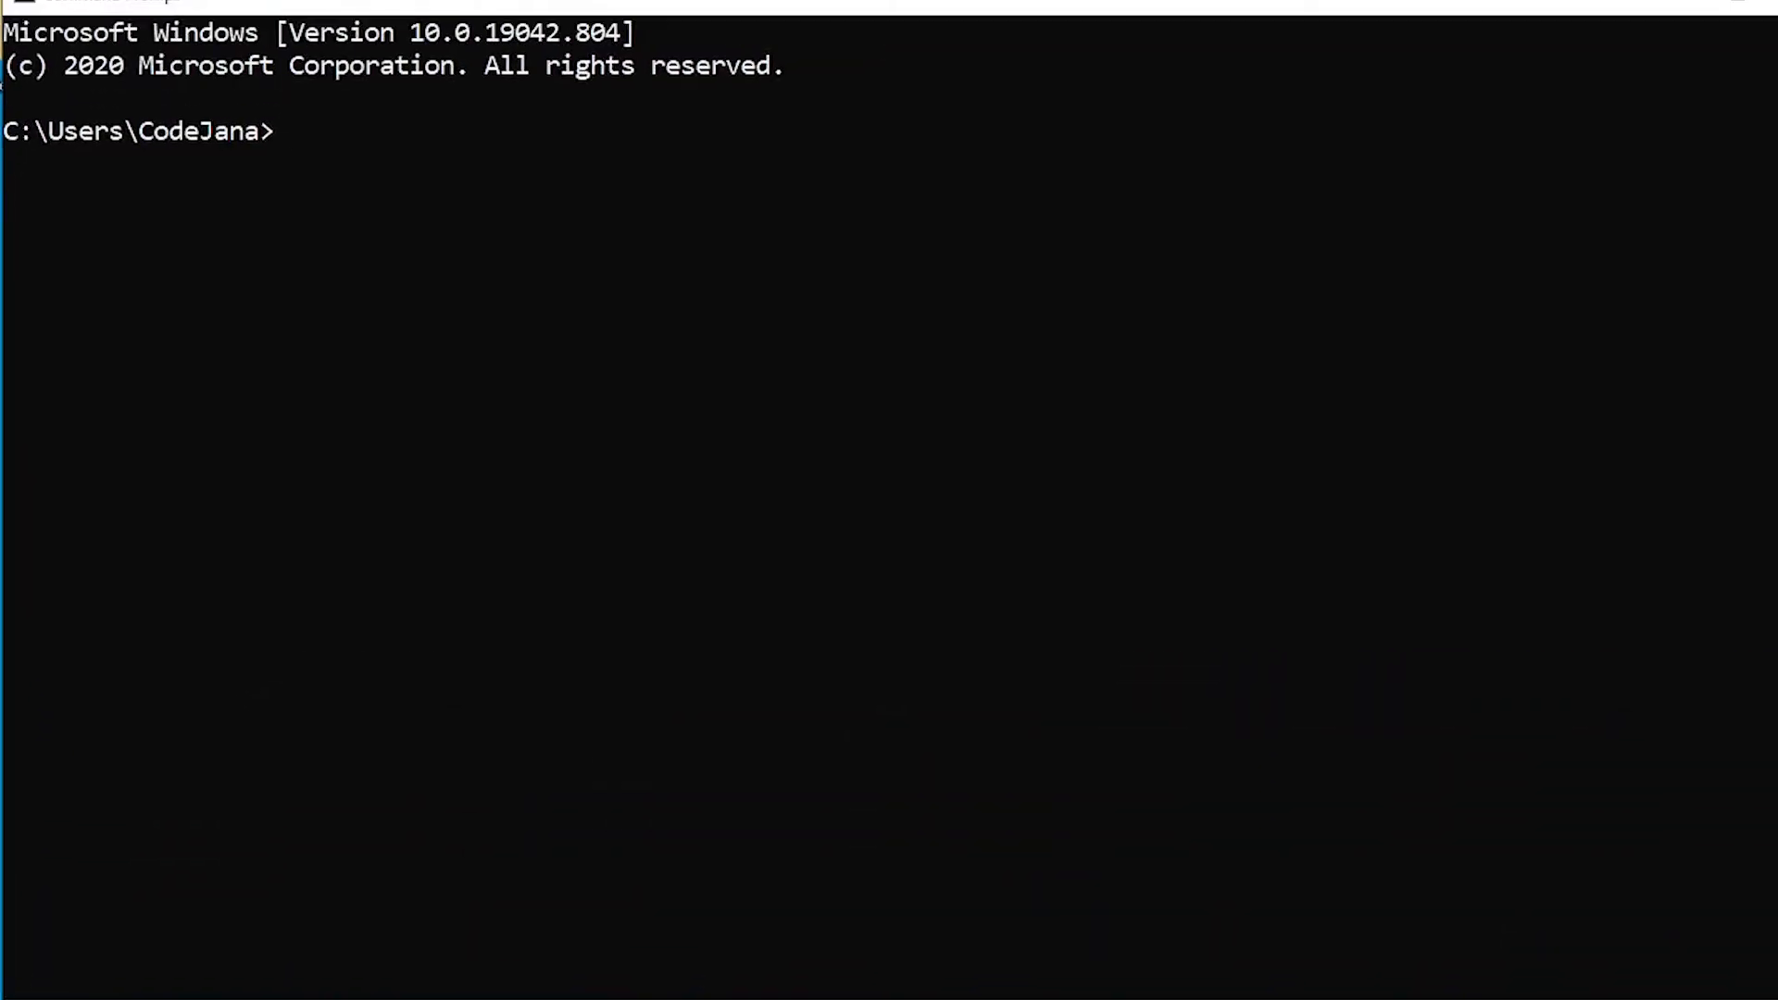
type("cd")
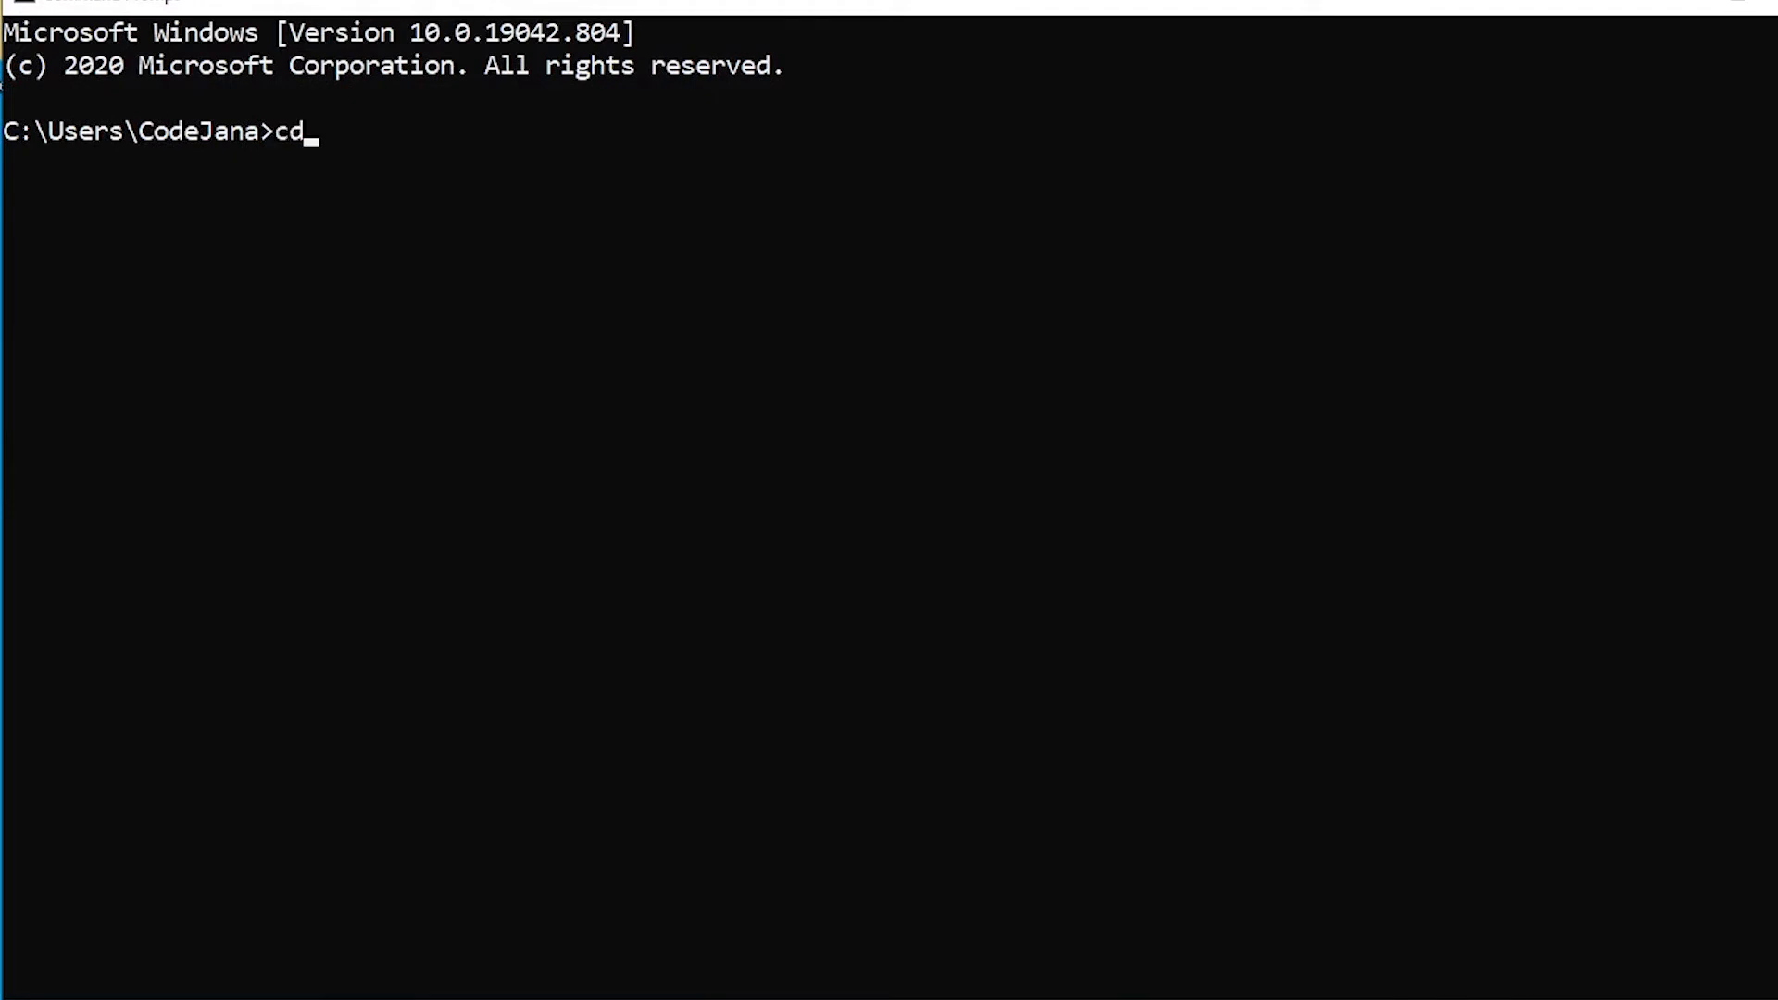
type("Desktop")
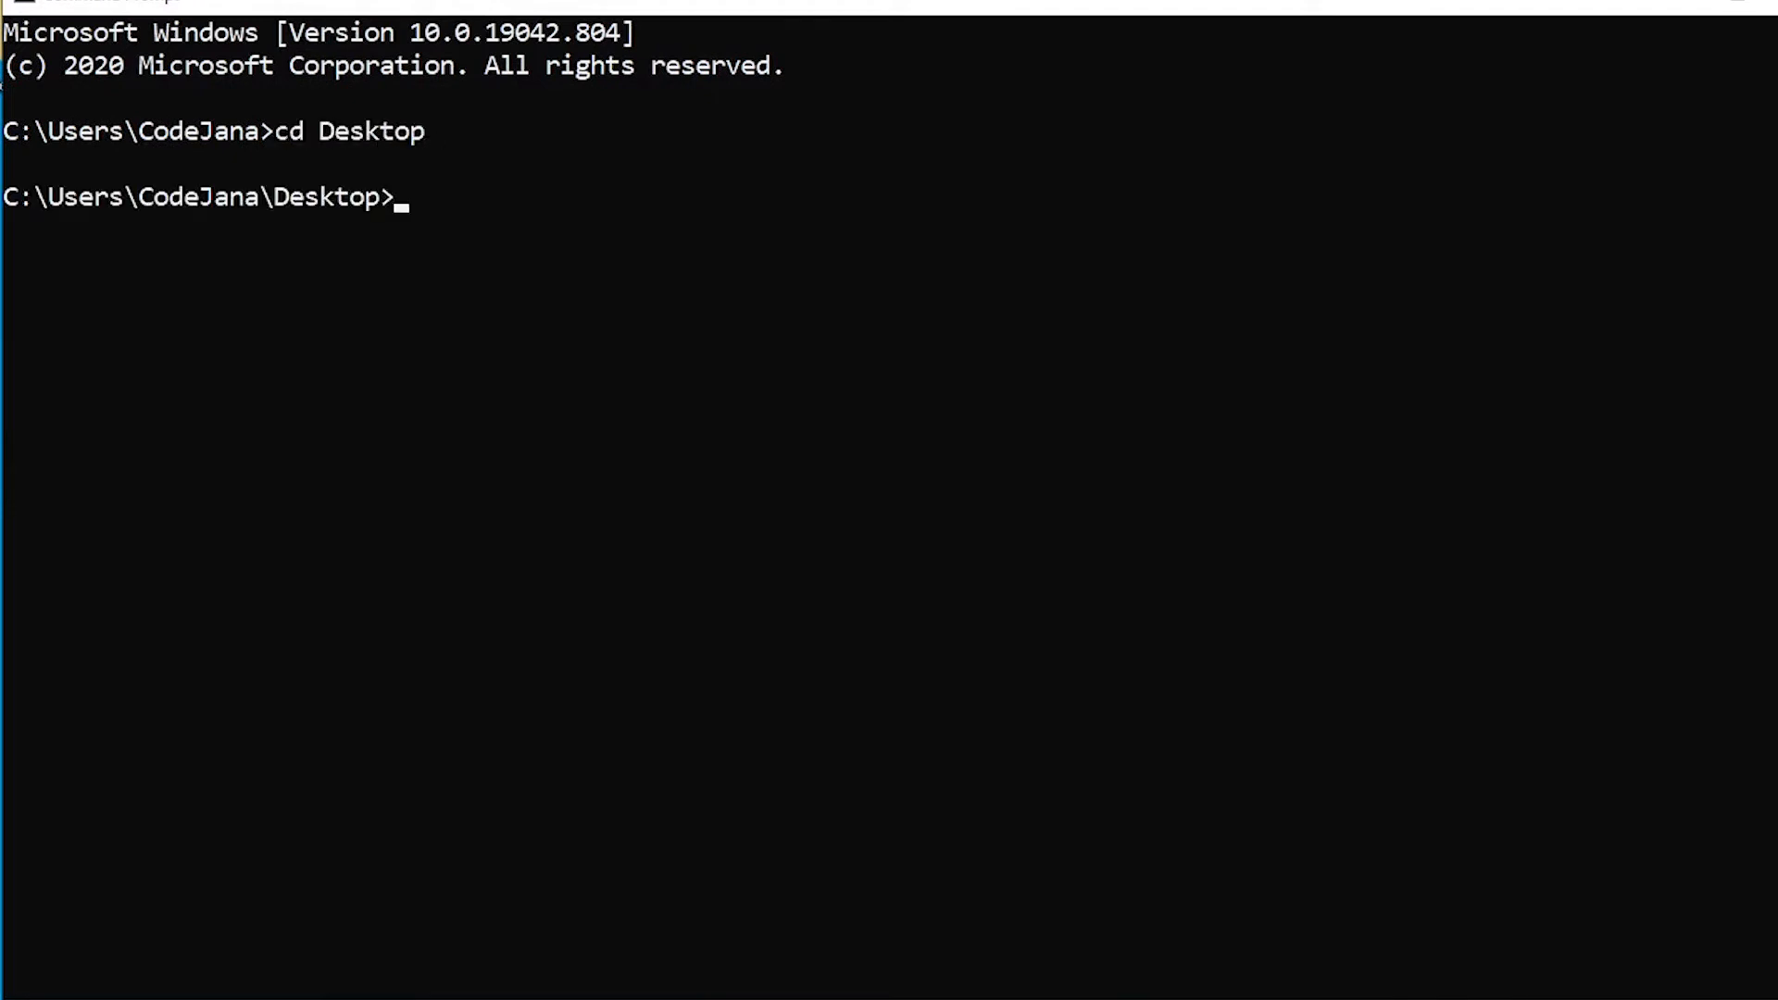
Make and enter a bs4_example folder, then create virtualenv env.
type("mkdir")
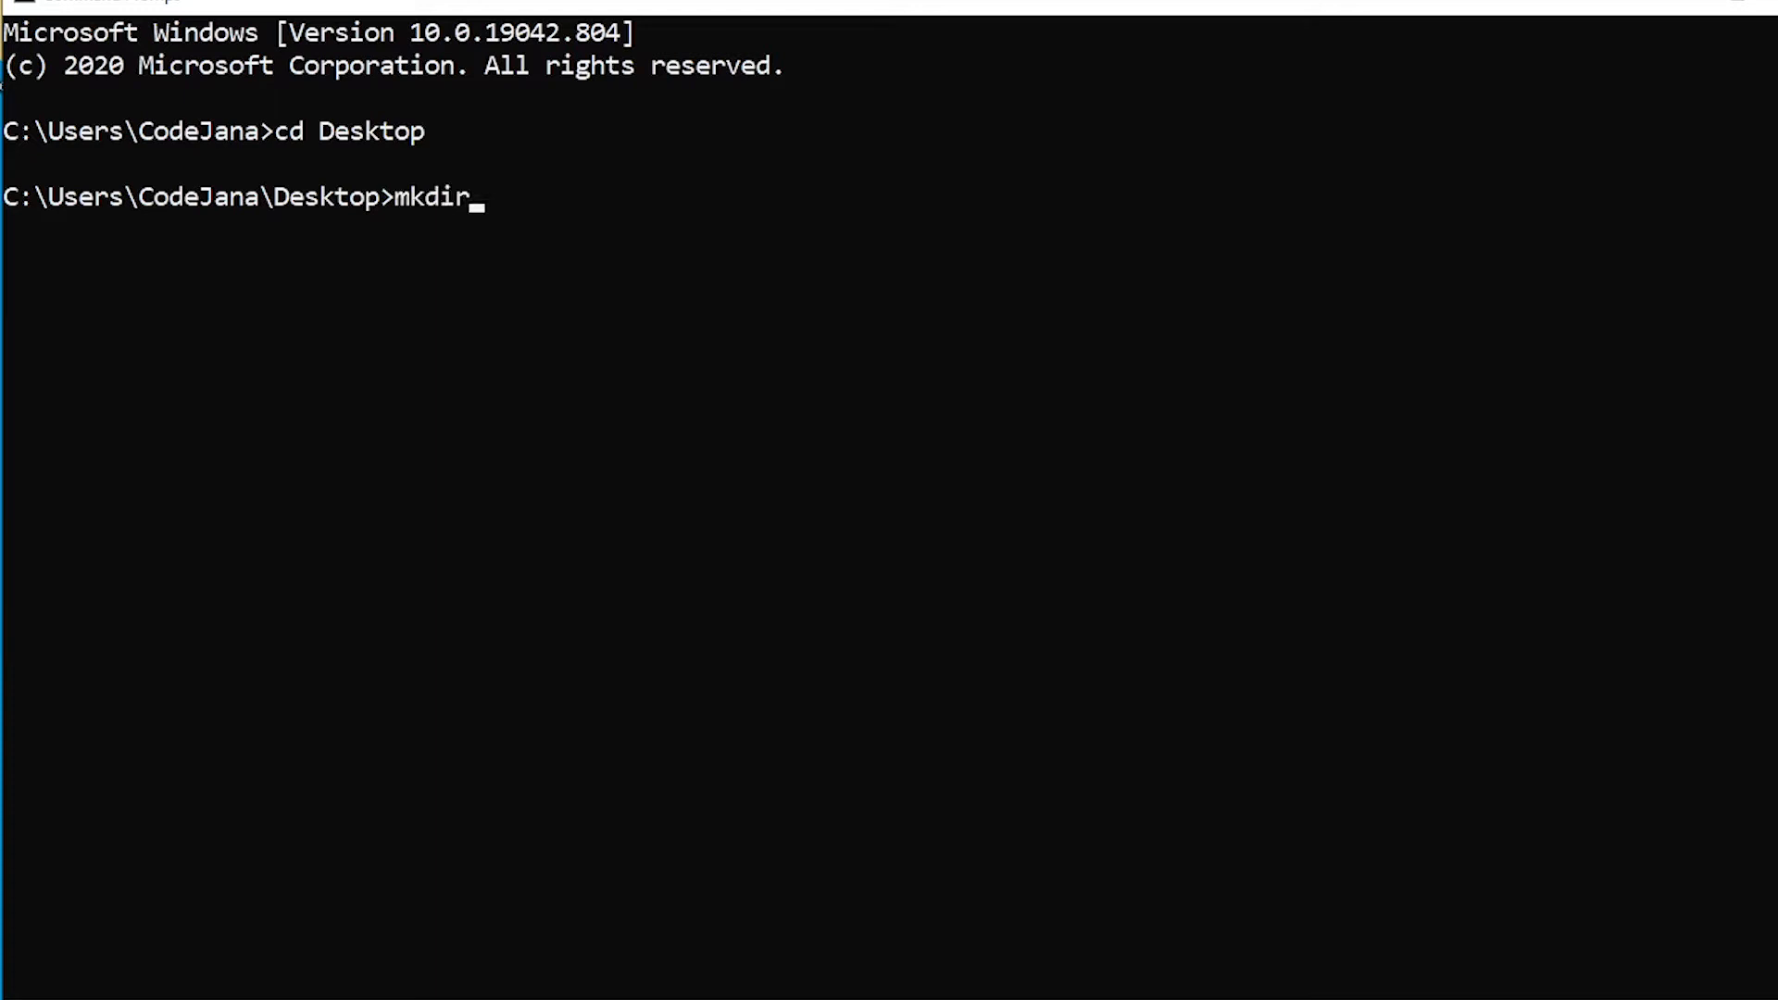
type("bs4")
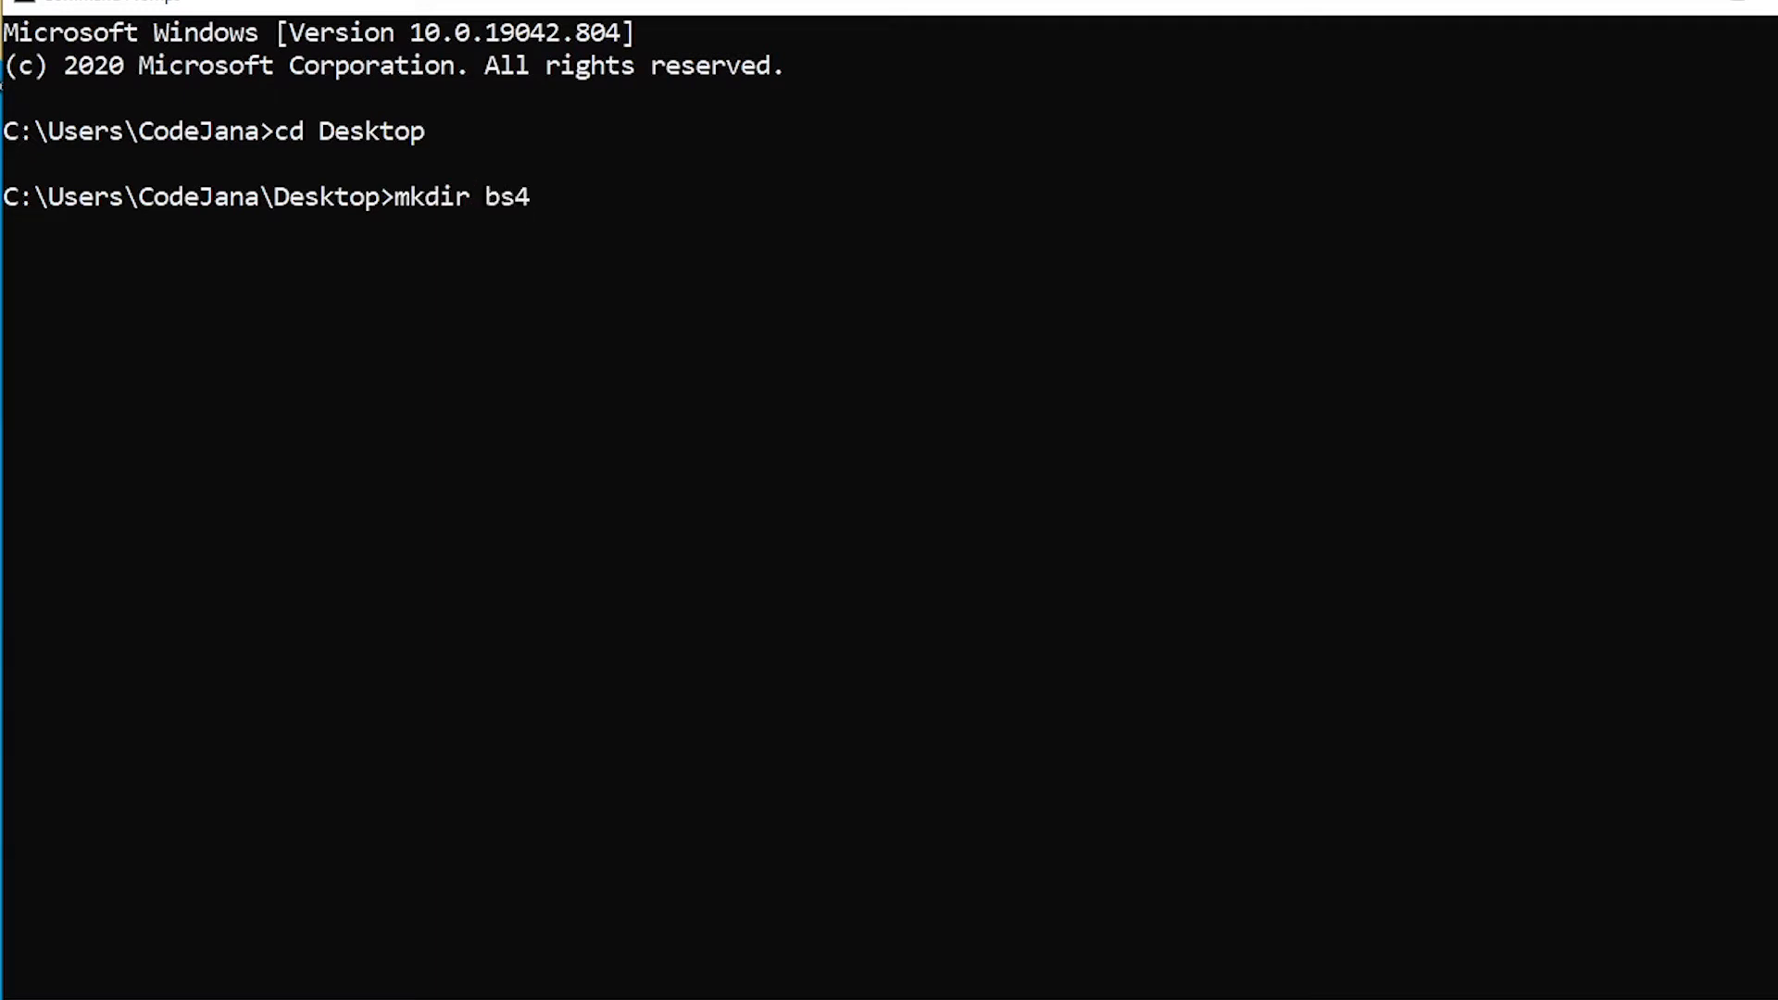
type("_example")
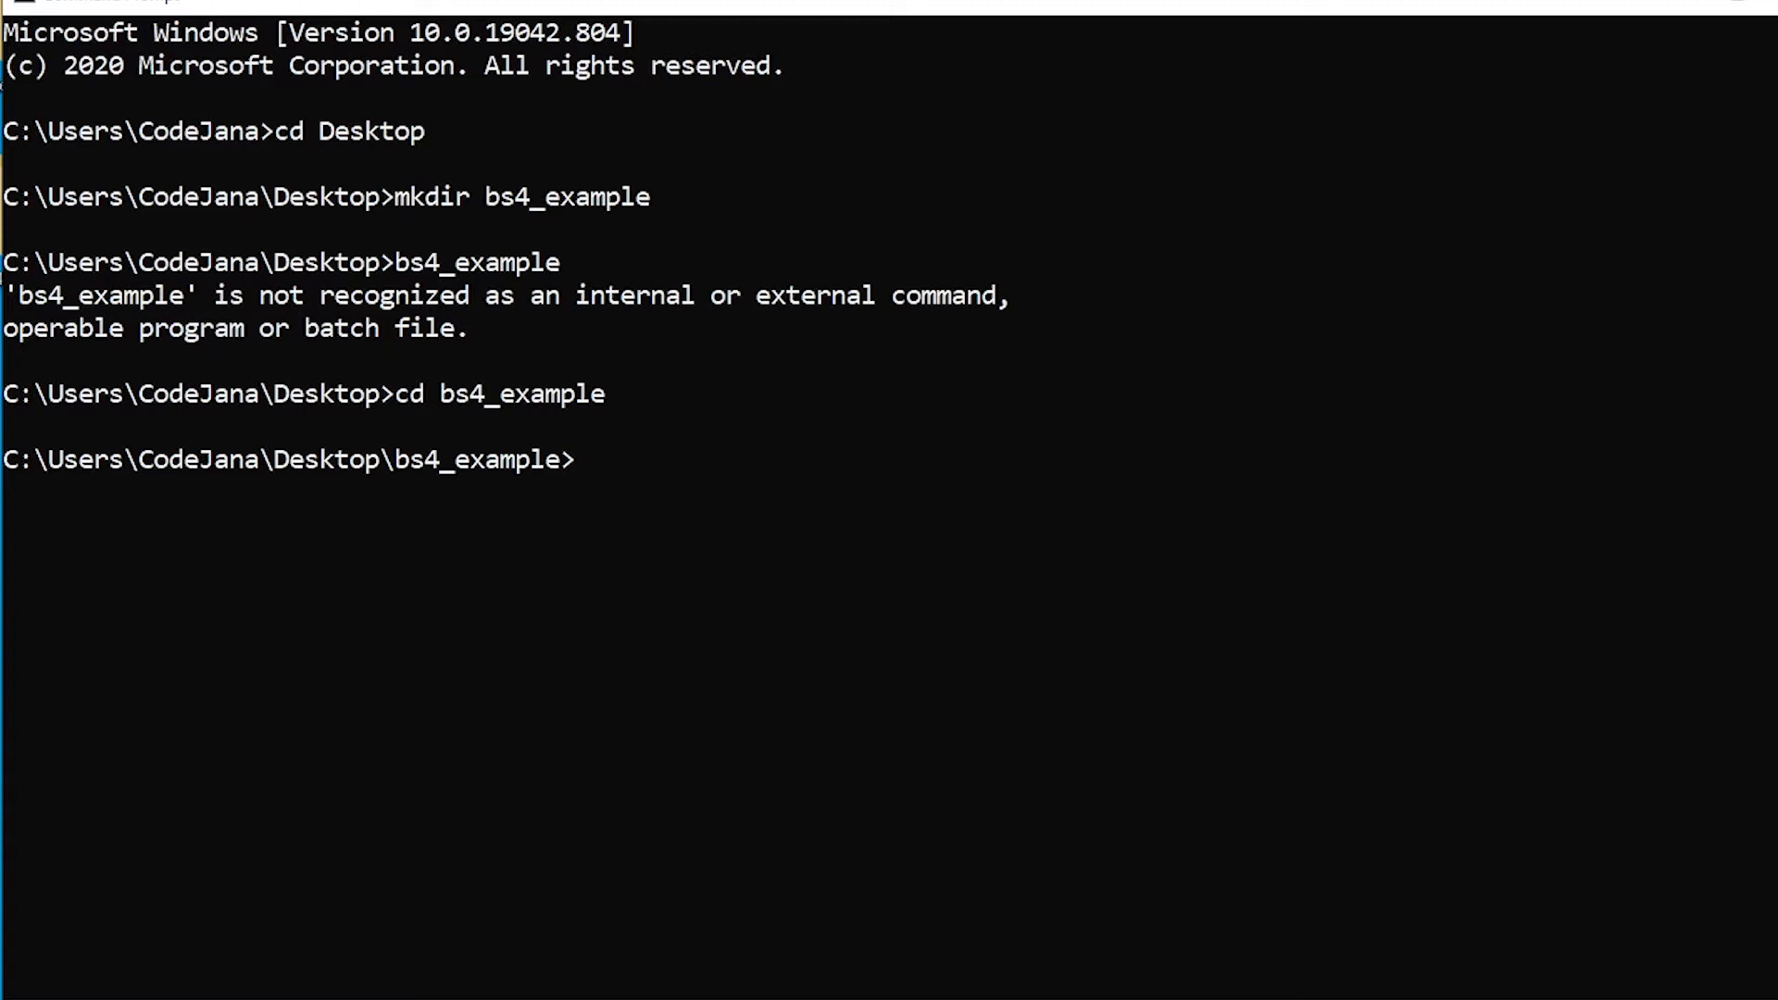
type("v")
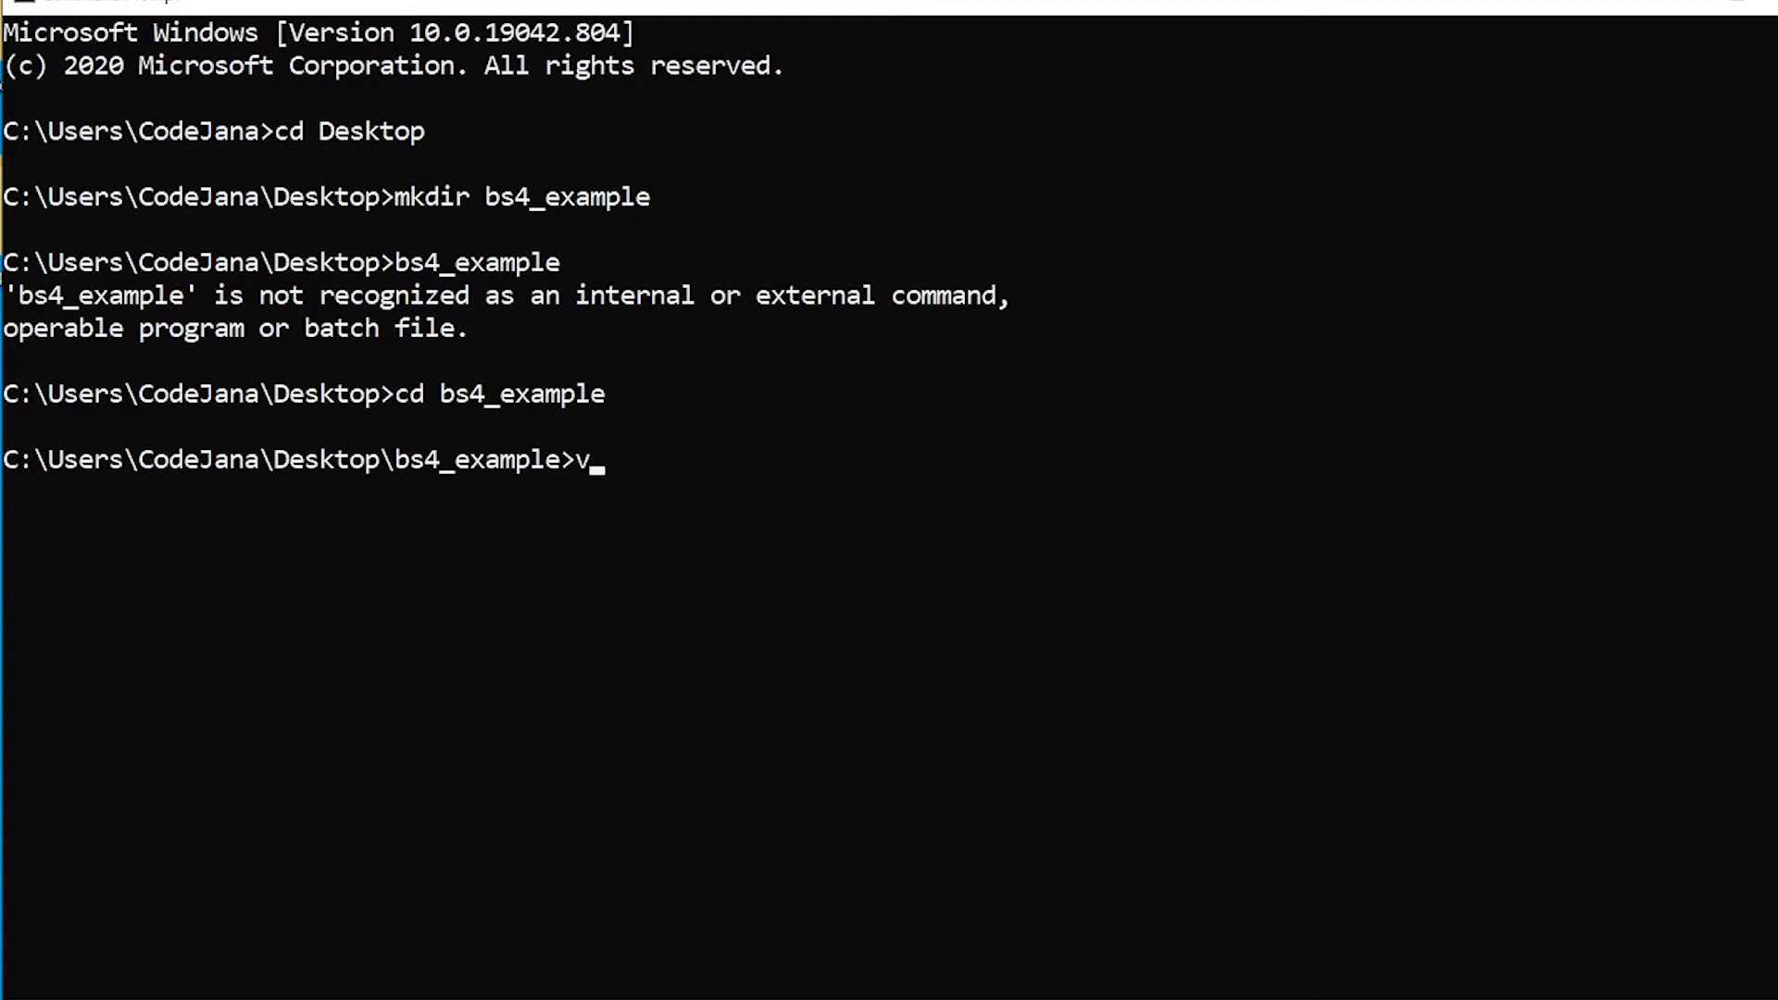
type("irtualenv env")
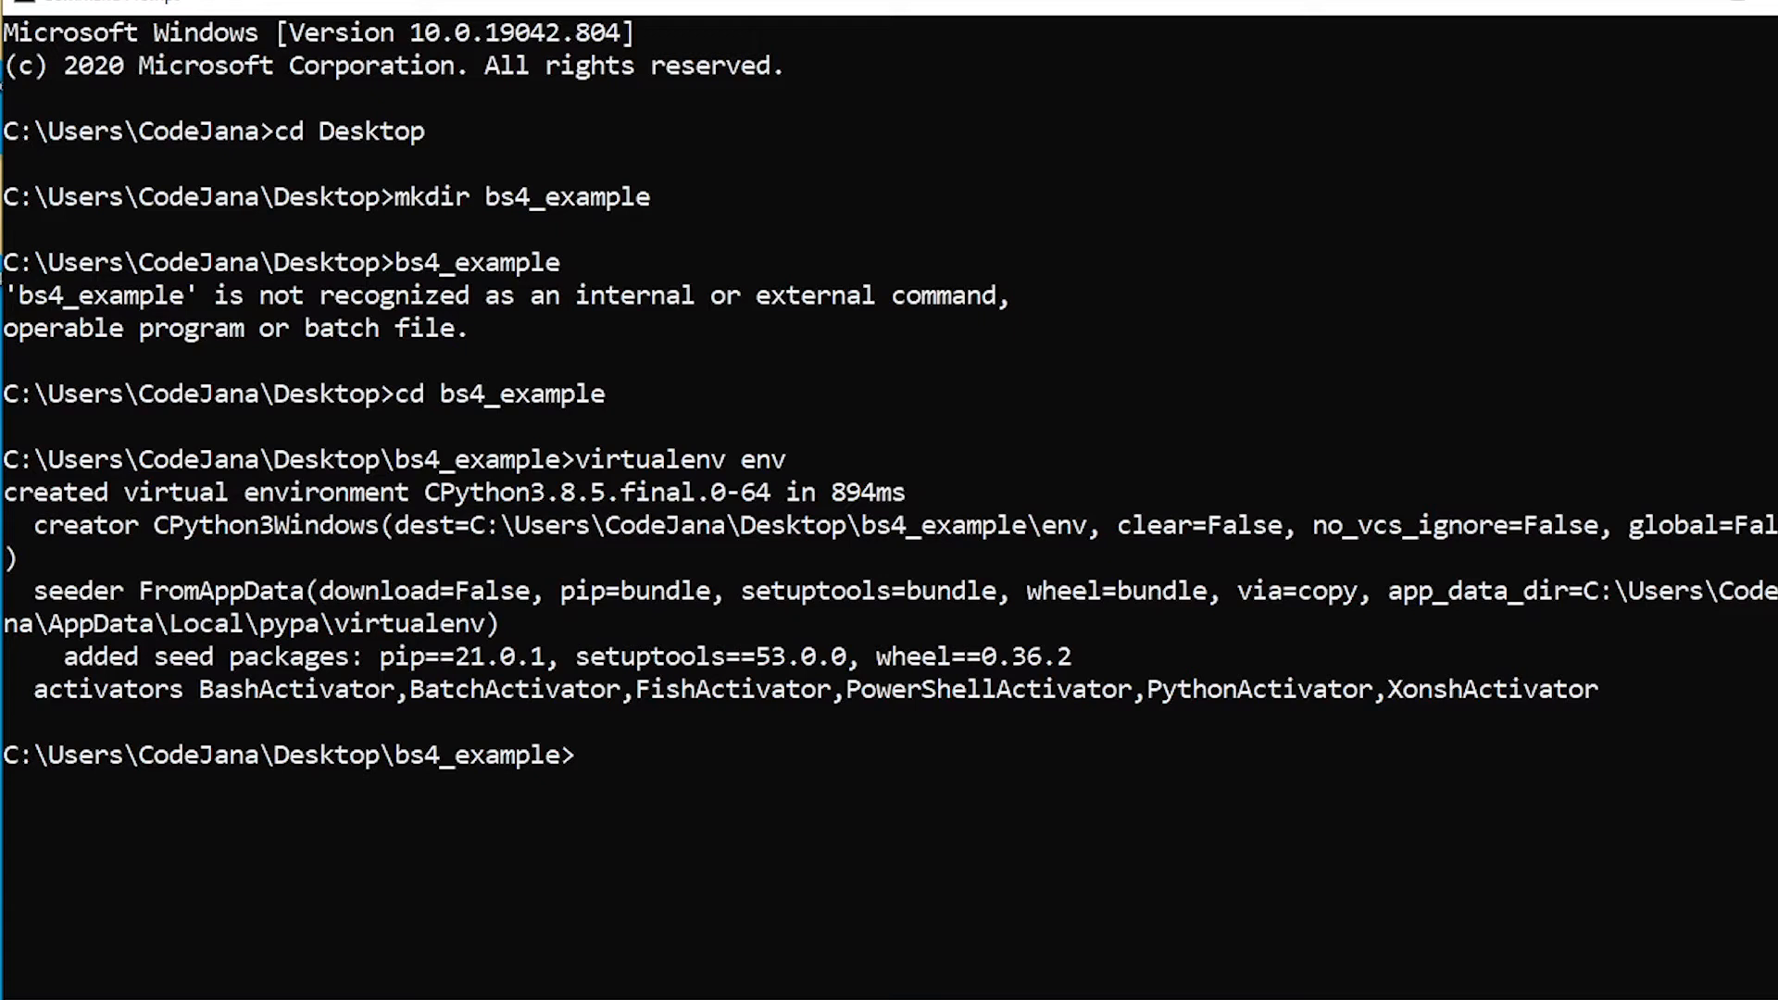
Activate env with env\Scripts\activate and pip install bs4 with beautifulsoup4.
type("env\\")
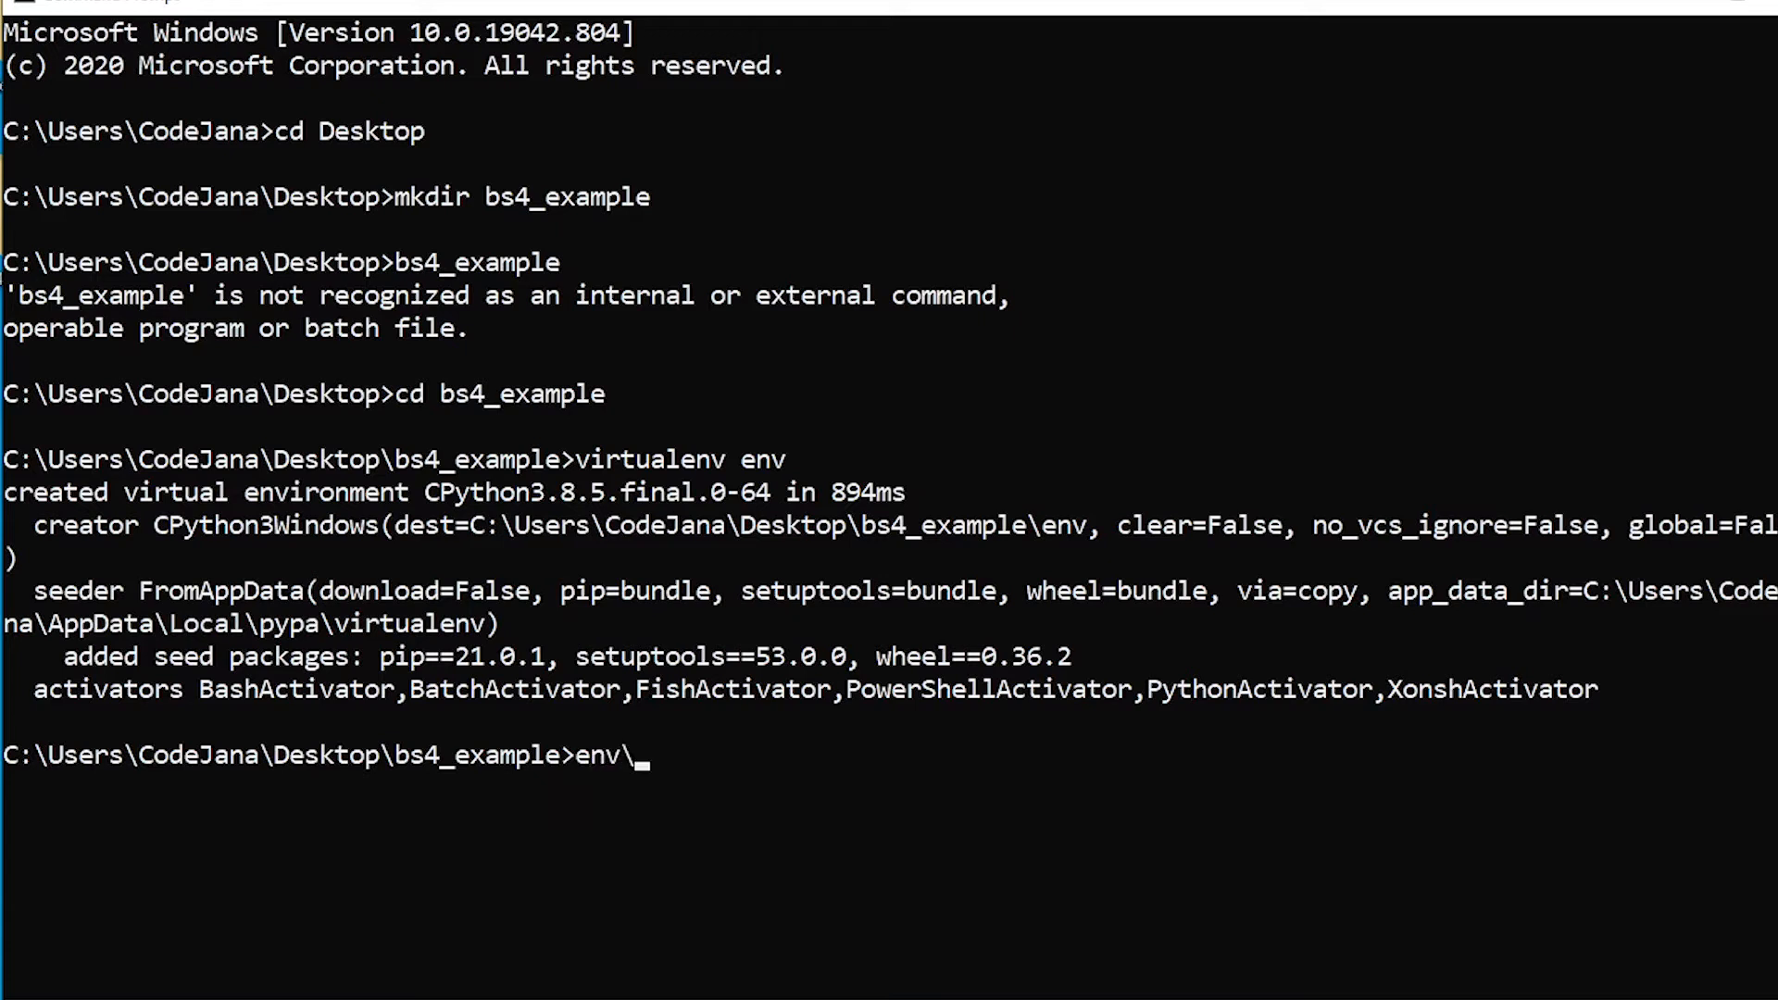
type("sc")
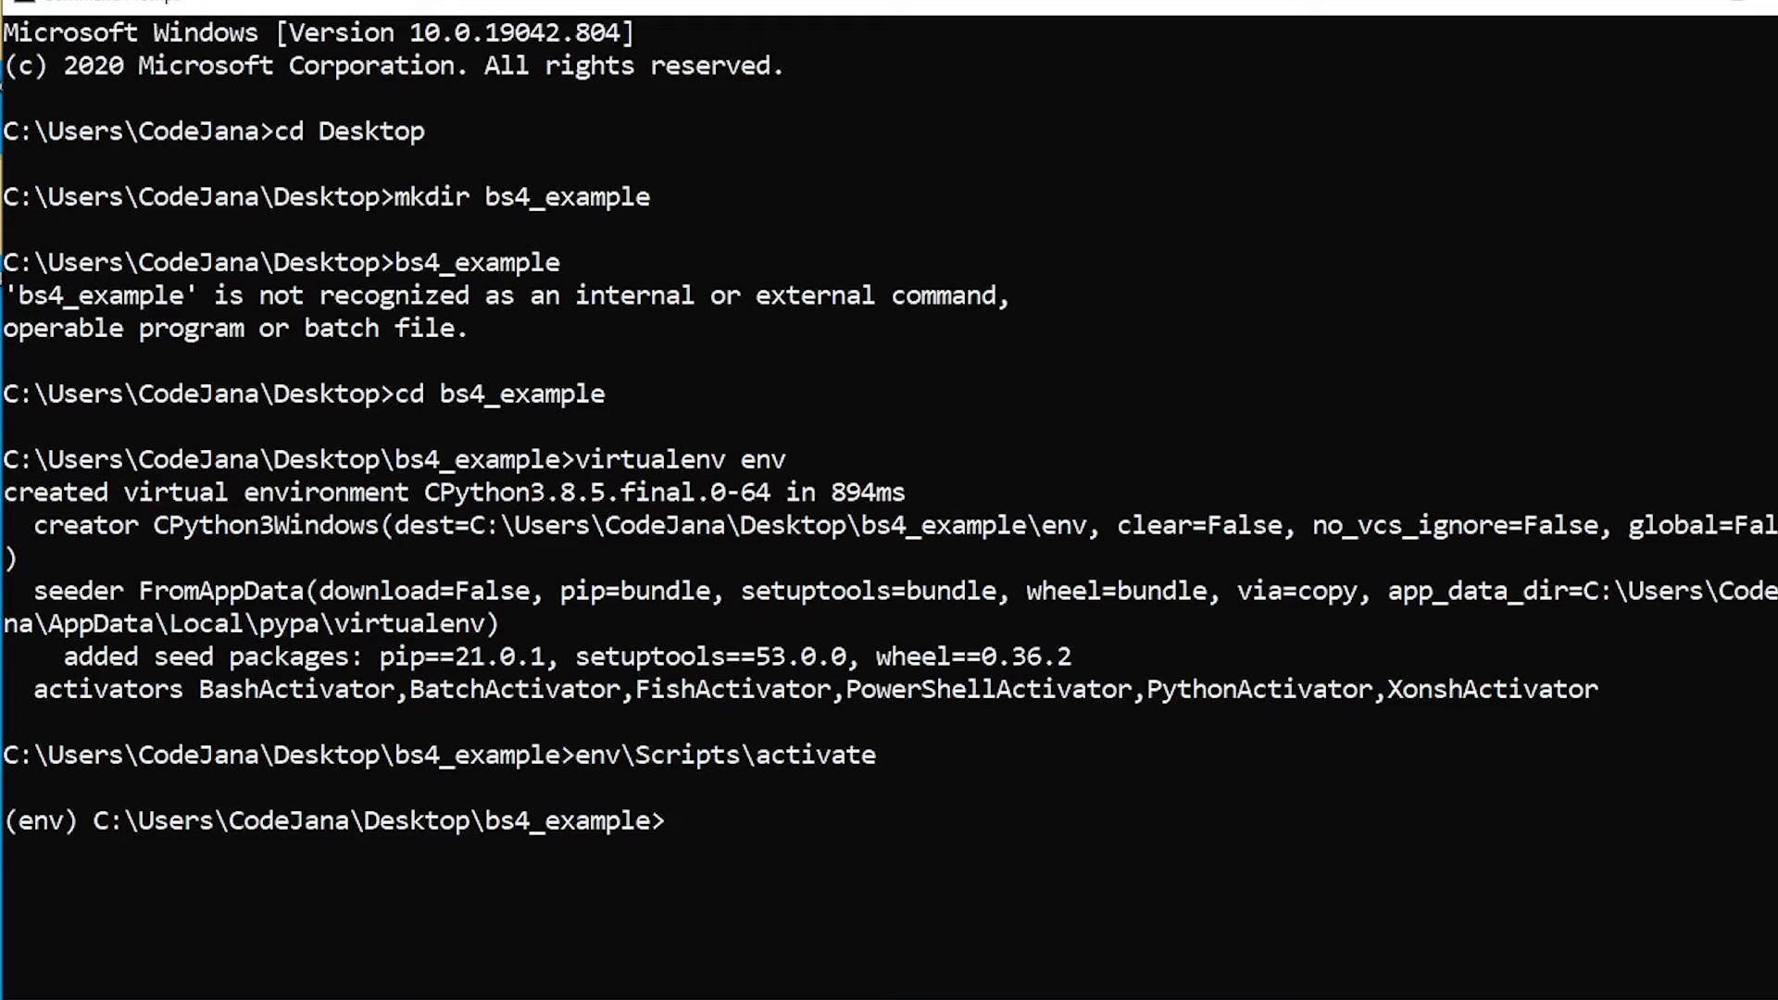
type("pip")
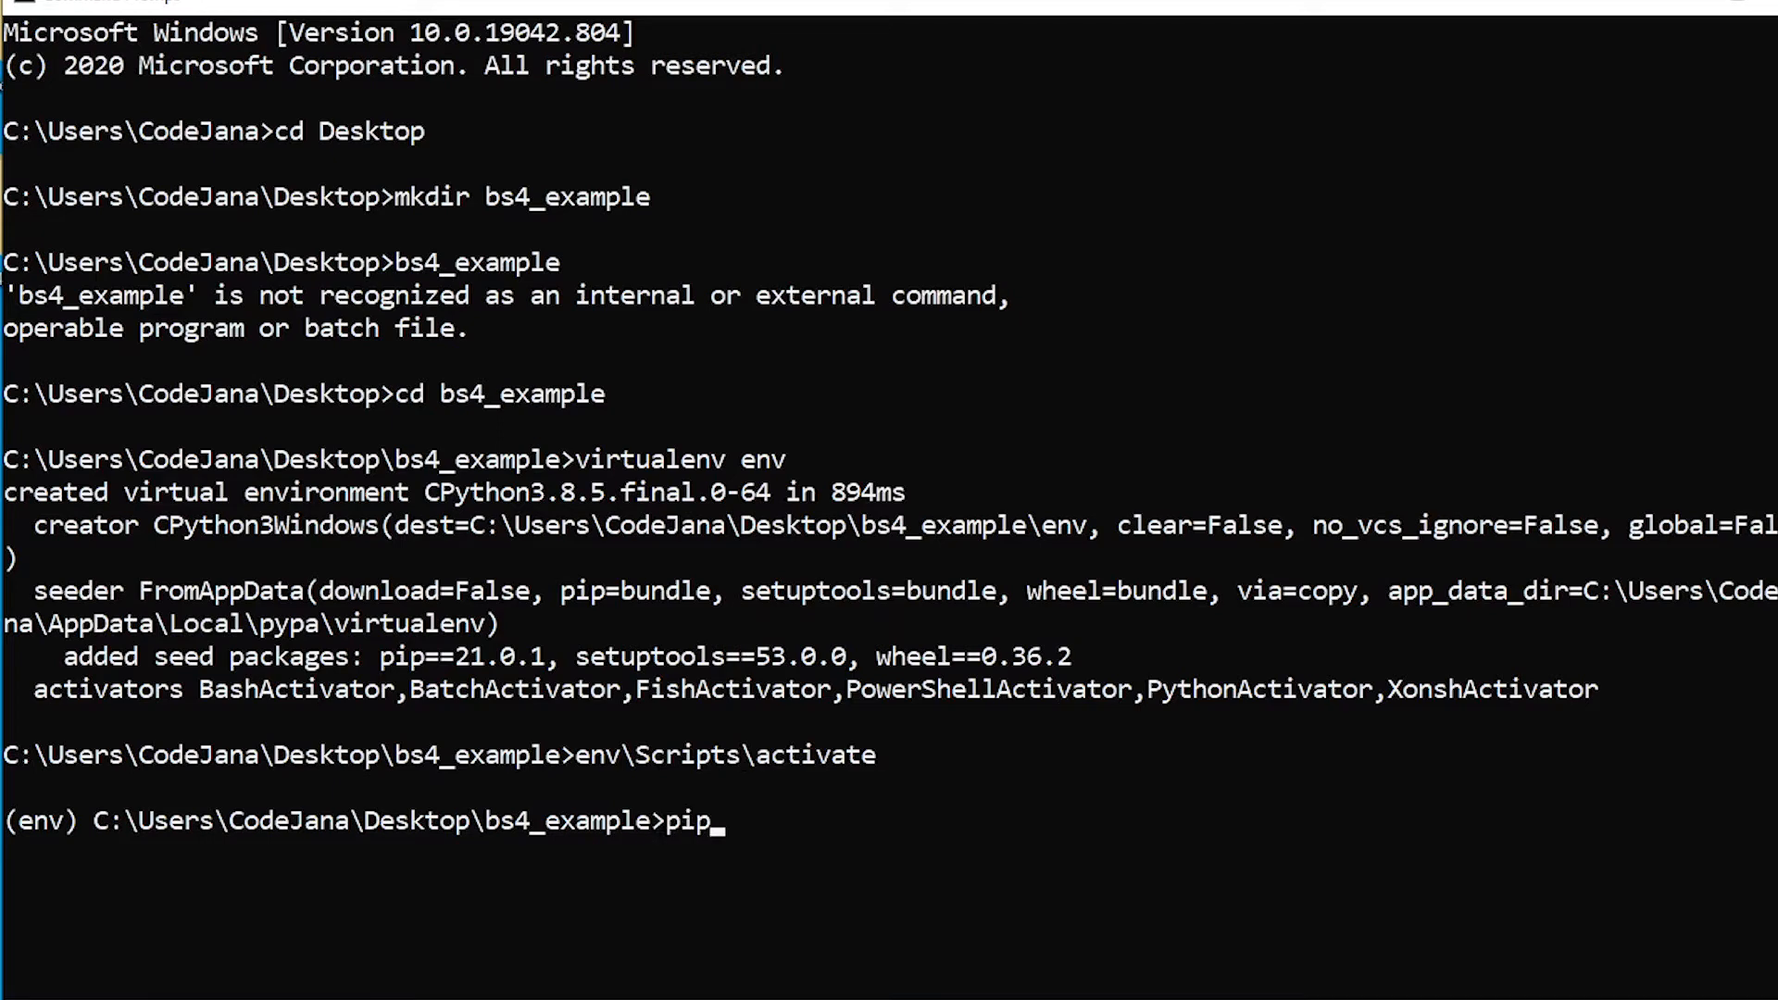
type("install beaut")
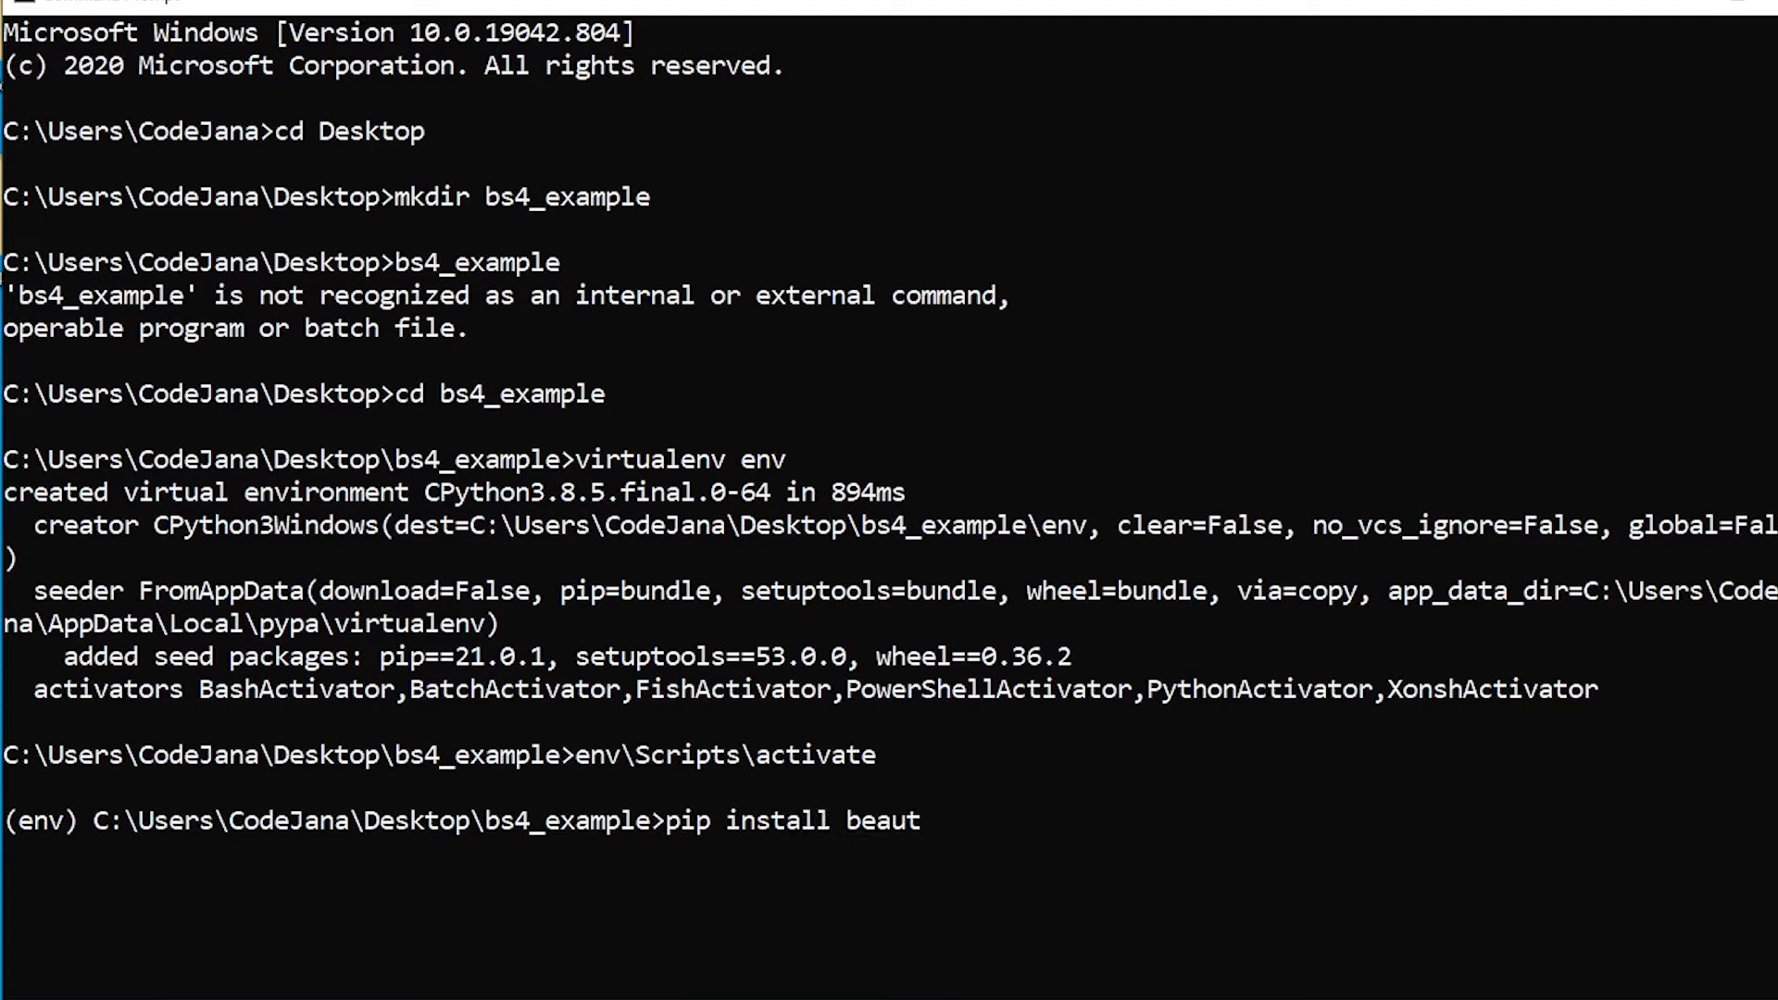
type("ifulsoup")
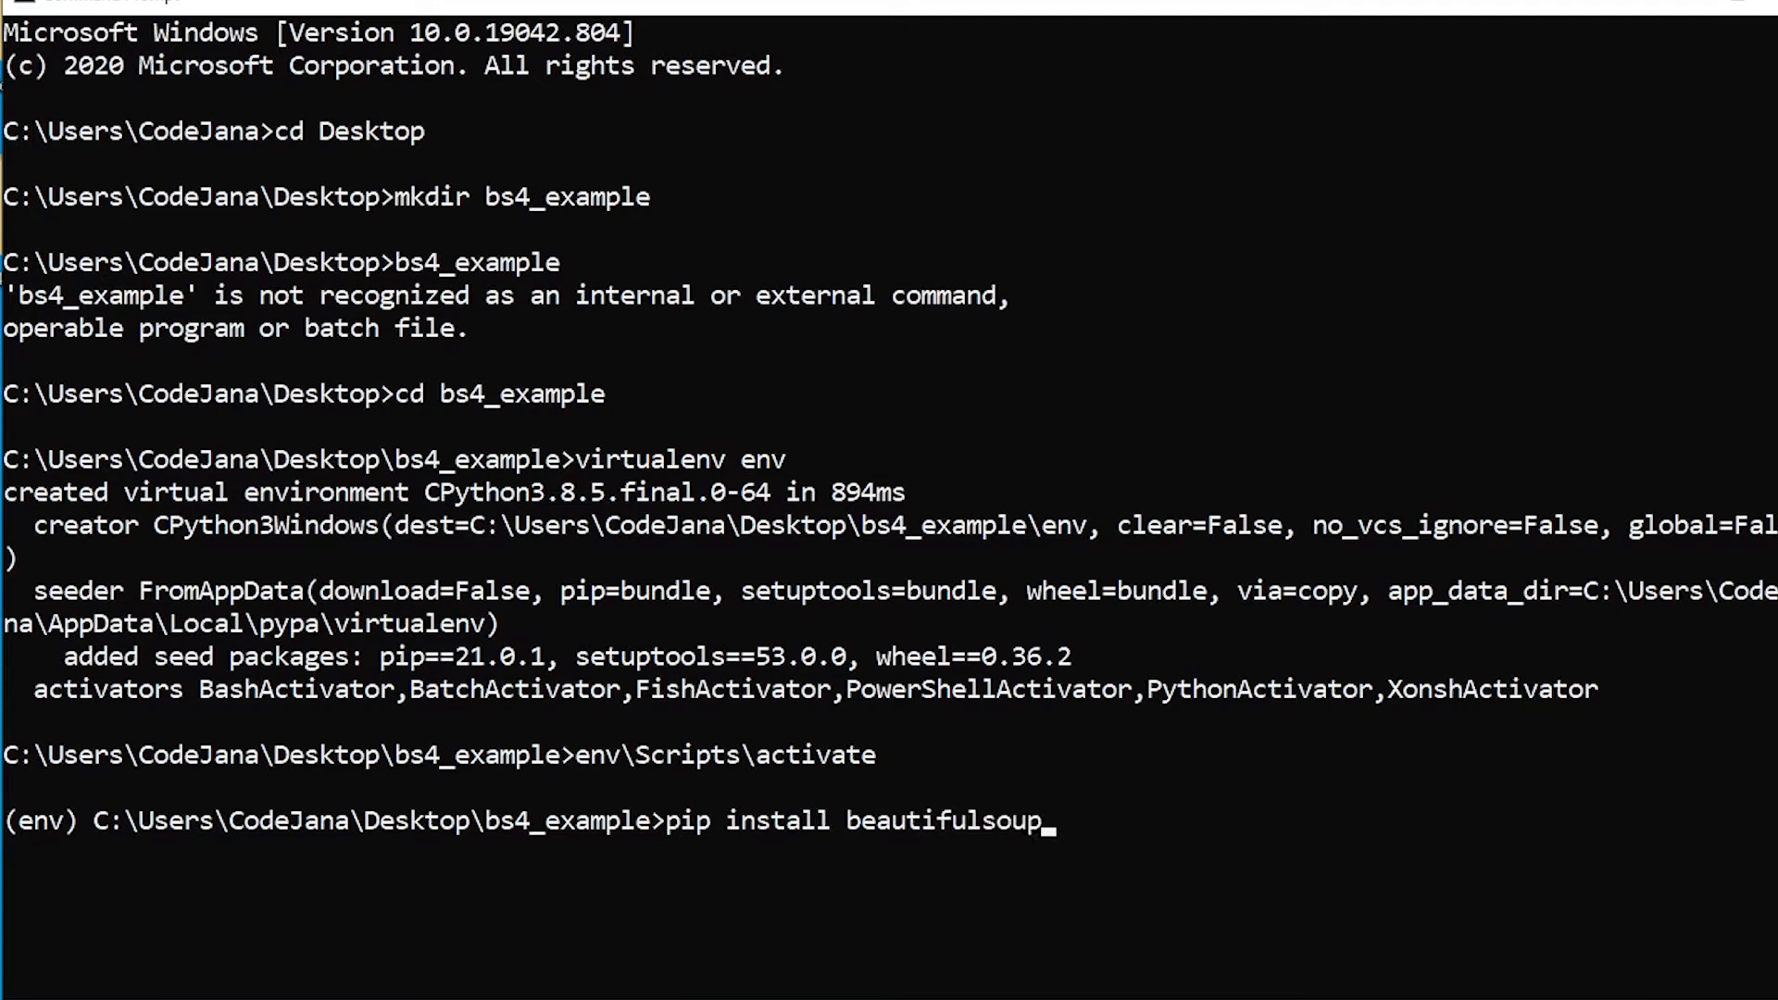
key("Backspace")
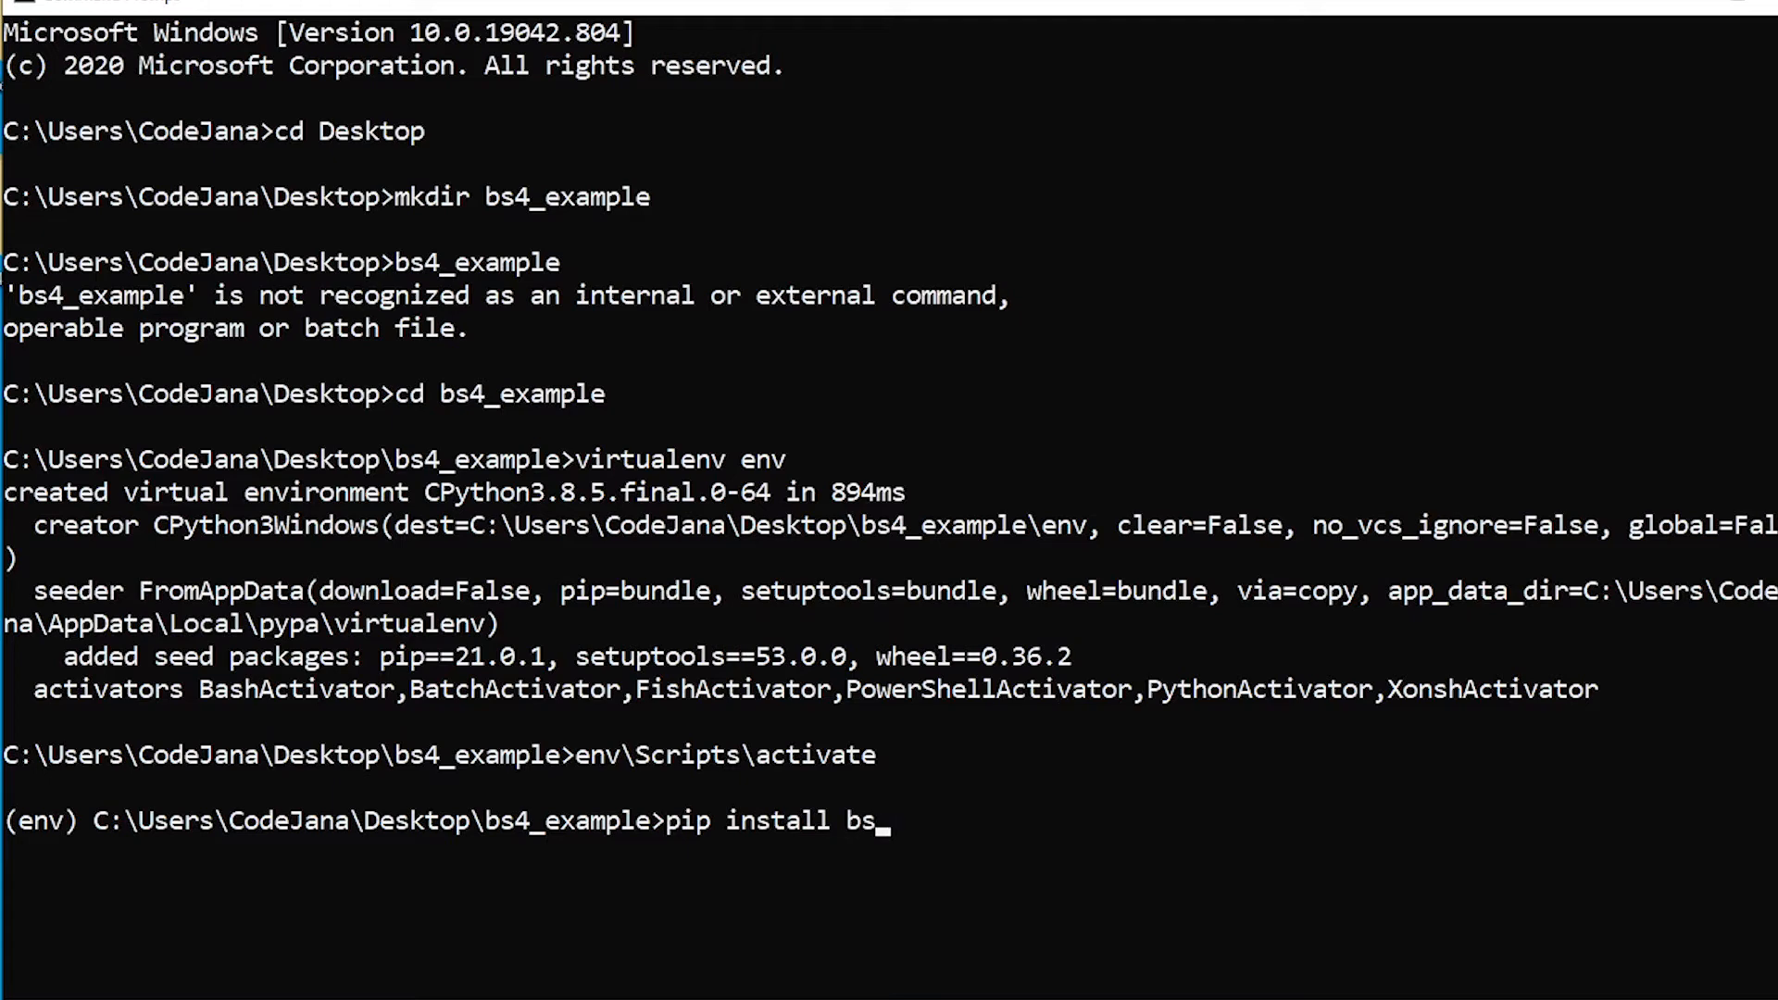
type("4")
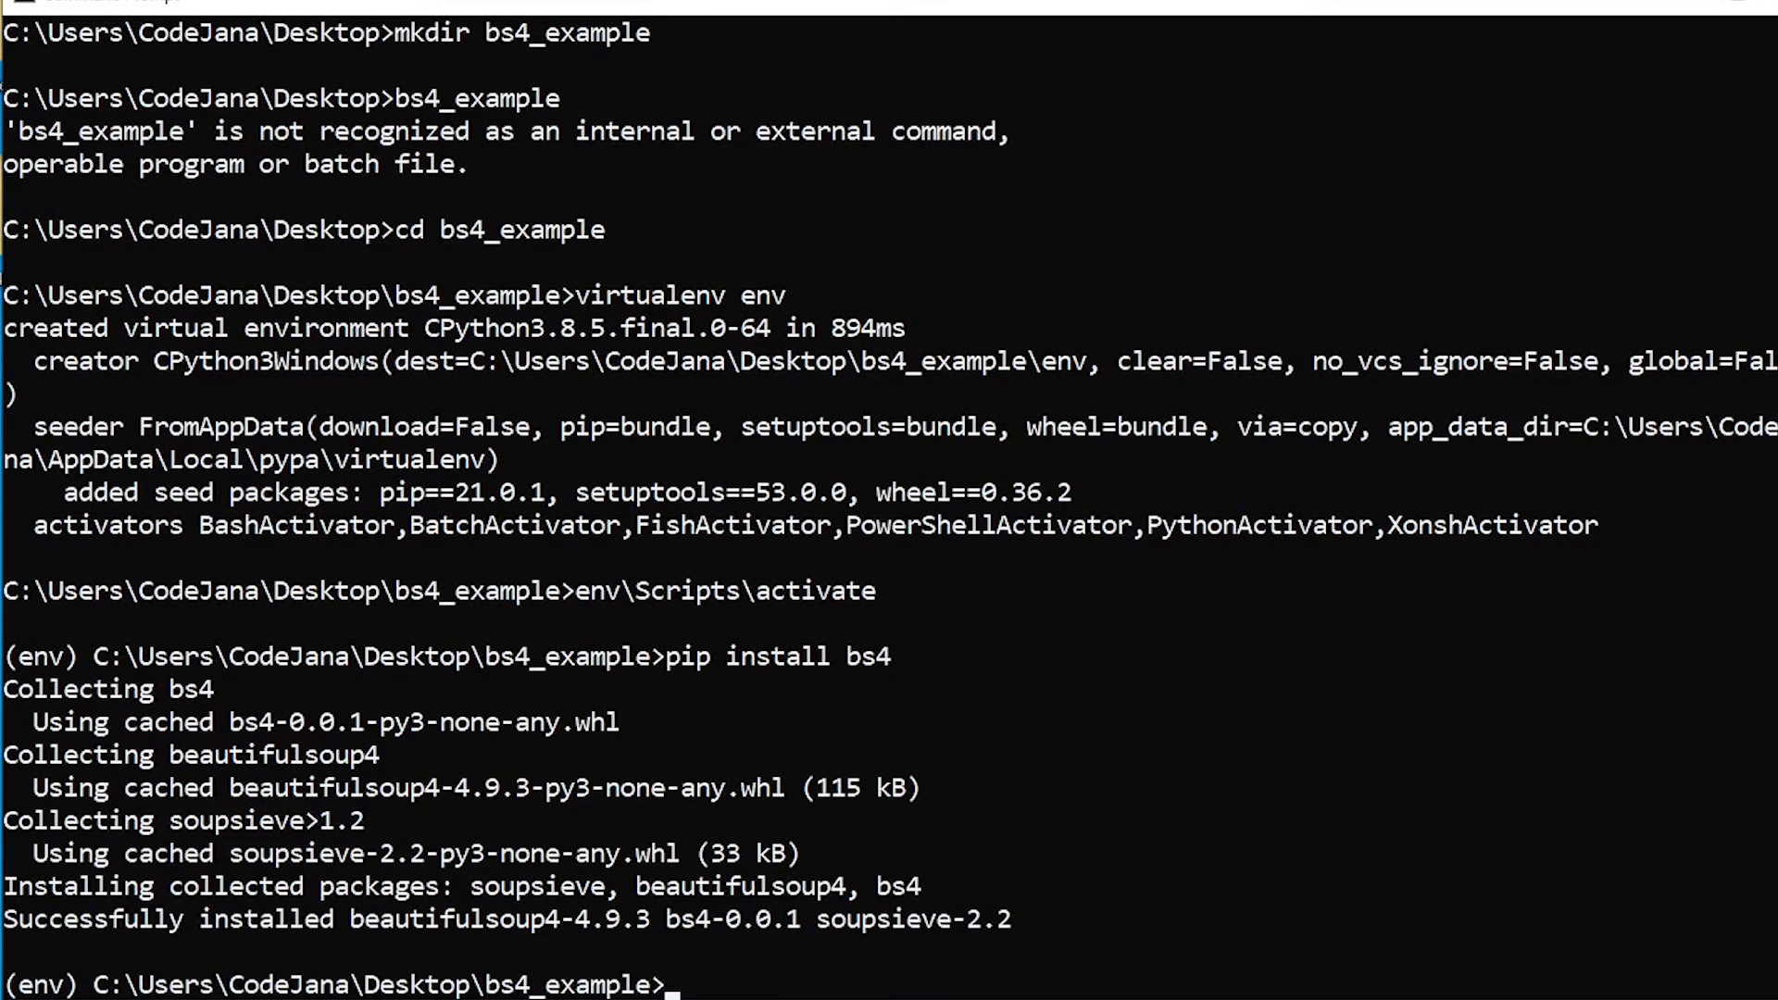
Launch VS Code with 'code' and open Desktop\bs4_example as the workspace.
type("code")
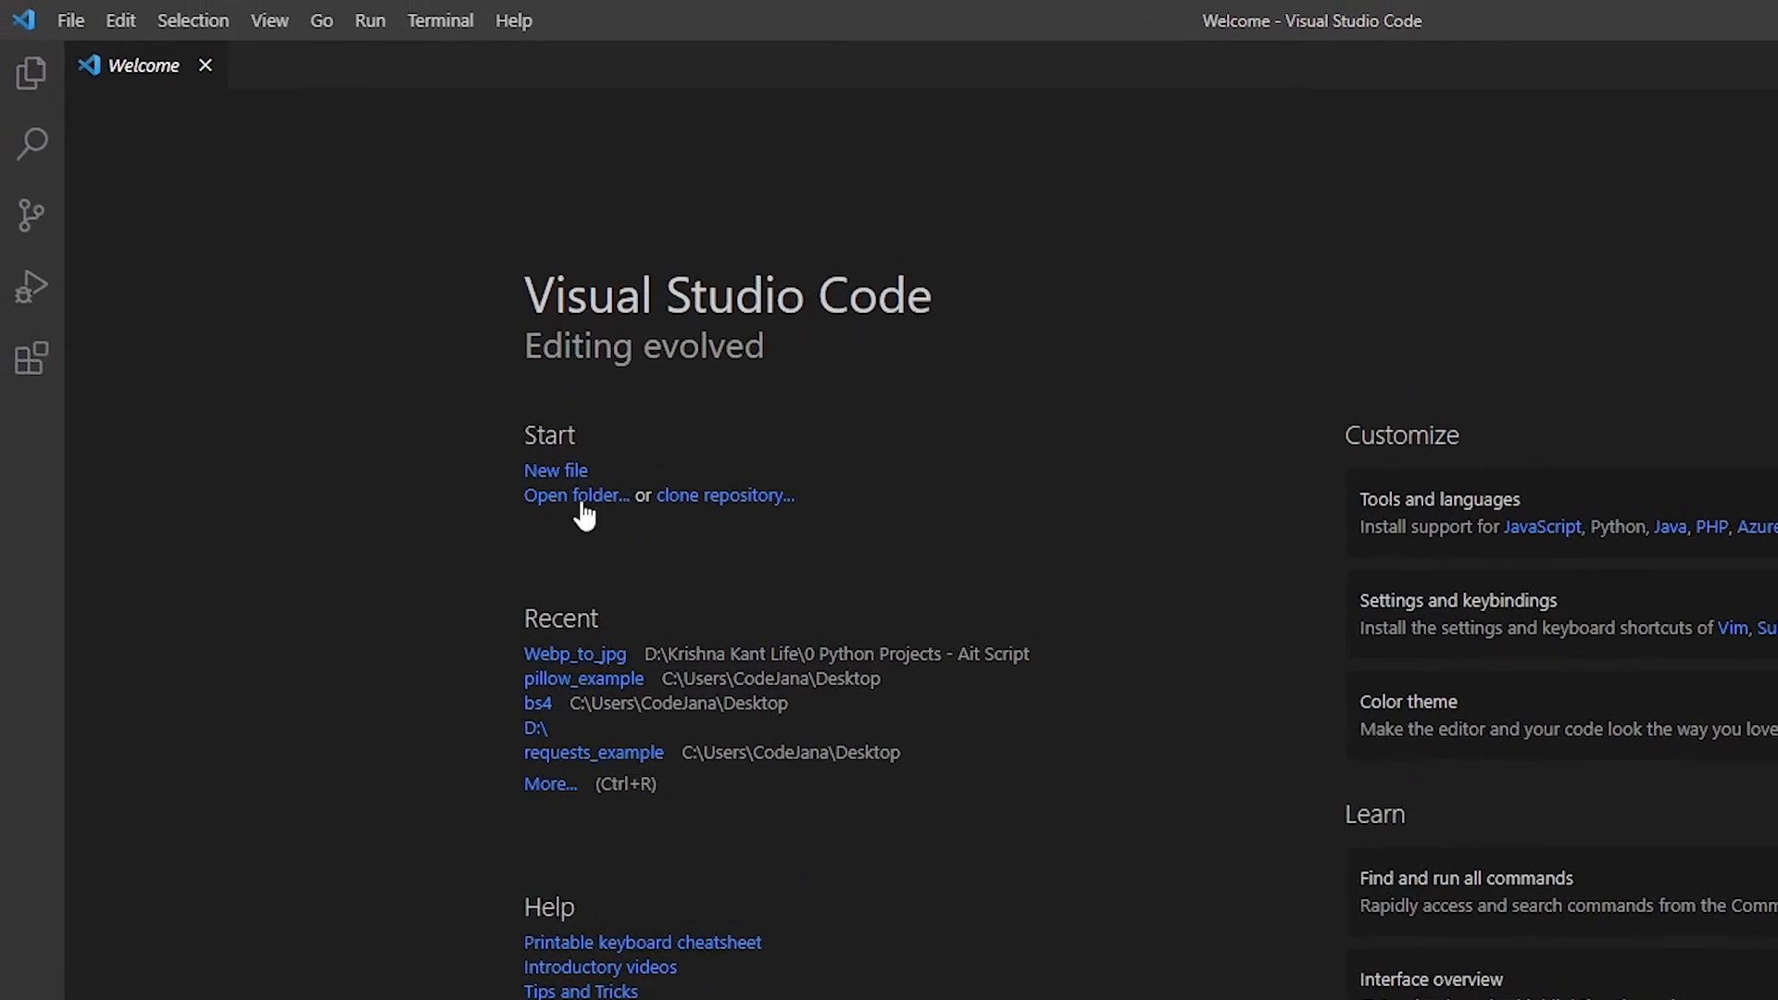
left_click(577, 495)
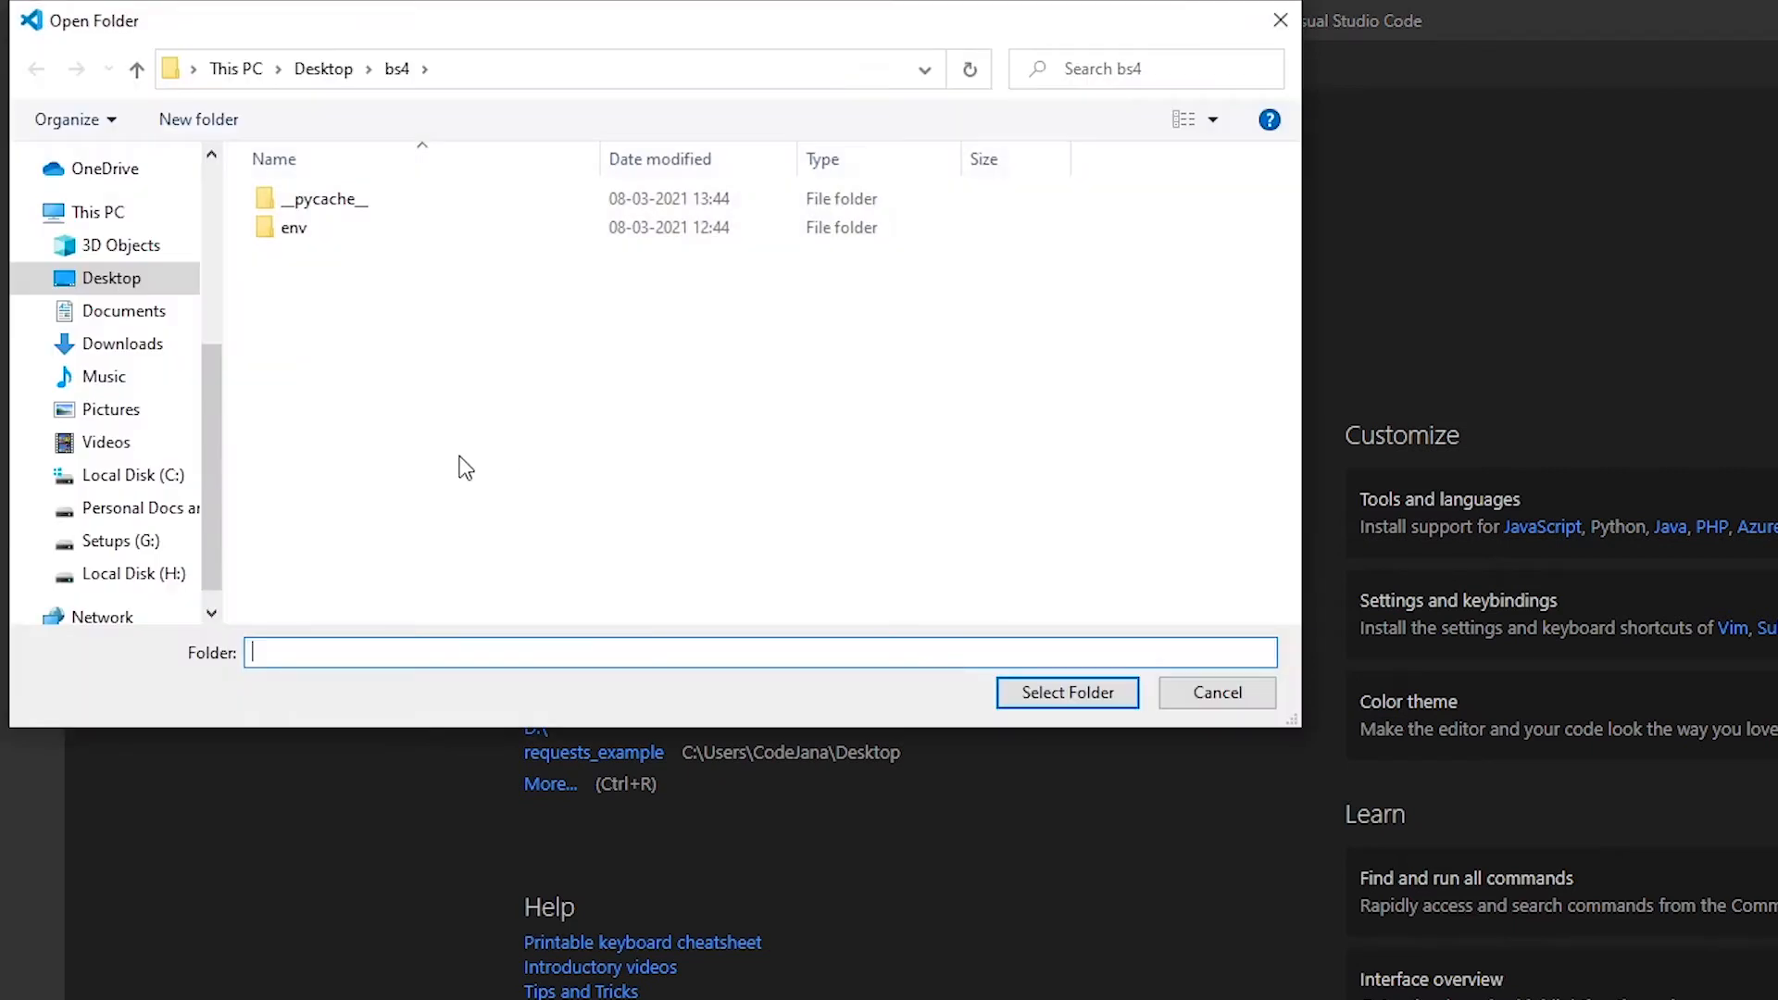
left_click(324, 67)
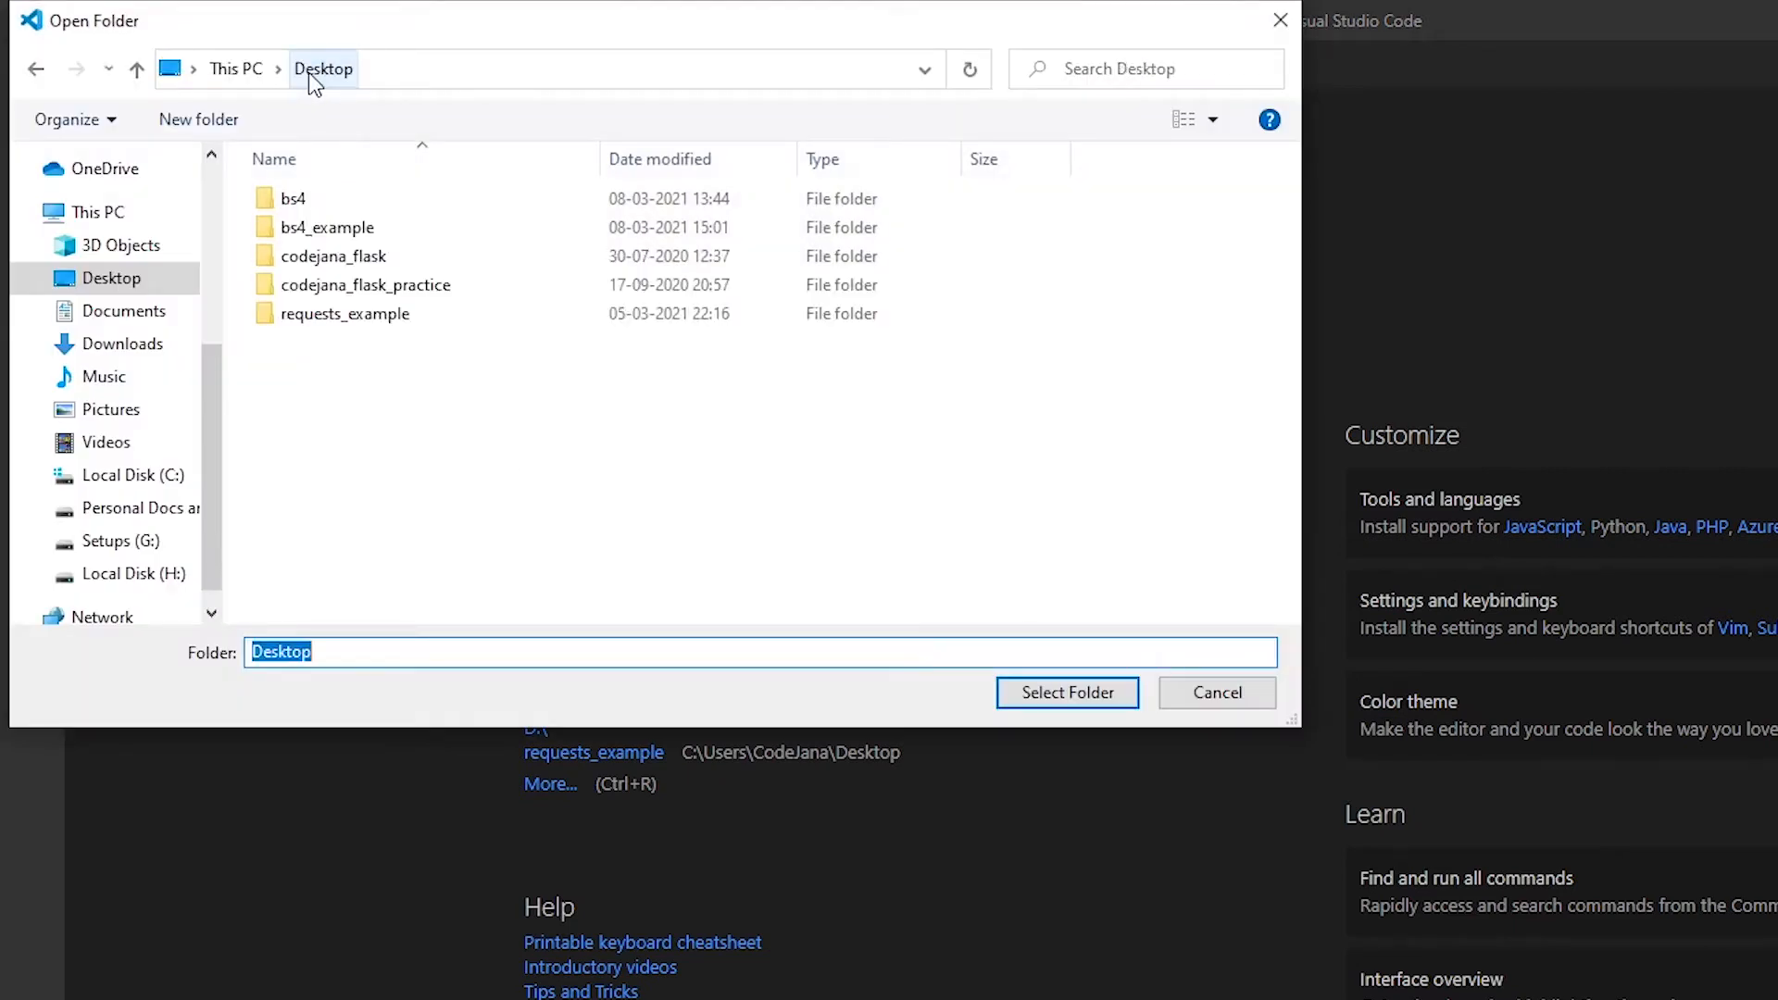
double_click(328, 227)
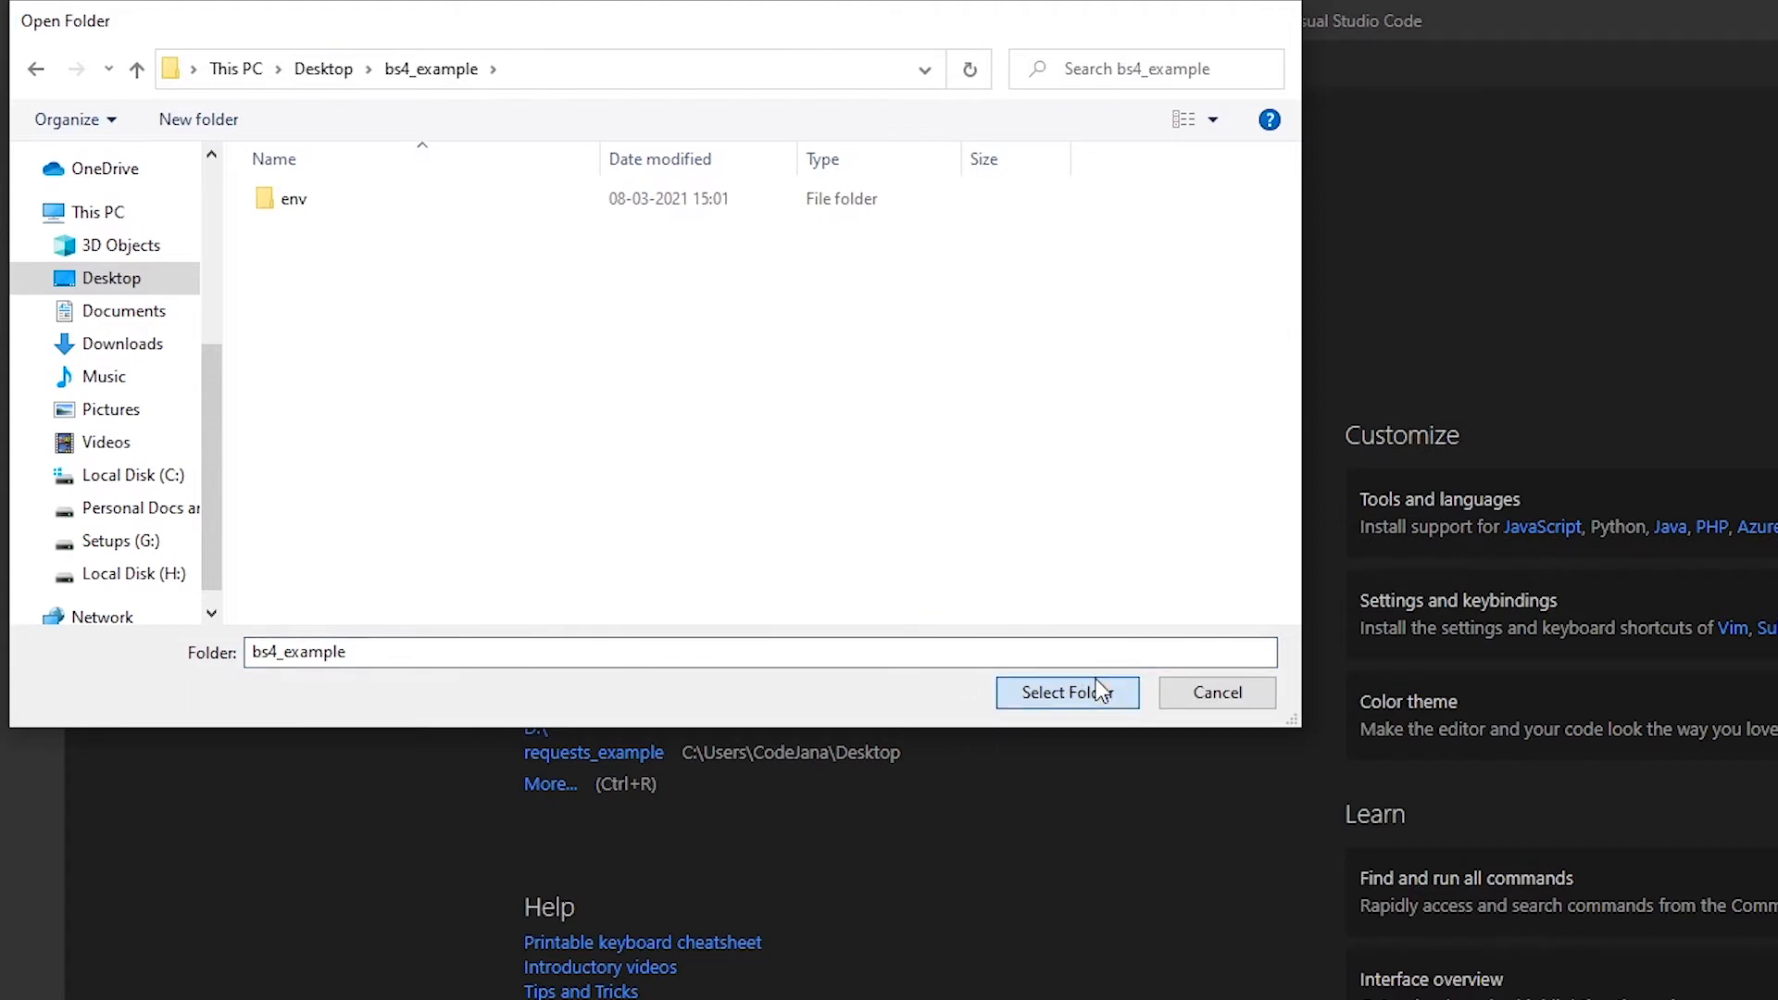
left_click(1066, 693)
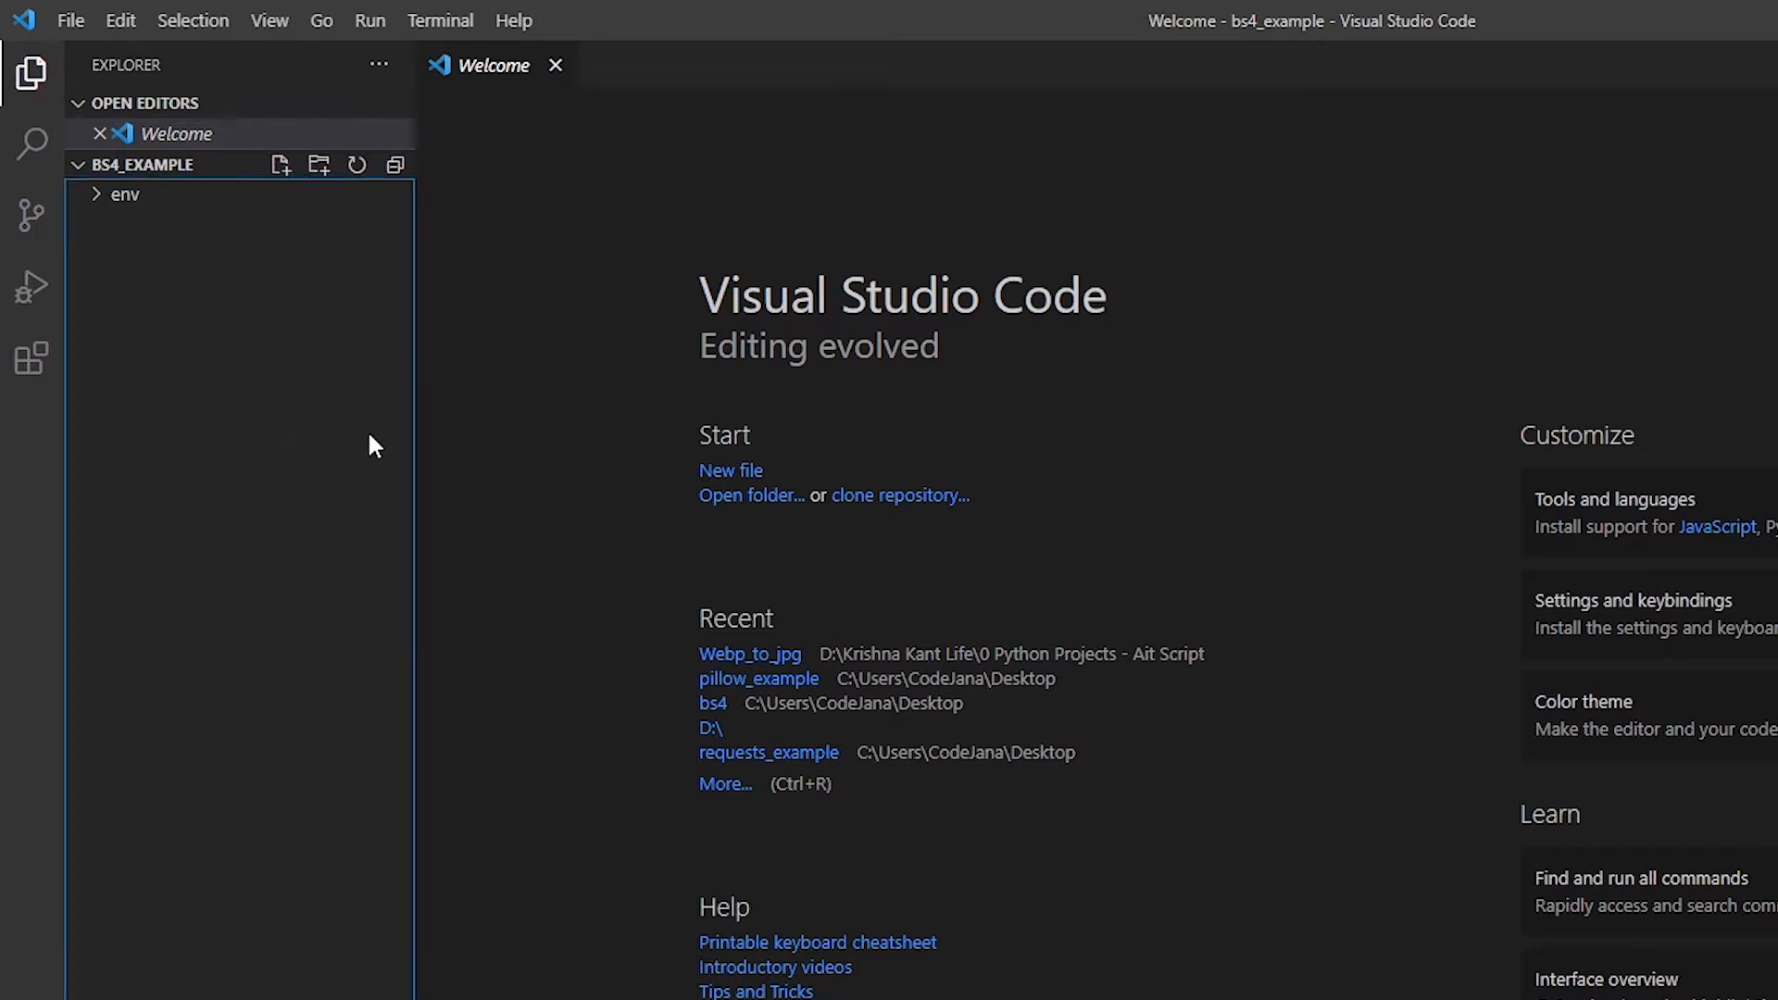
Create a new file named bs4_ex.py from the Explorer.
left_click(280, 166)
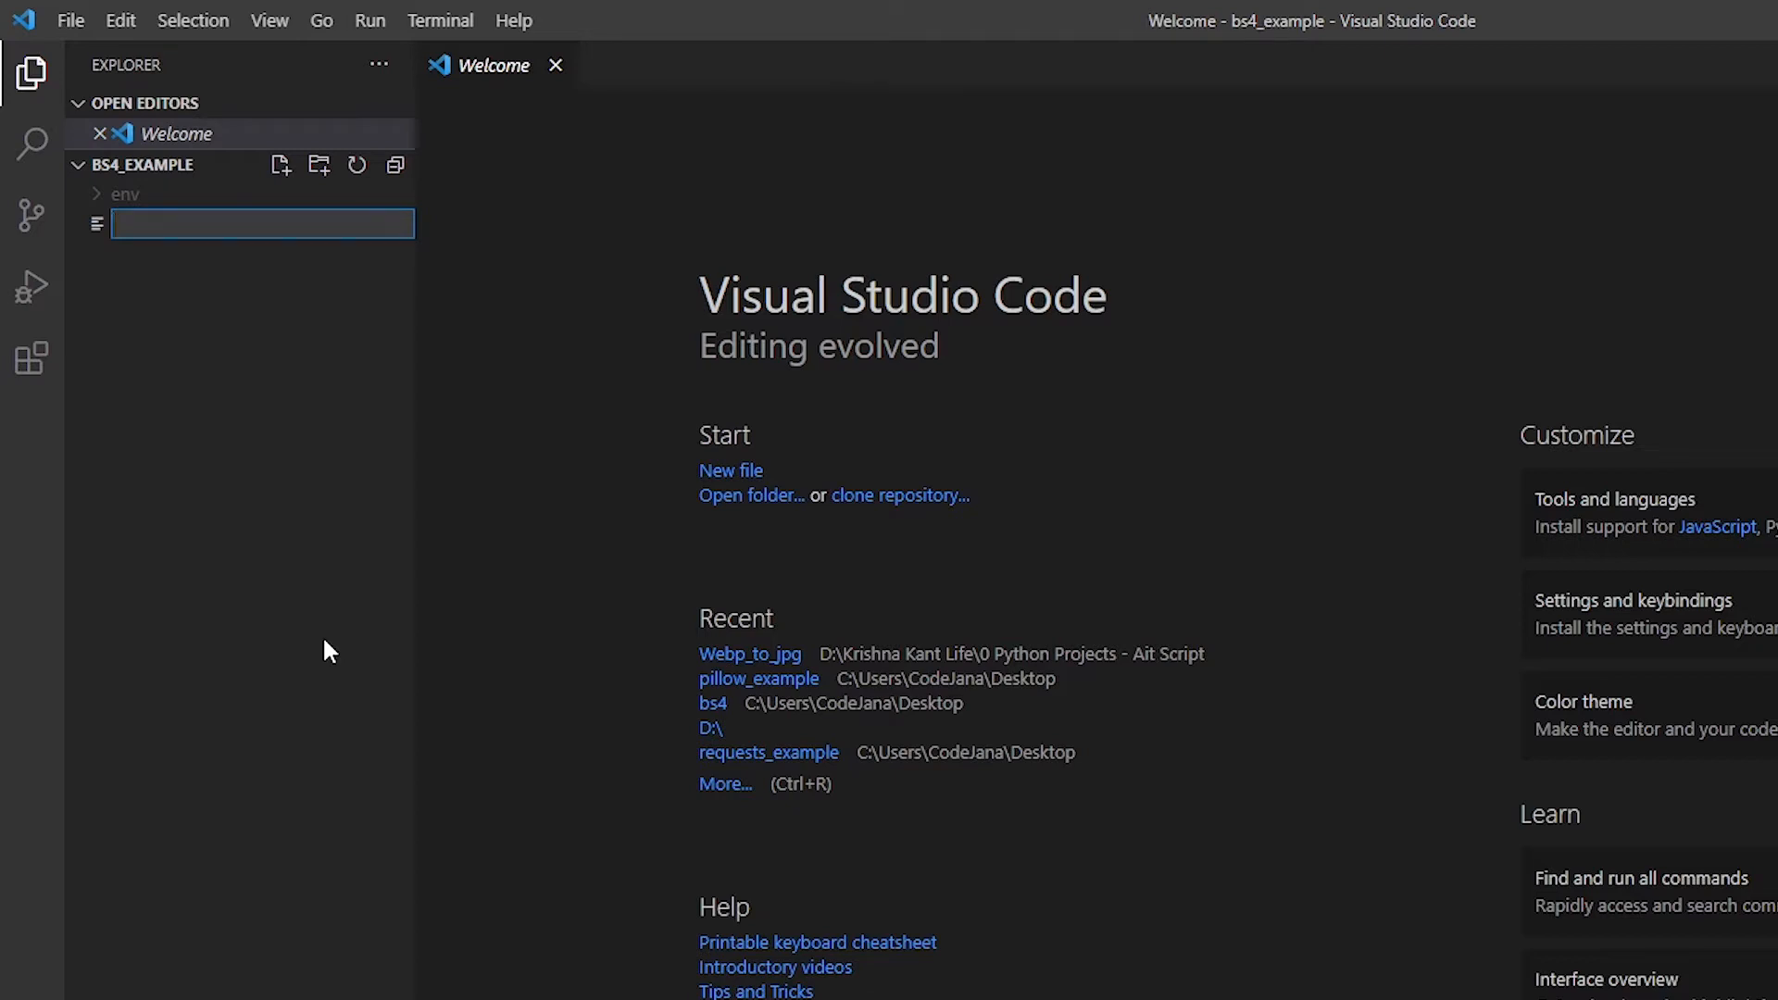
type("bs4_ex.py")
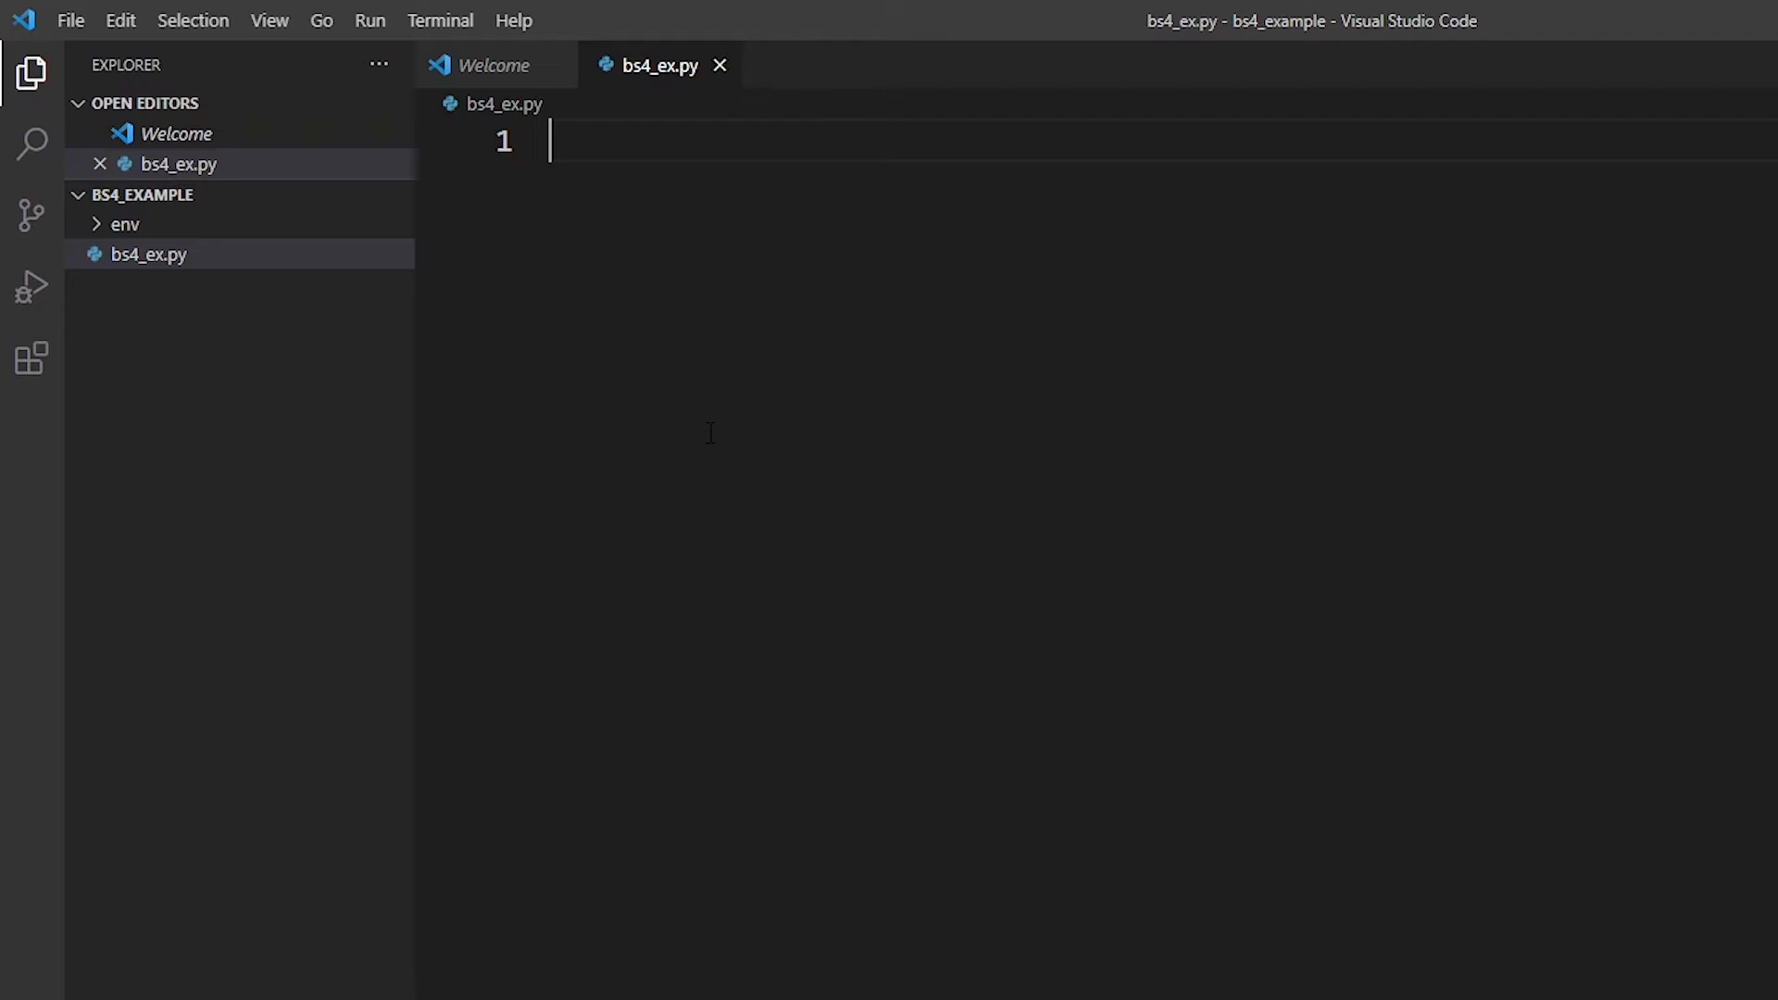
Write 'from bs4 import BeautifulSoup as soup' as line 1.
type("from bs4 import B")
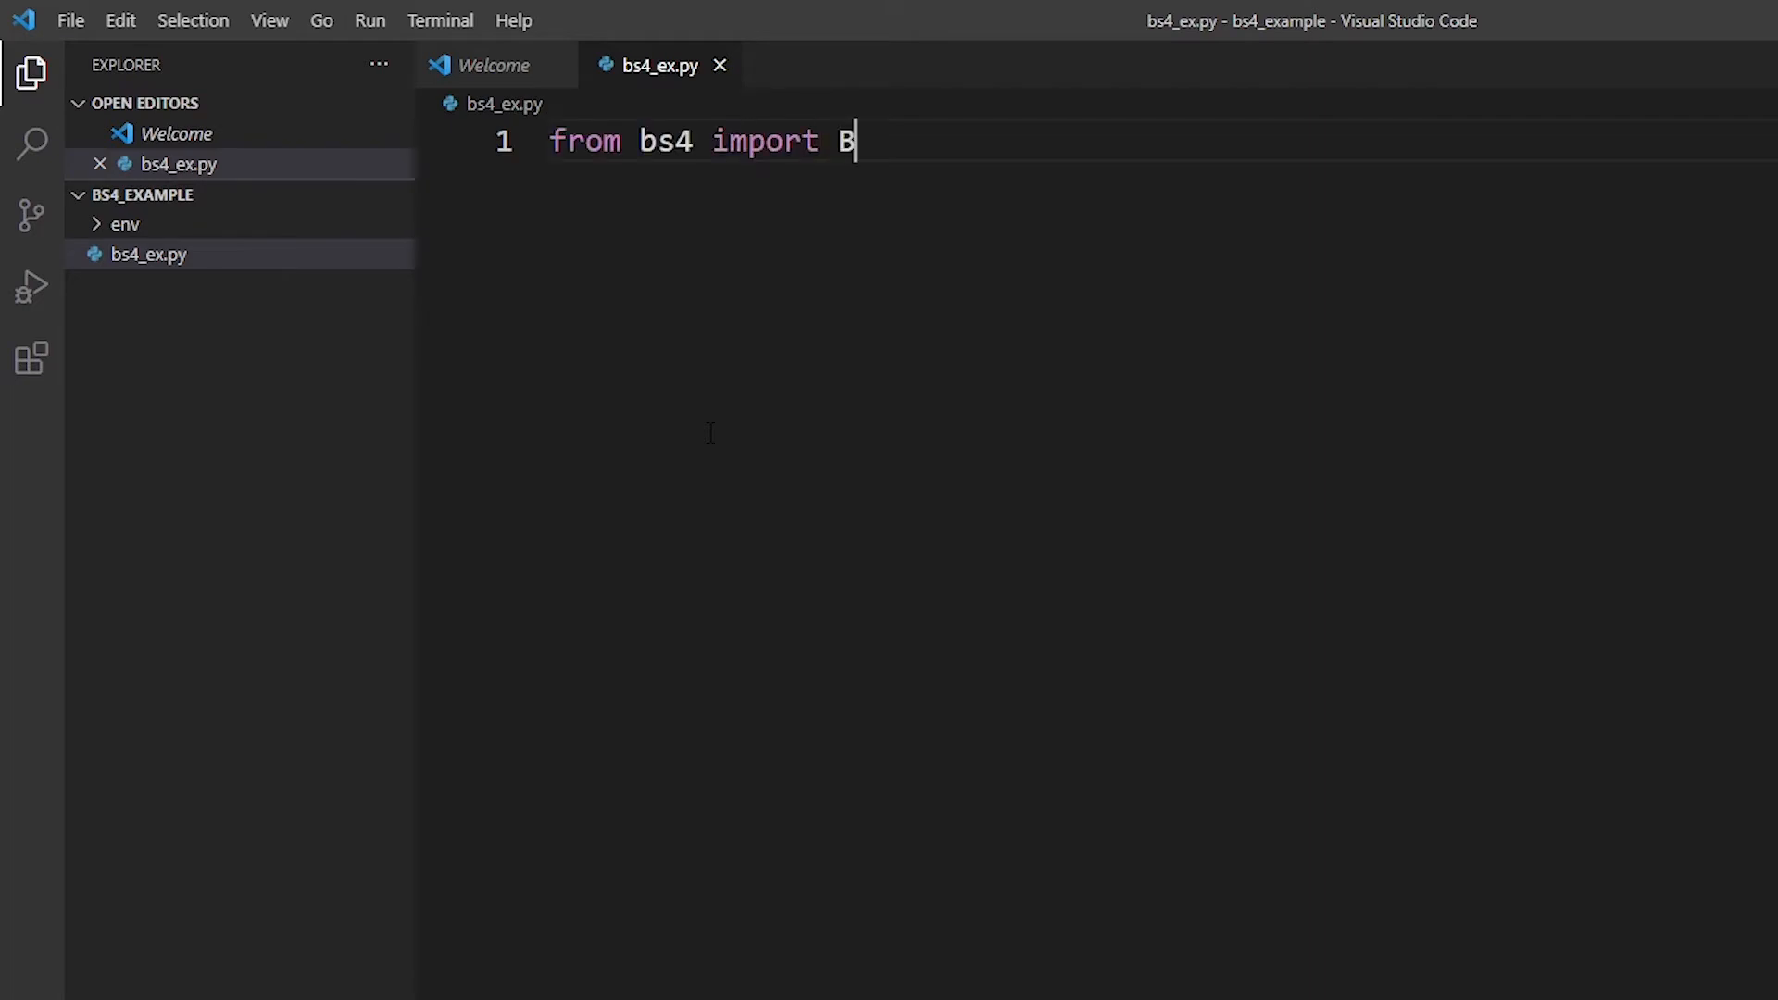
type("eautifulSoup")
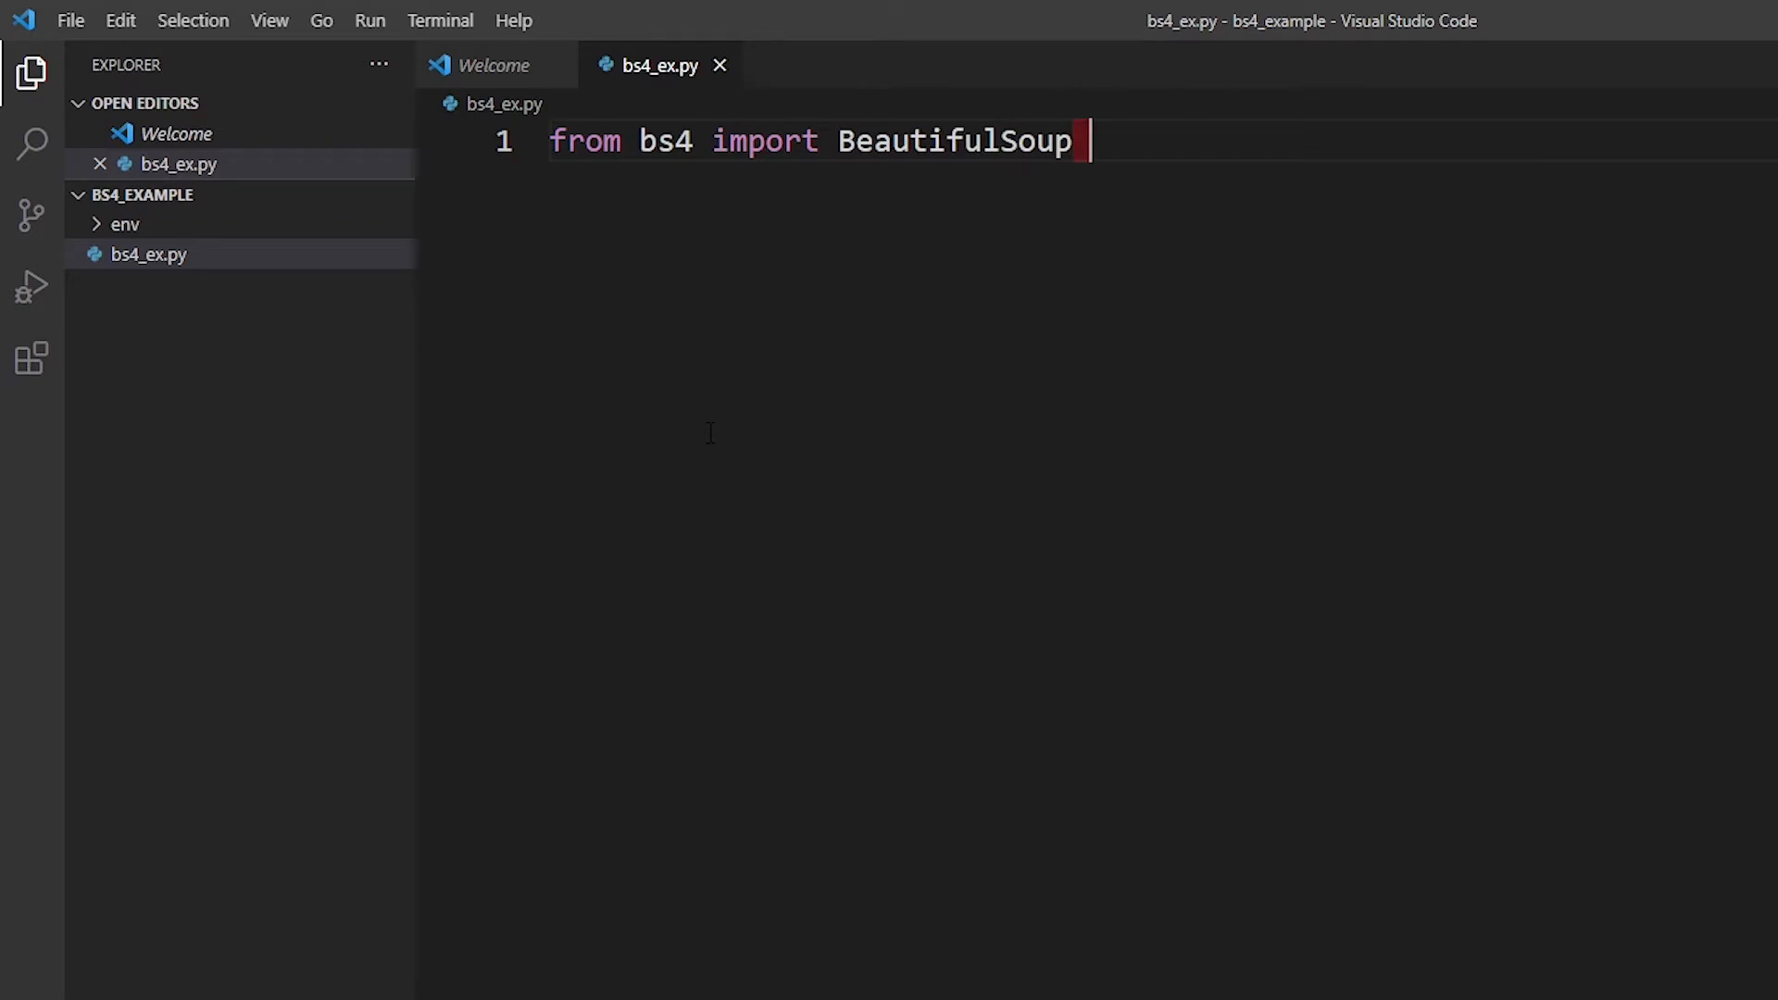
type("as")
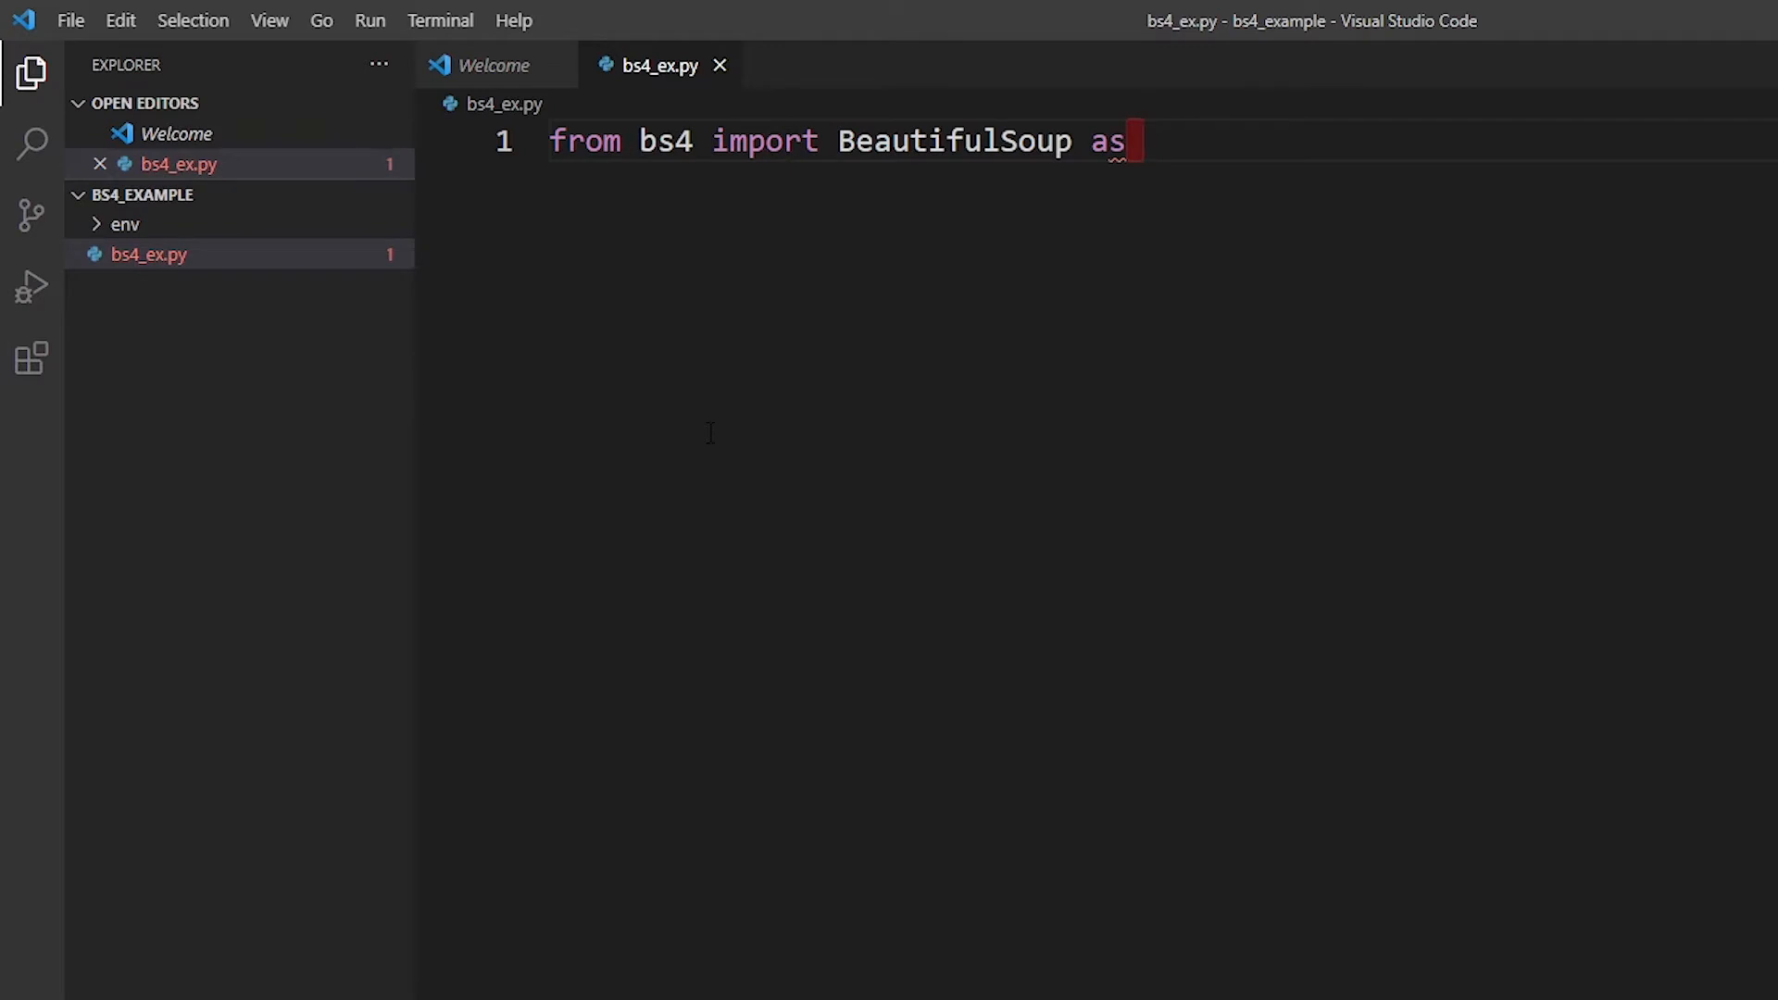
type("soup")
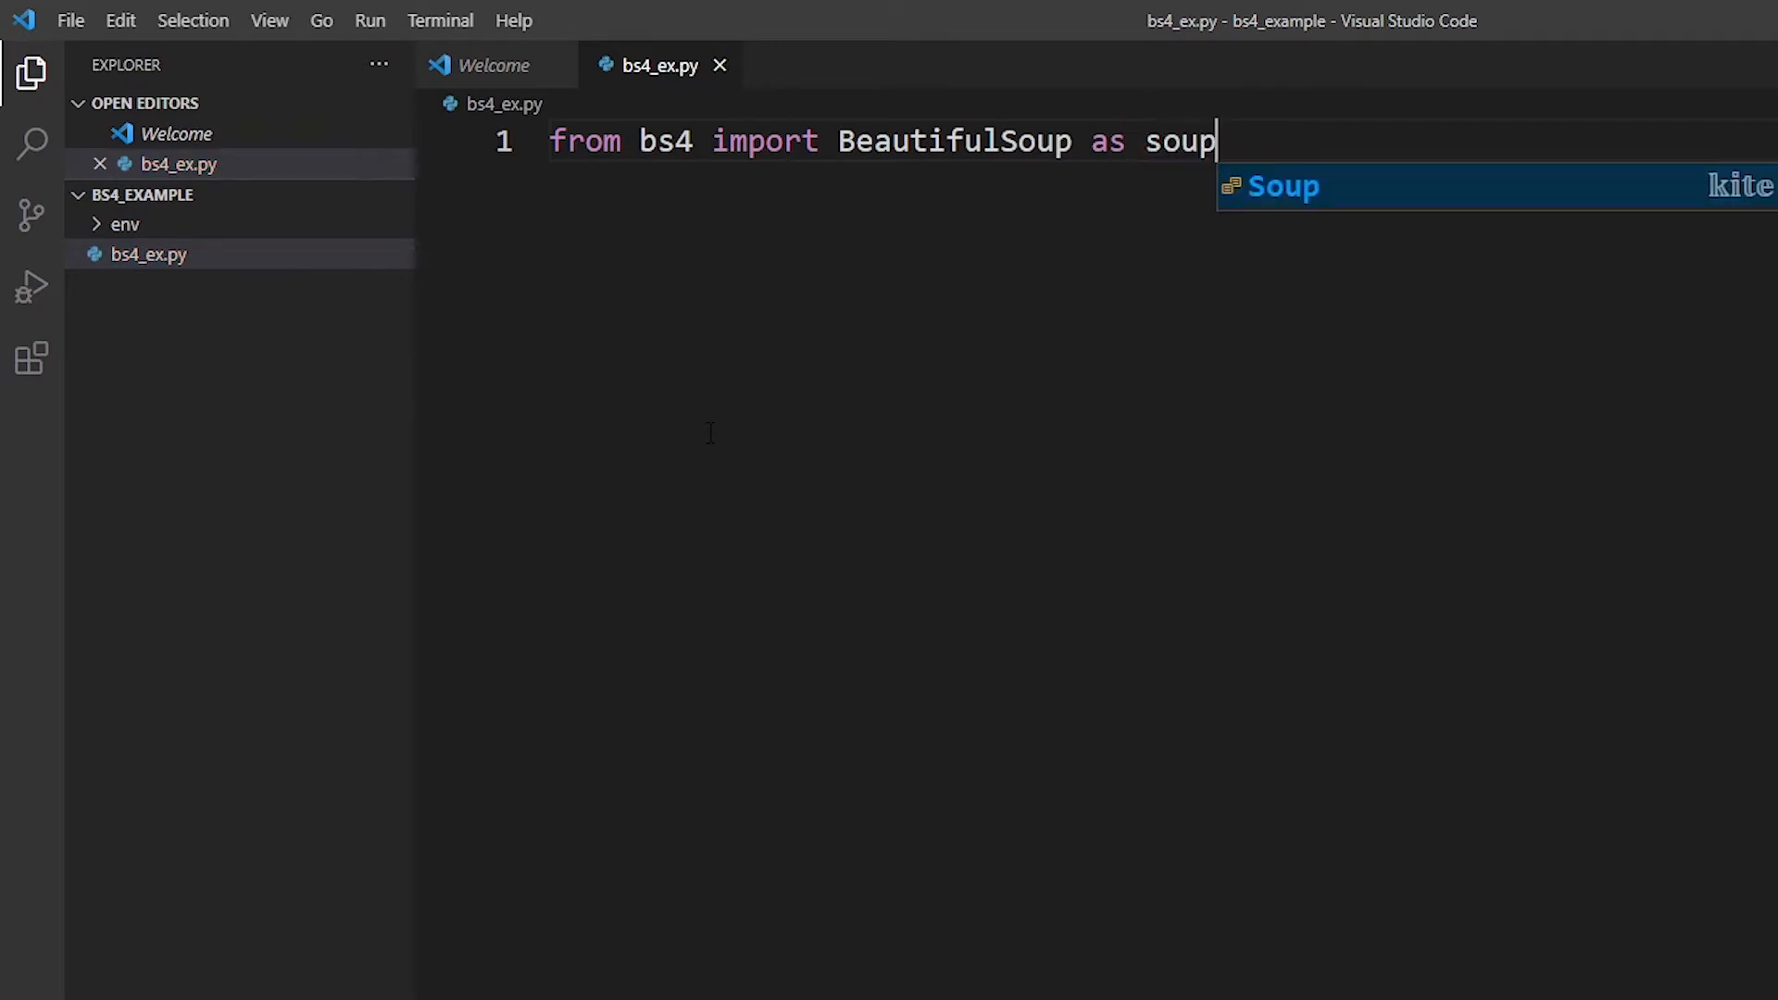
key("enter")
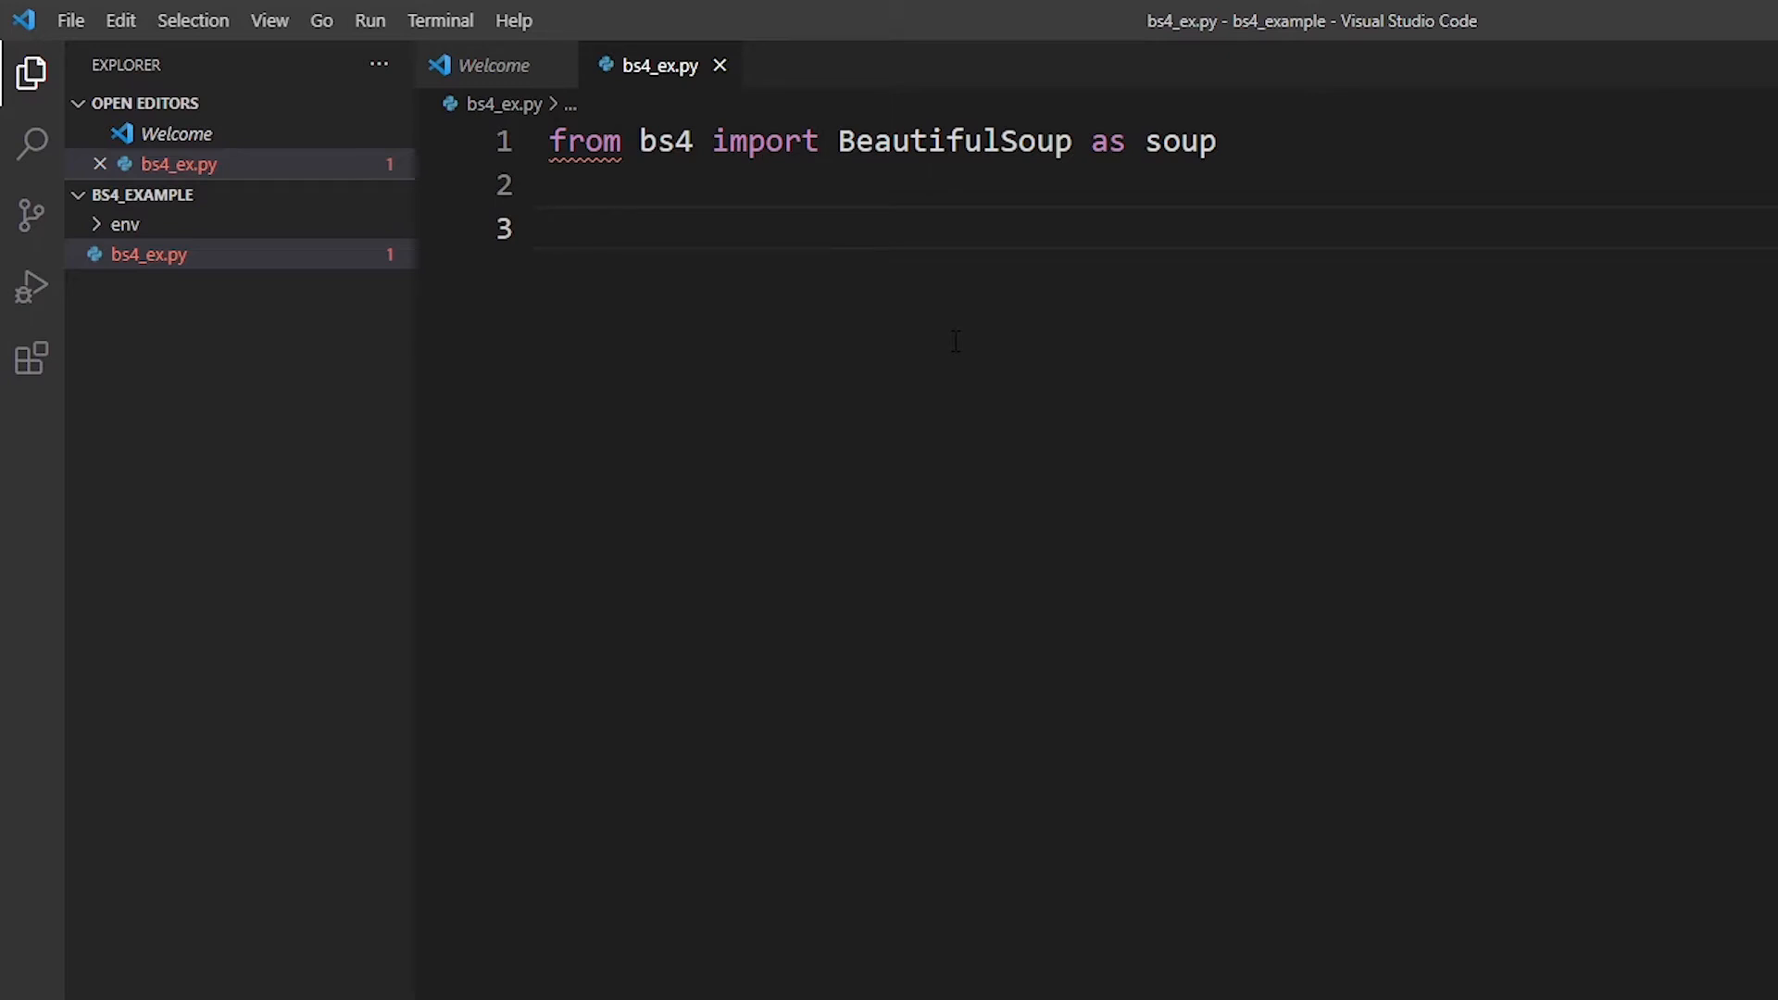
Add 'from urllib.request import urlopen, Request' followed by a blank line.
type("from")
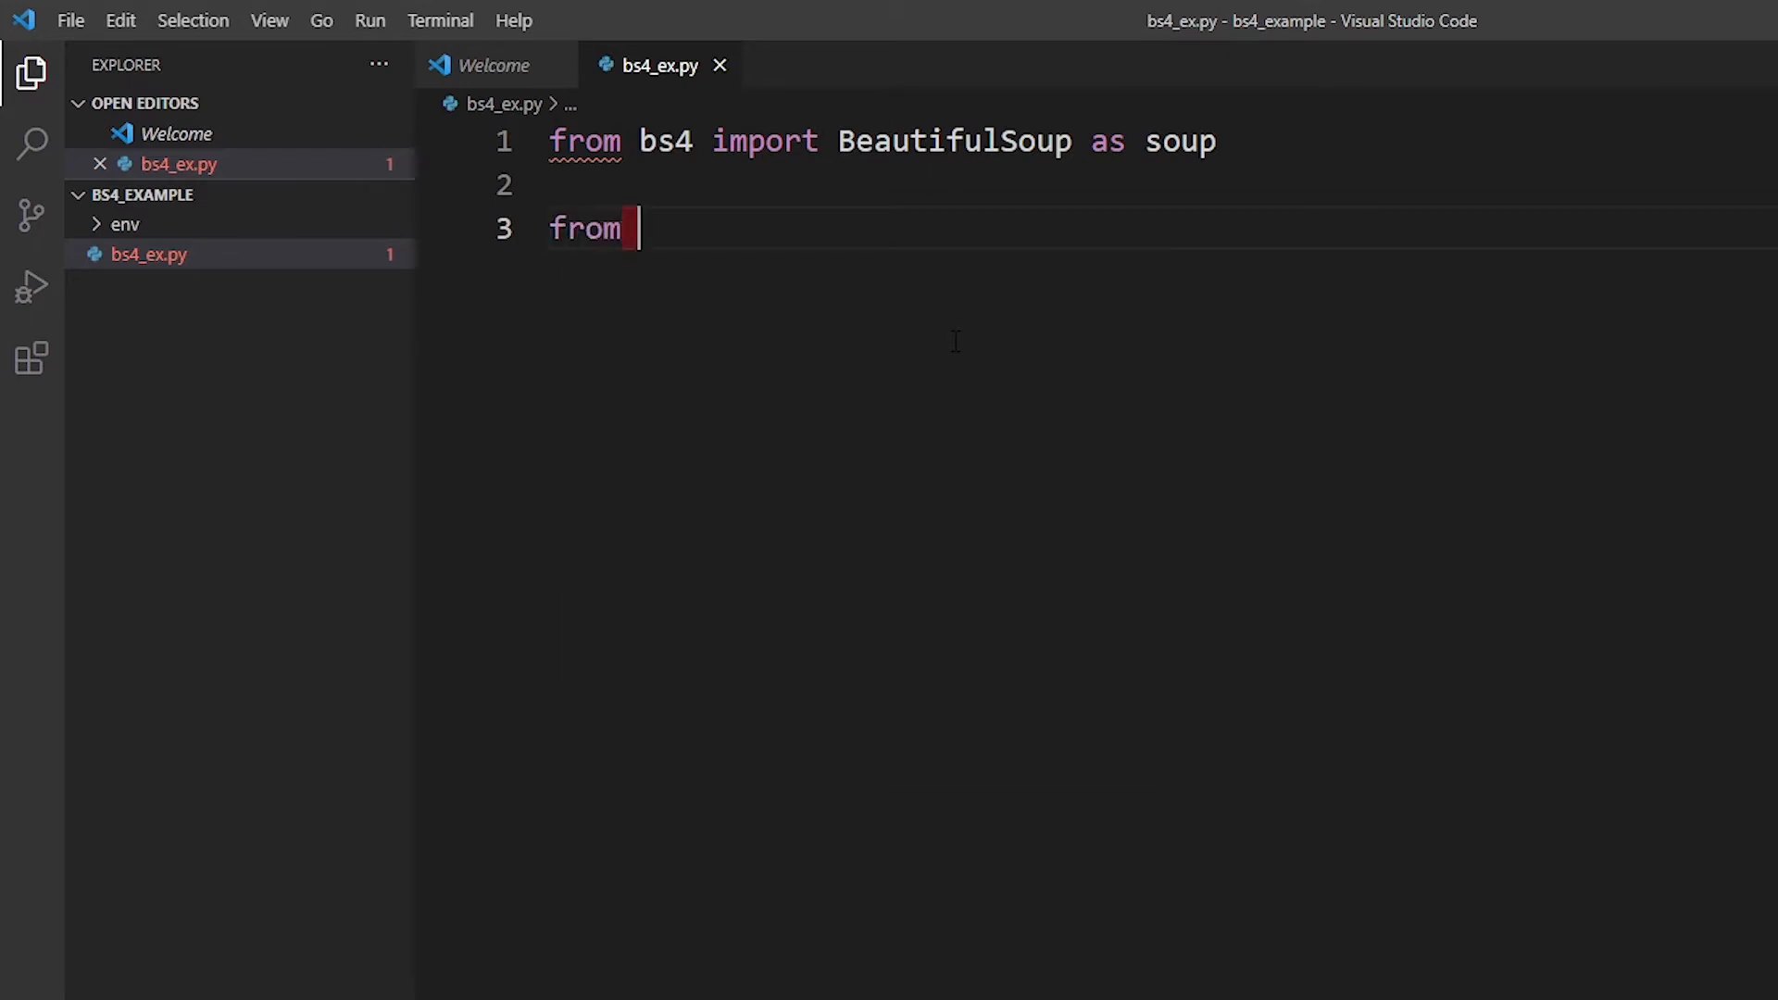
type("urllib.request")
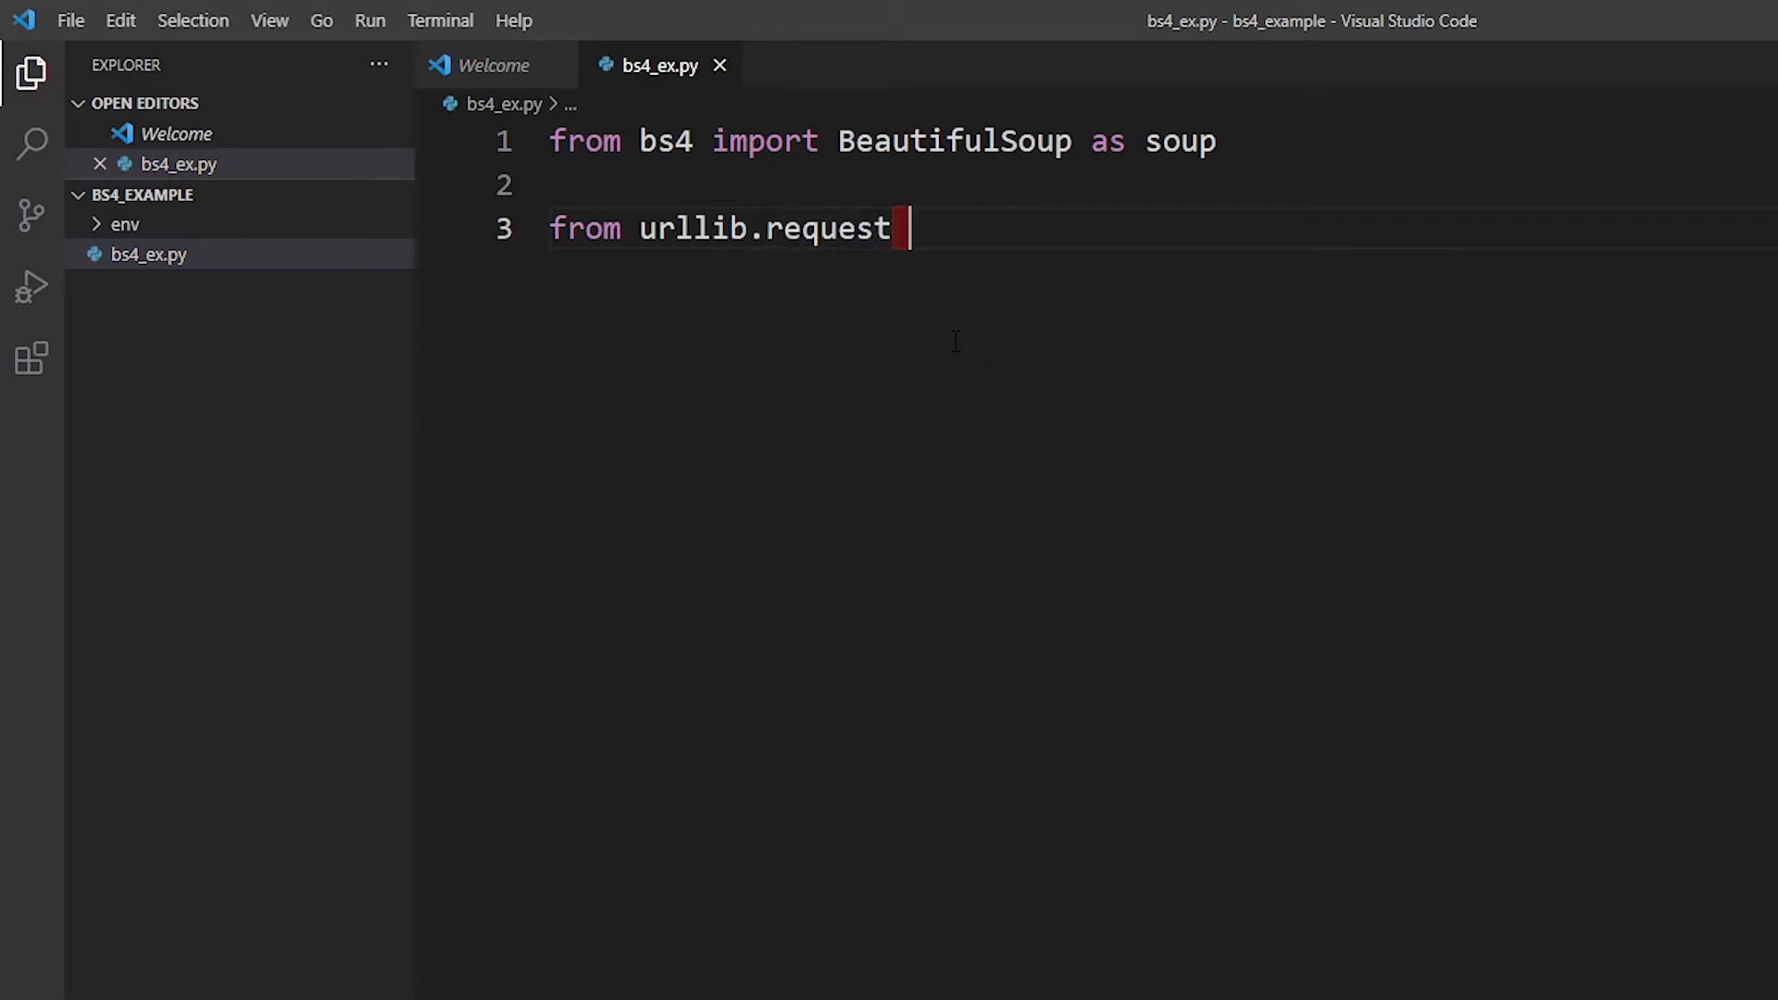
type("import urlope")
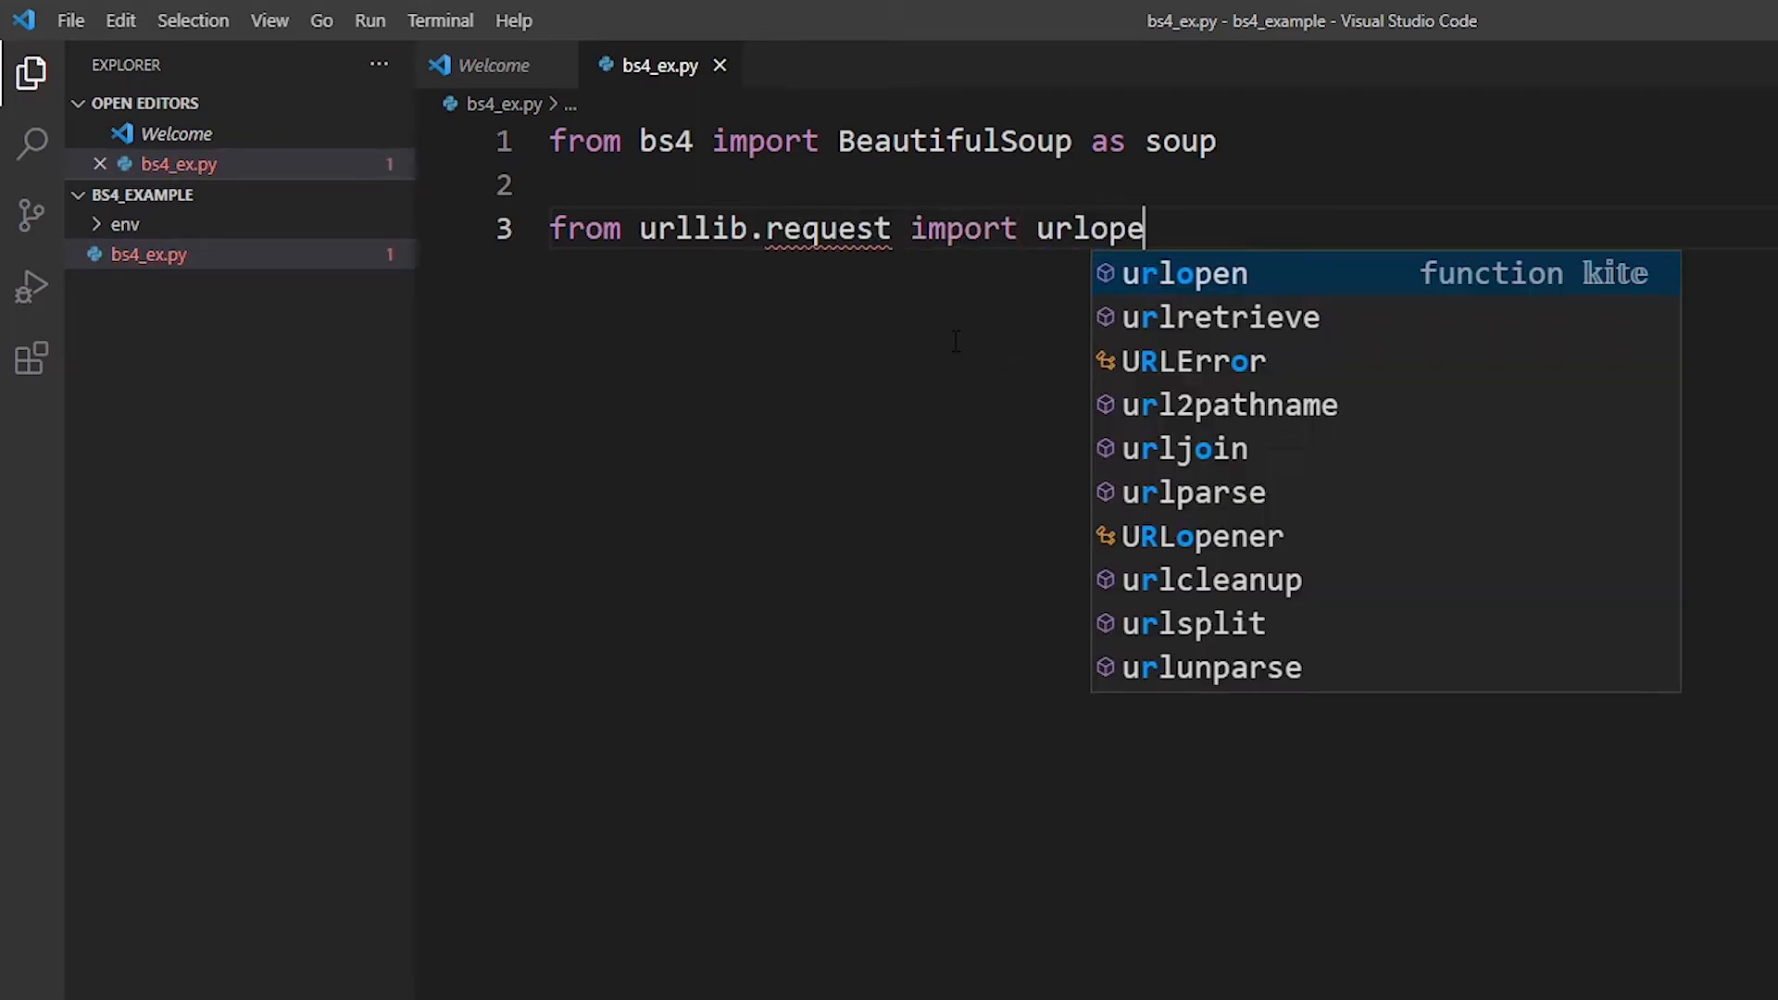
type(", Re")
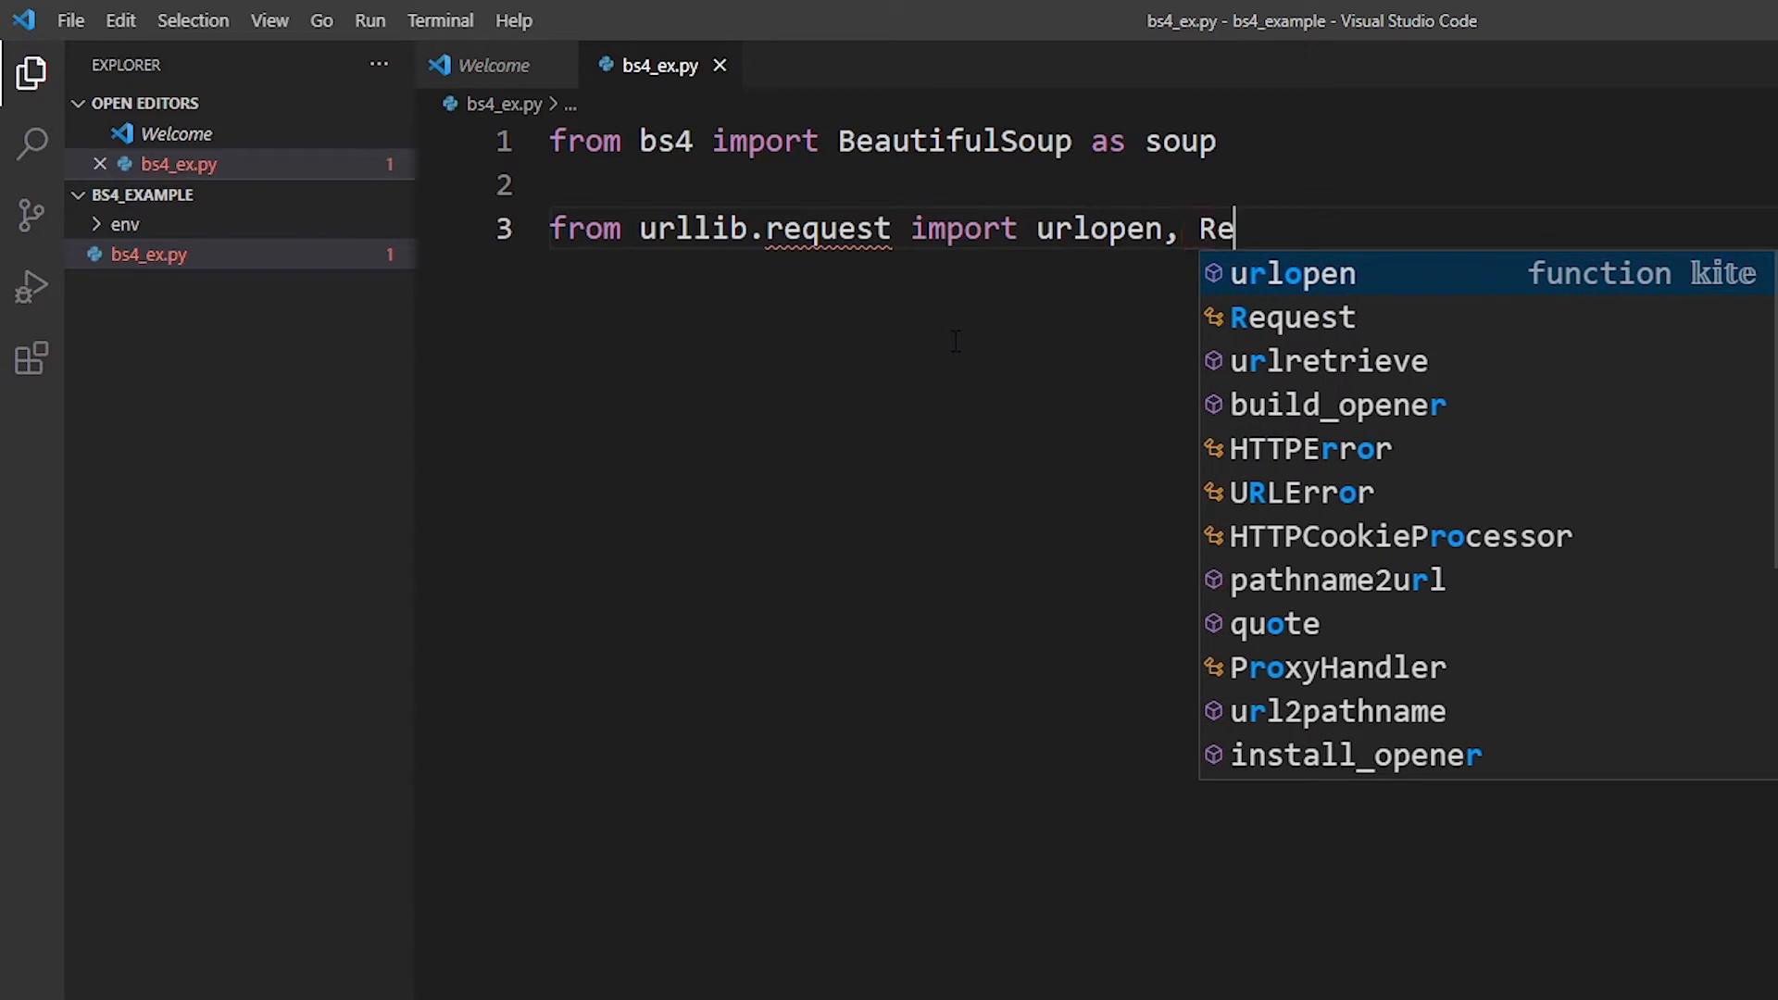
type("quest")
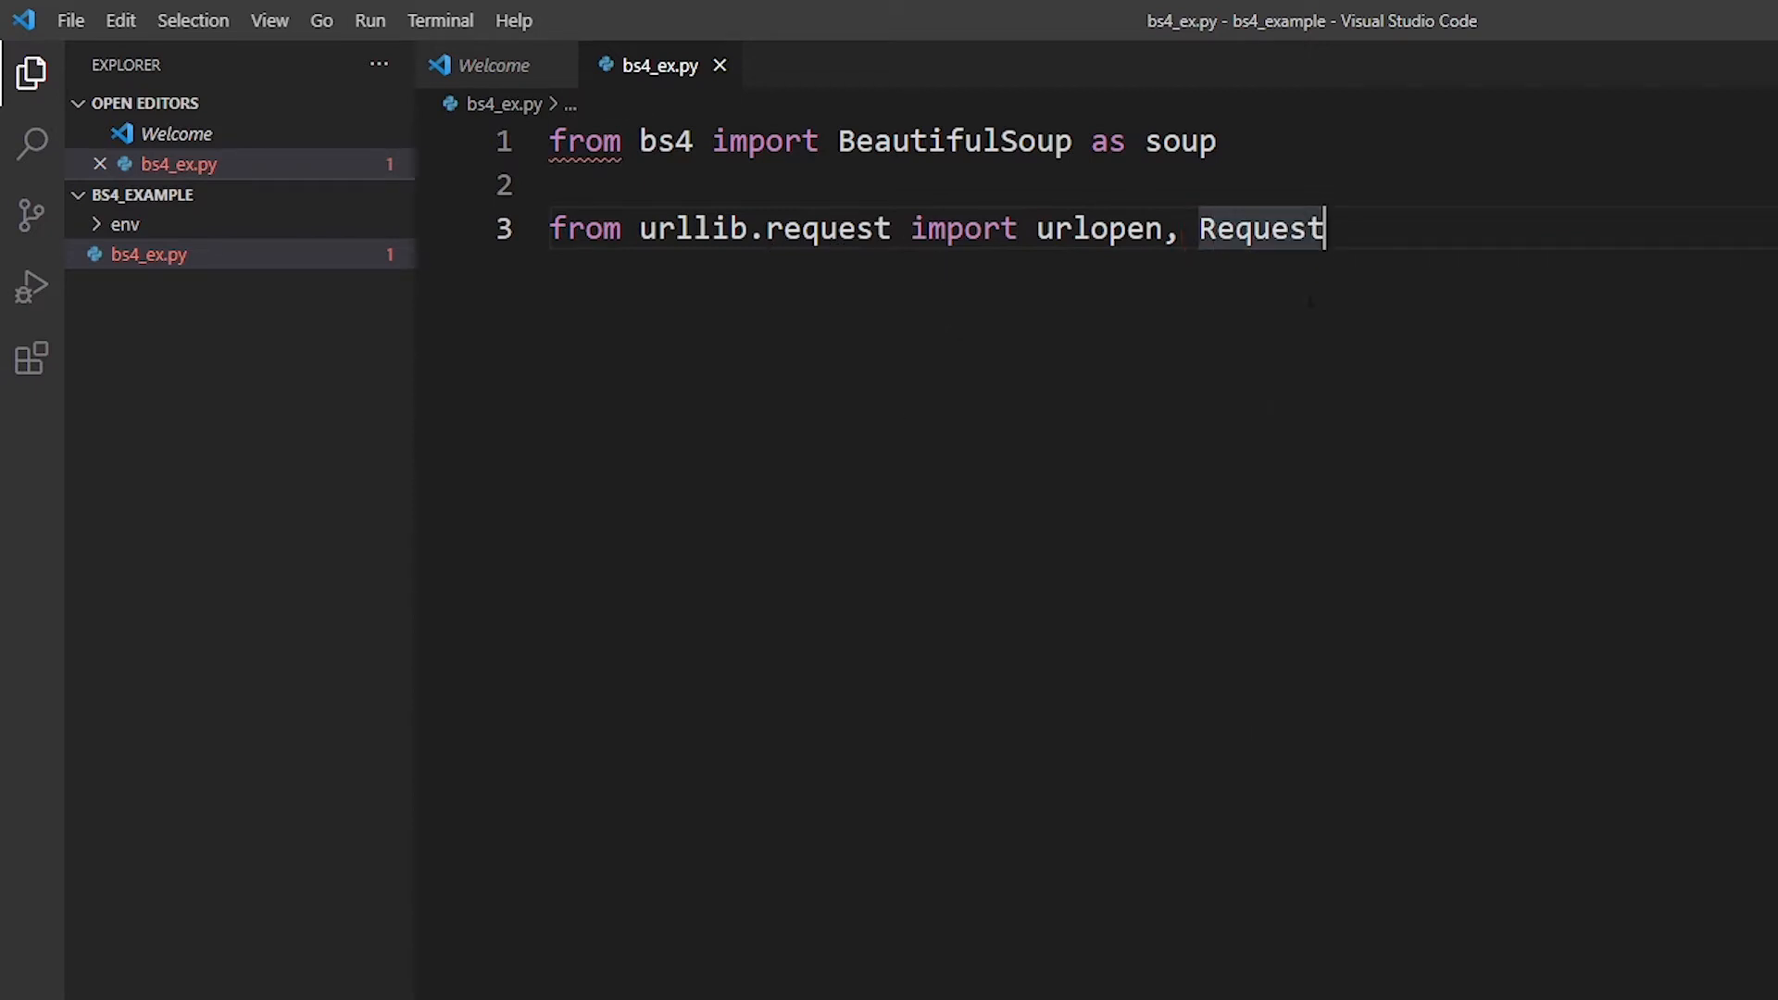
key("Enter")
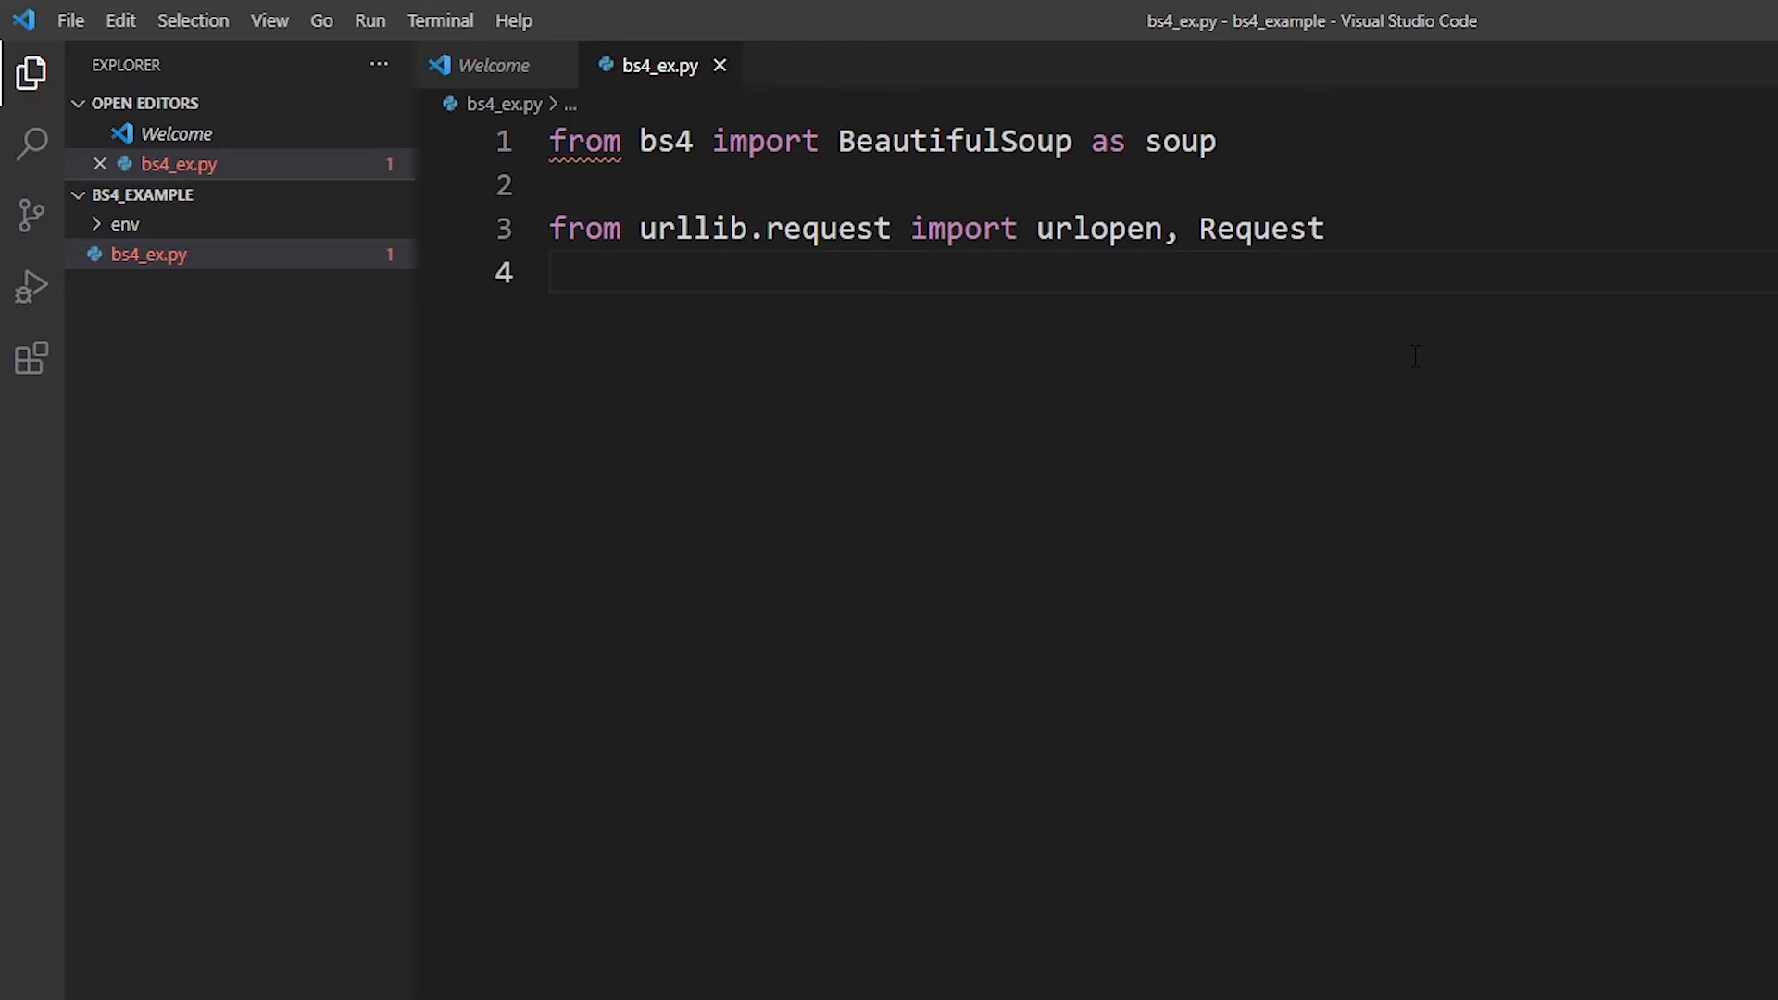
key("enter")
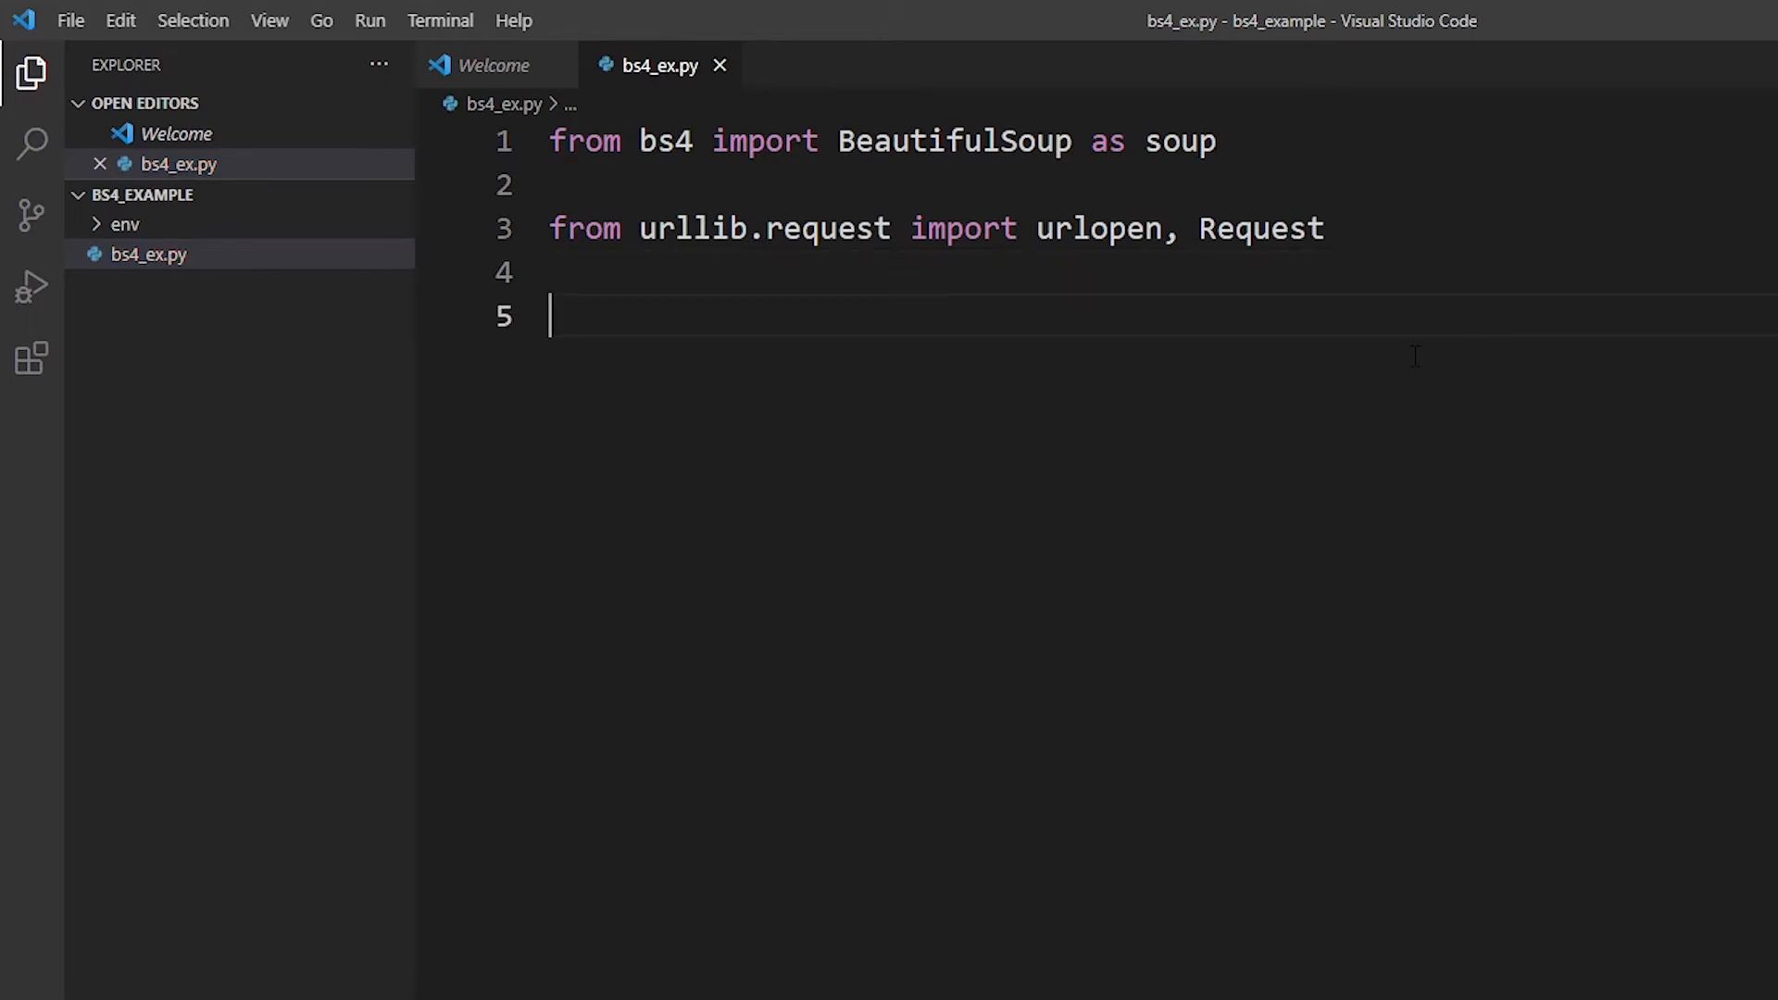
Assign USER_AGENT the Firefox 65 Mozilla/5.0 Macintosh user-agent string.
type("U")
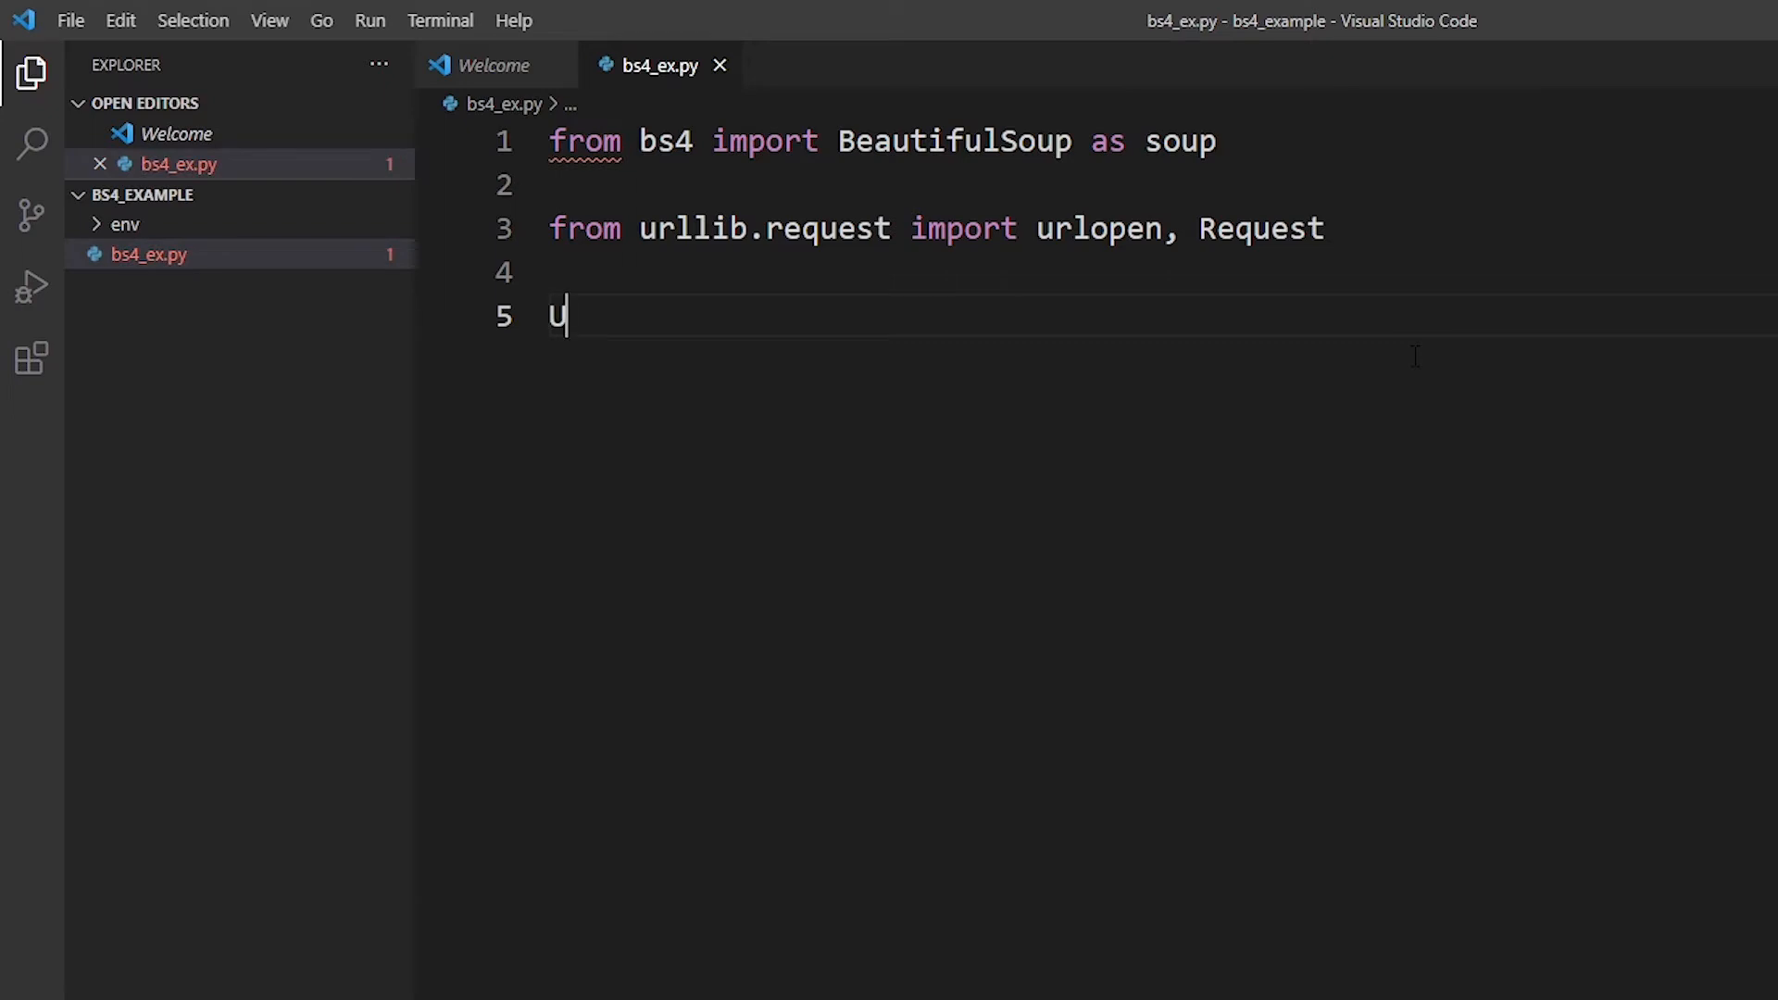
type("SER_")
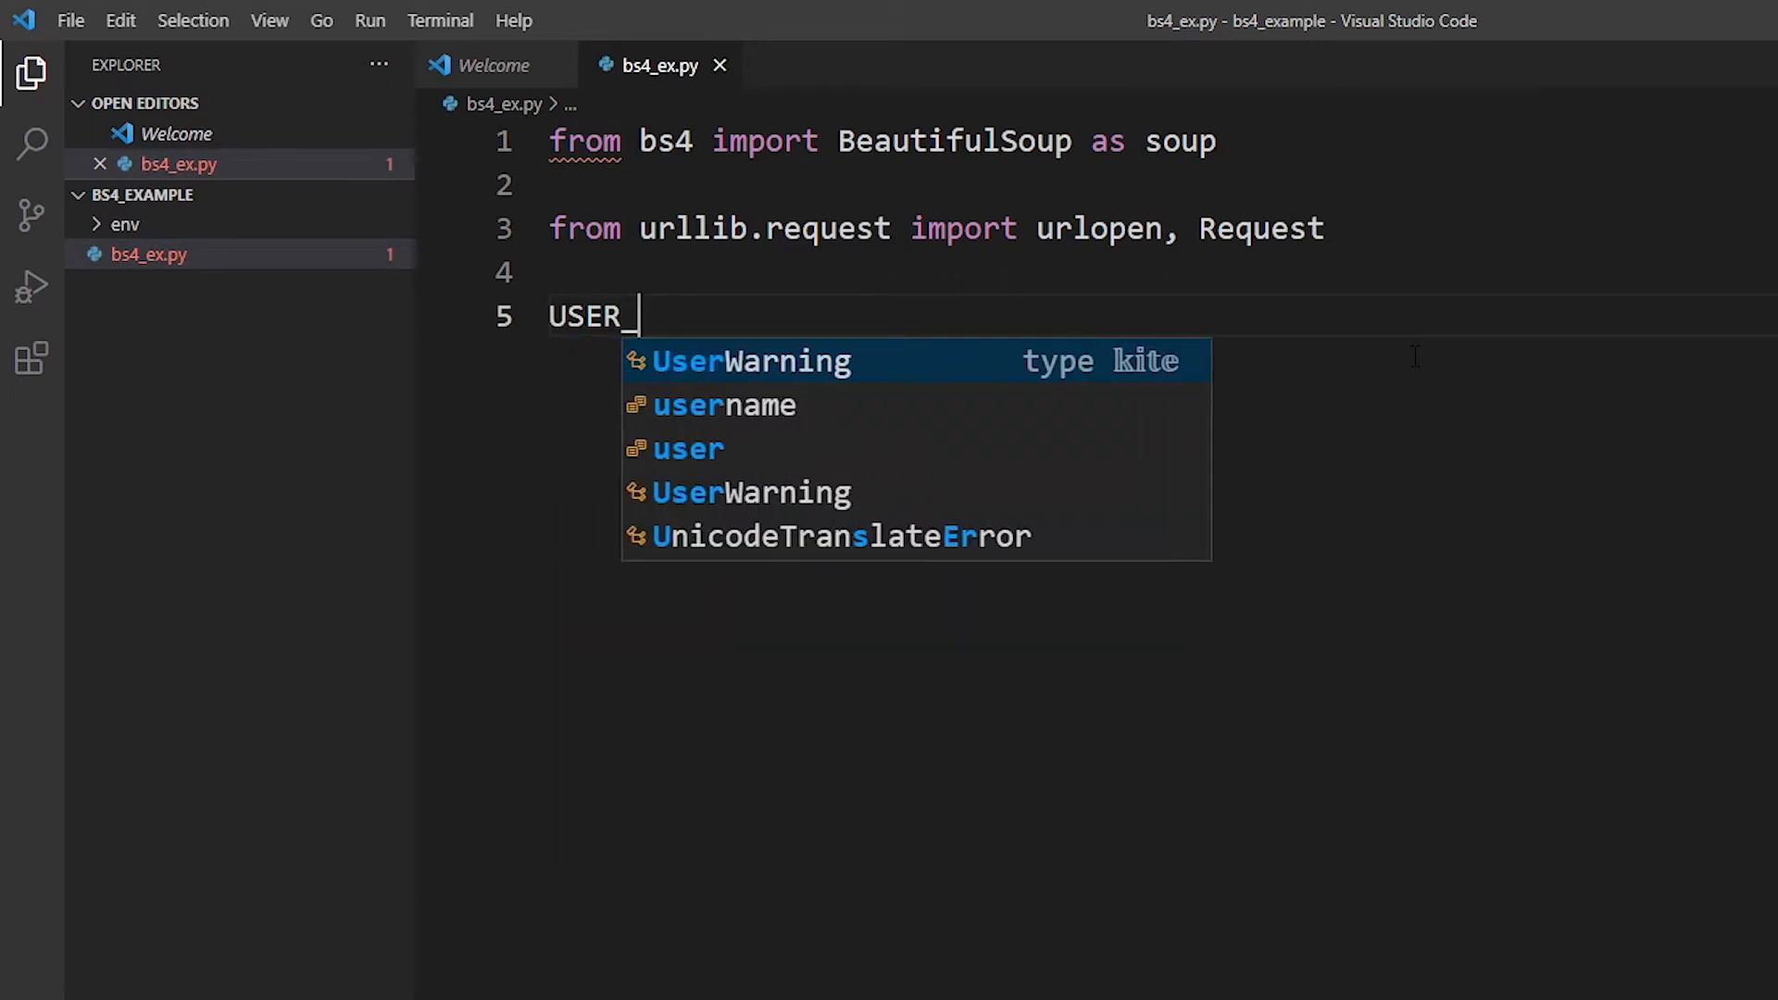
type("AGENT")
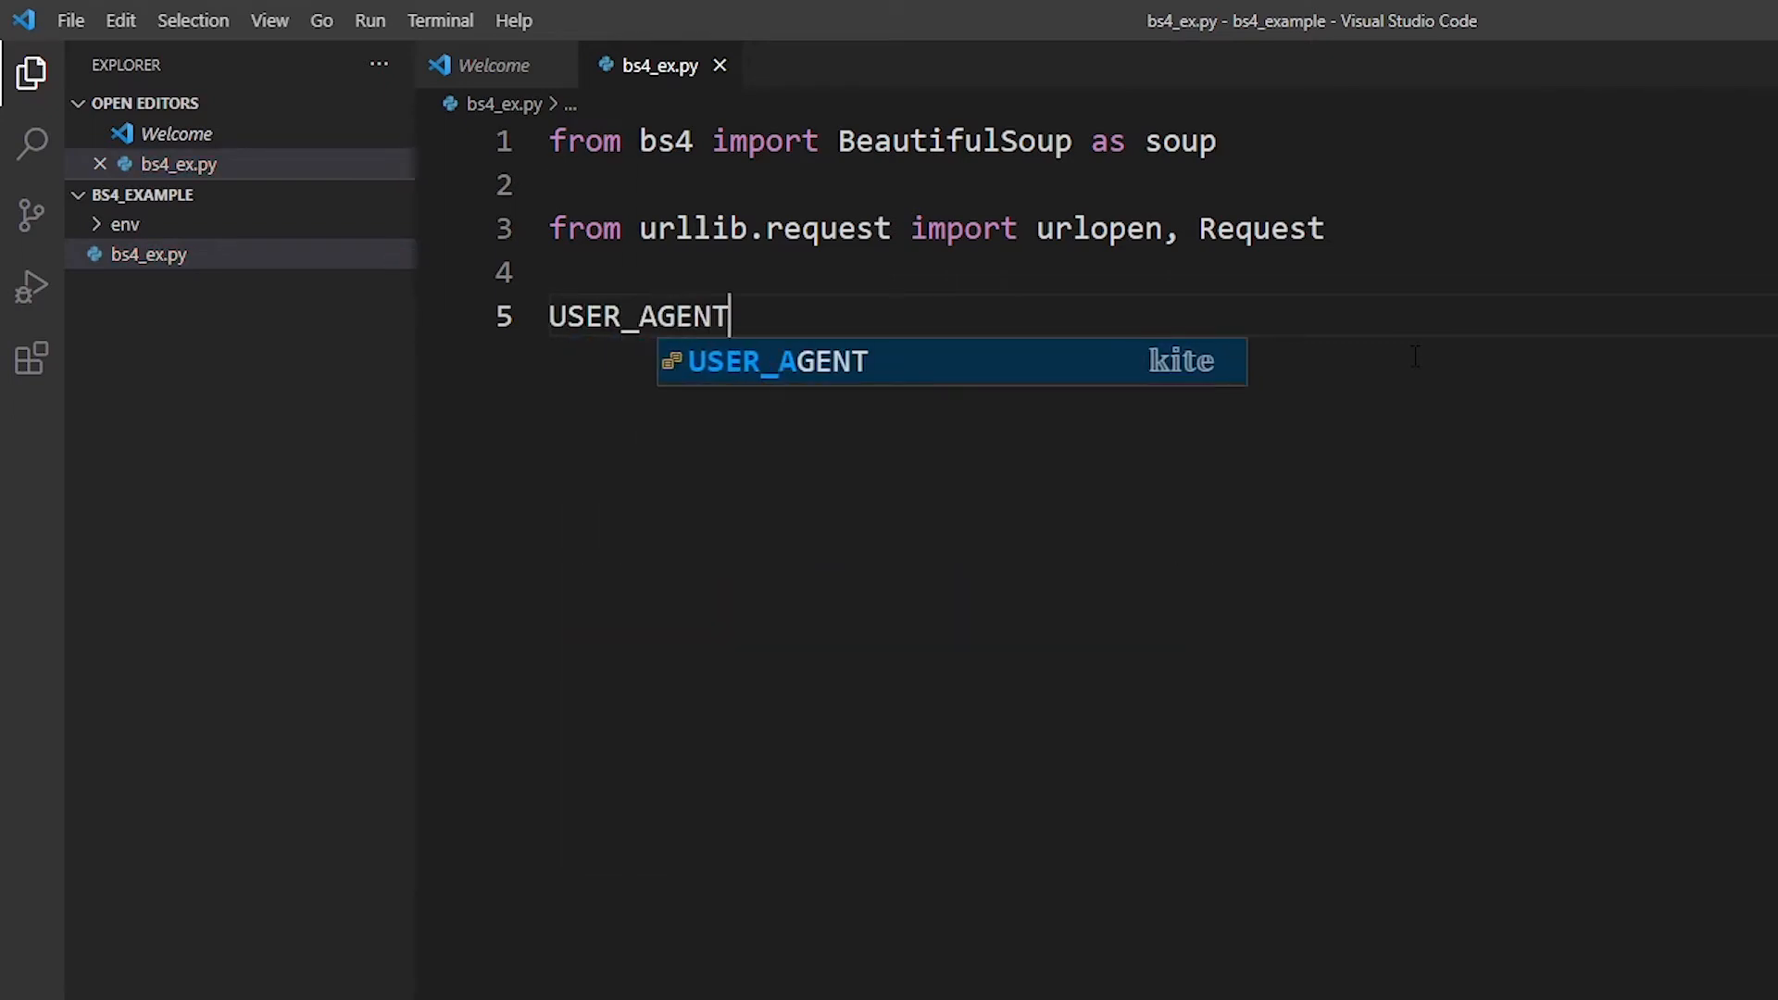
type("=\"")
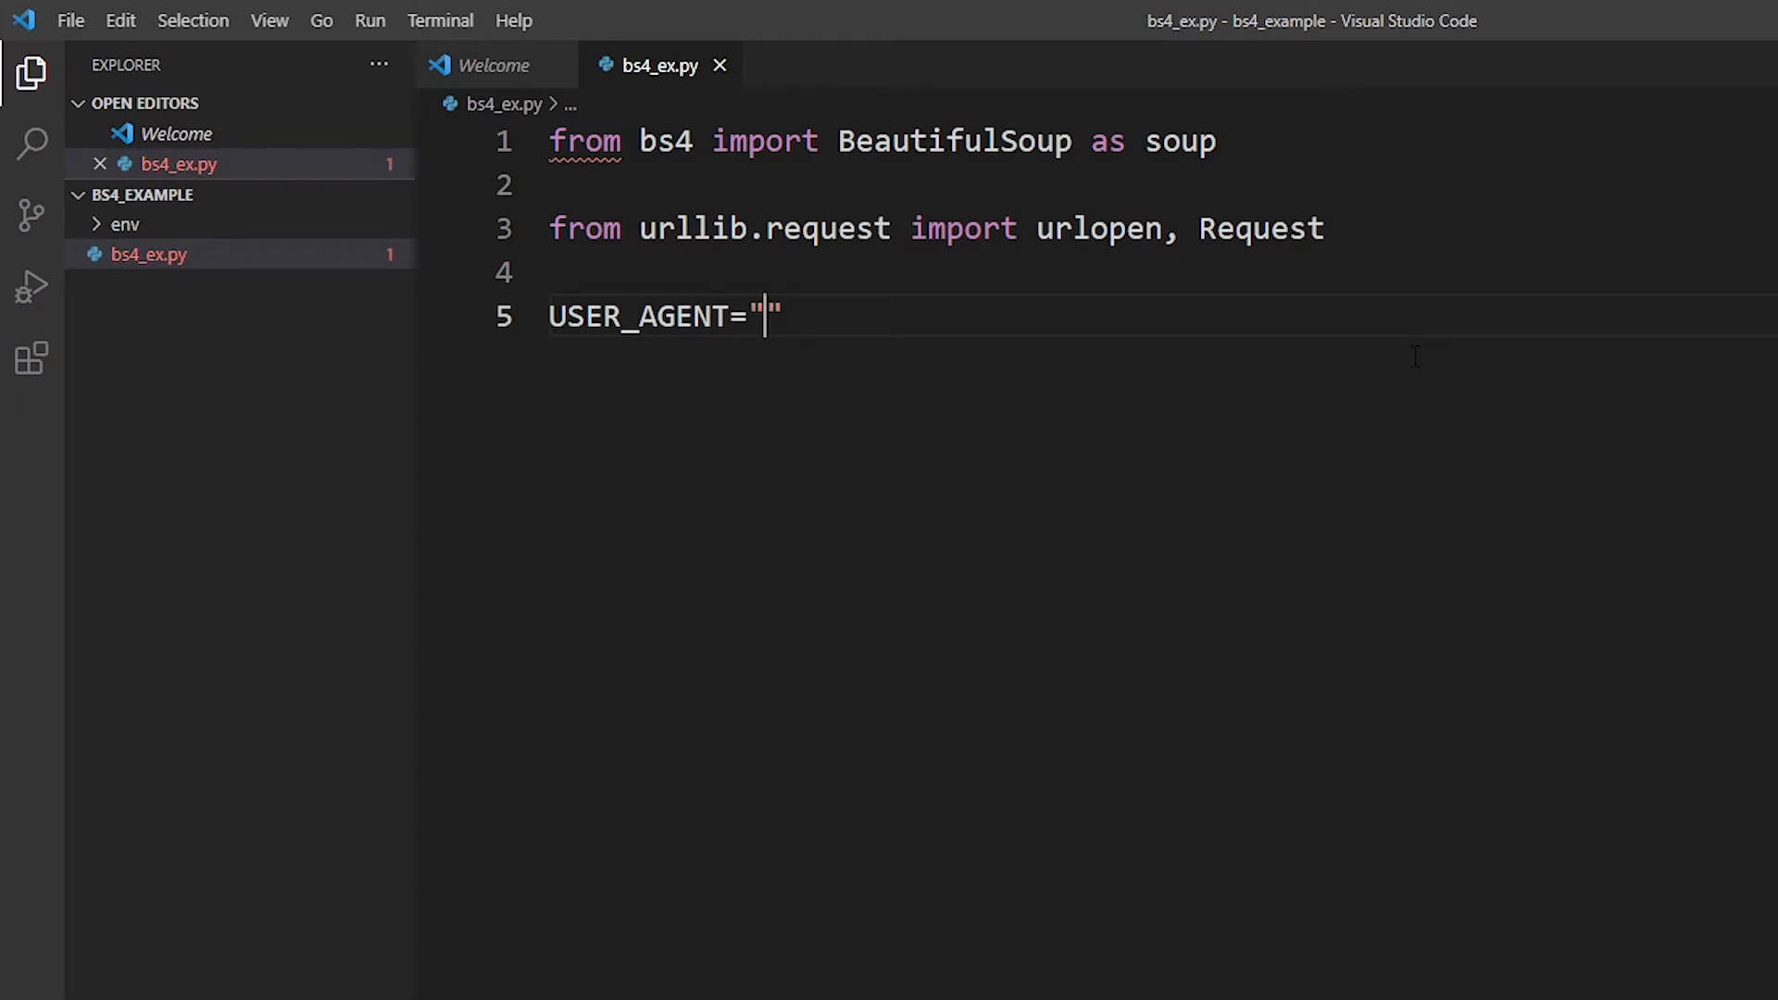
type("Mozilla/5.0 (Macintosh; Intel Mac OS X 10.14; rv:65.0) Gecko/20100101 Firefox/65.0")
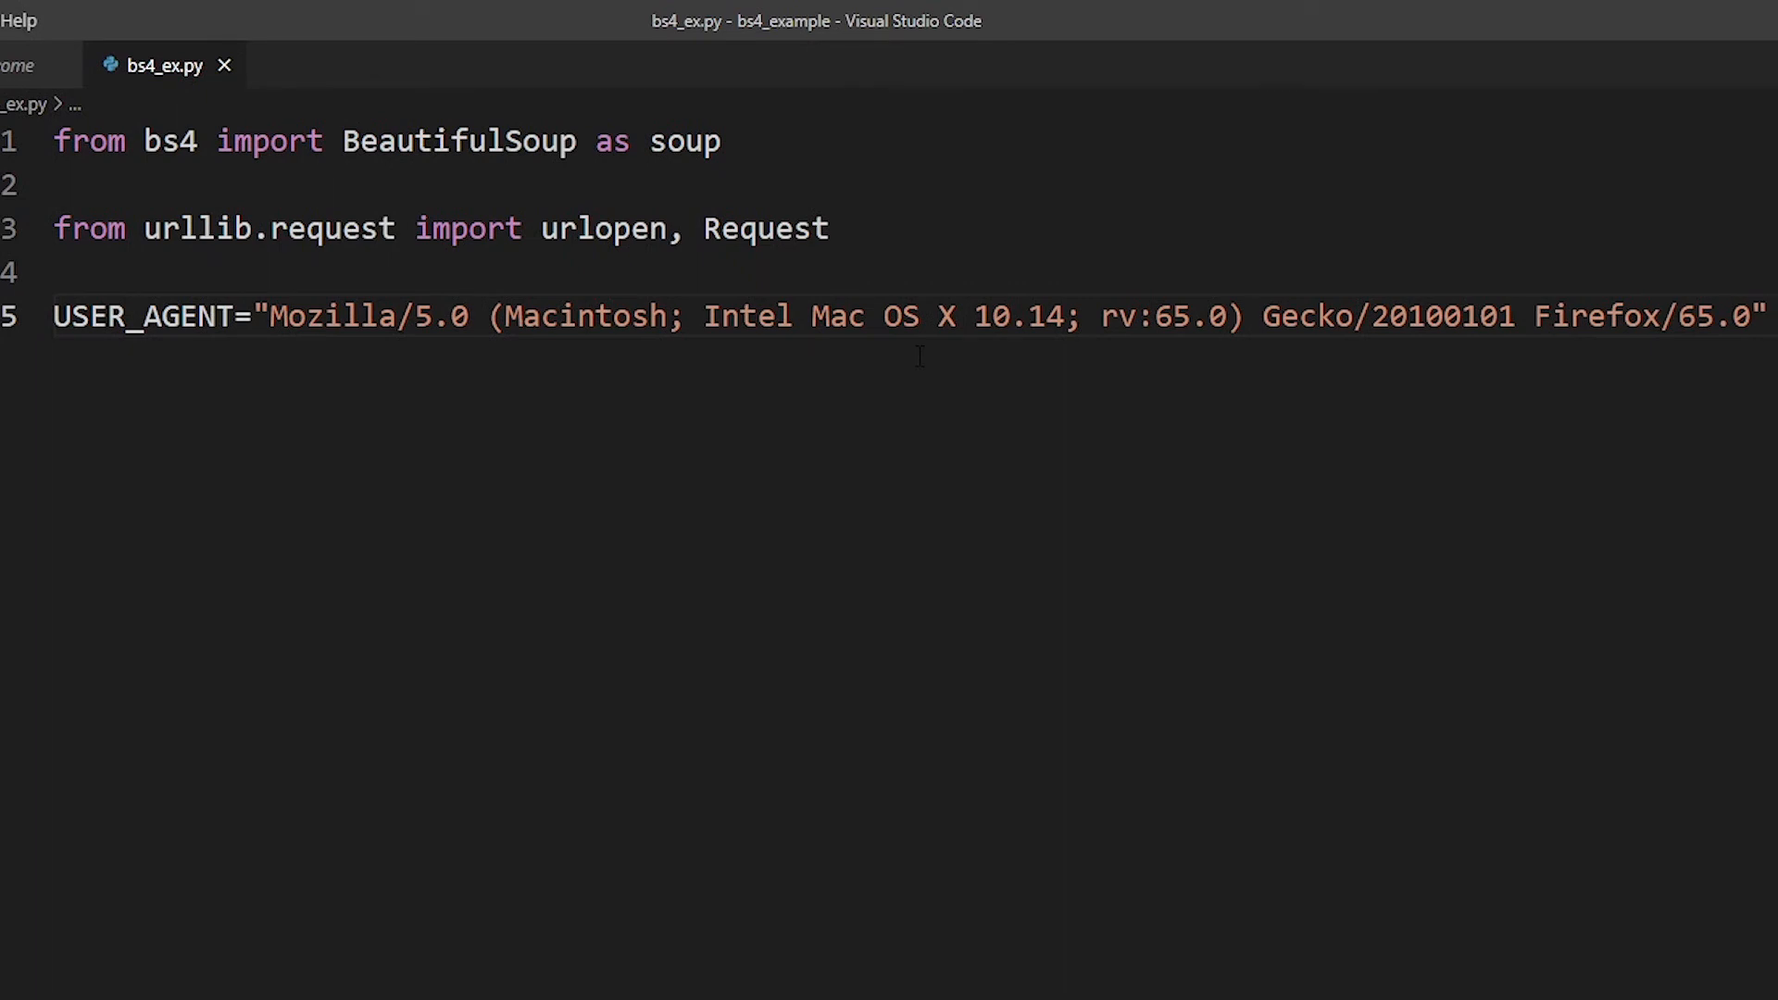
key("enter")
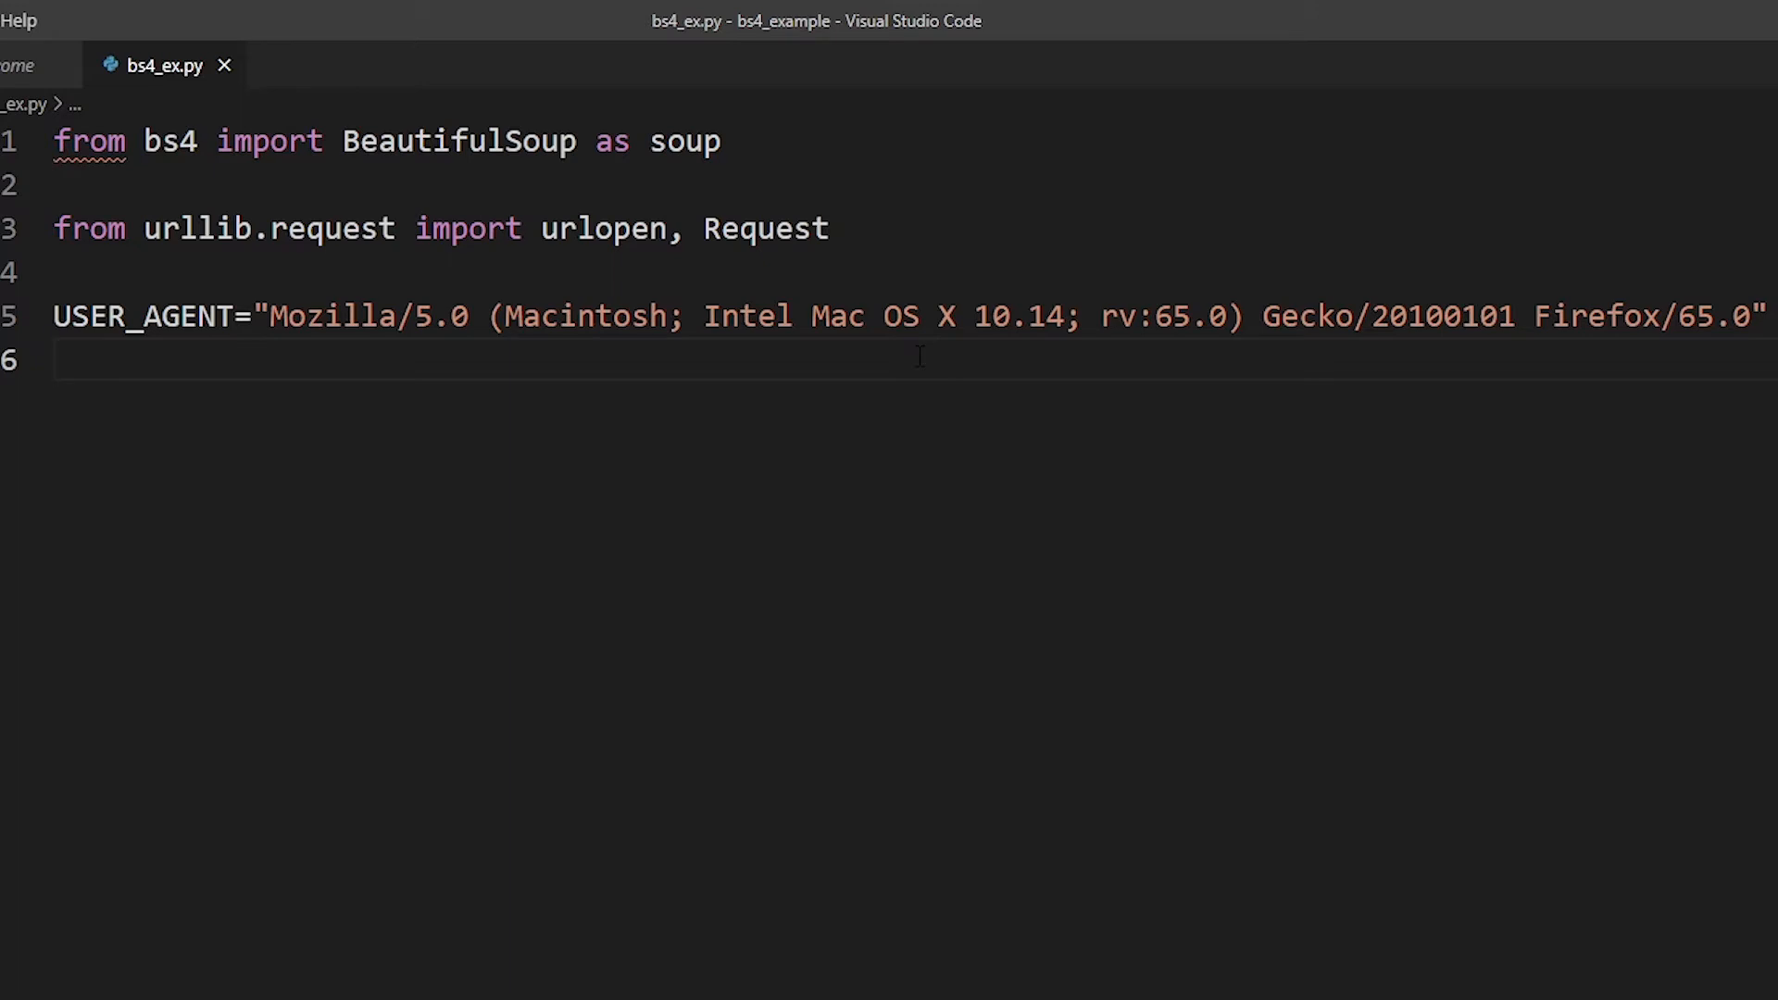
Write headers = {"user-agent": USER_AGENT} after a blank line.
key("Enter")
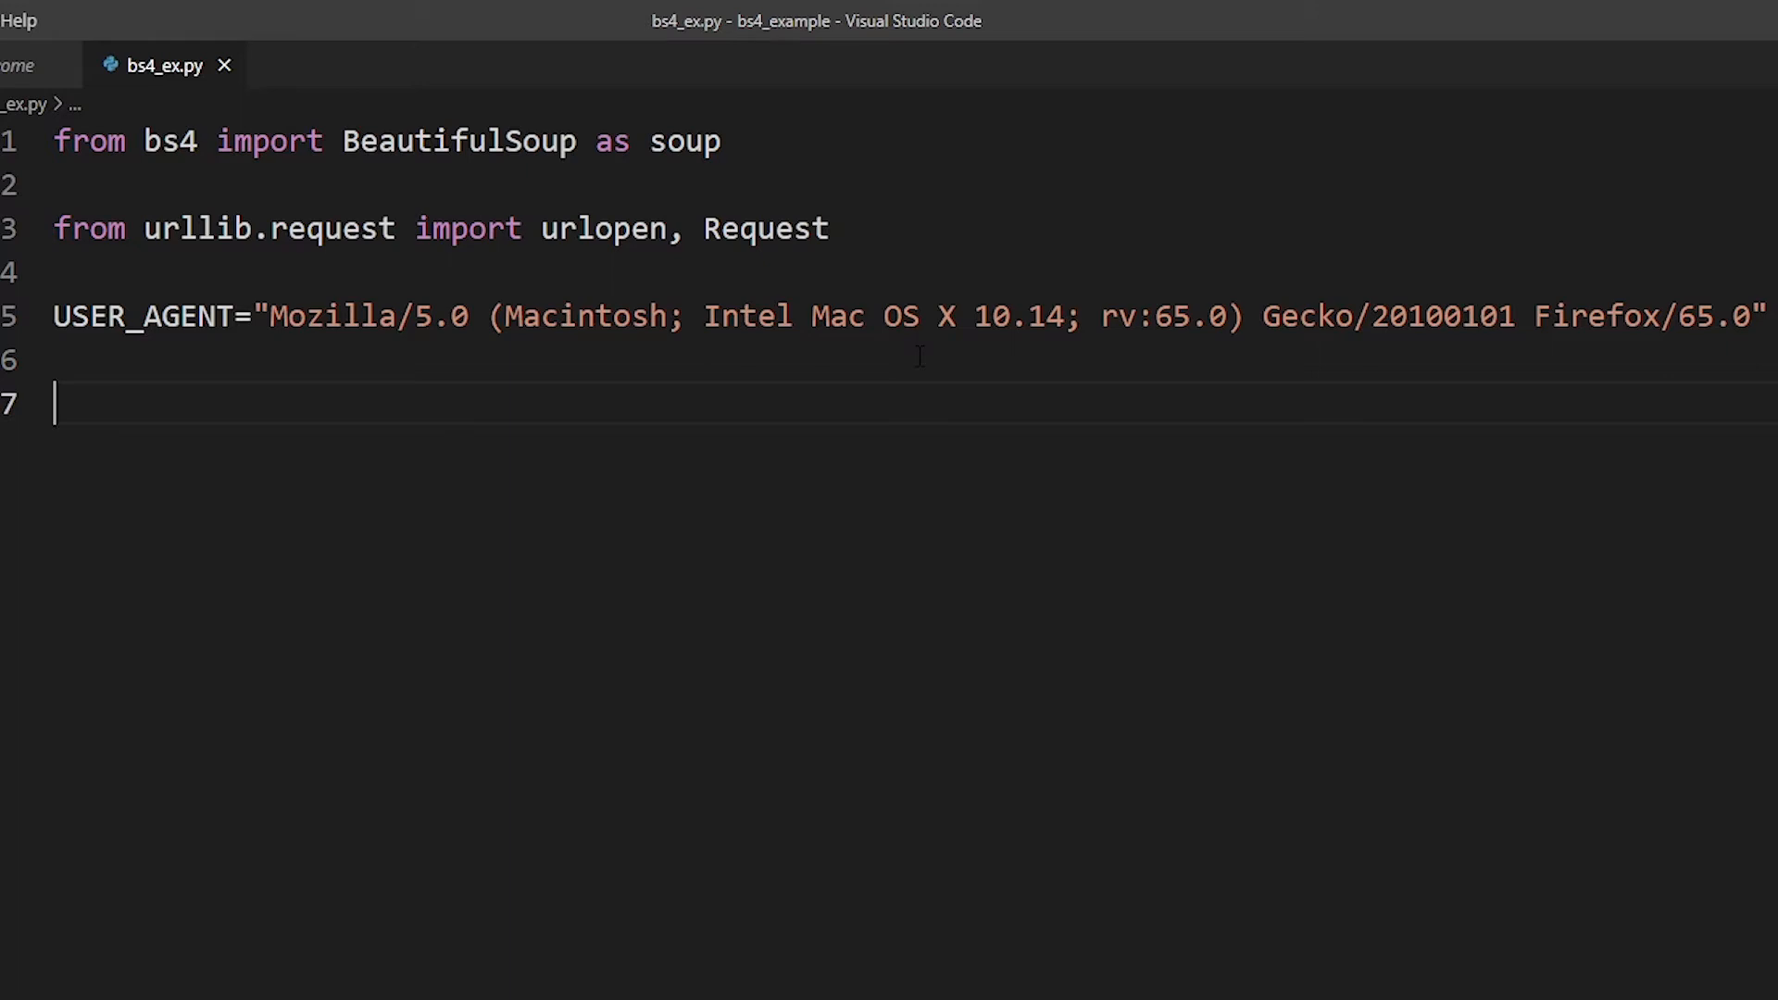
type("headers")
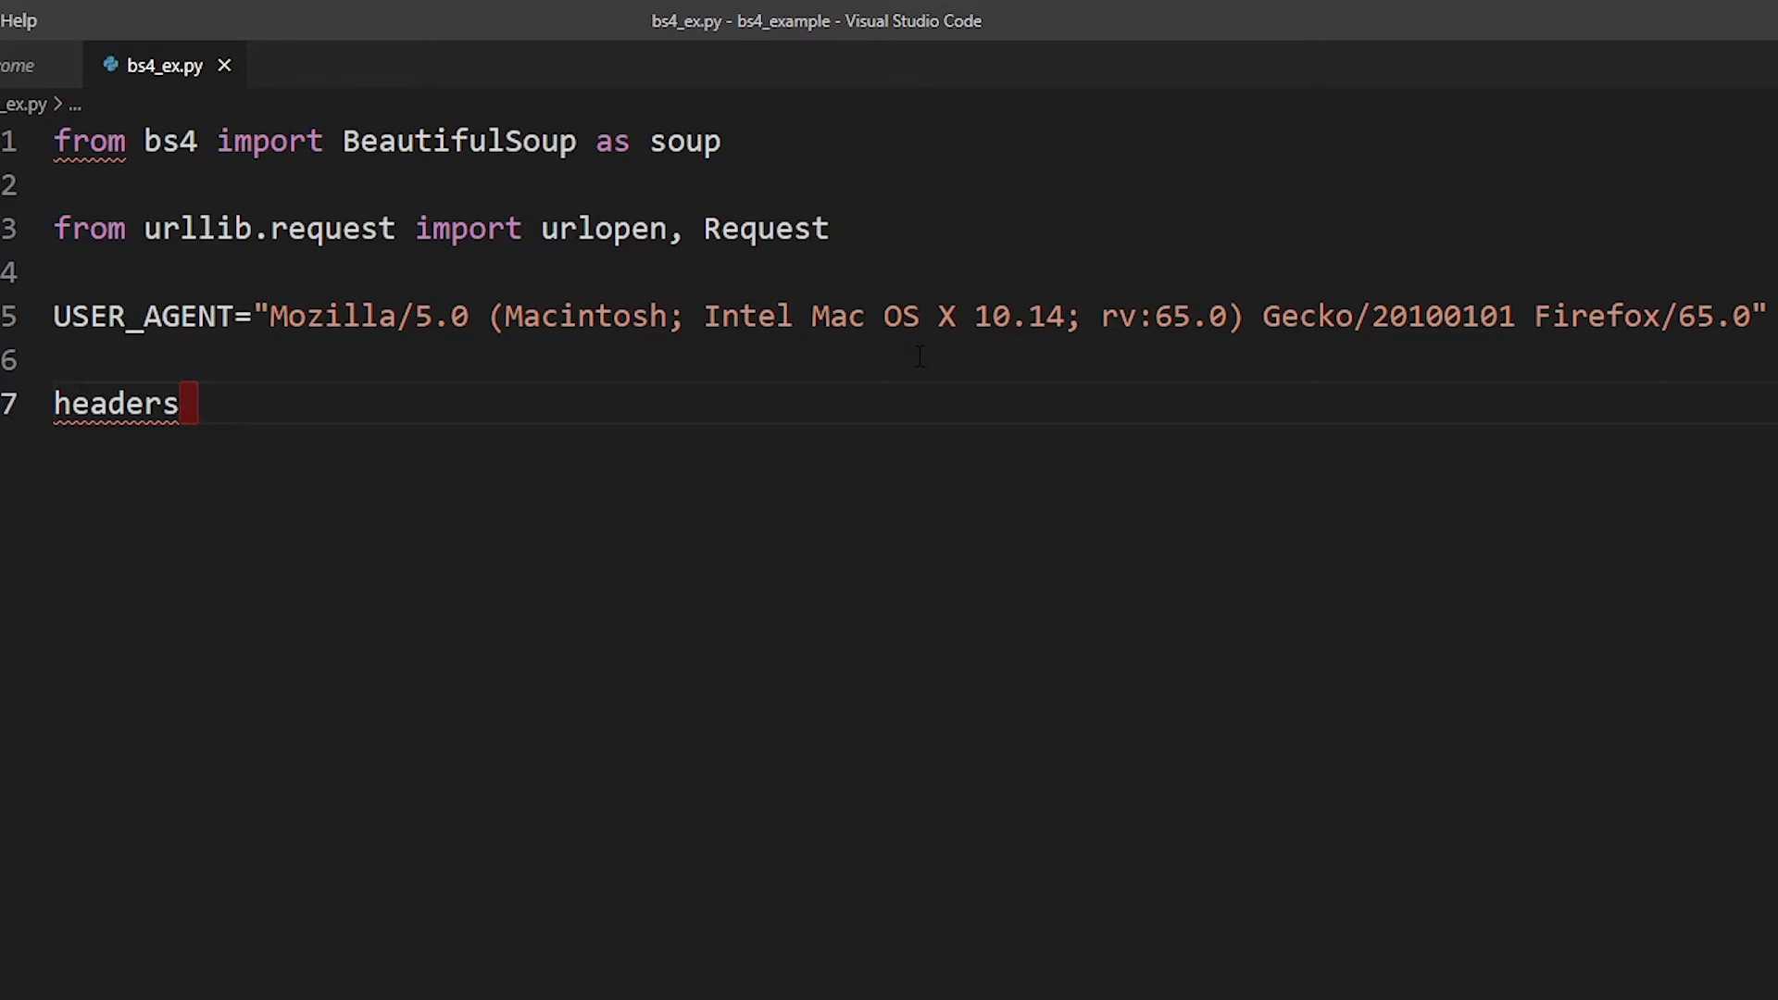
type("= {}")
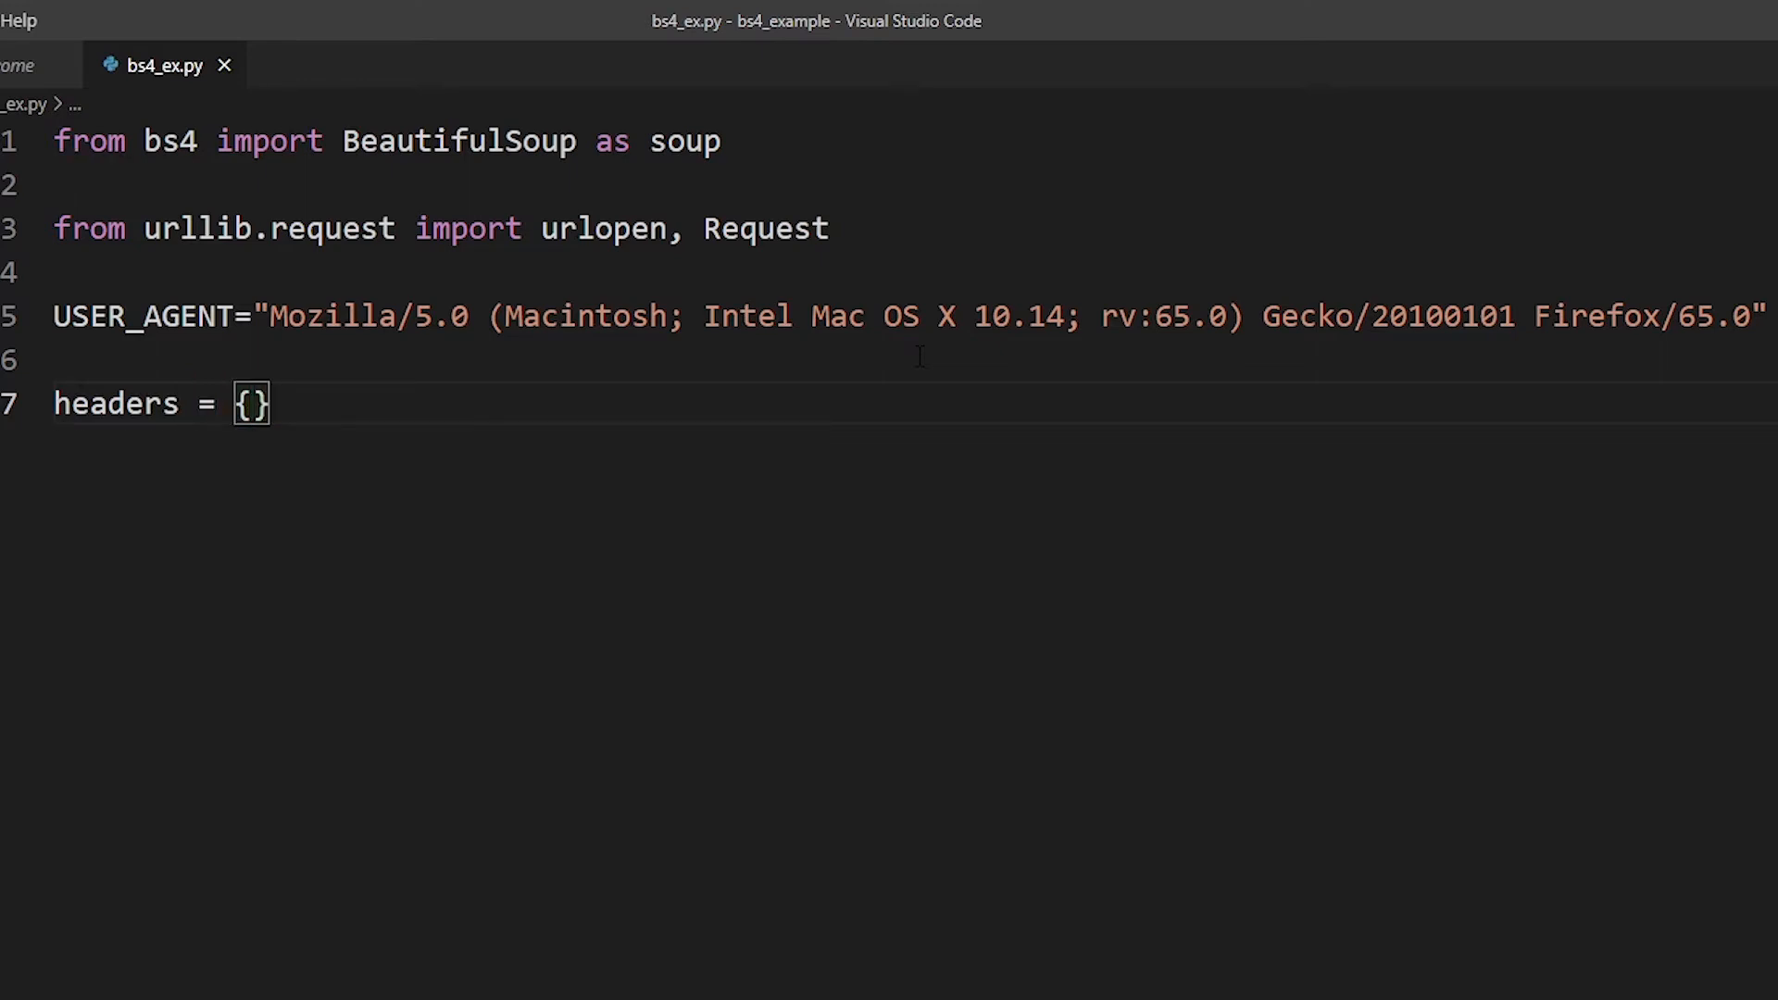
type("\"user\"")
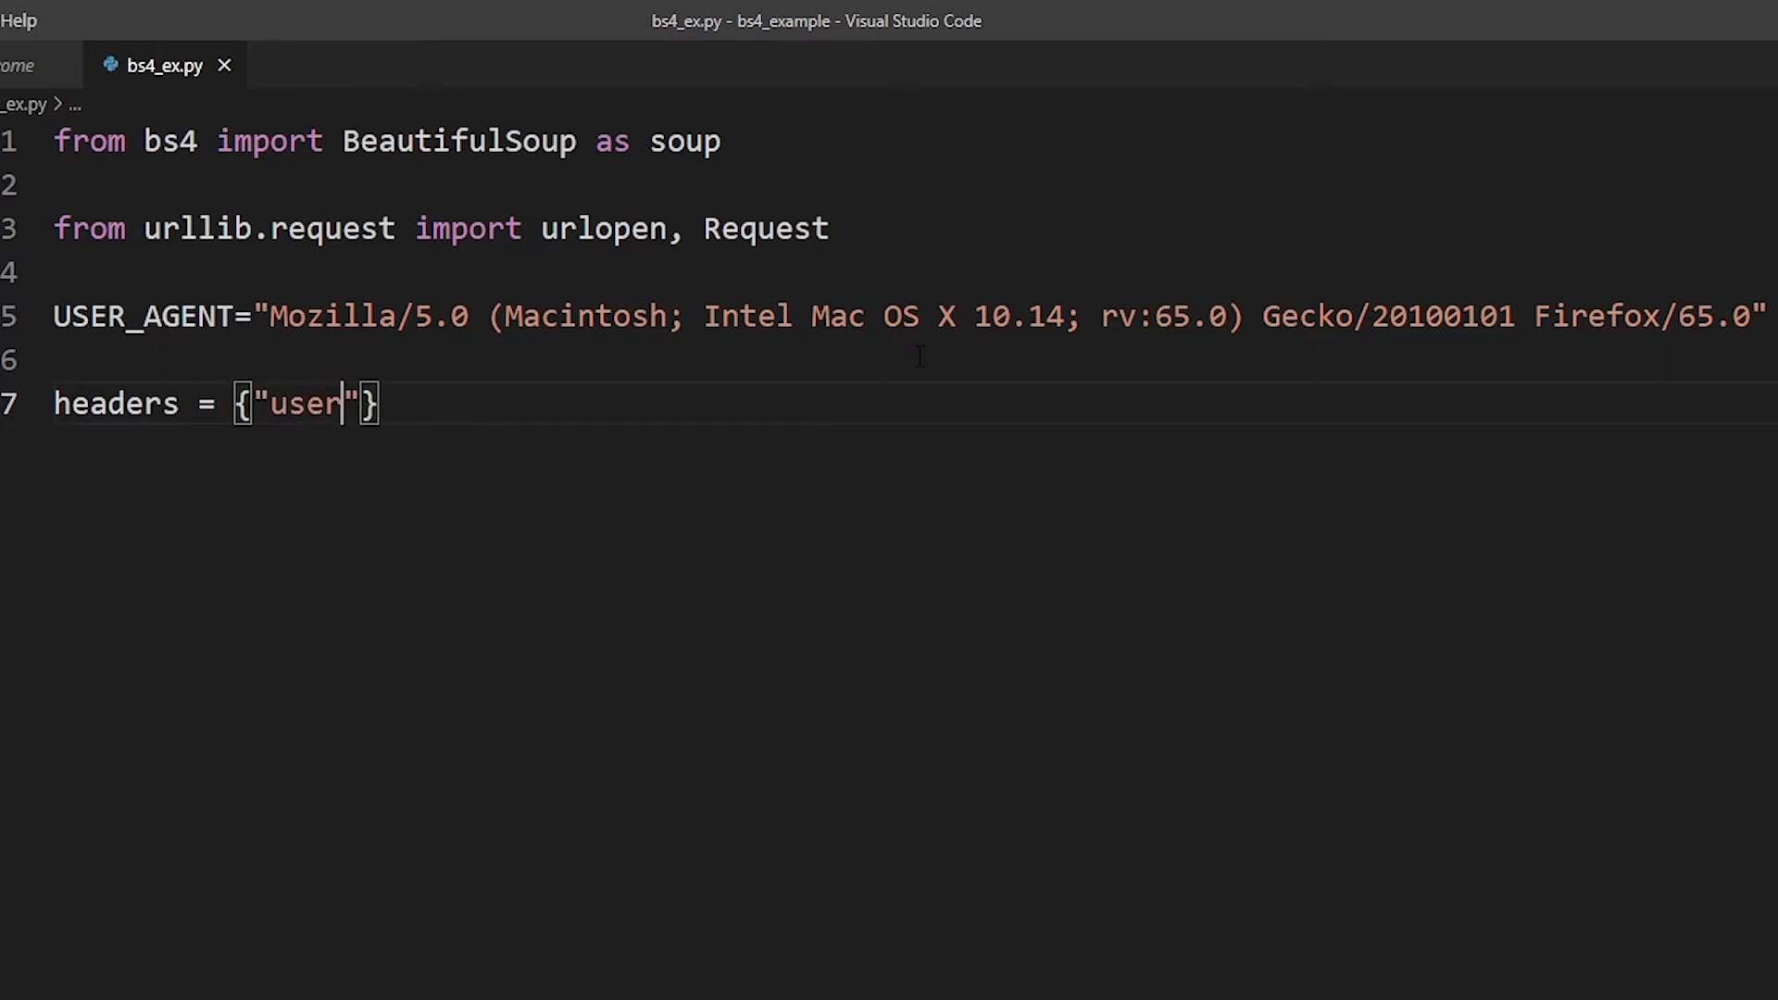
type("-")
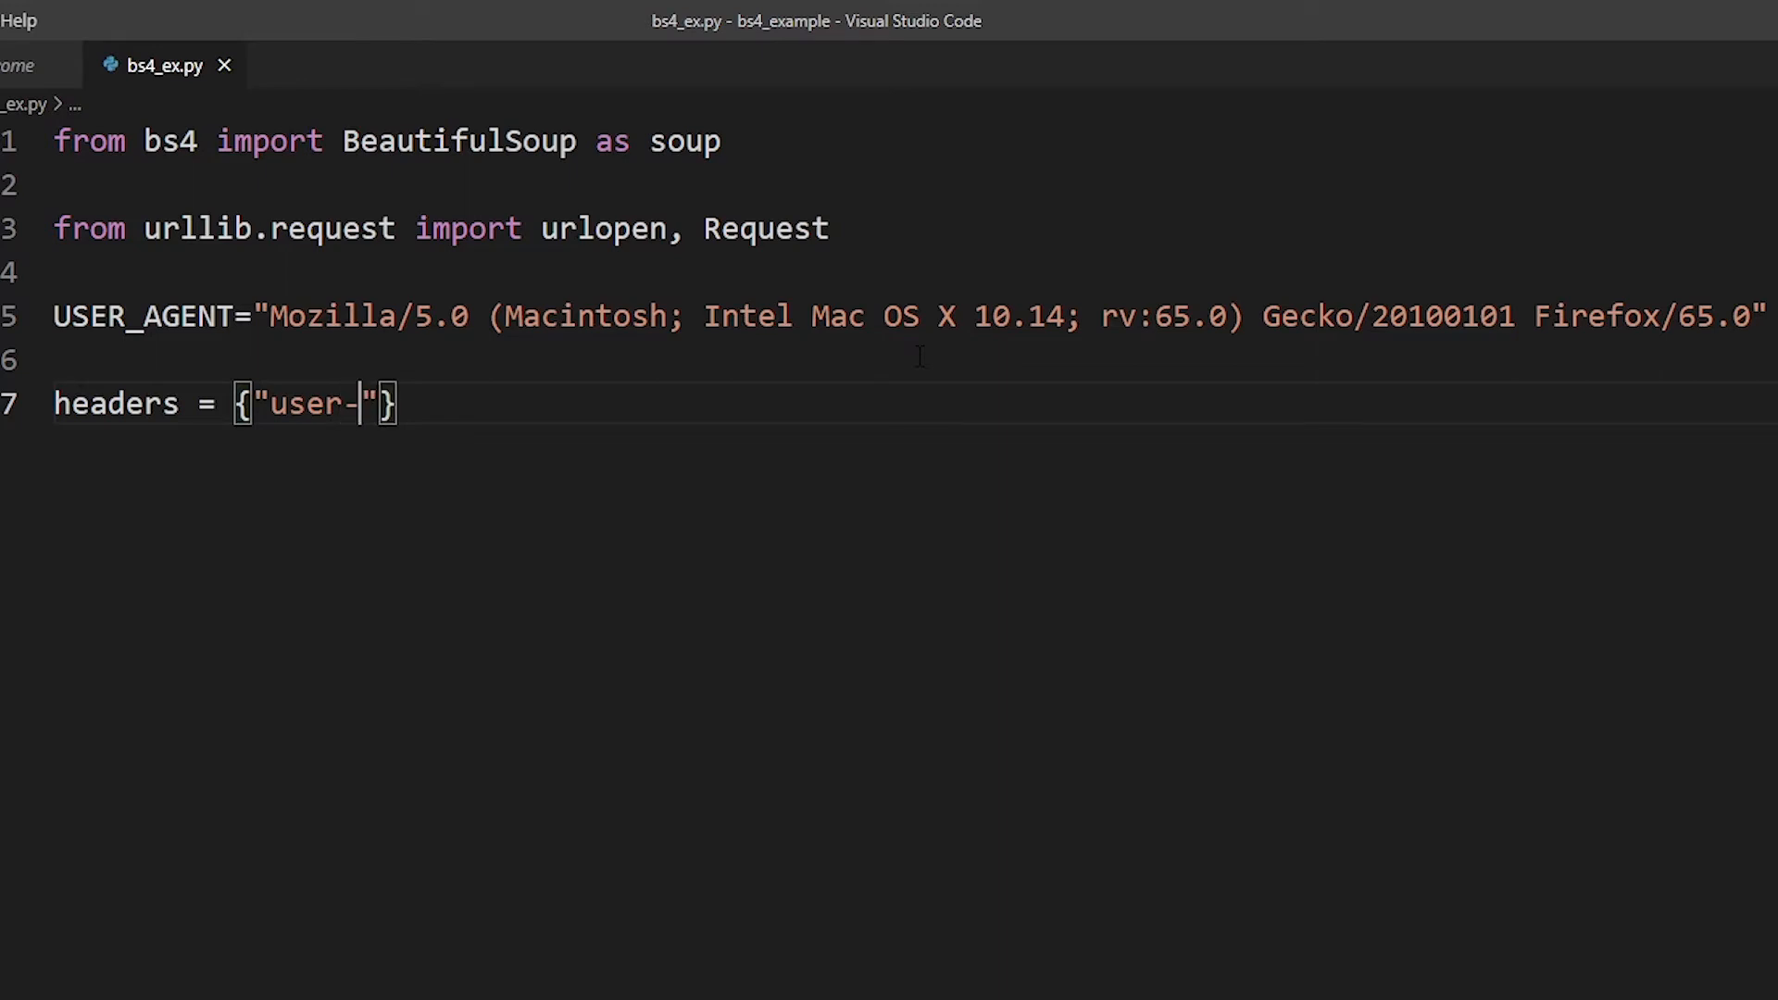
type("agent")
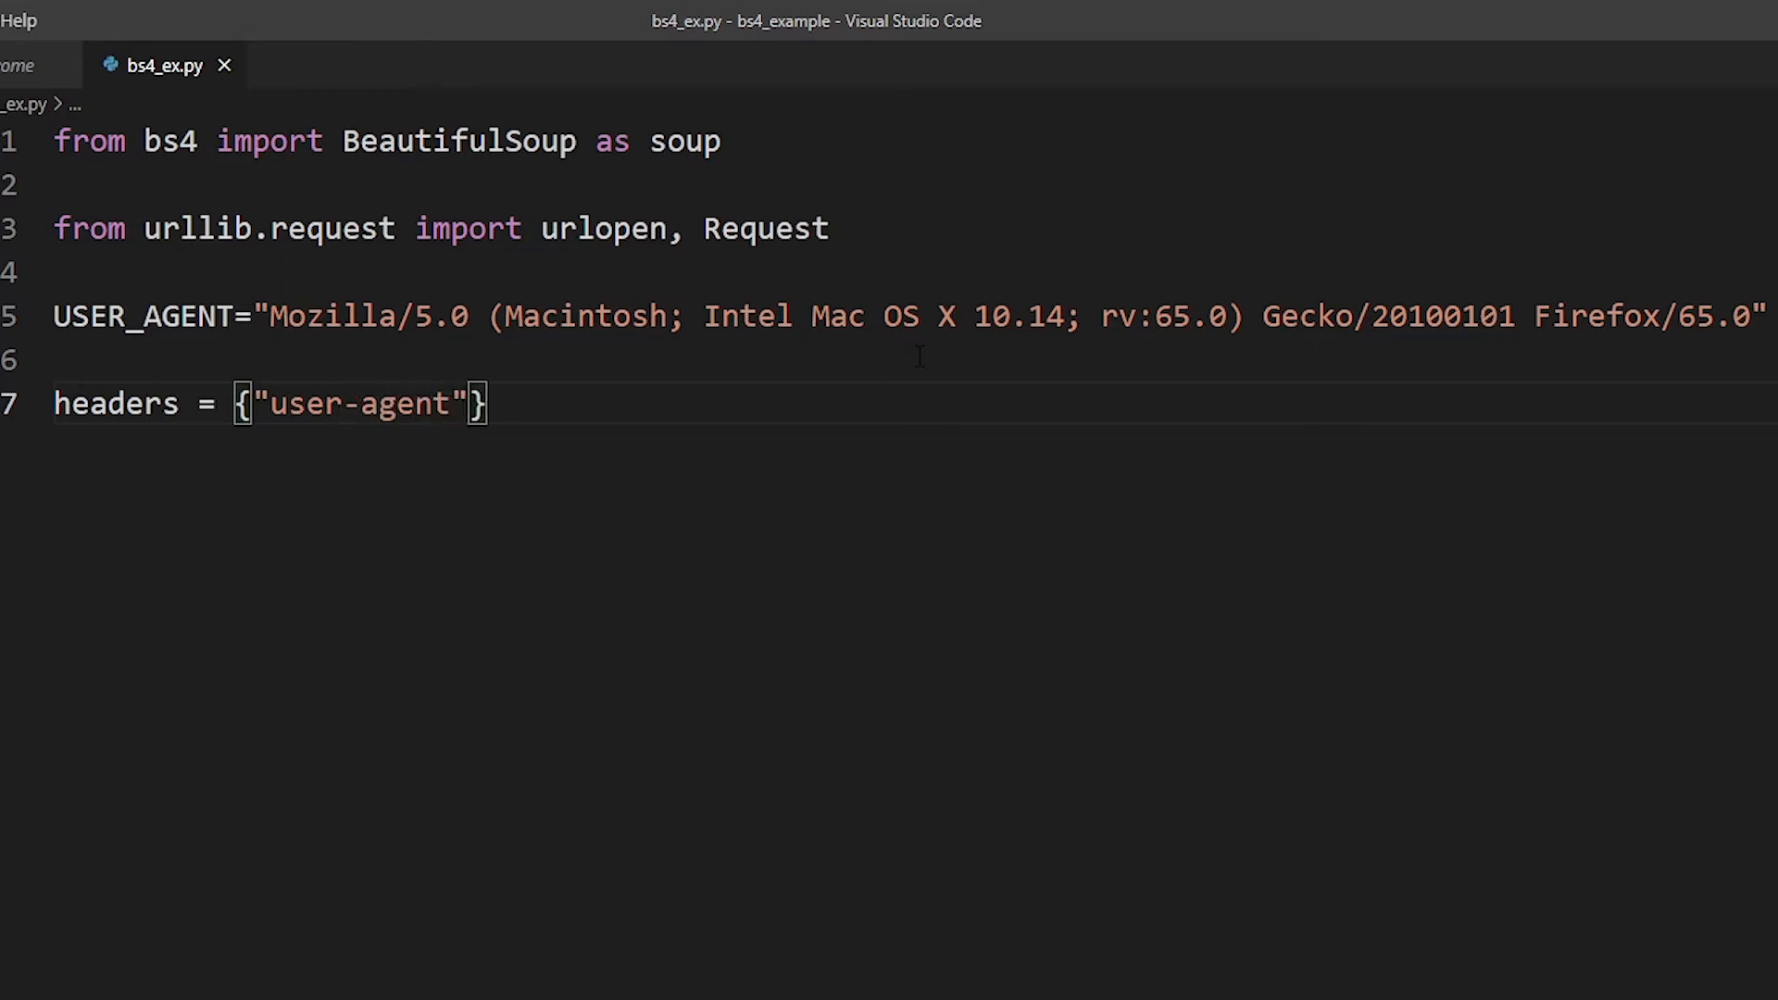
type(":USER_AGENT")
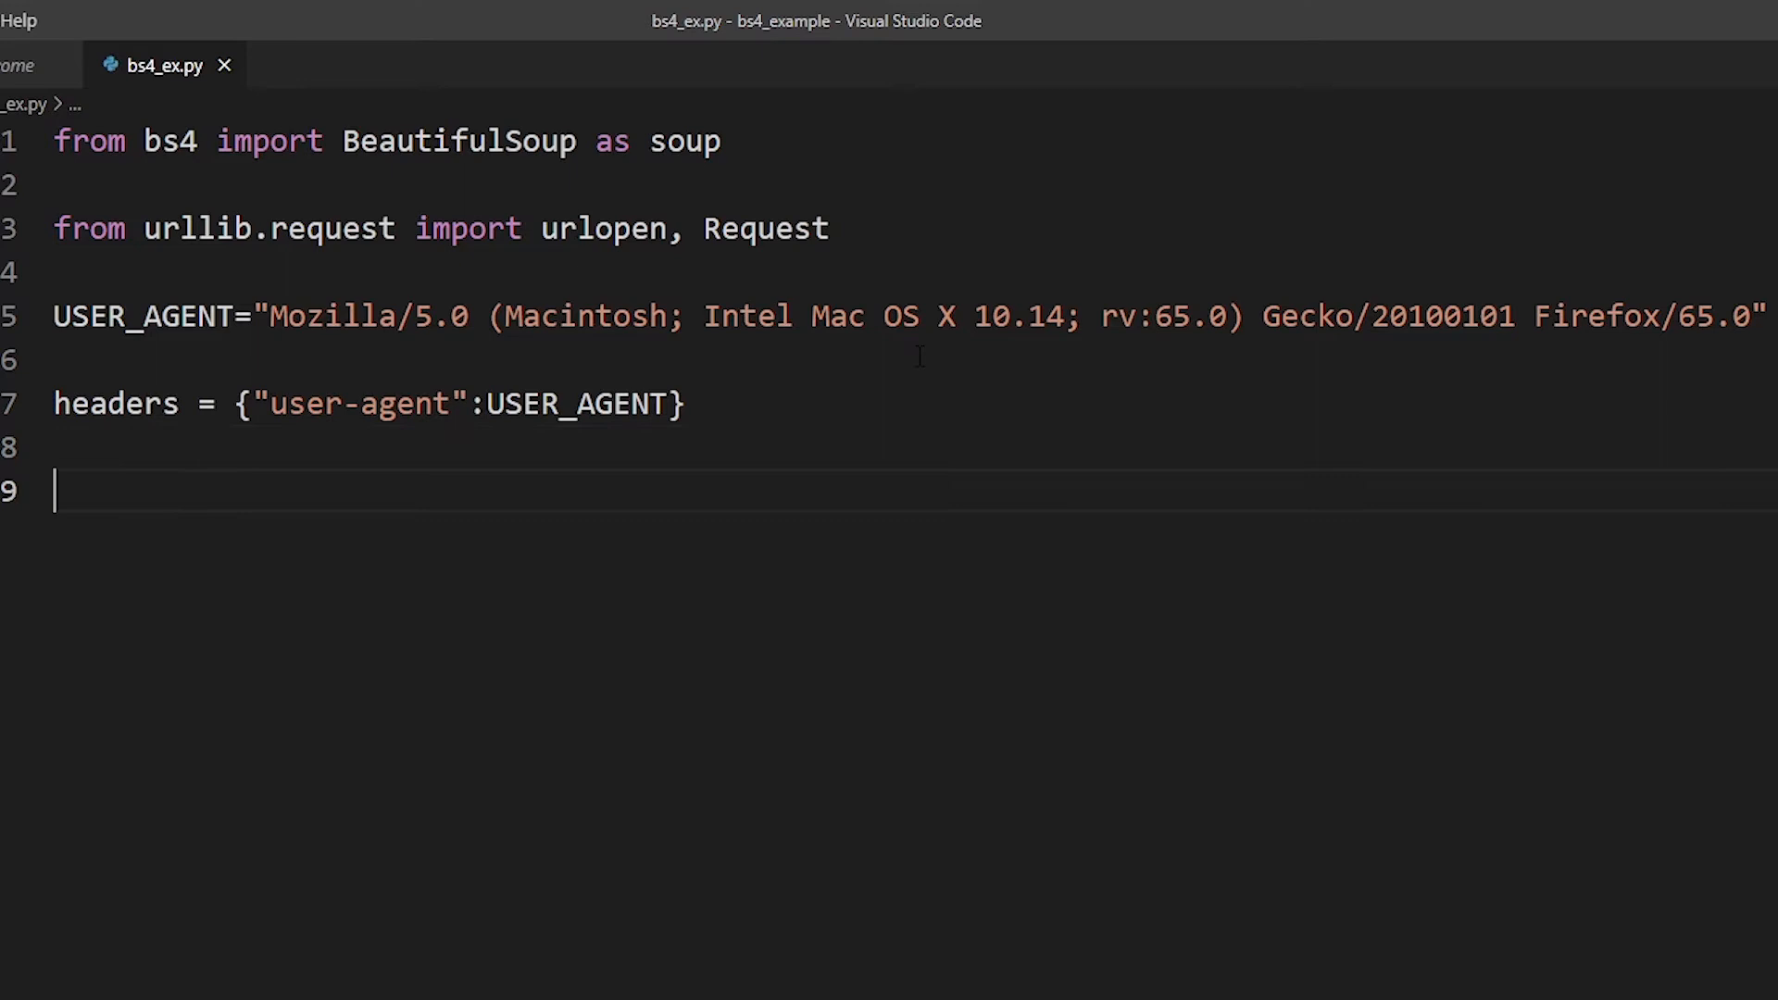
Write req = Request(url=URL, headers=headers) on line 9.
type("req")
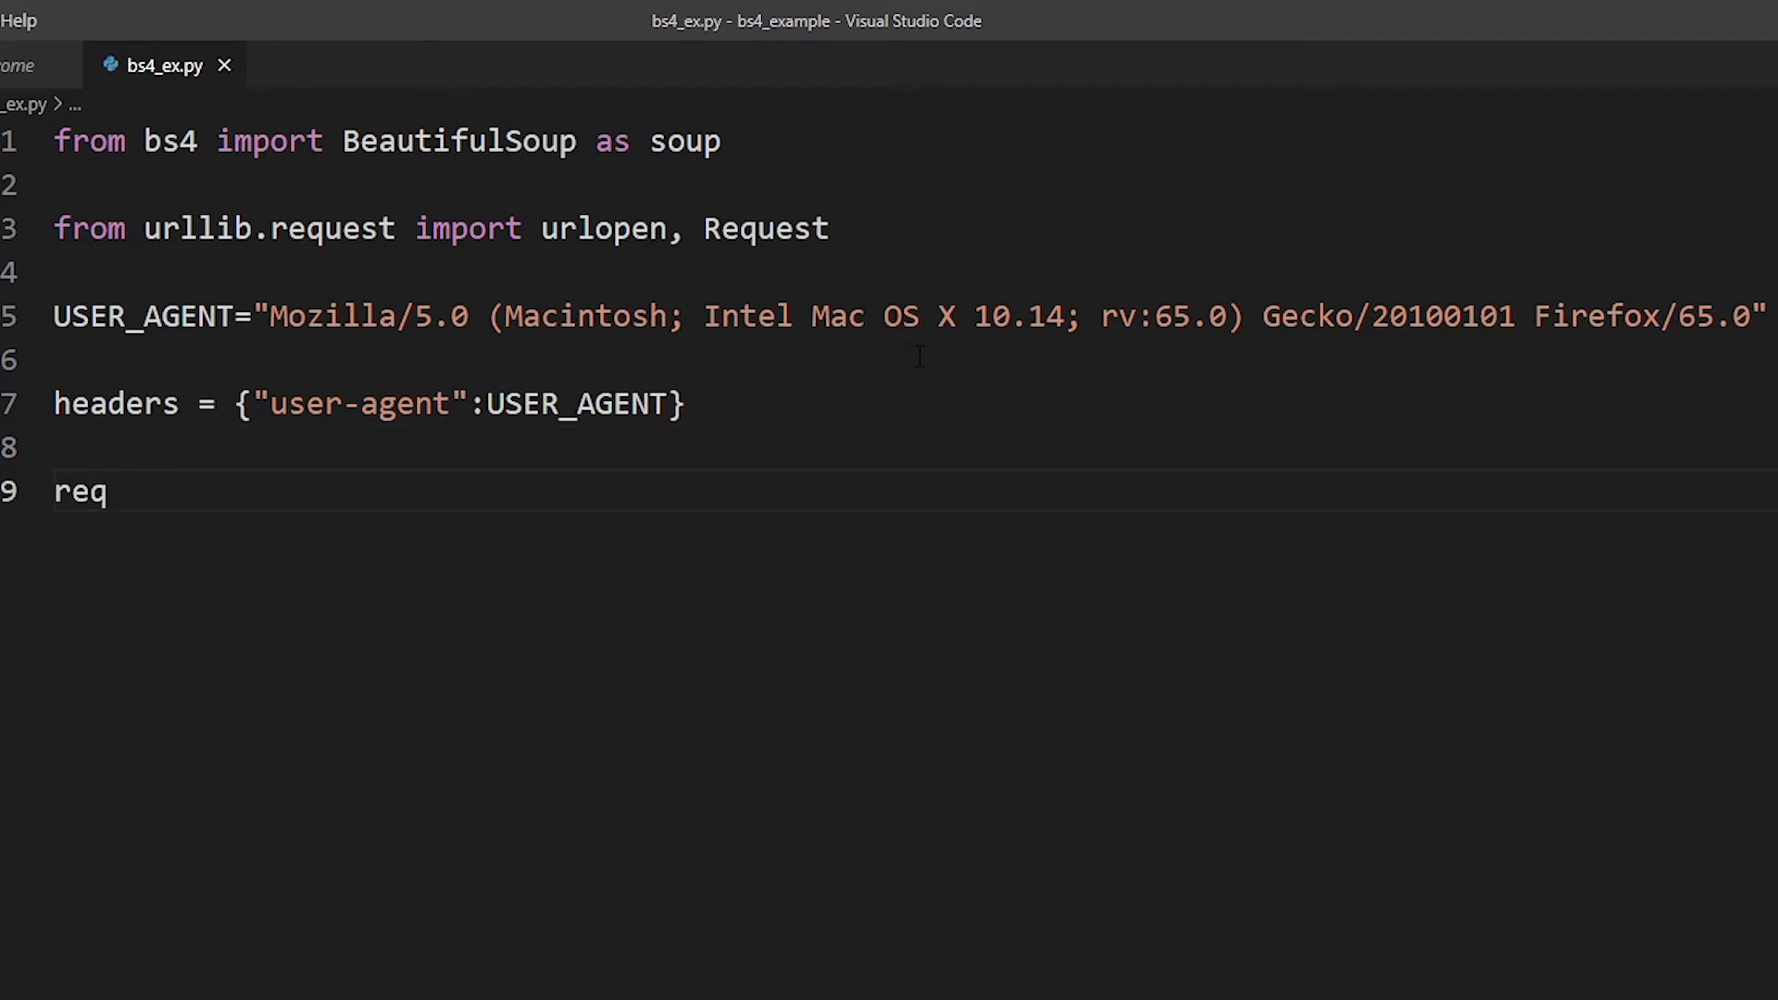
type("=")
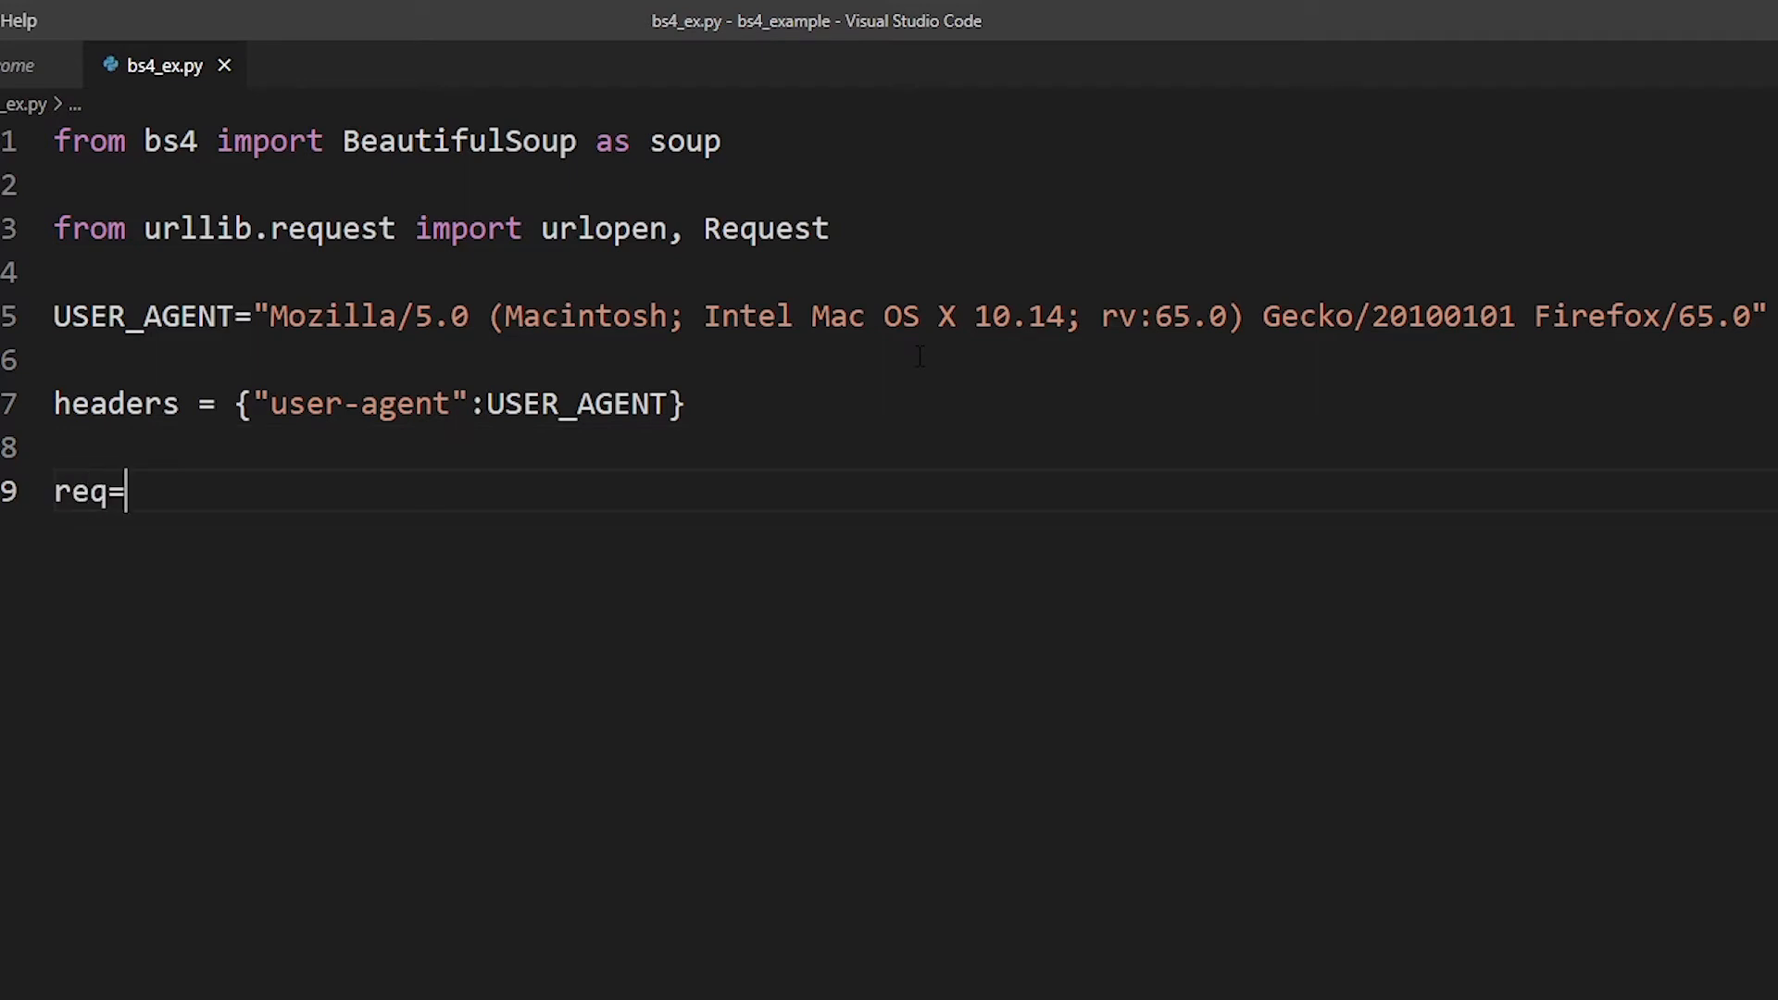
type("R")
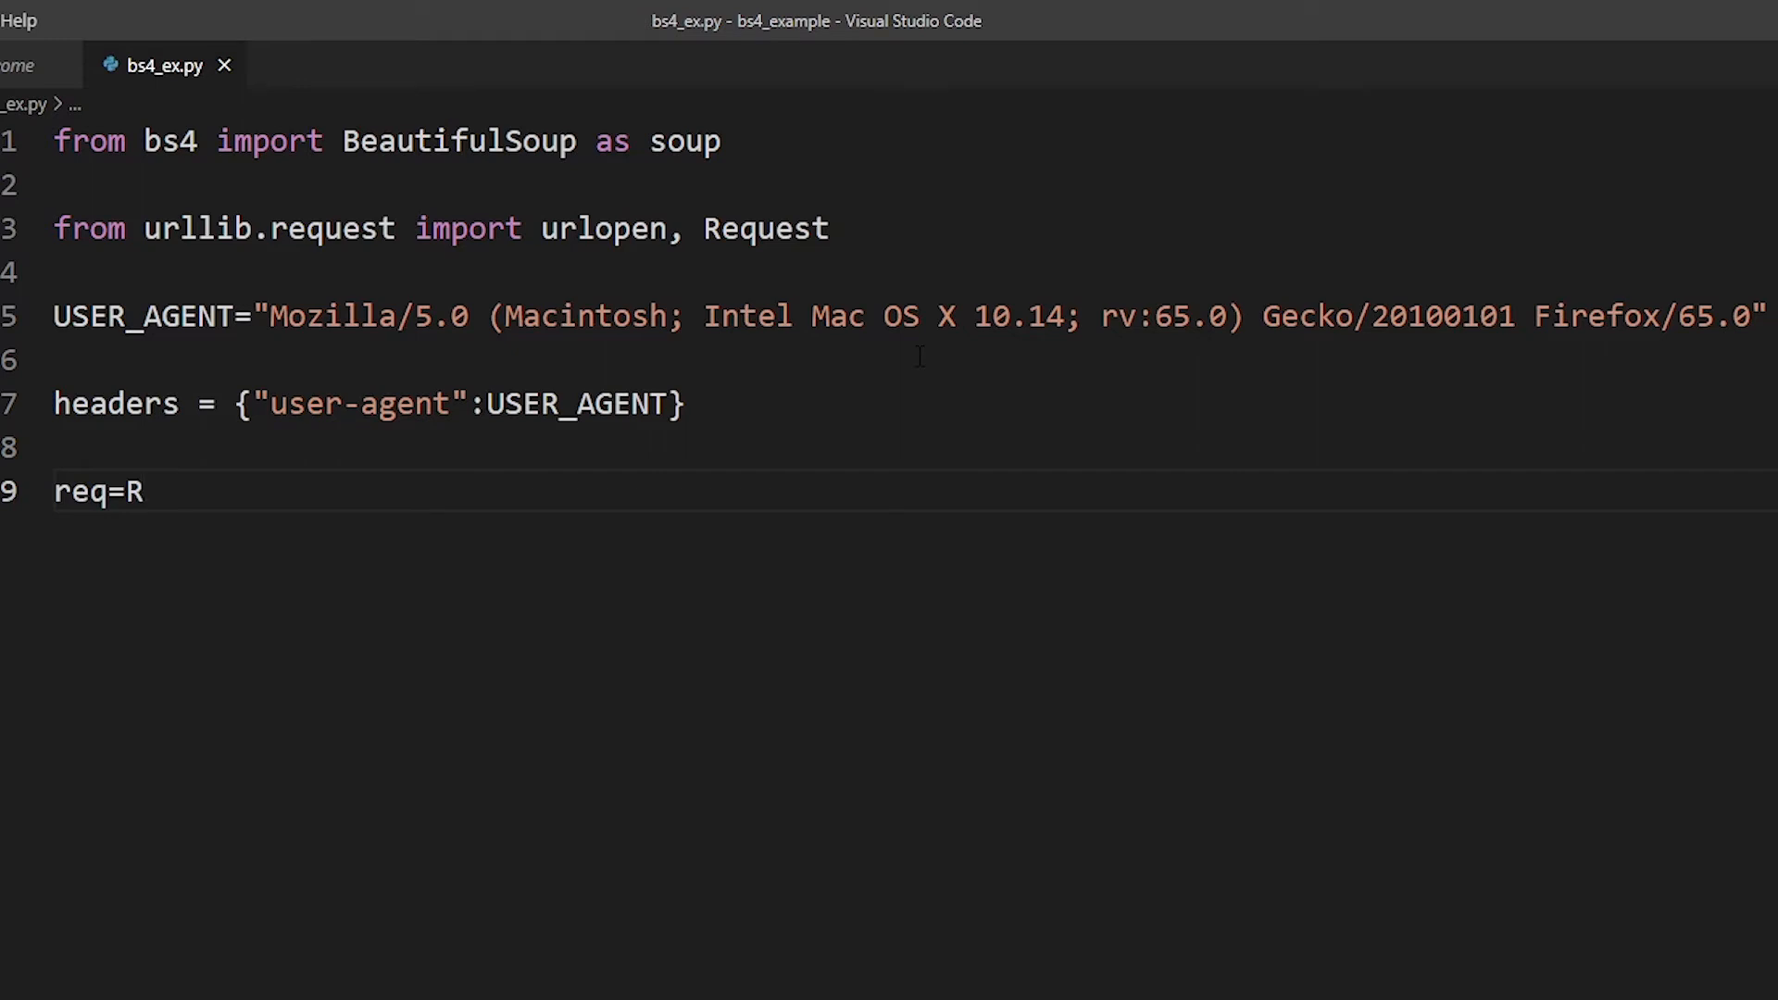
double_click(764, 228)
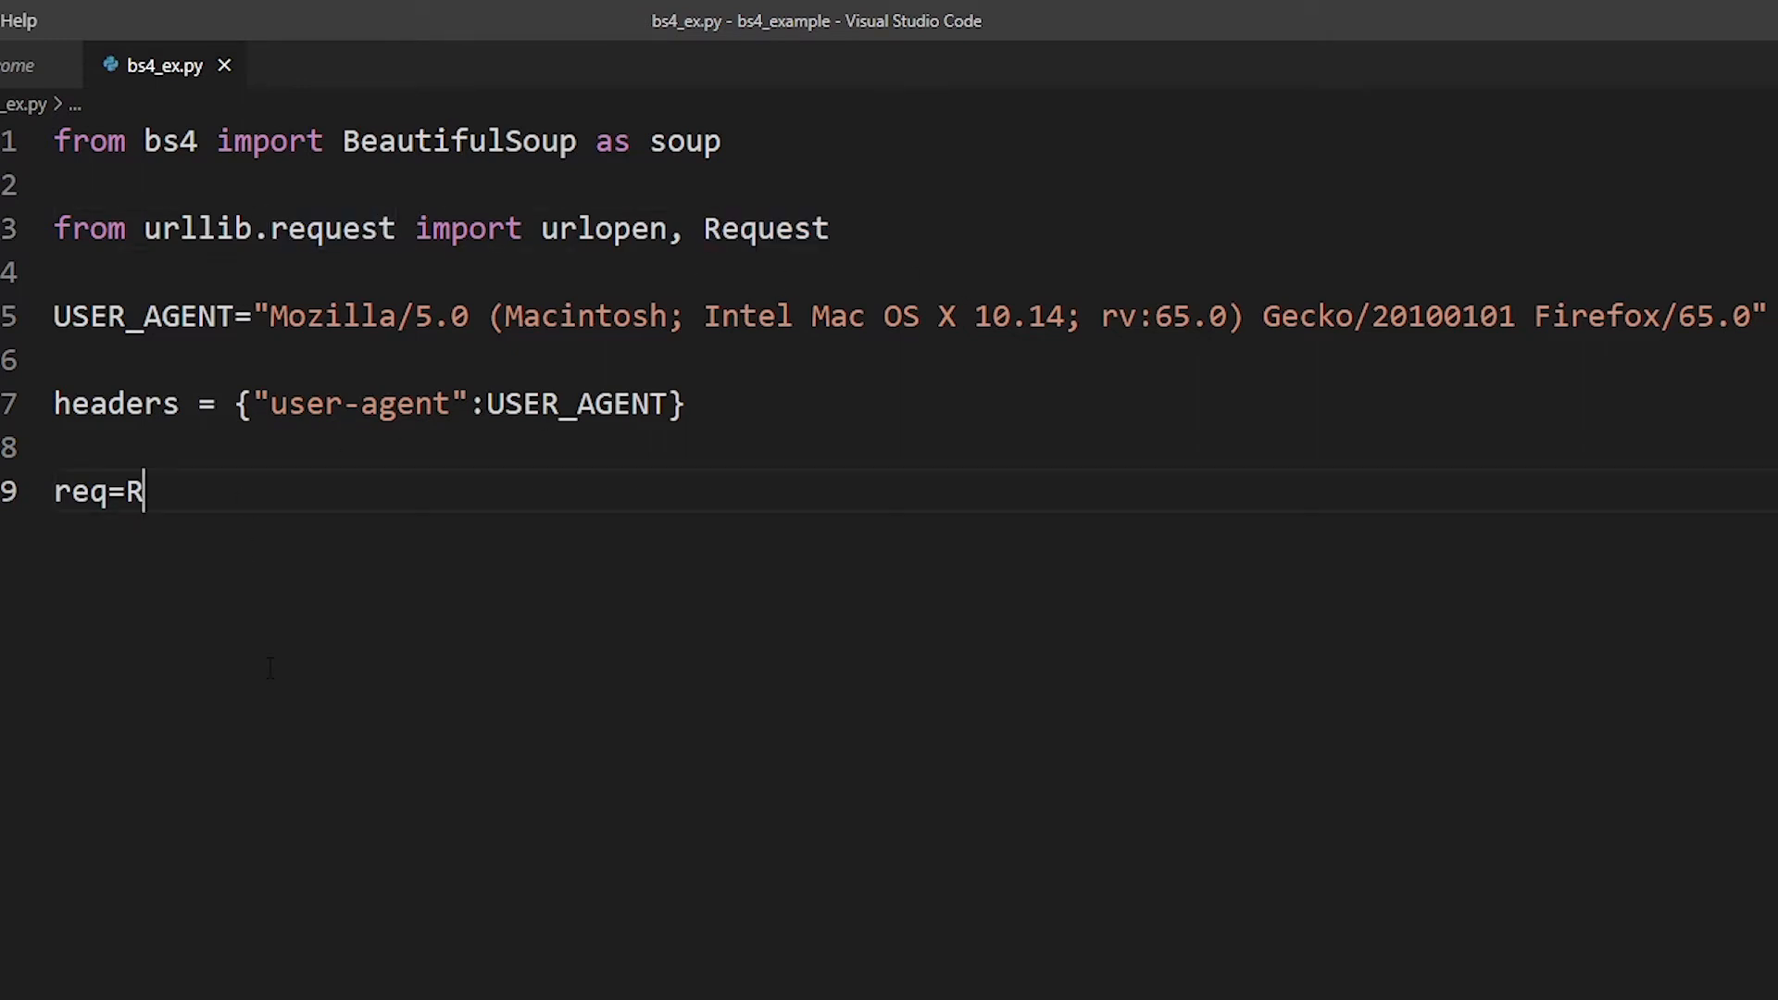
type("equel")
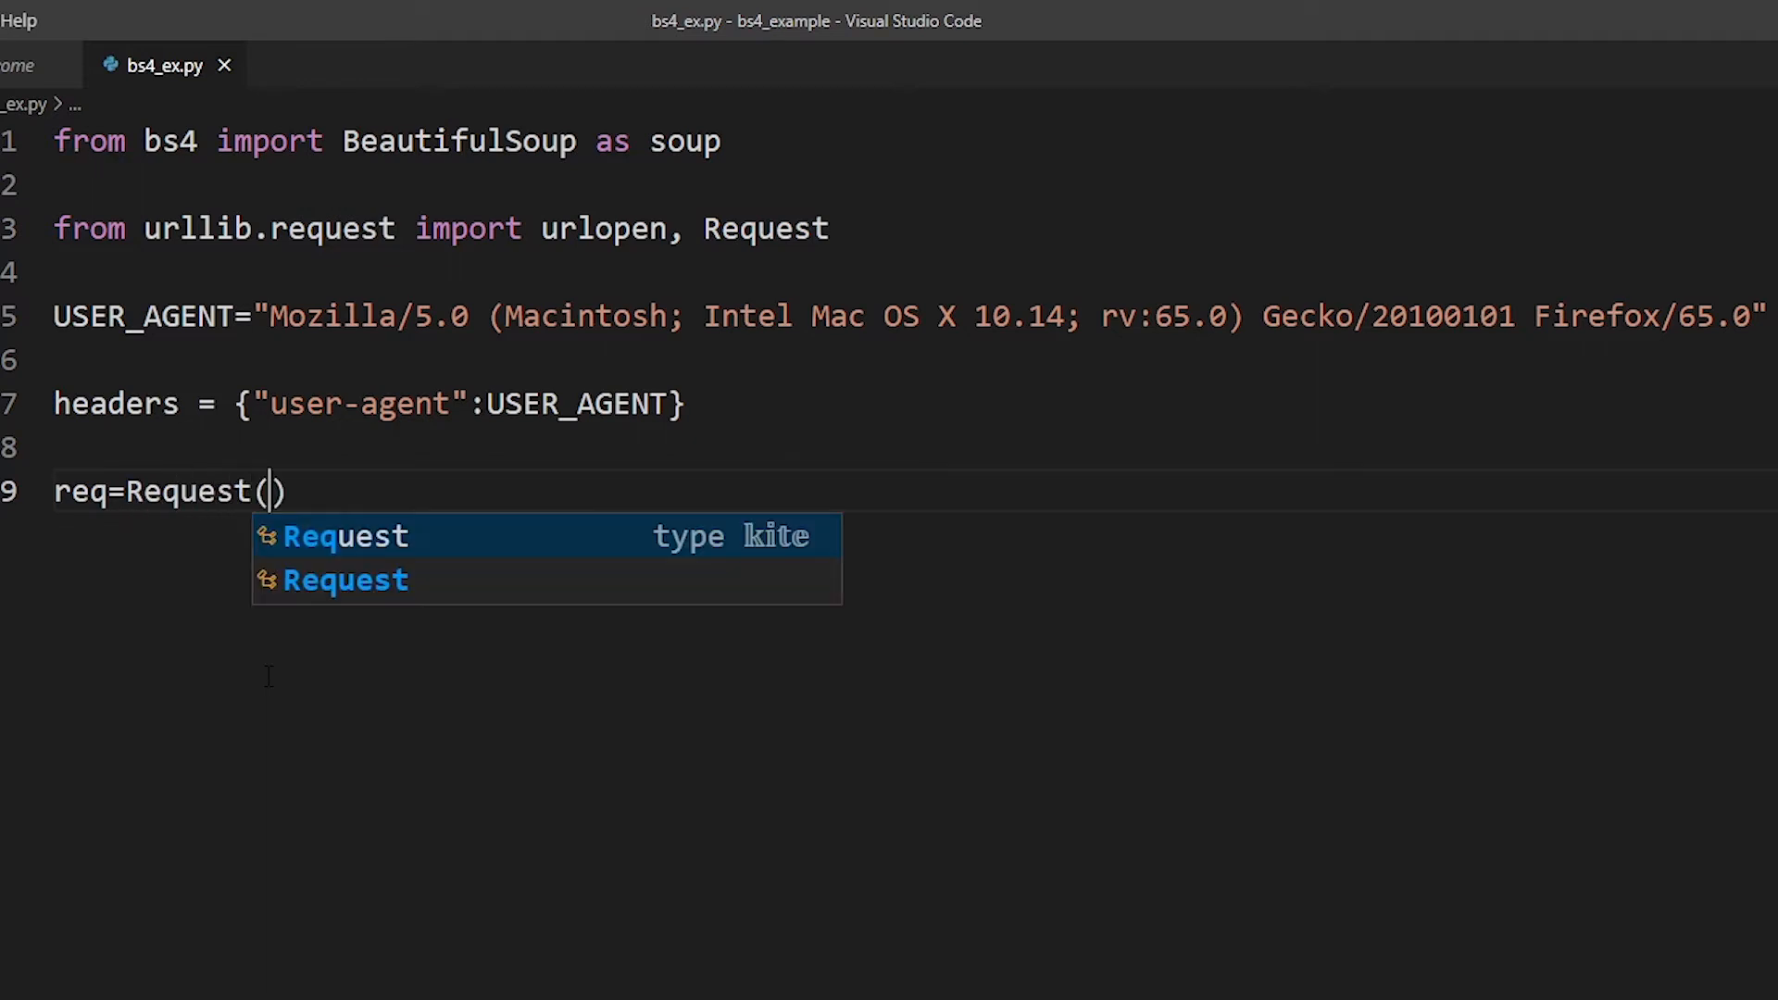
type("url=")
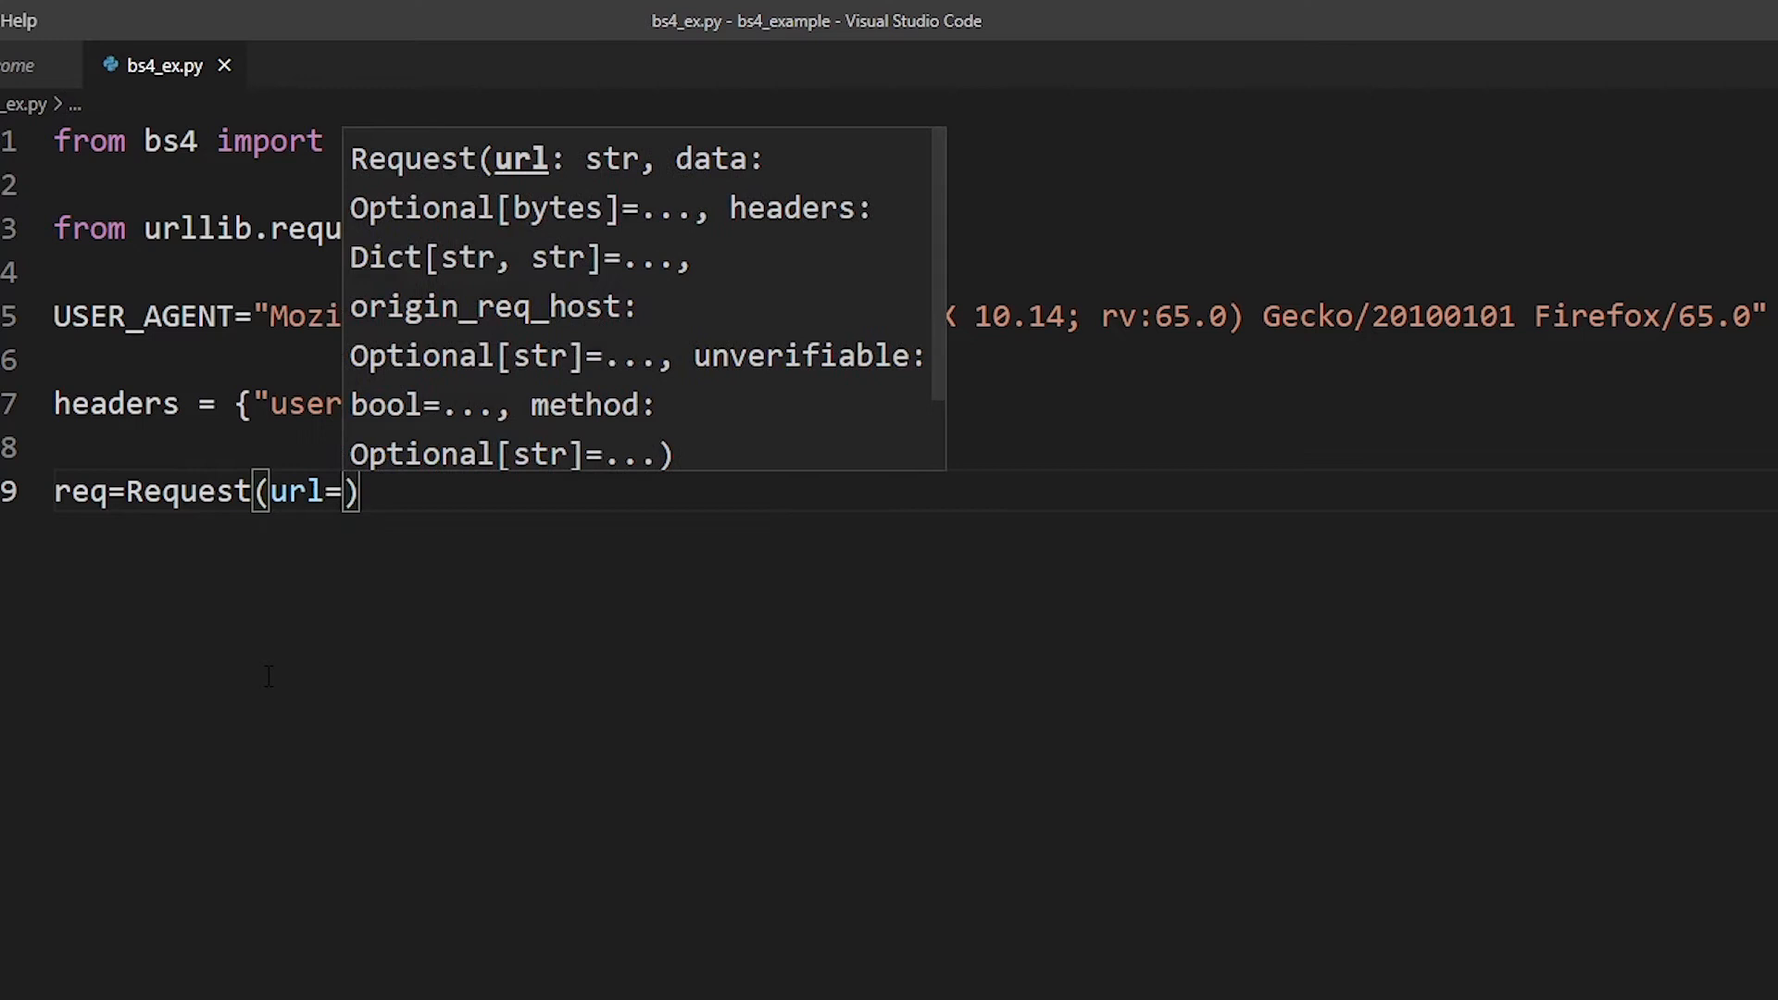
type("URL")
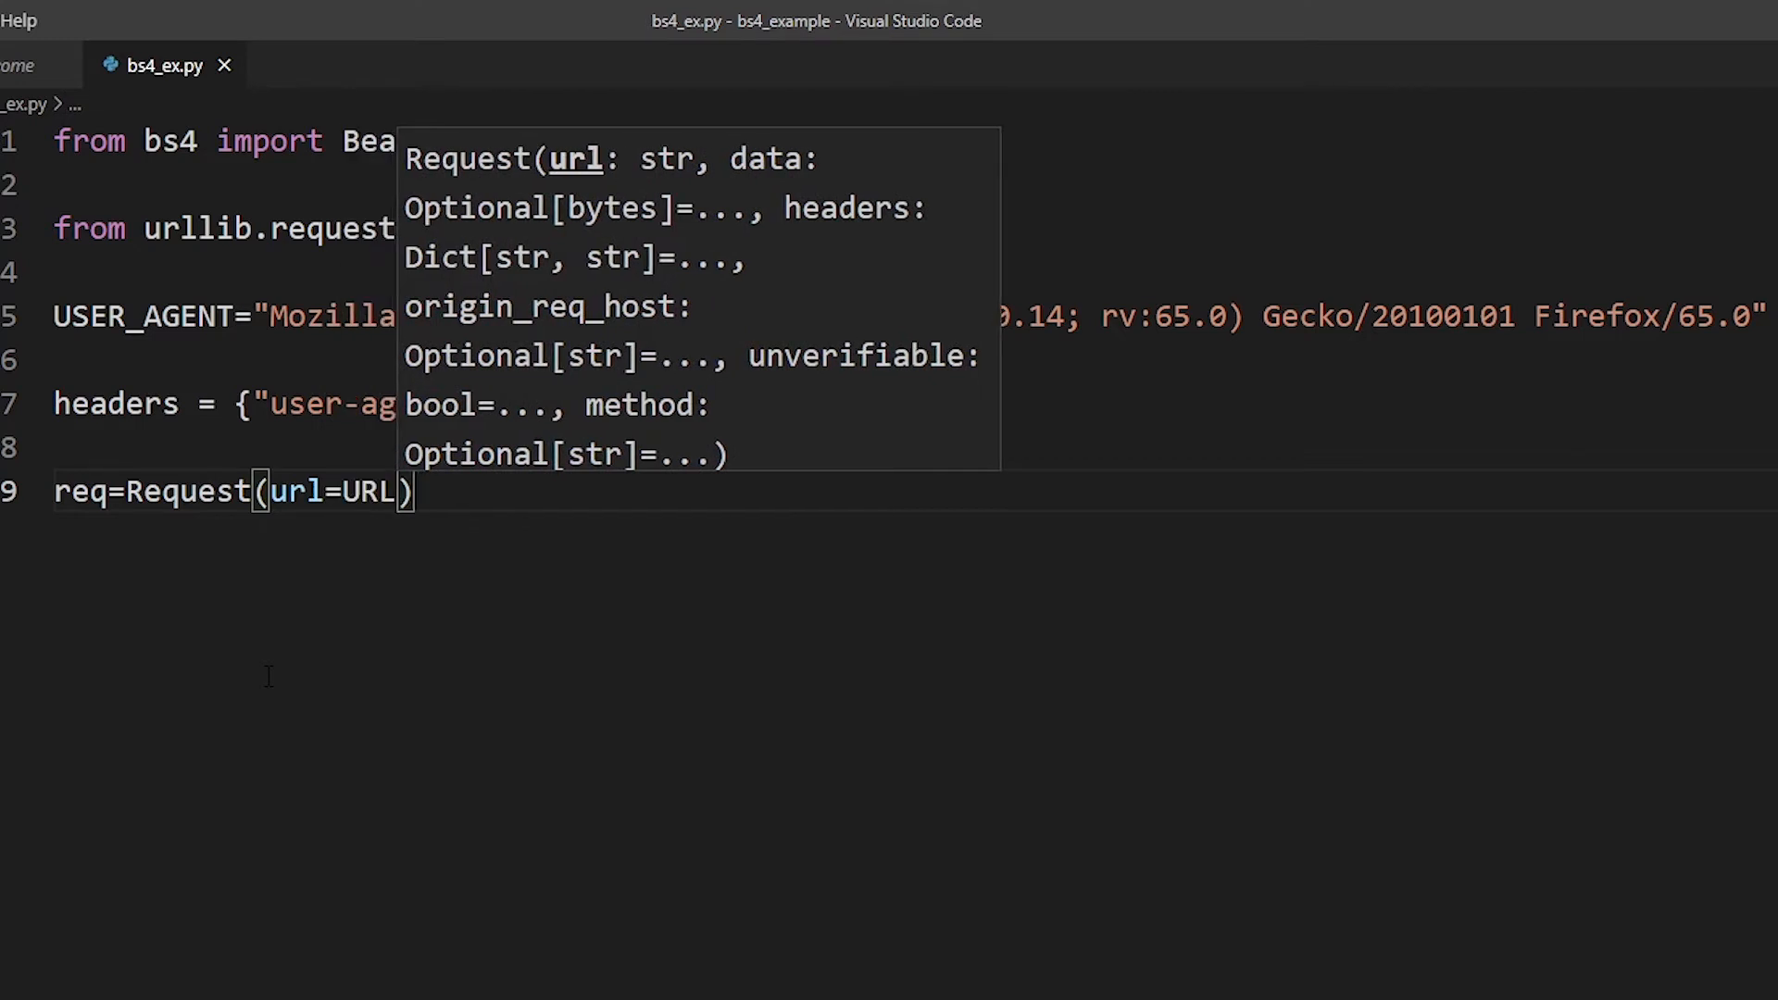
type(", headers")
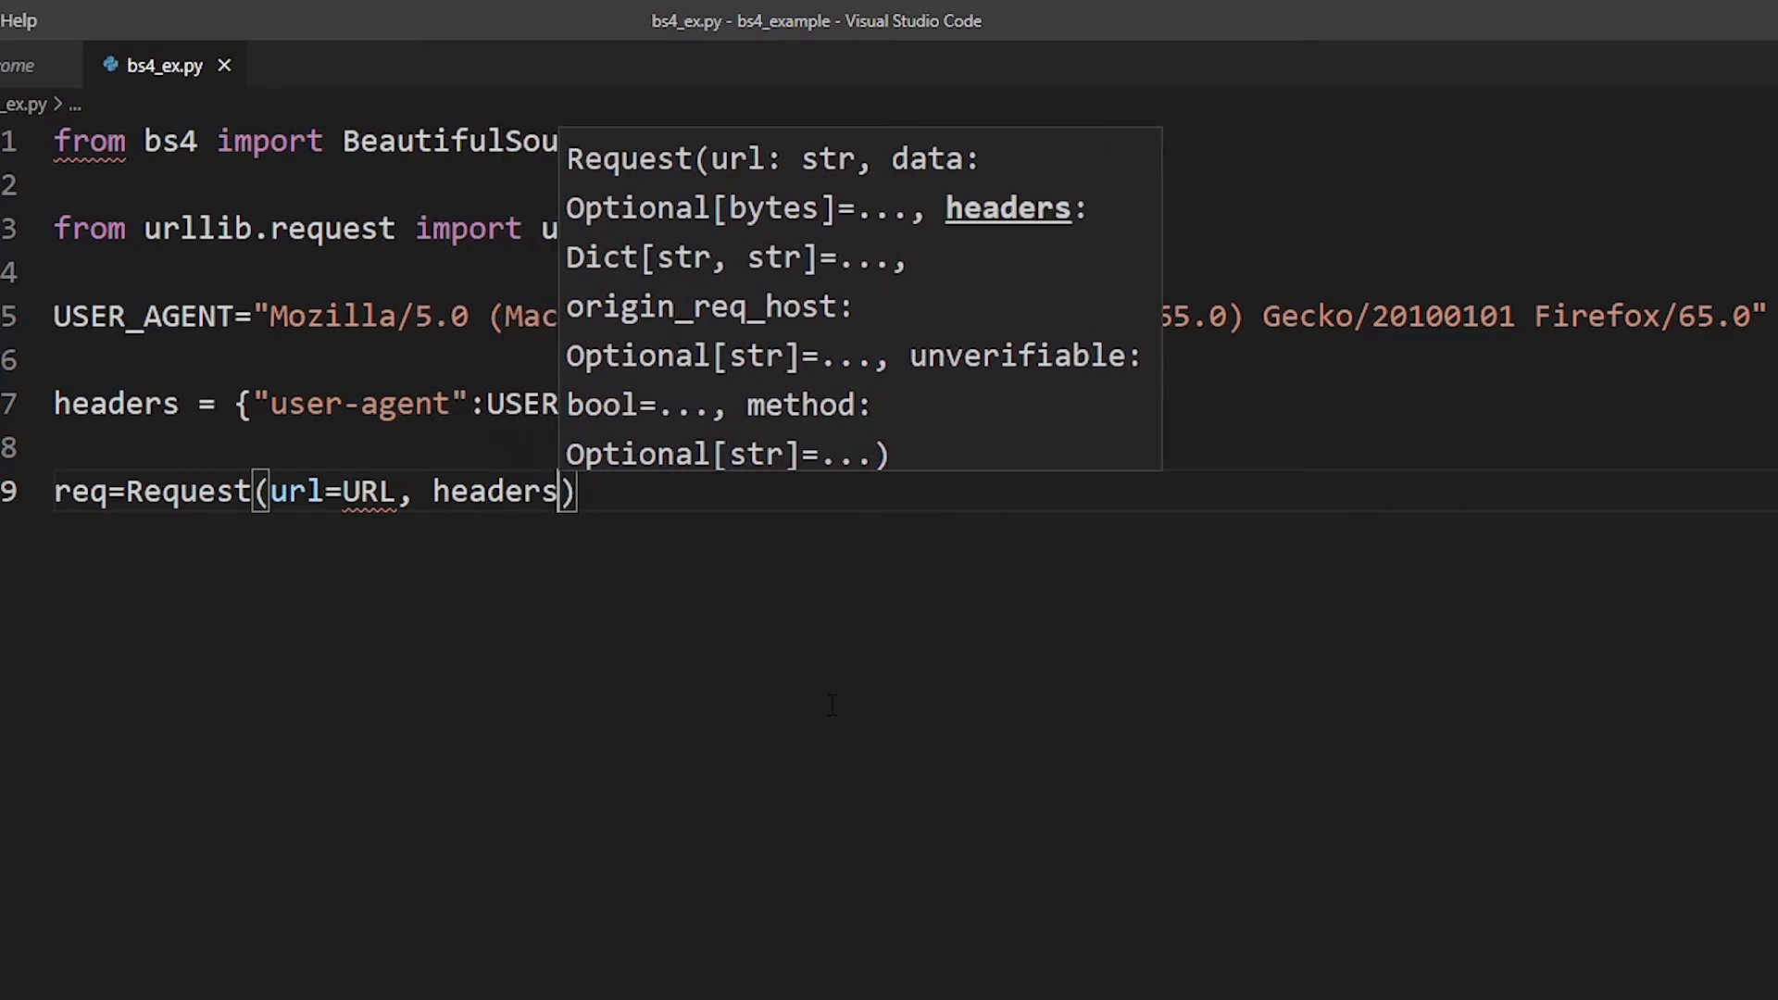
type("=headers")
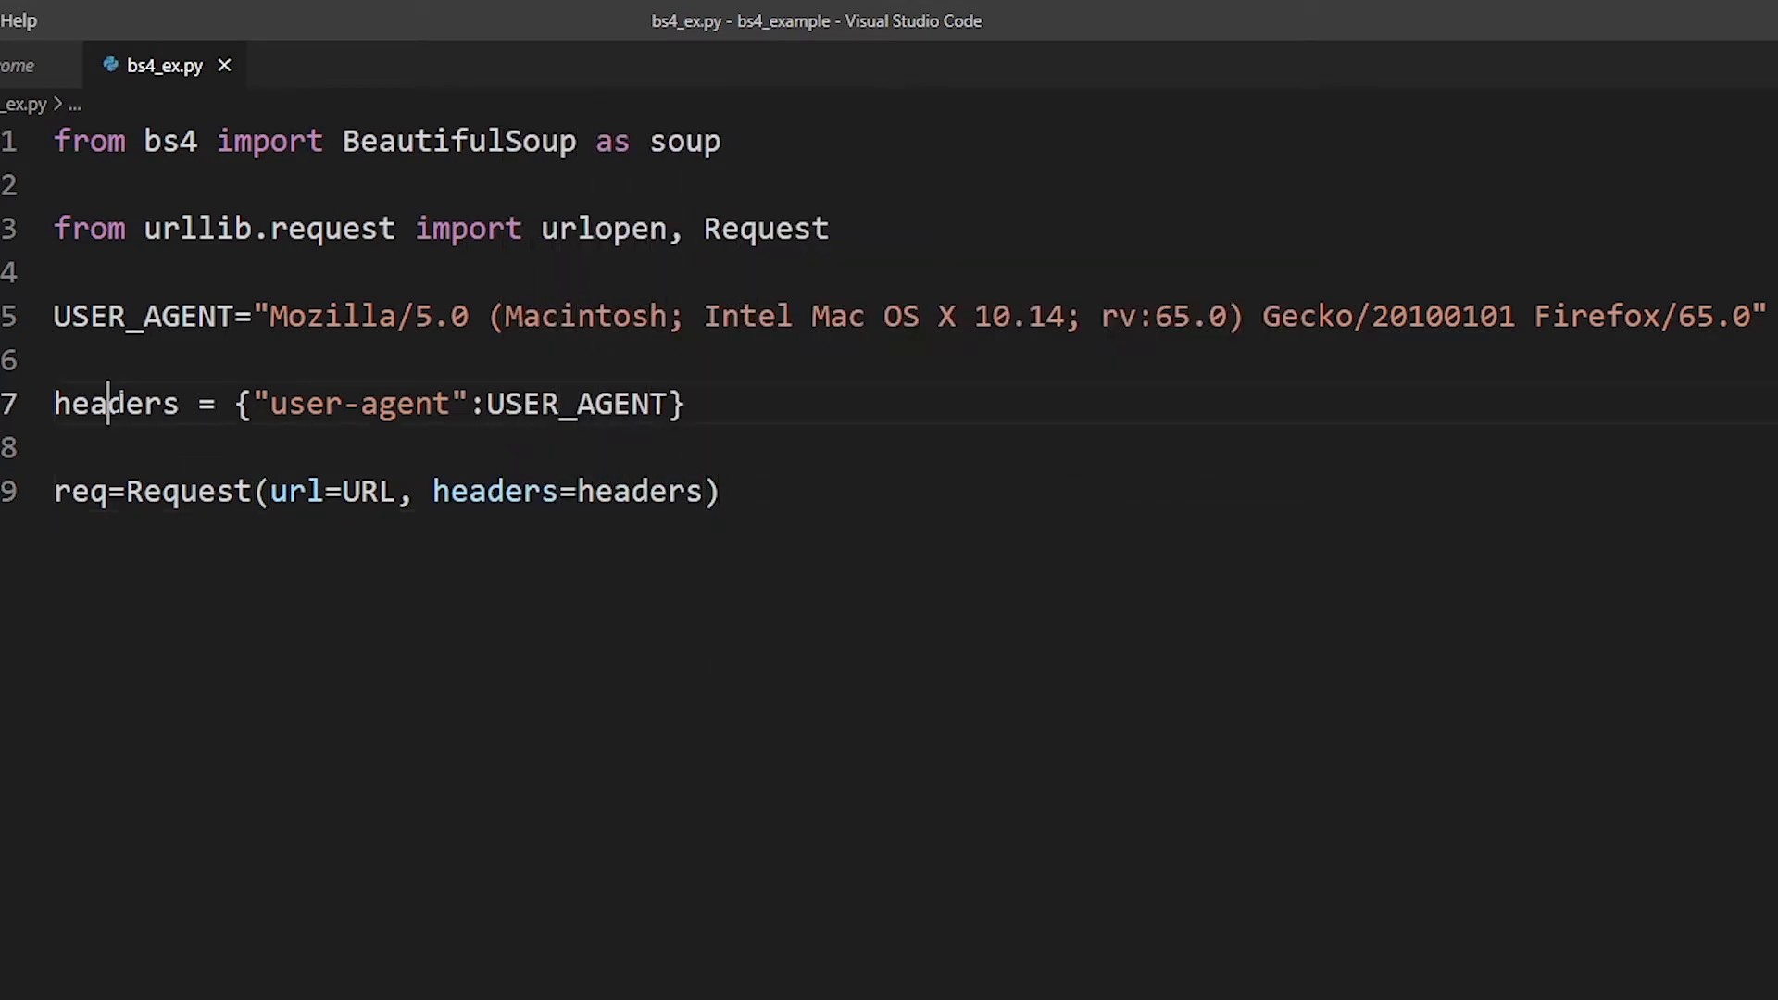
double_click(113, 403)
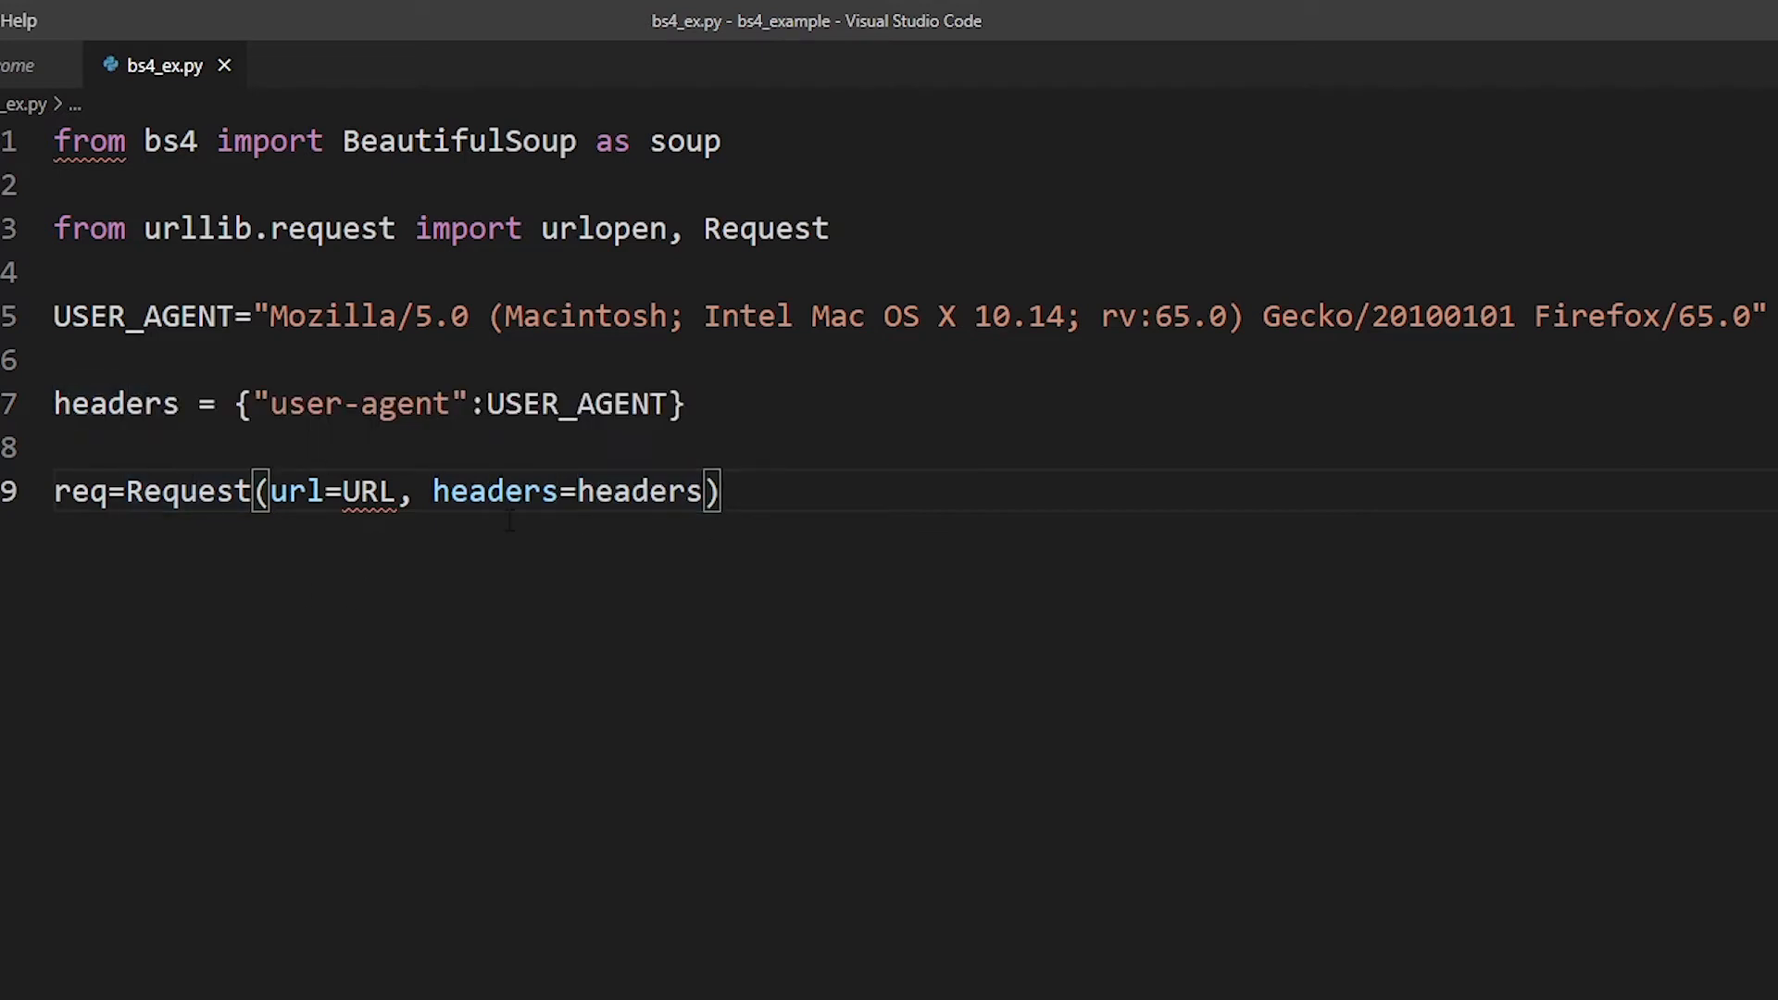
double_click(641, 491)
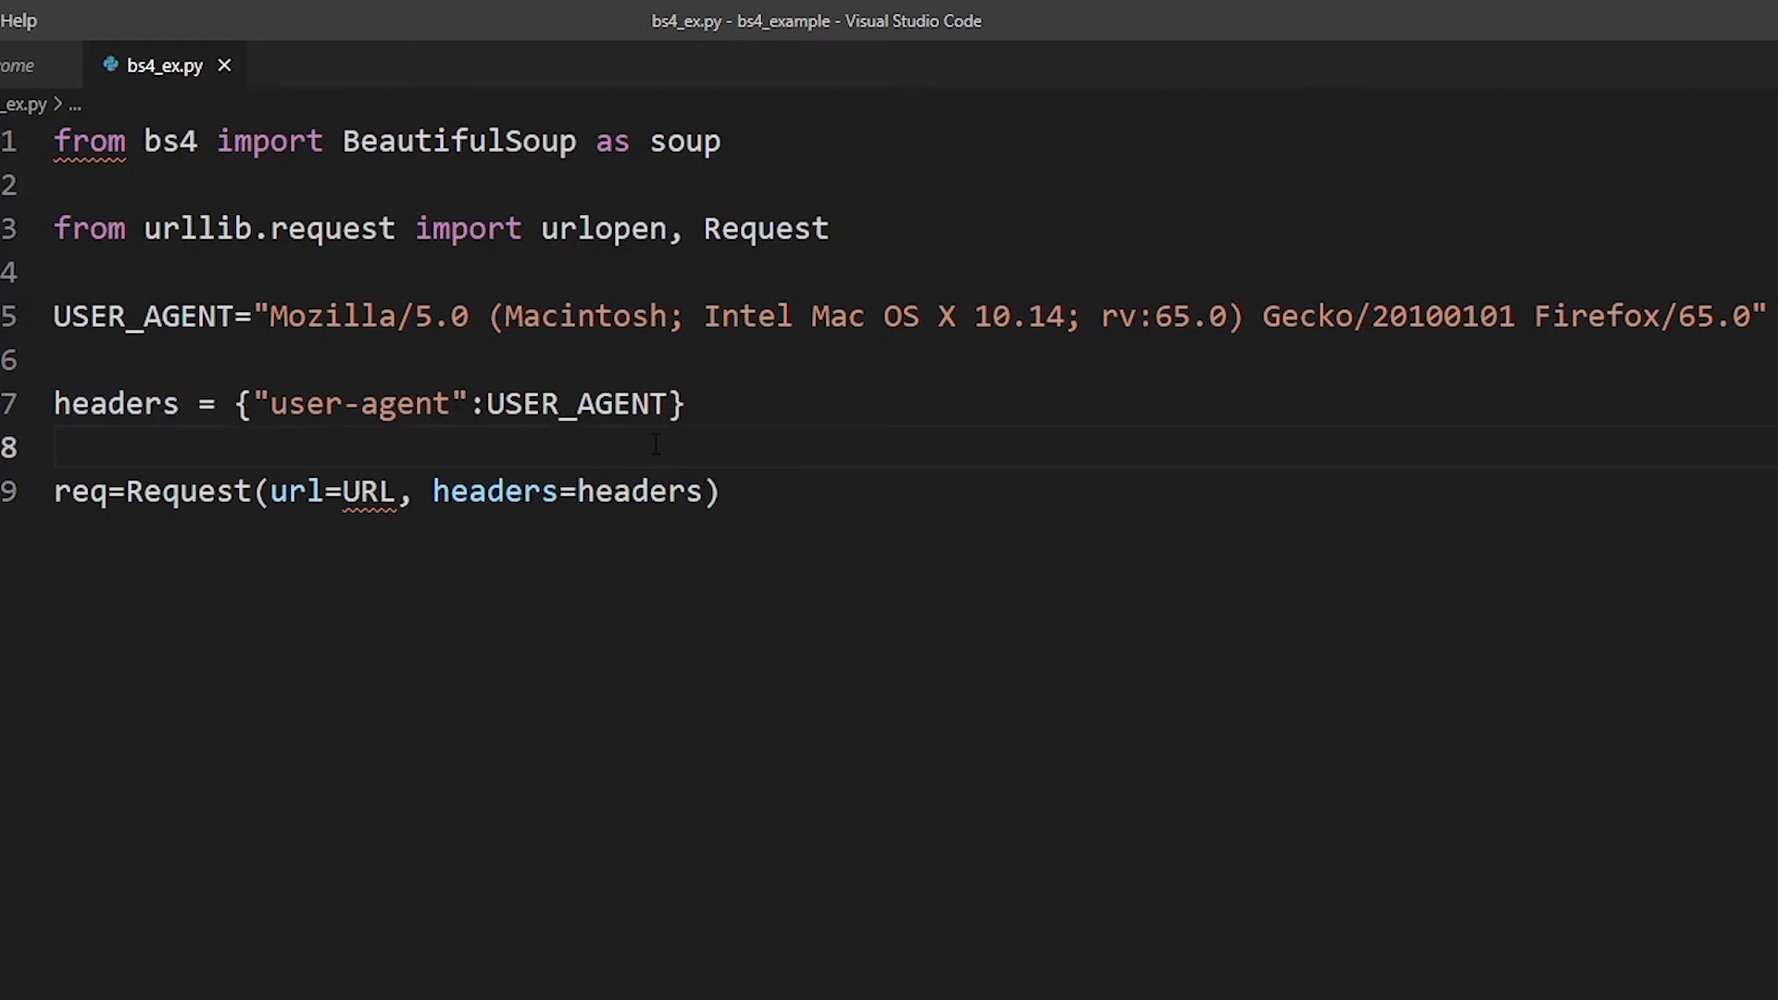
type("URL=")
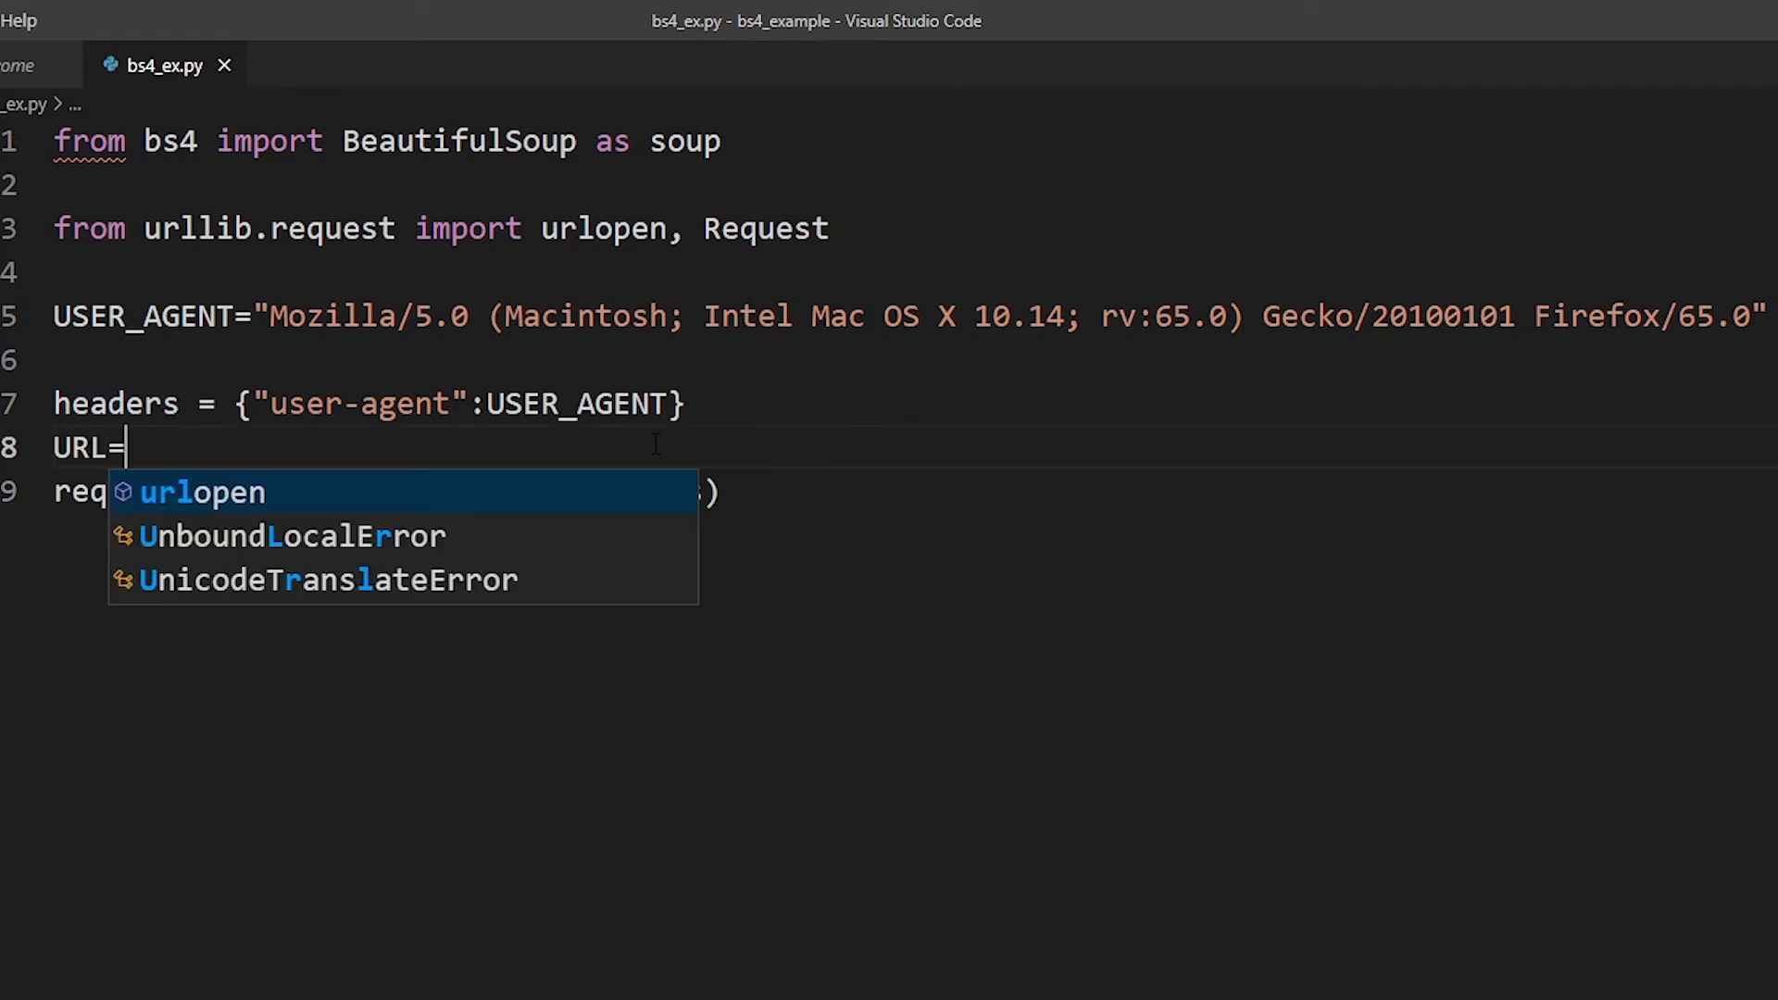
type("\"\"")
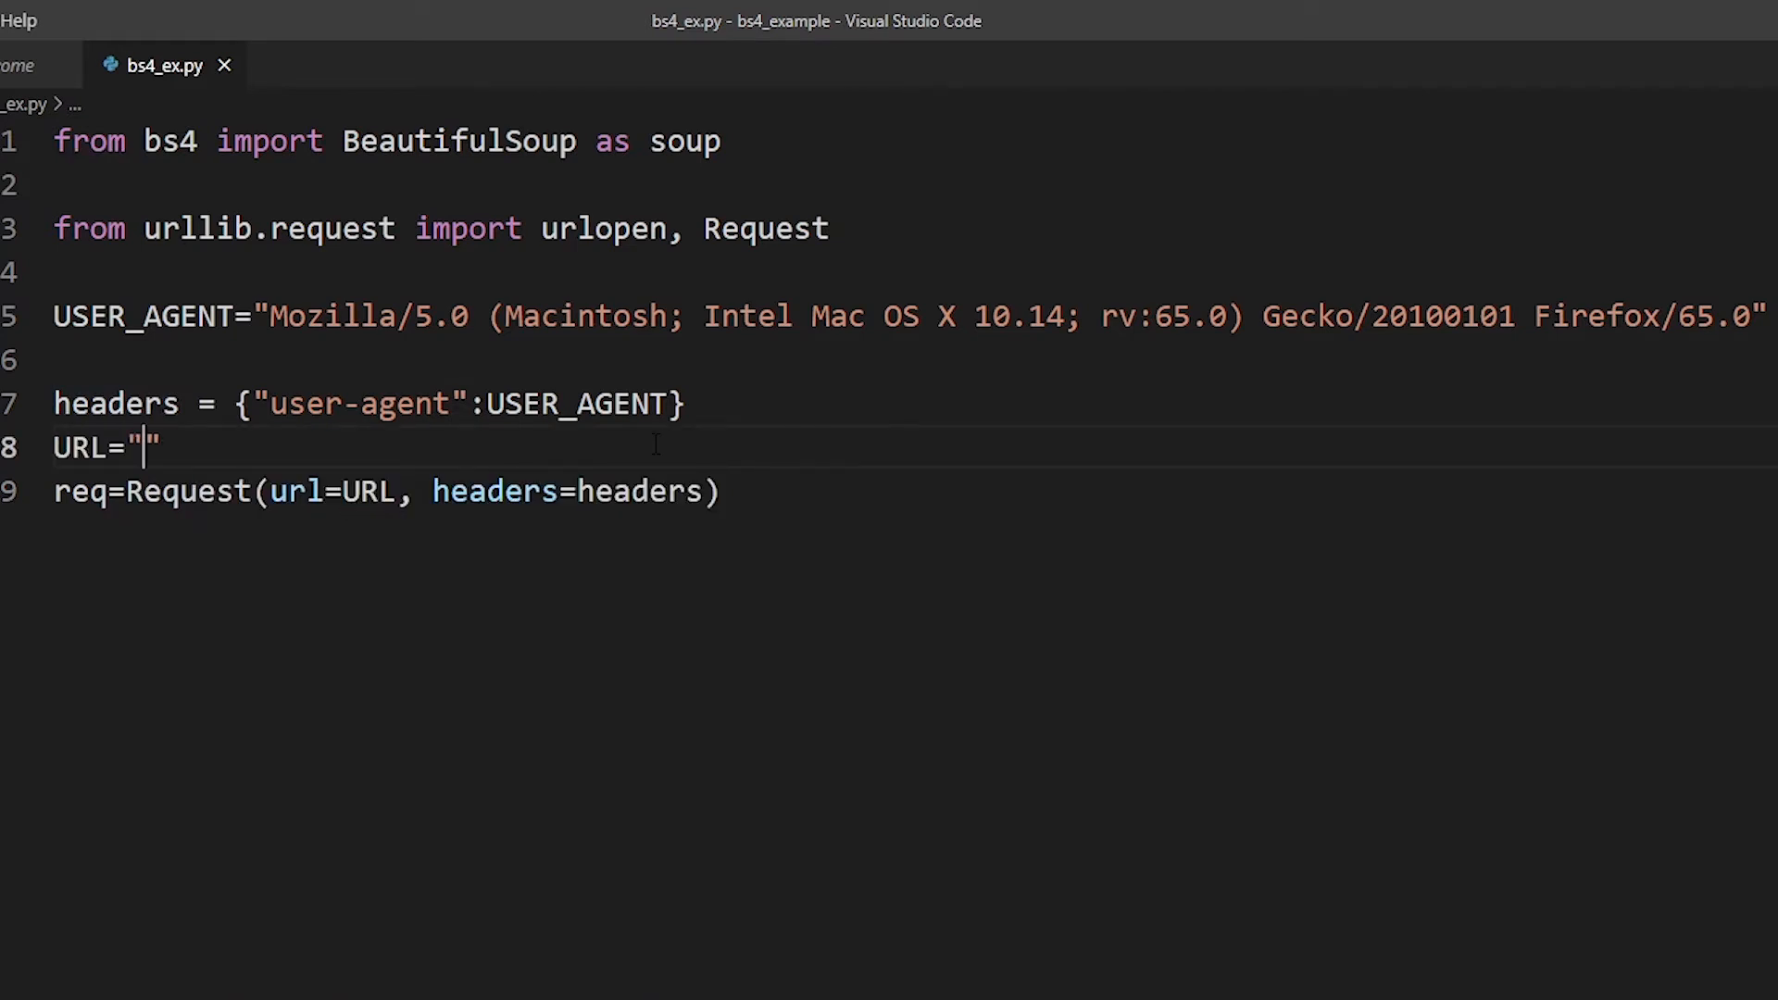
type("https:")
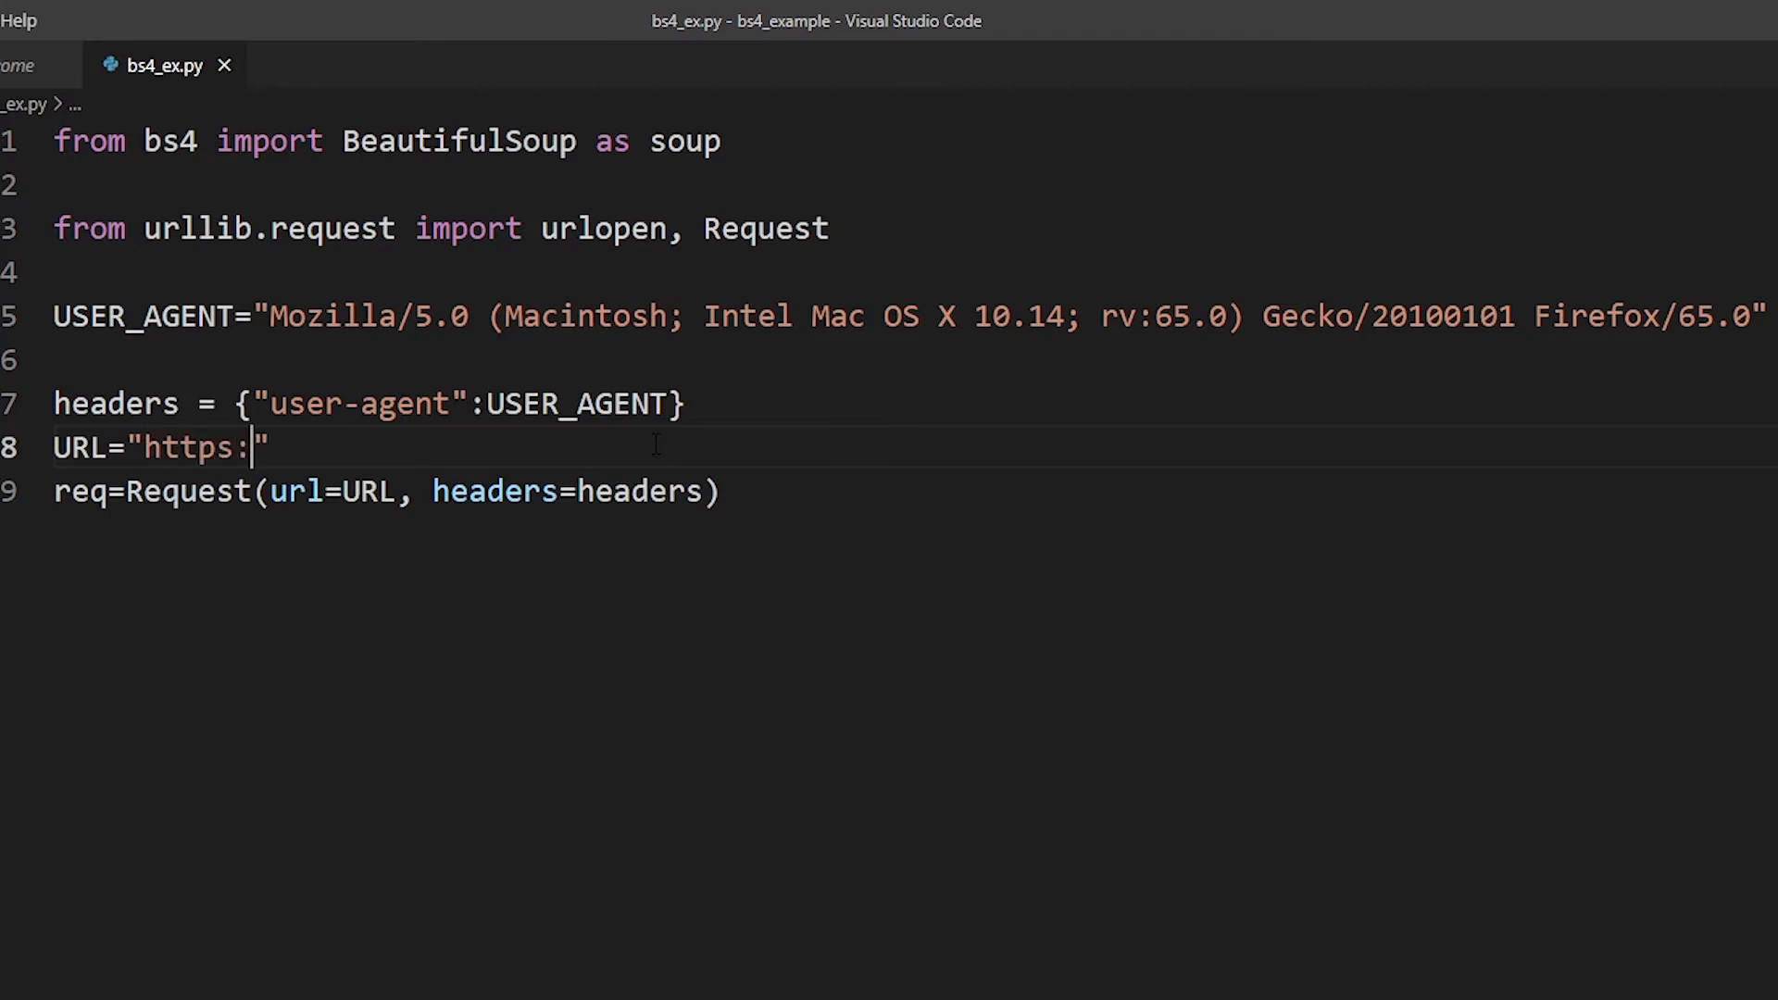
type("//anniv")
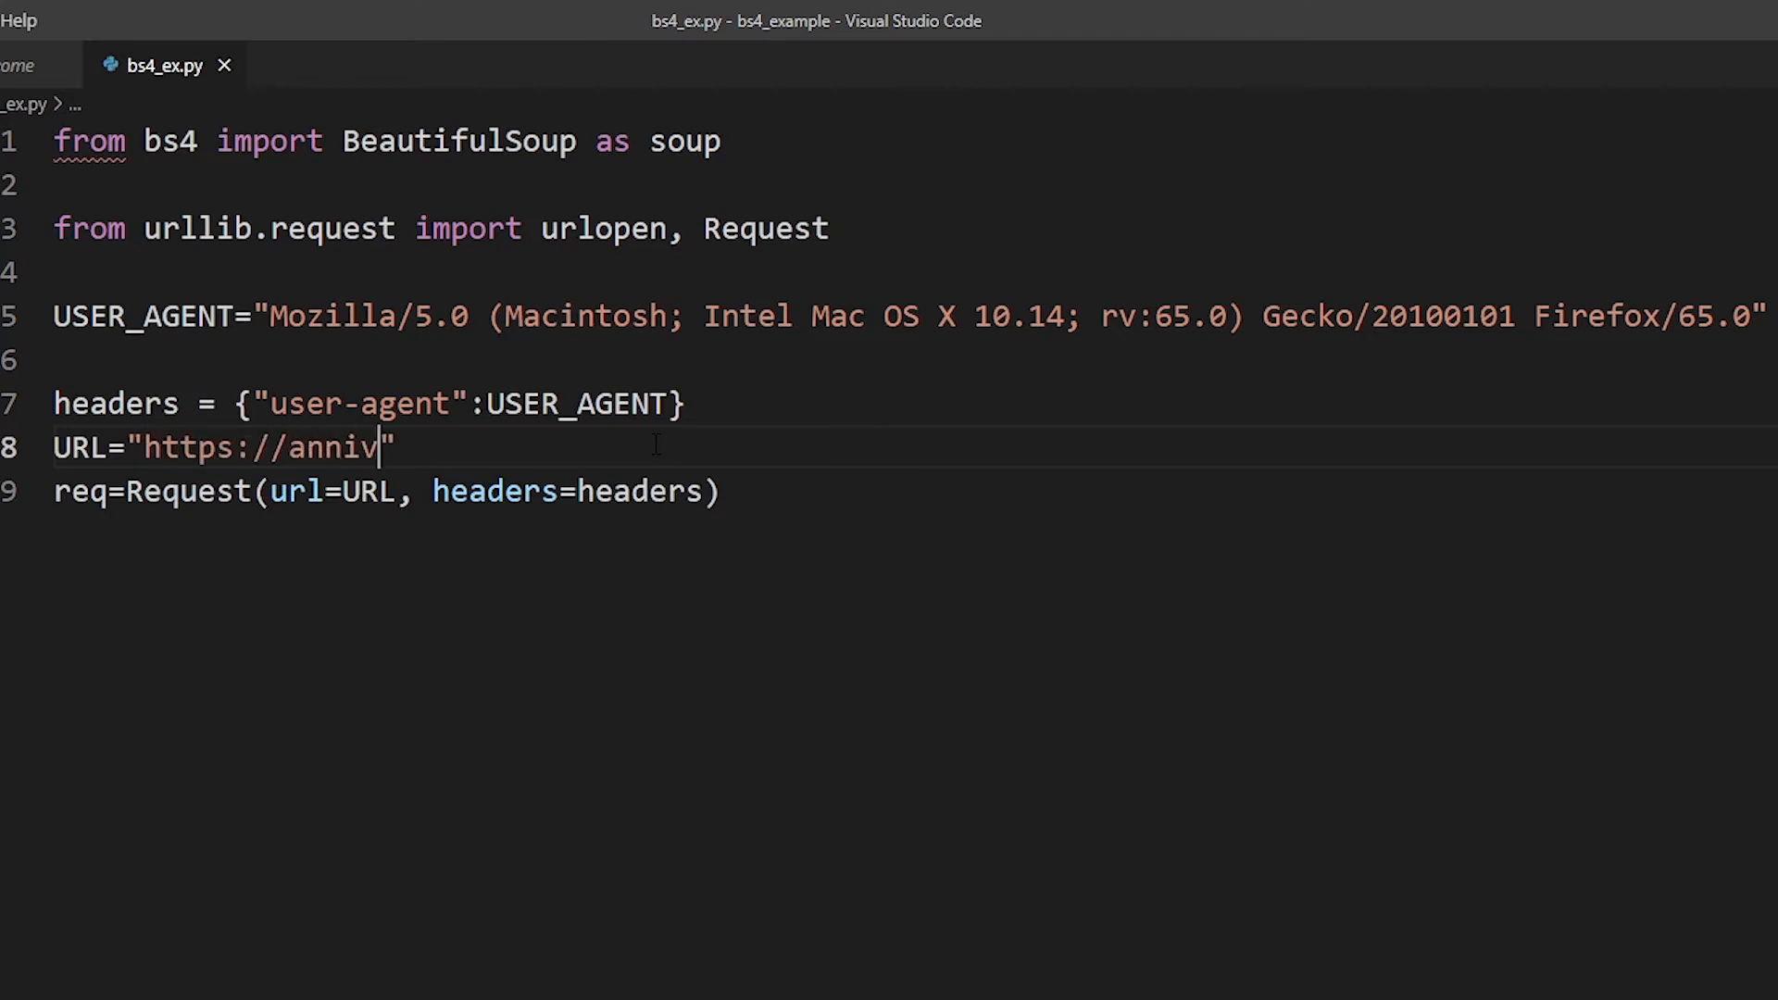
type("ersaryroses.in")
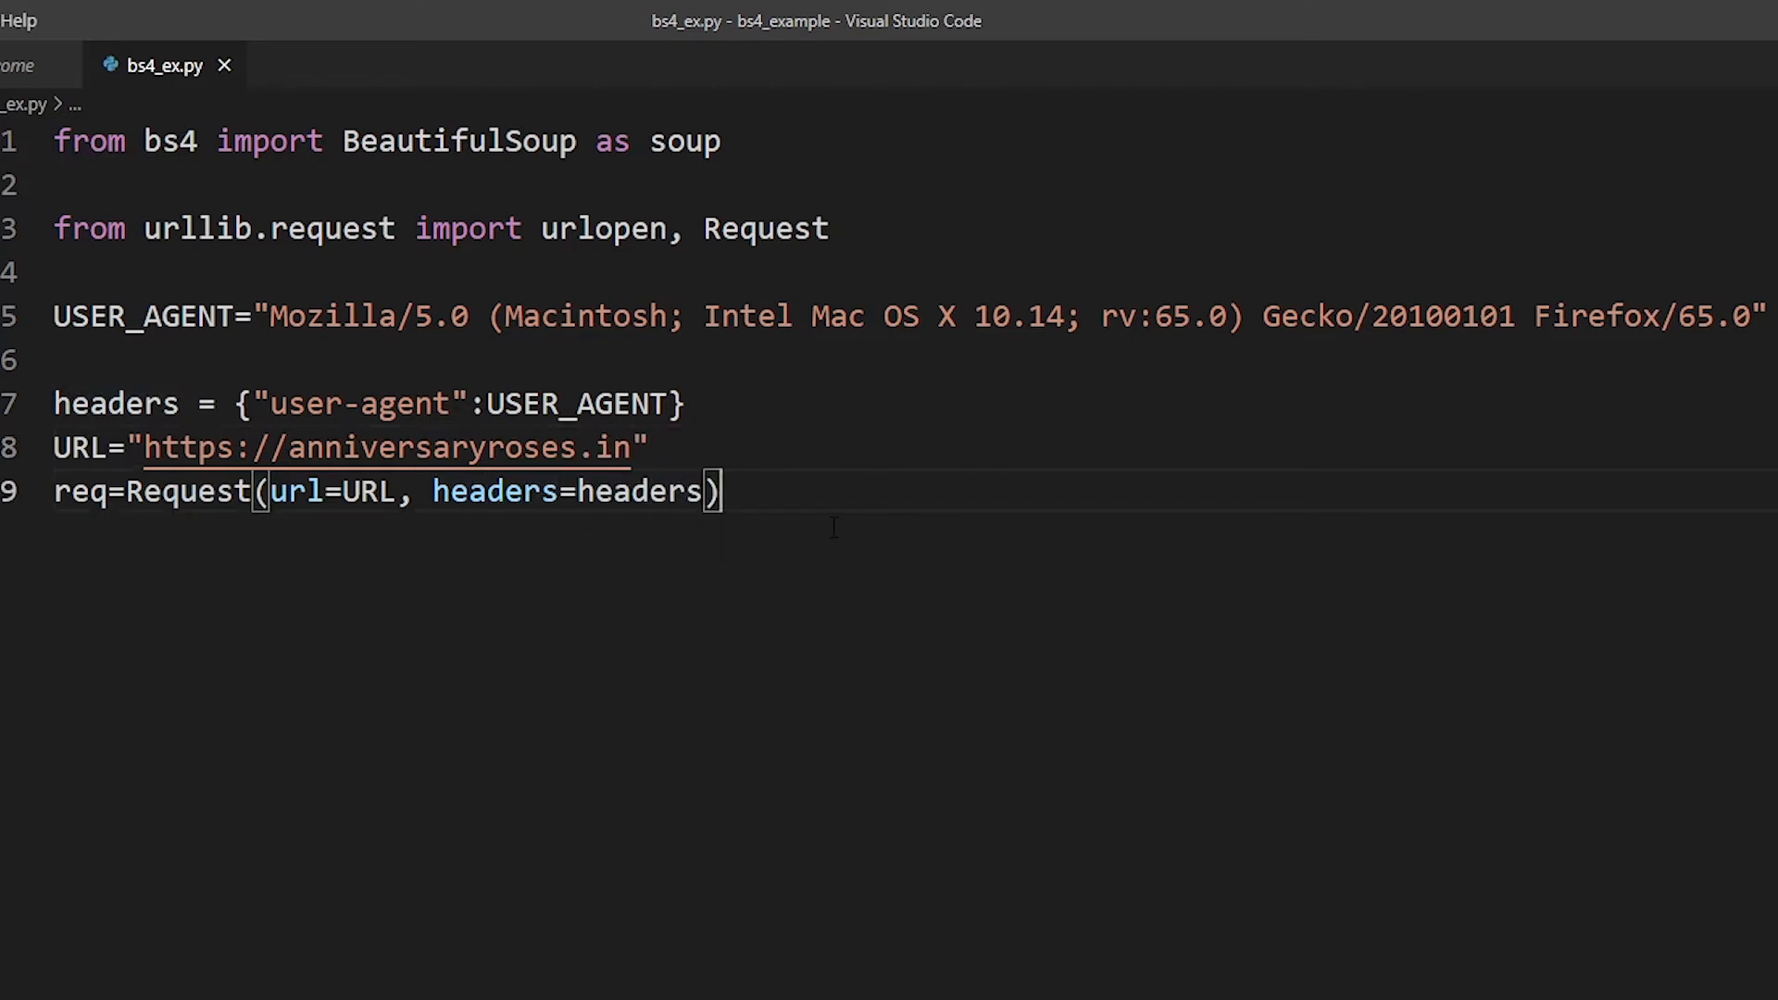
key("enter")
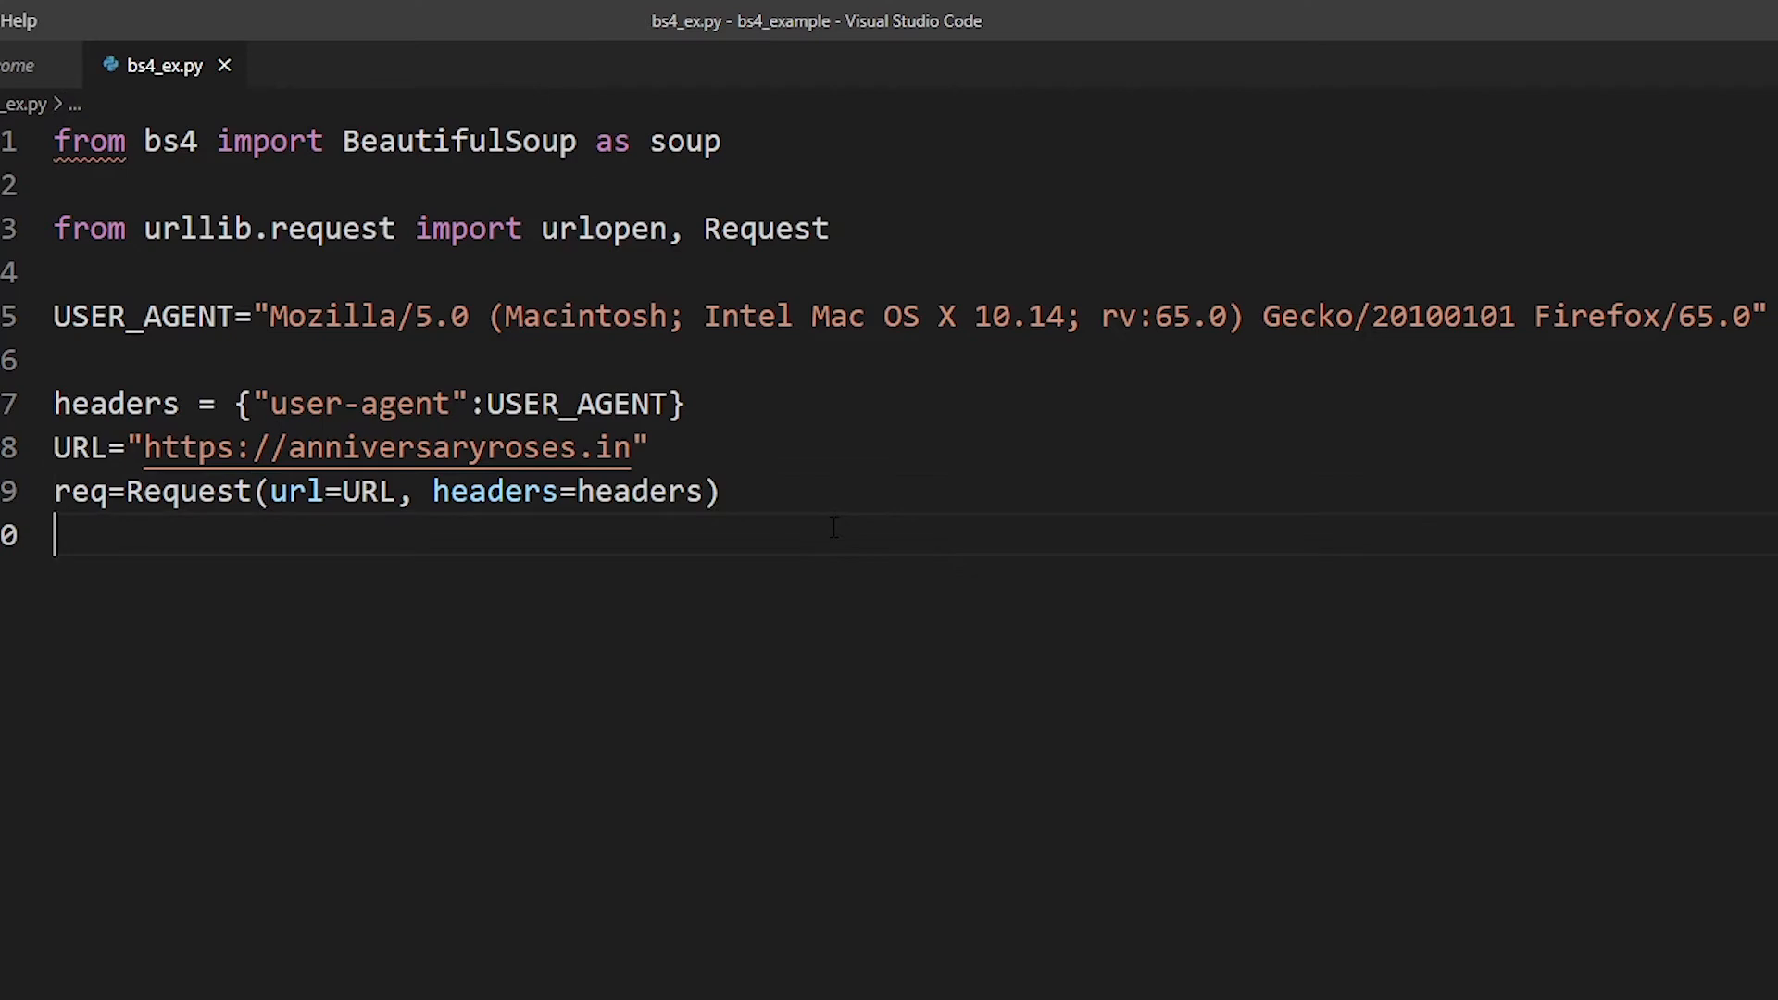
Add html=urlopen(req).read() on line 10 to fetch the page contents.
type("html")
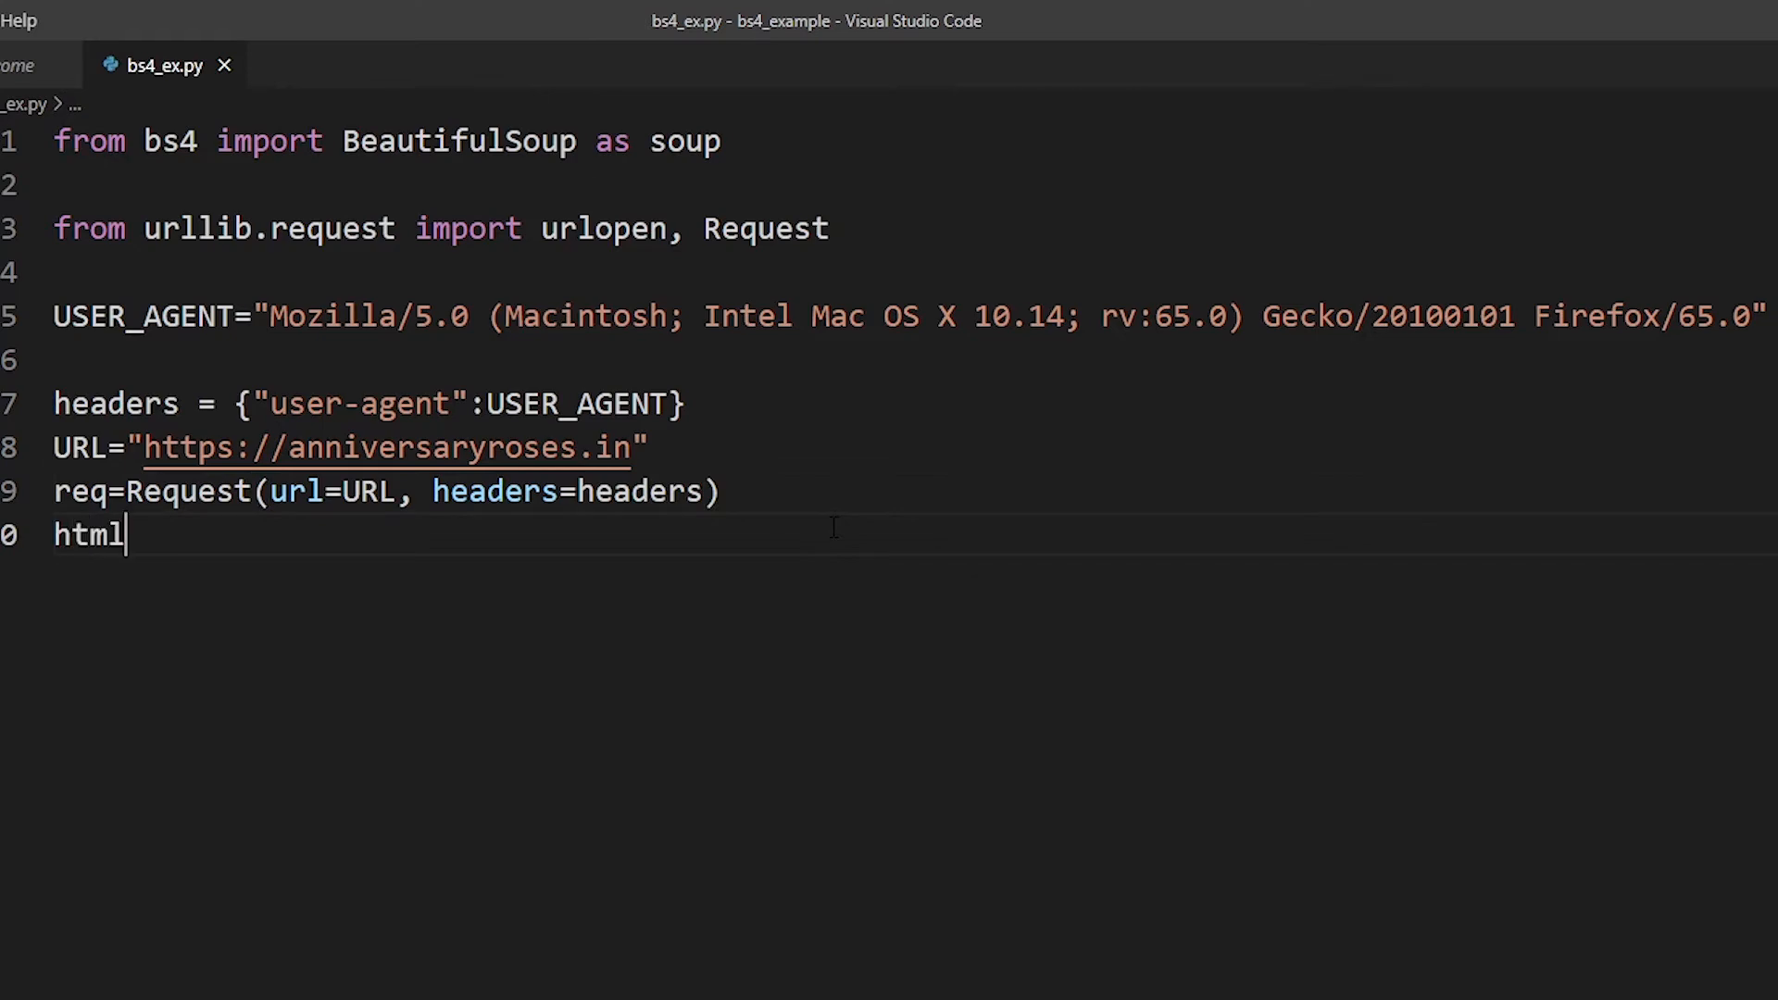
type("=")
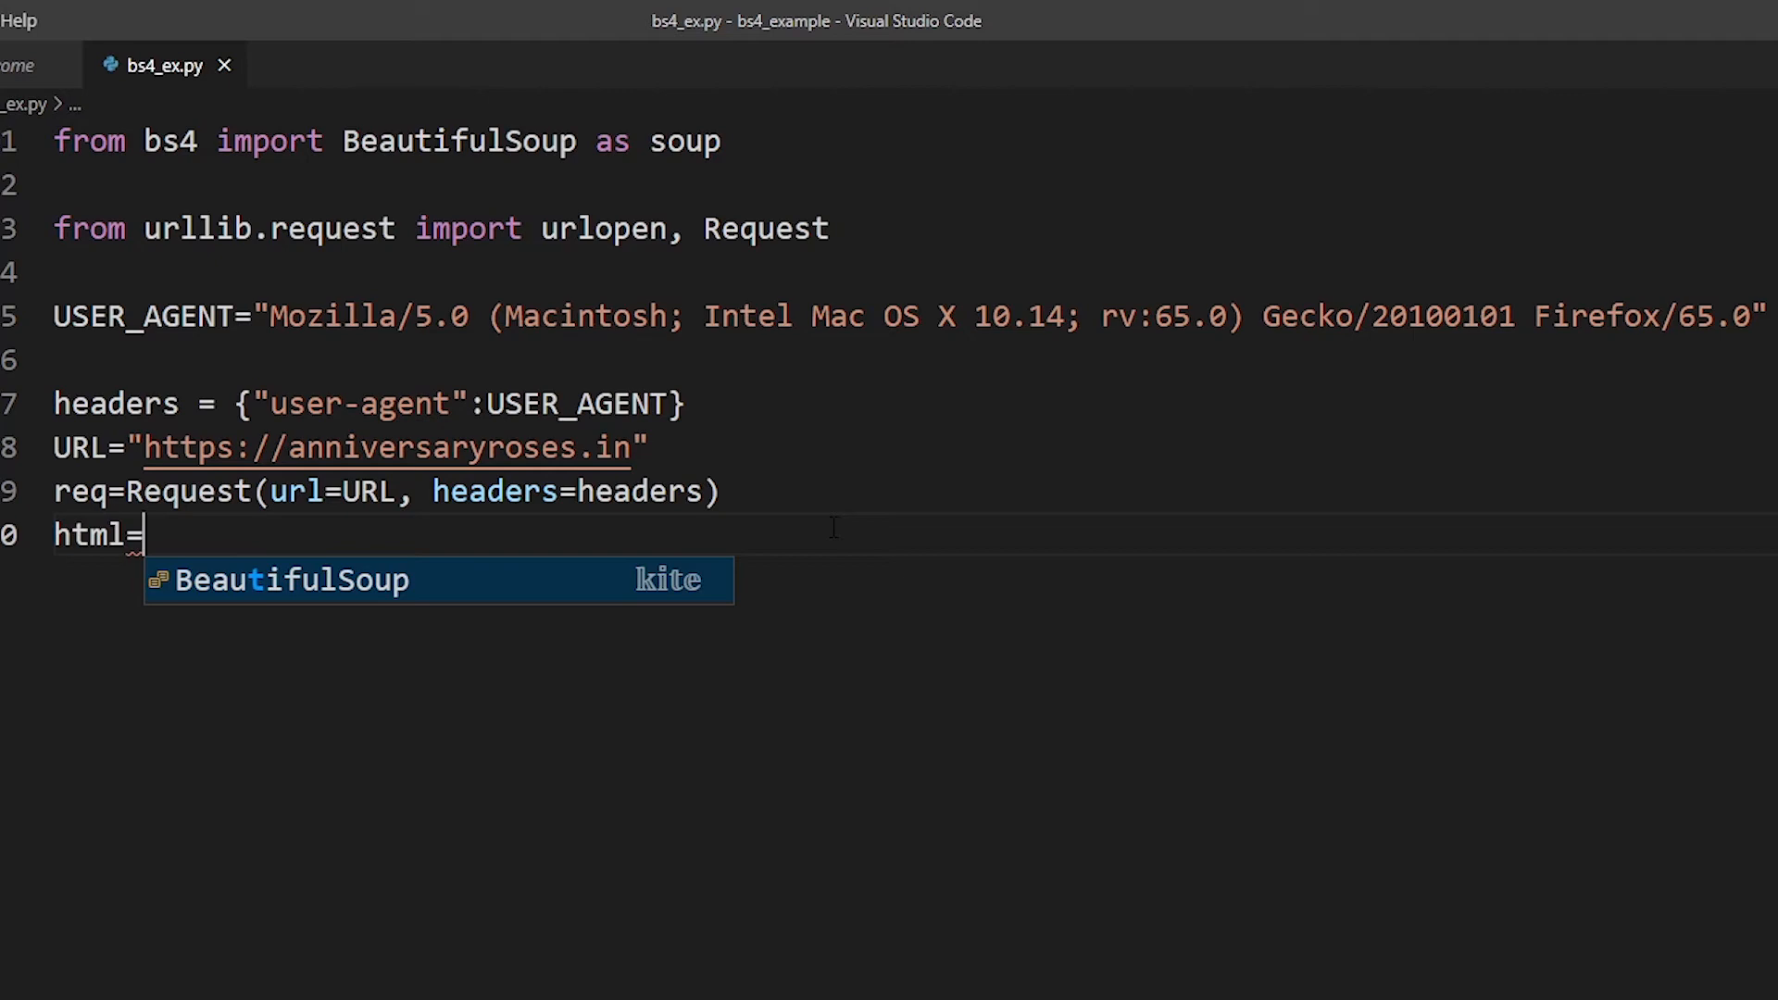
type("urlopen()")
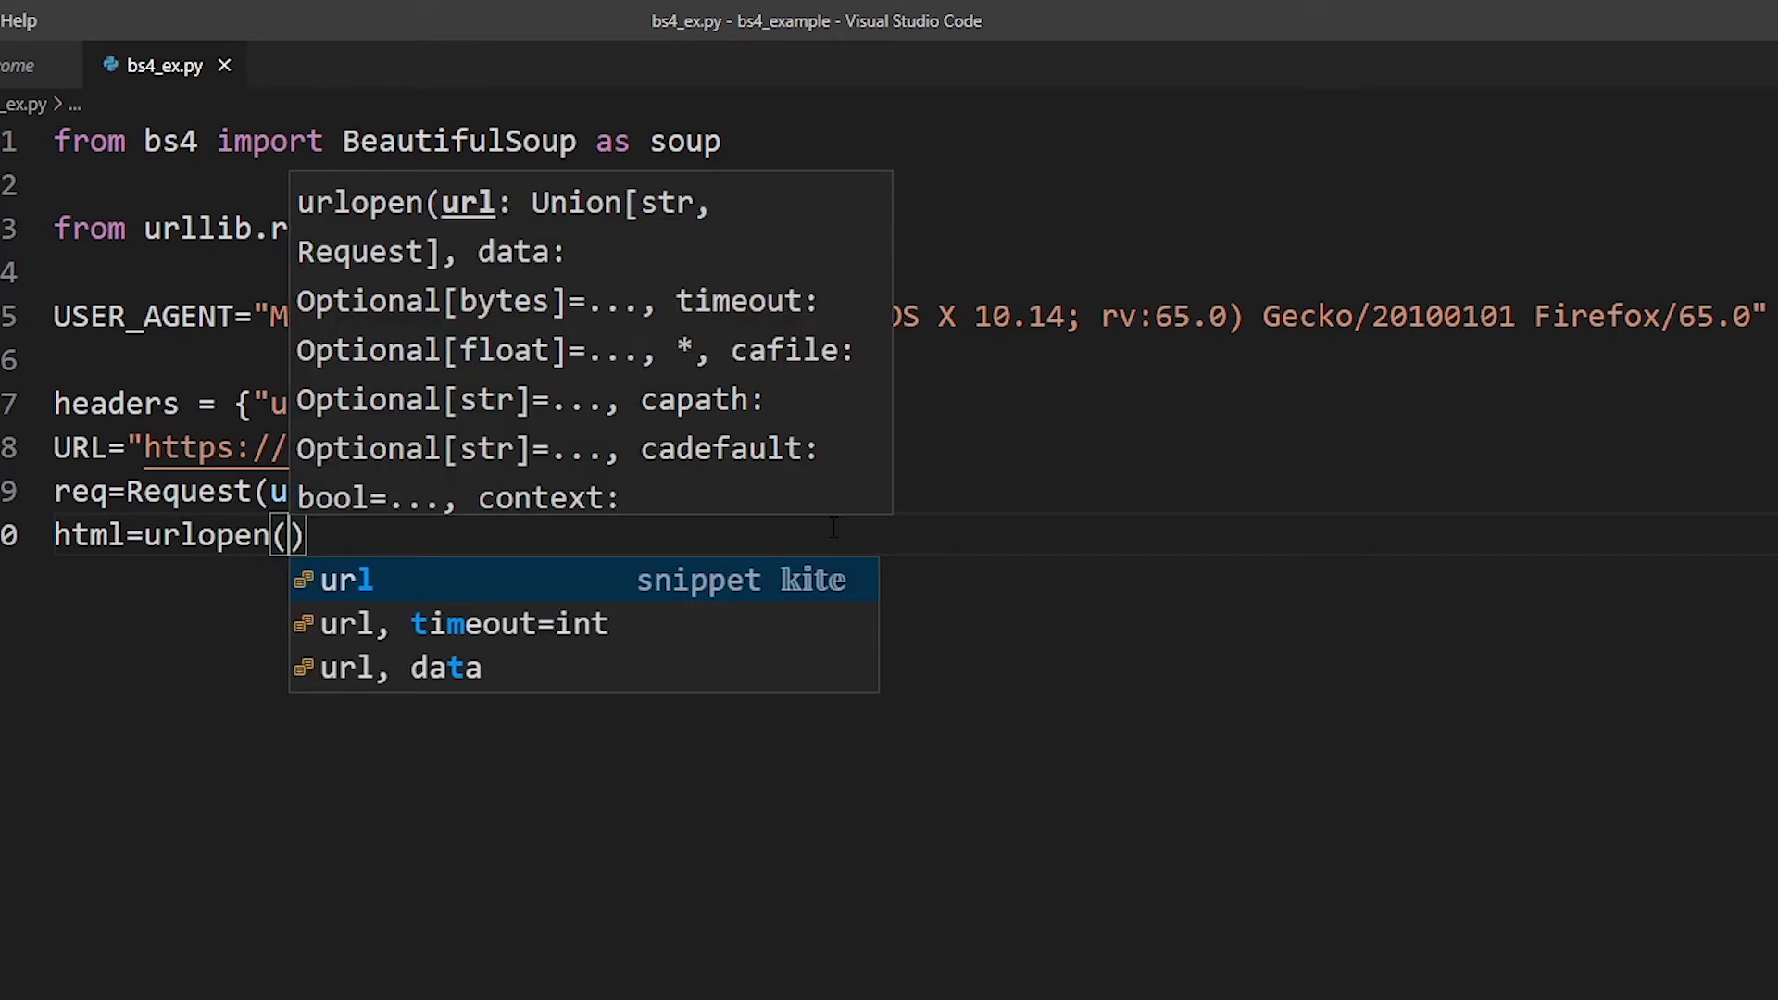
type("req")
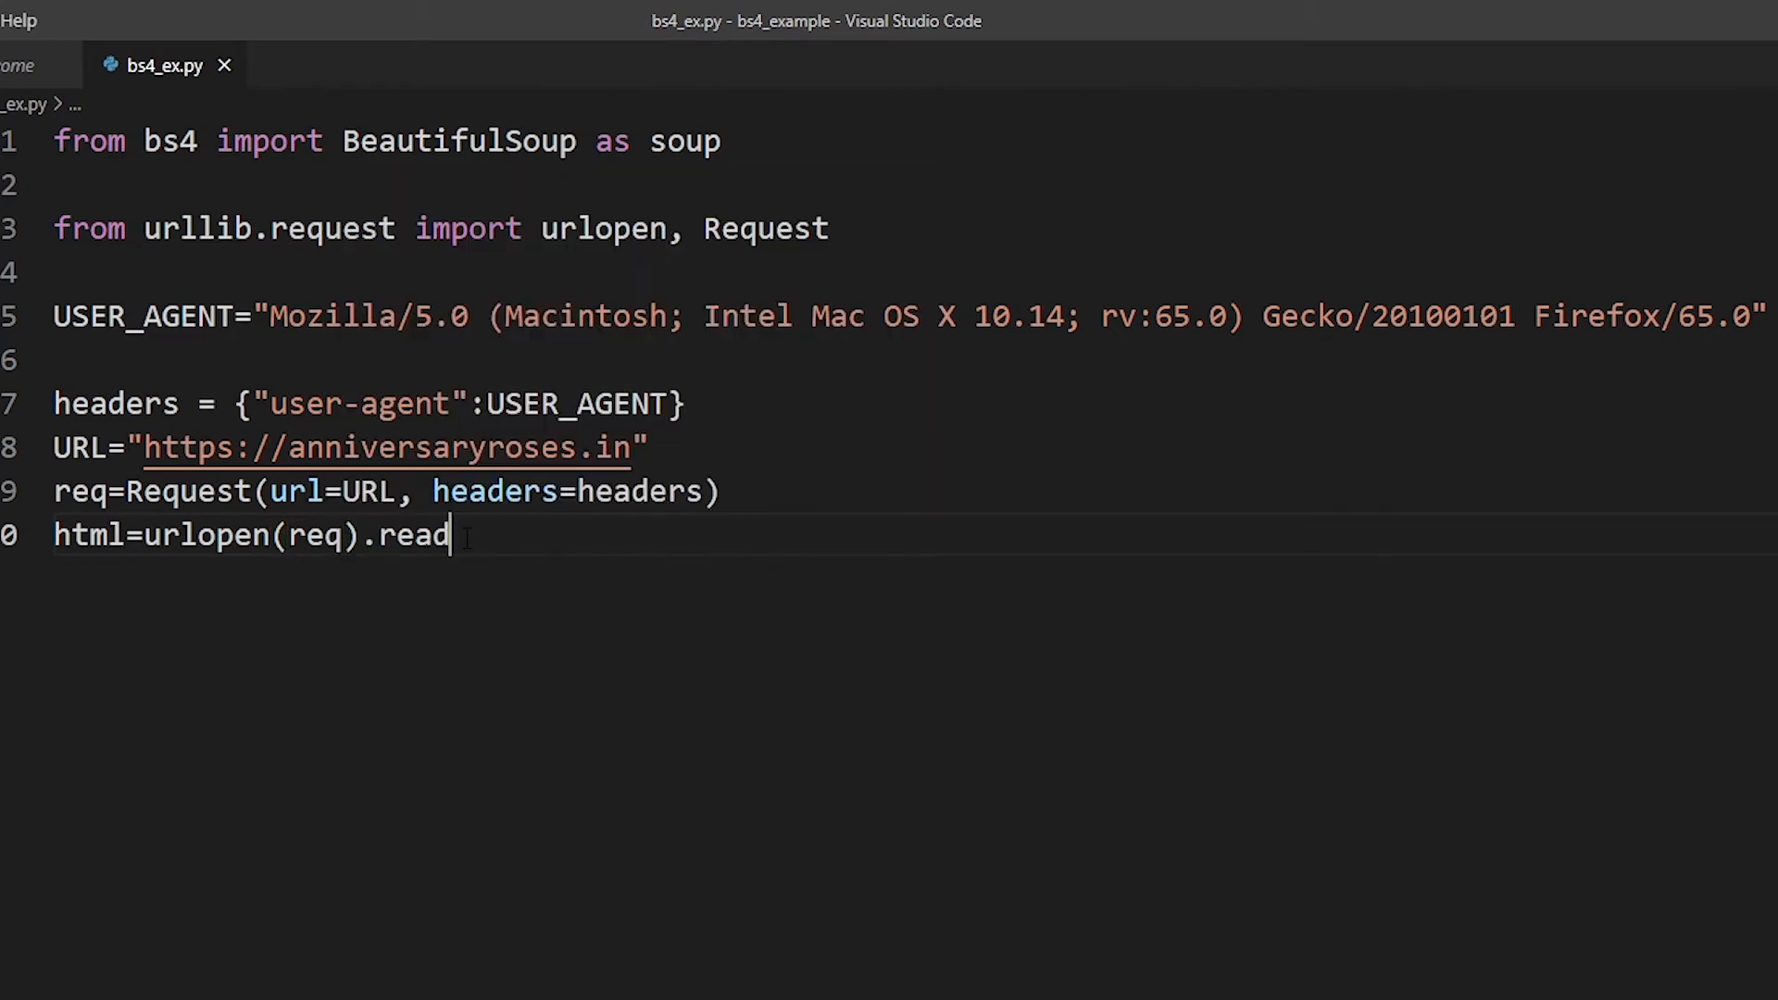
type("()")
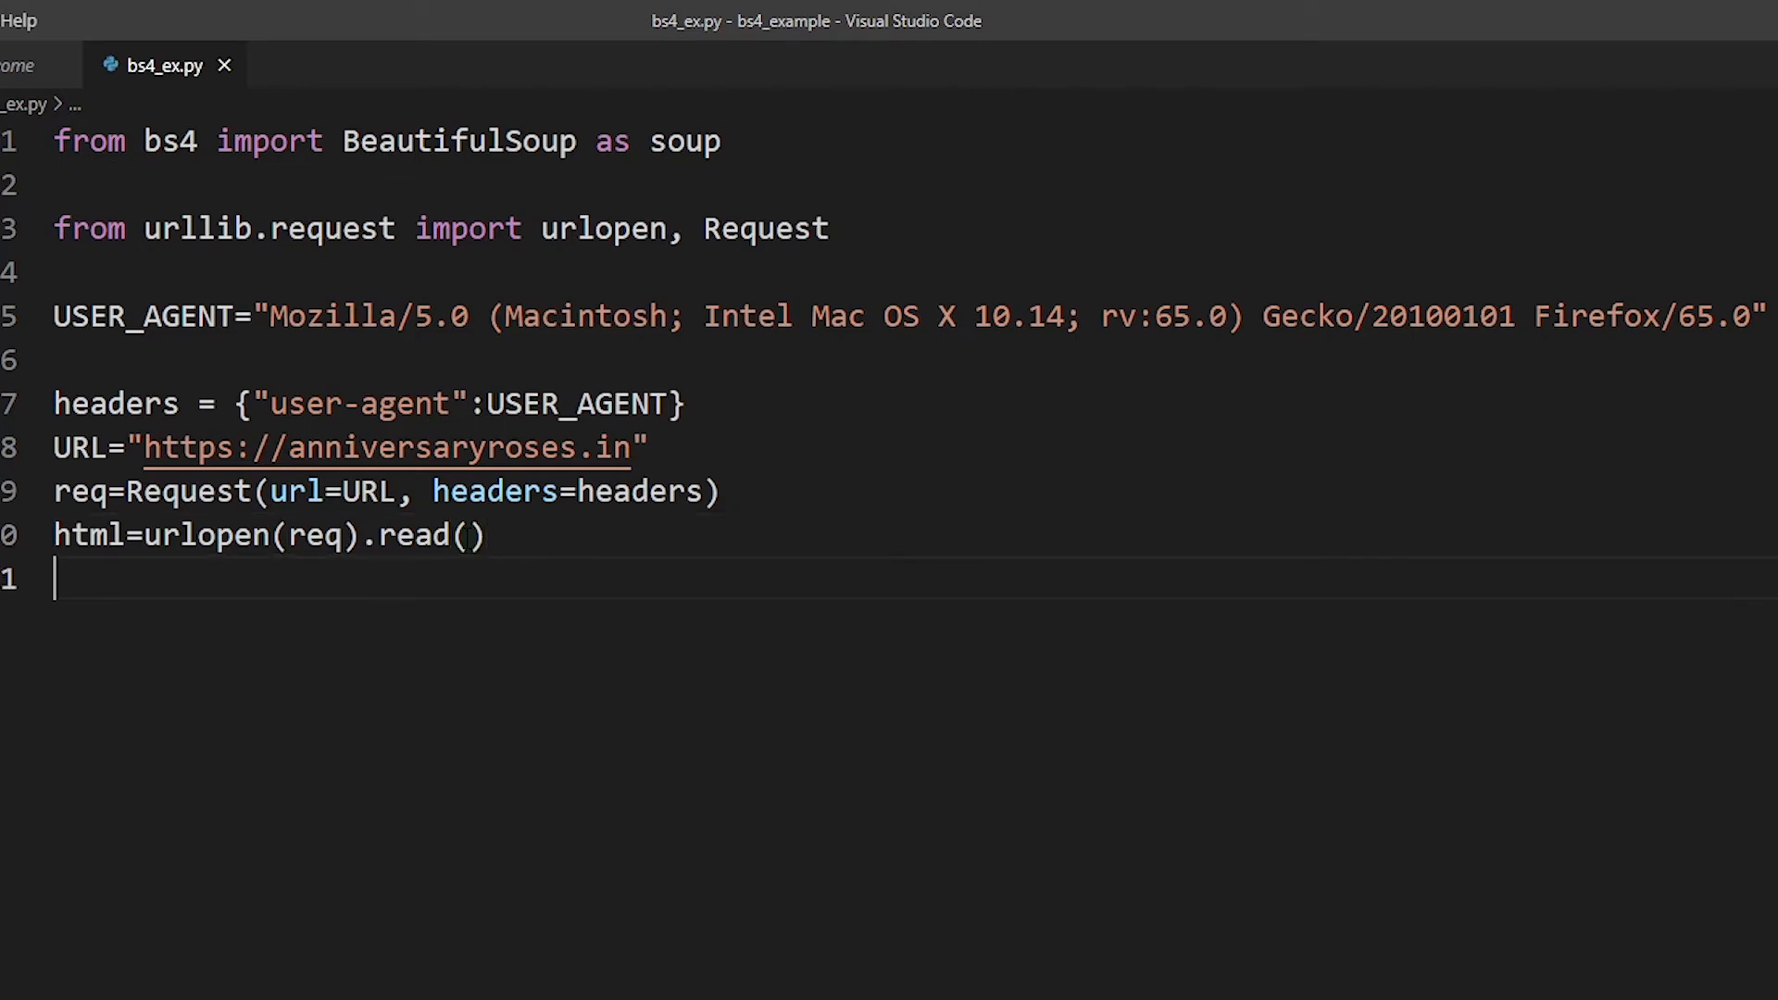
Add page_soup=soup(html, "html.parser") and start a print(page_soup) line.
type("page_")
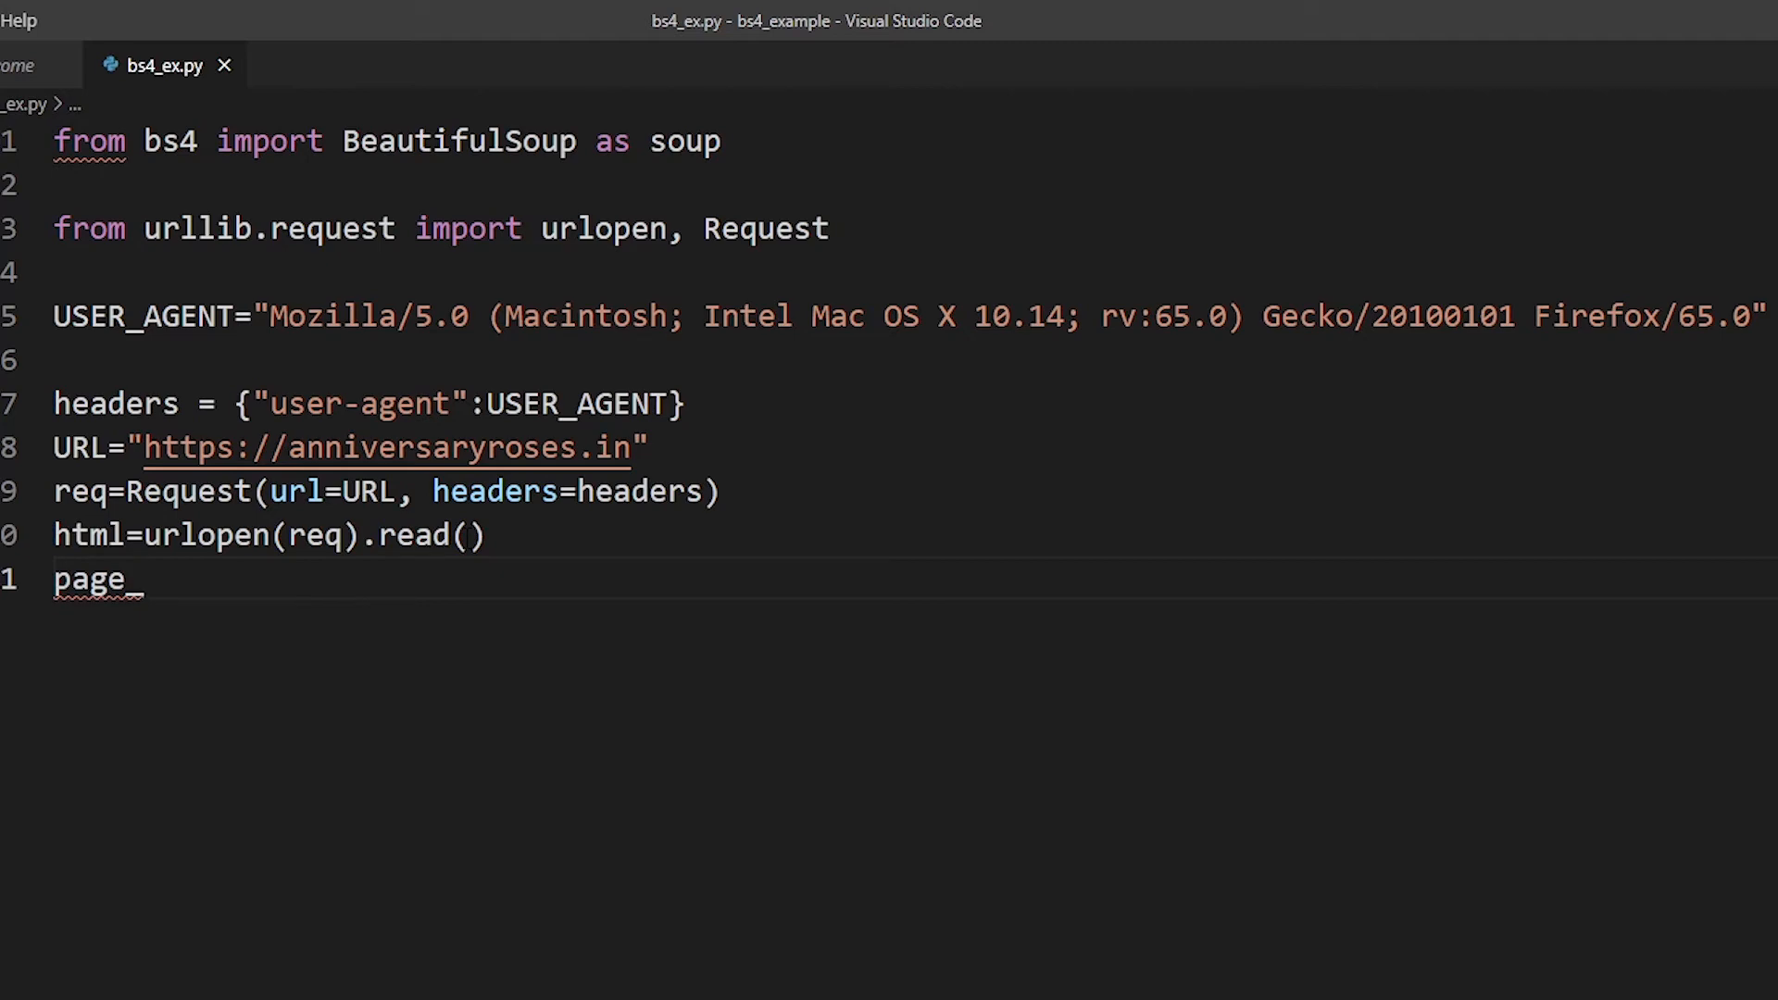
type("soup=")
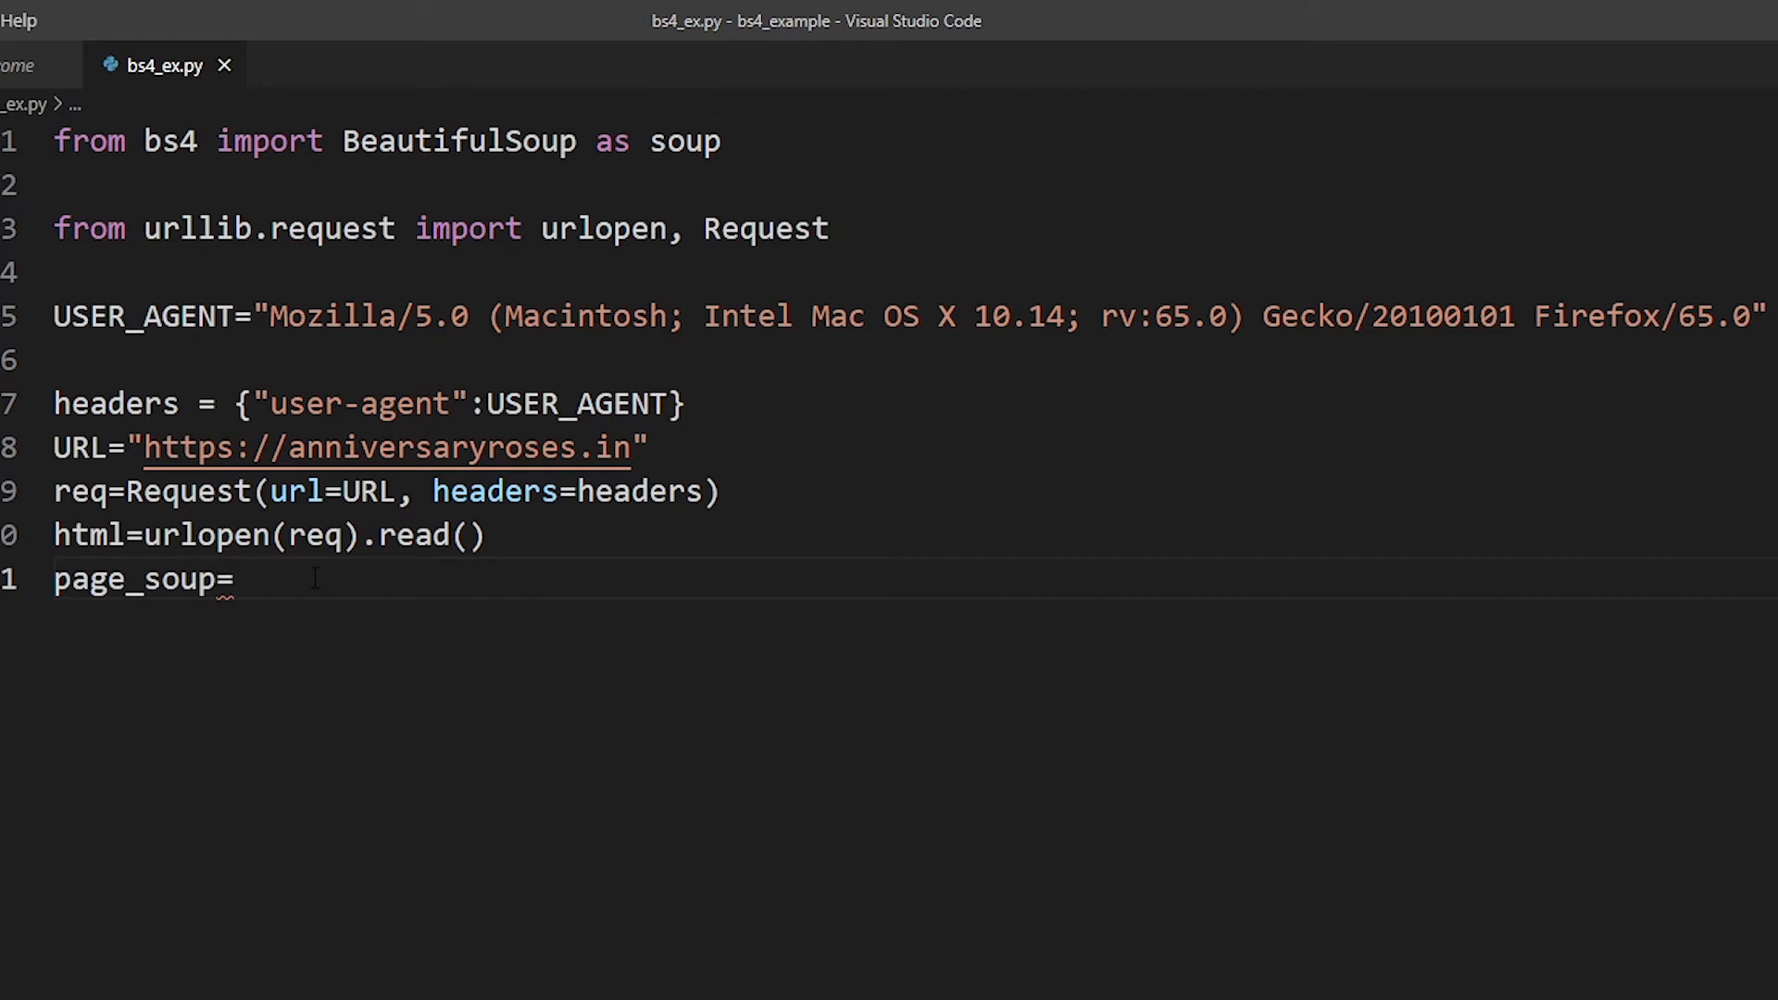
type("soup")
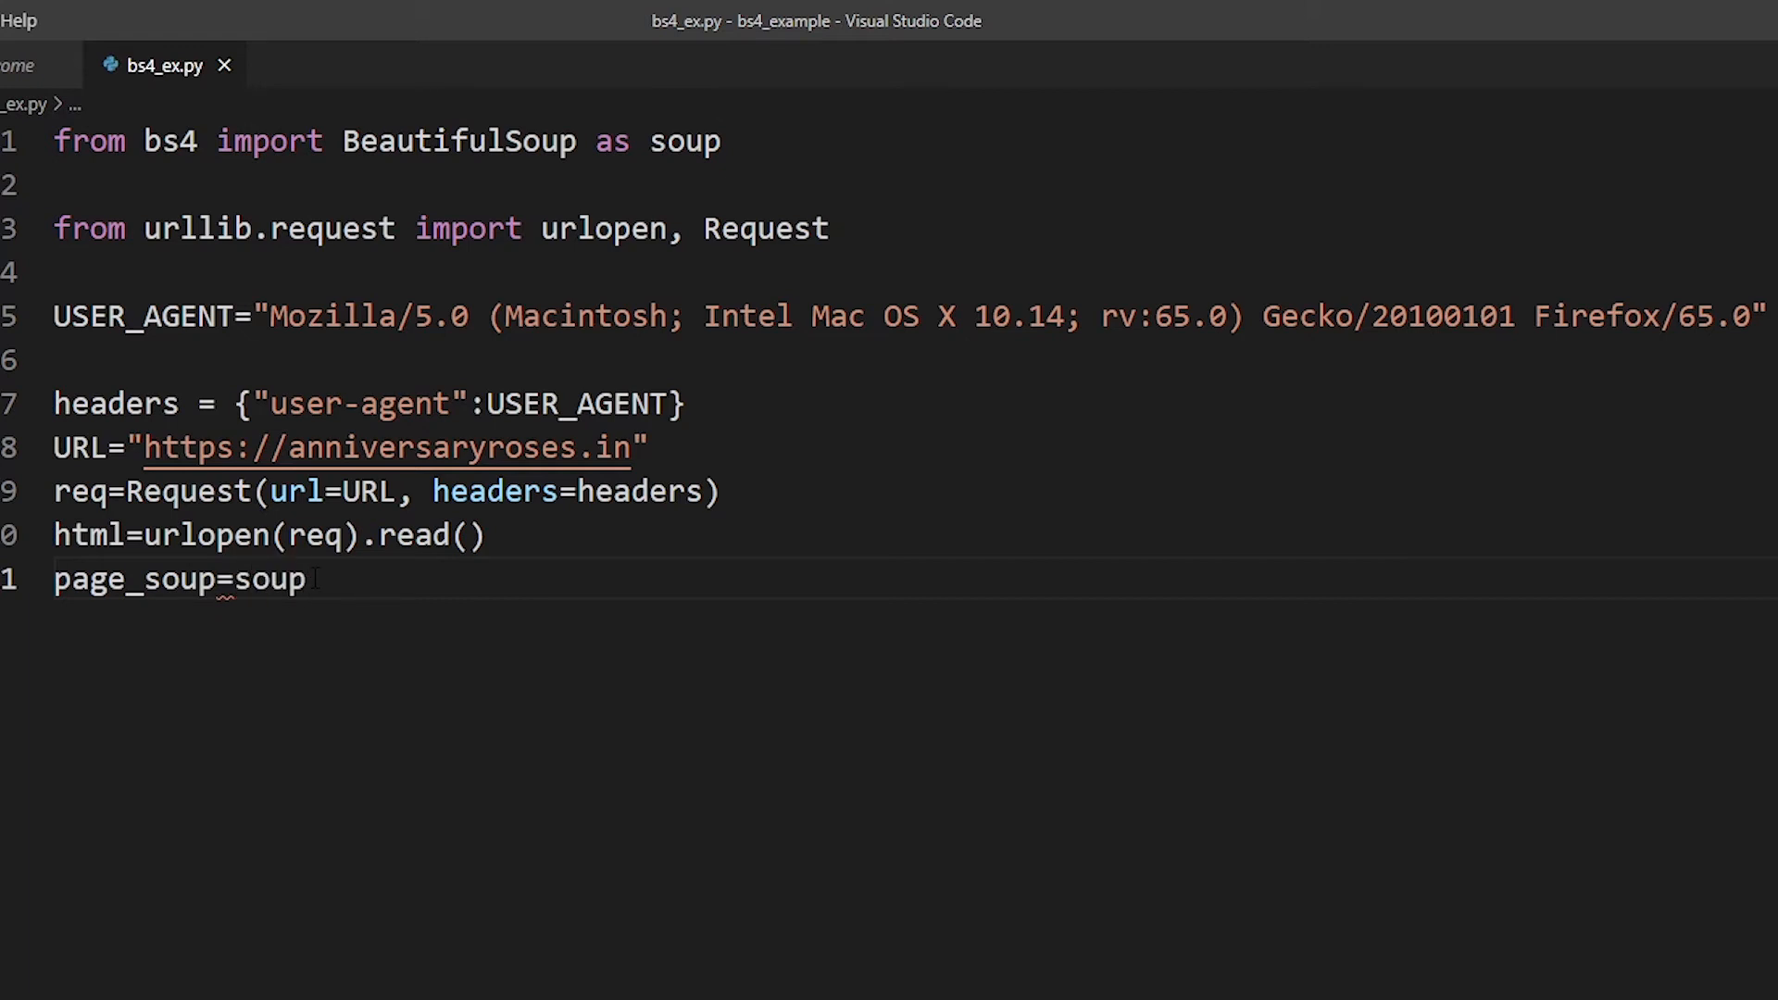
type("(")
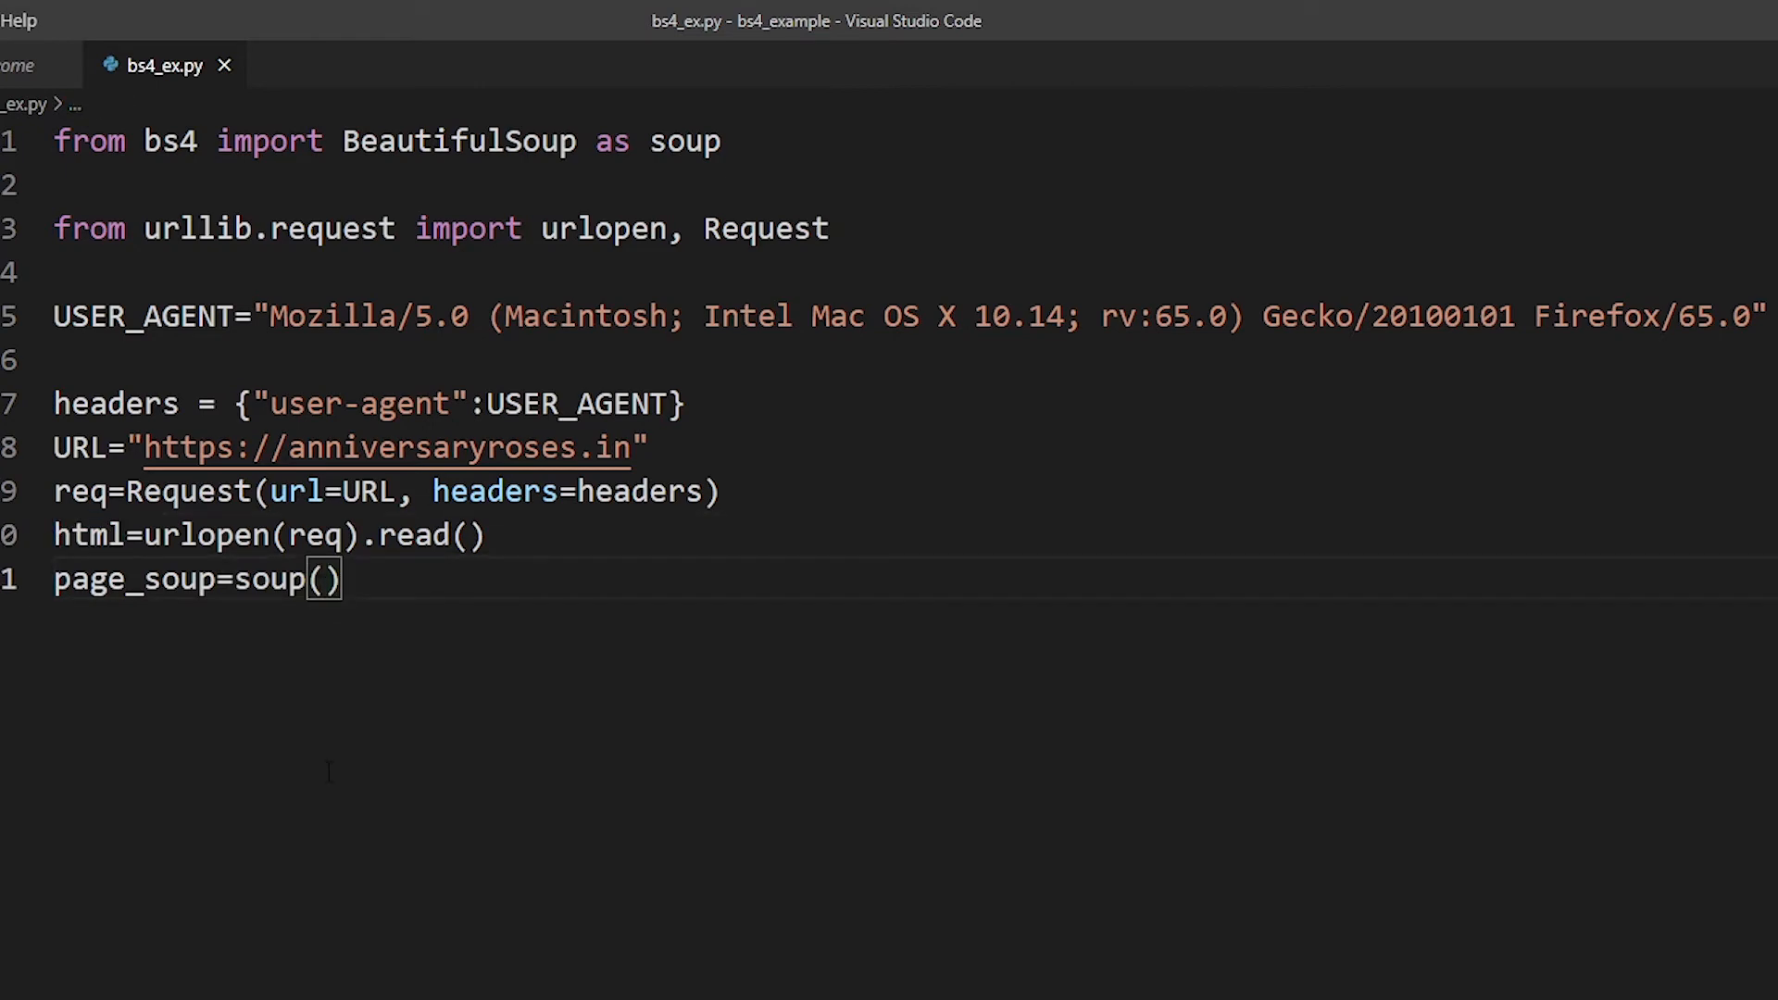
type("html, \"\"")
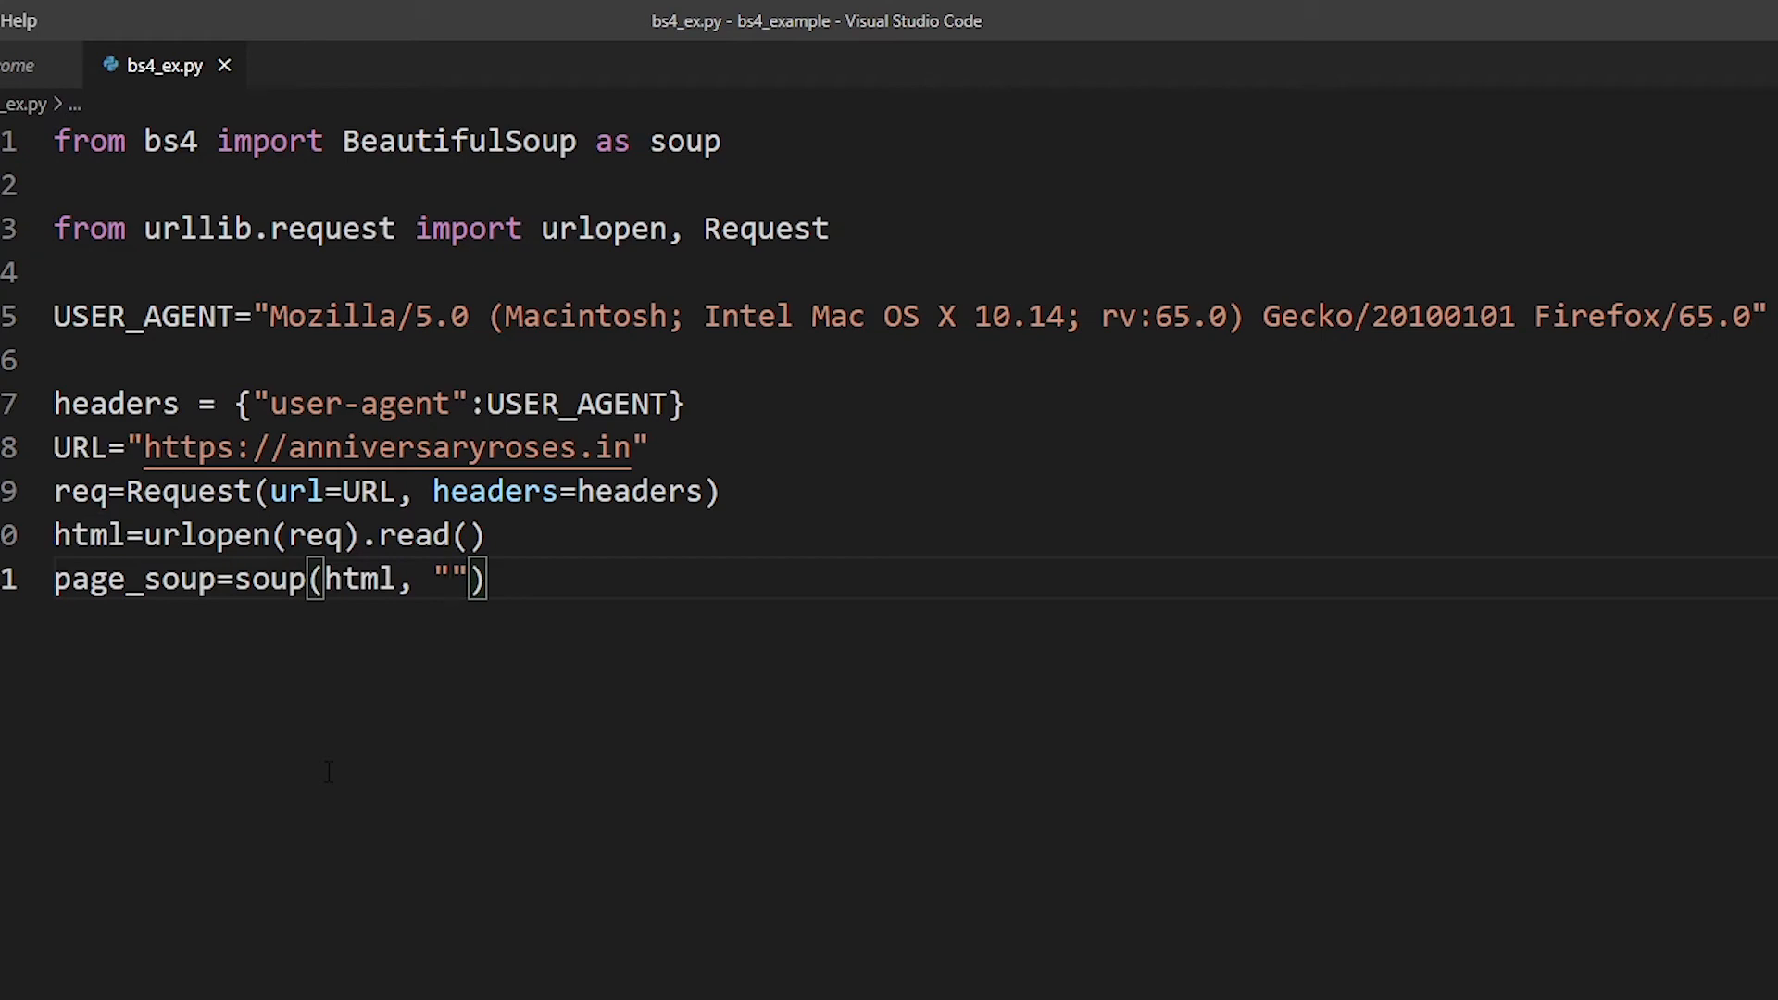
type("h")
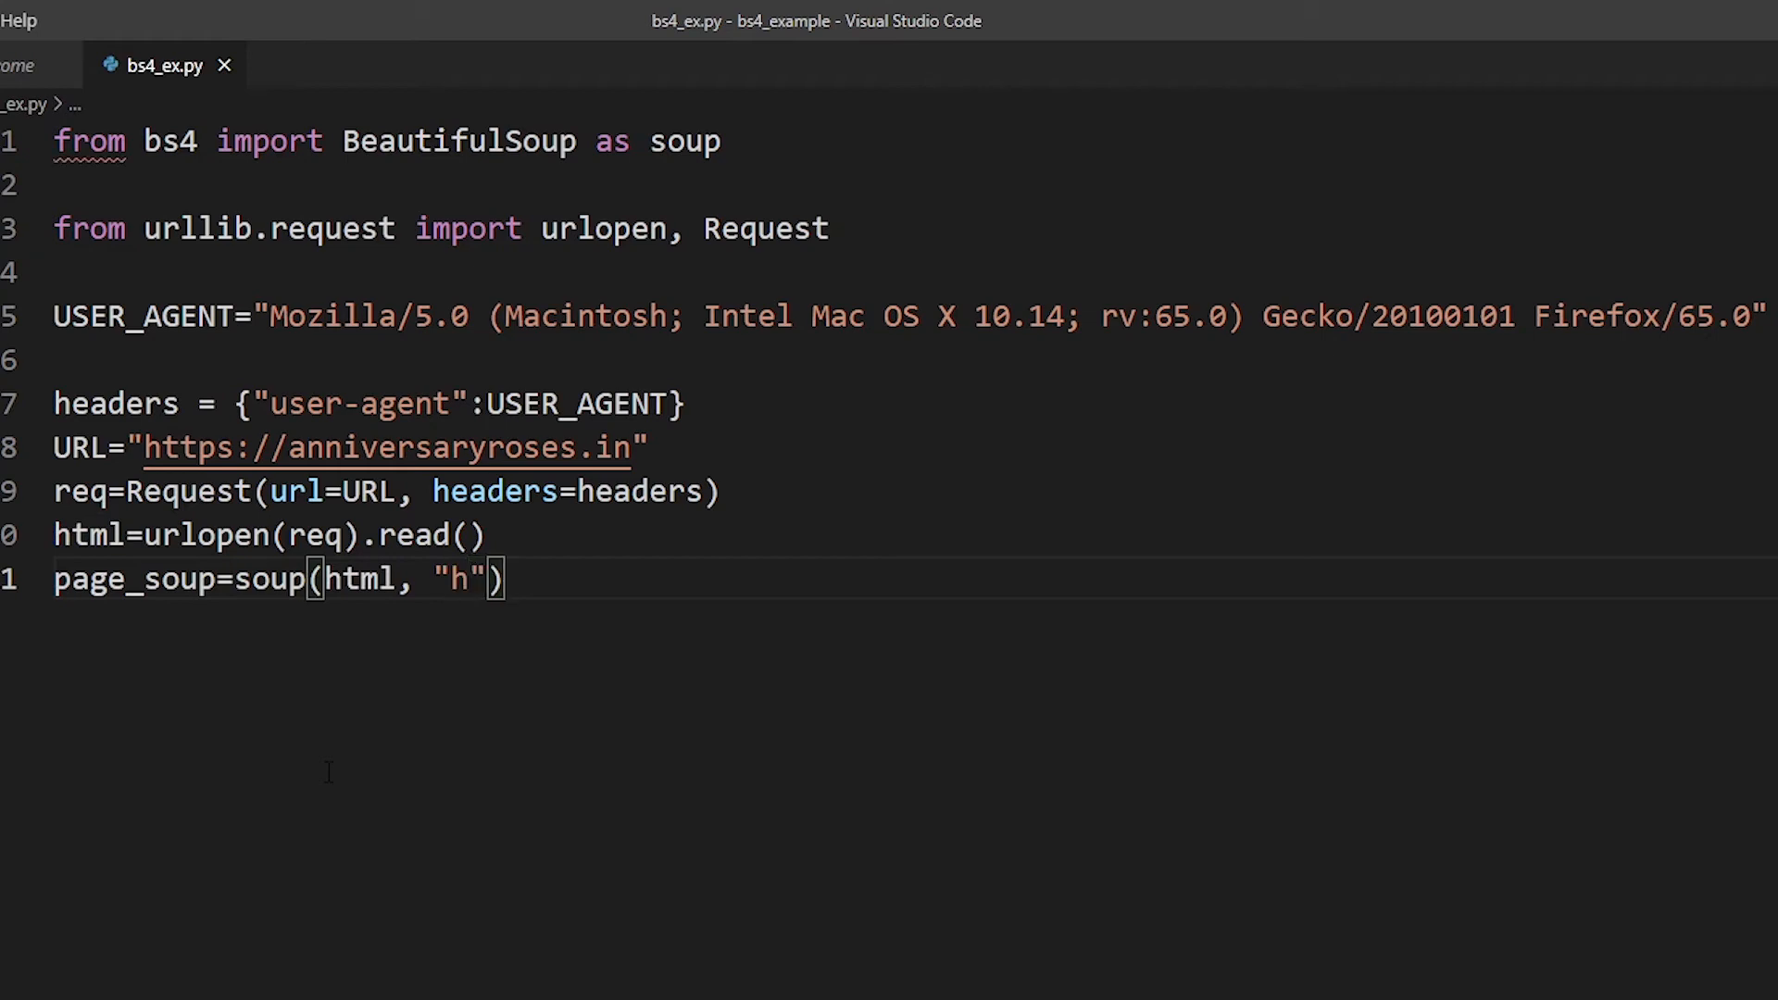
type("tml.parser")
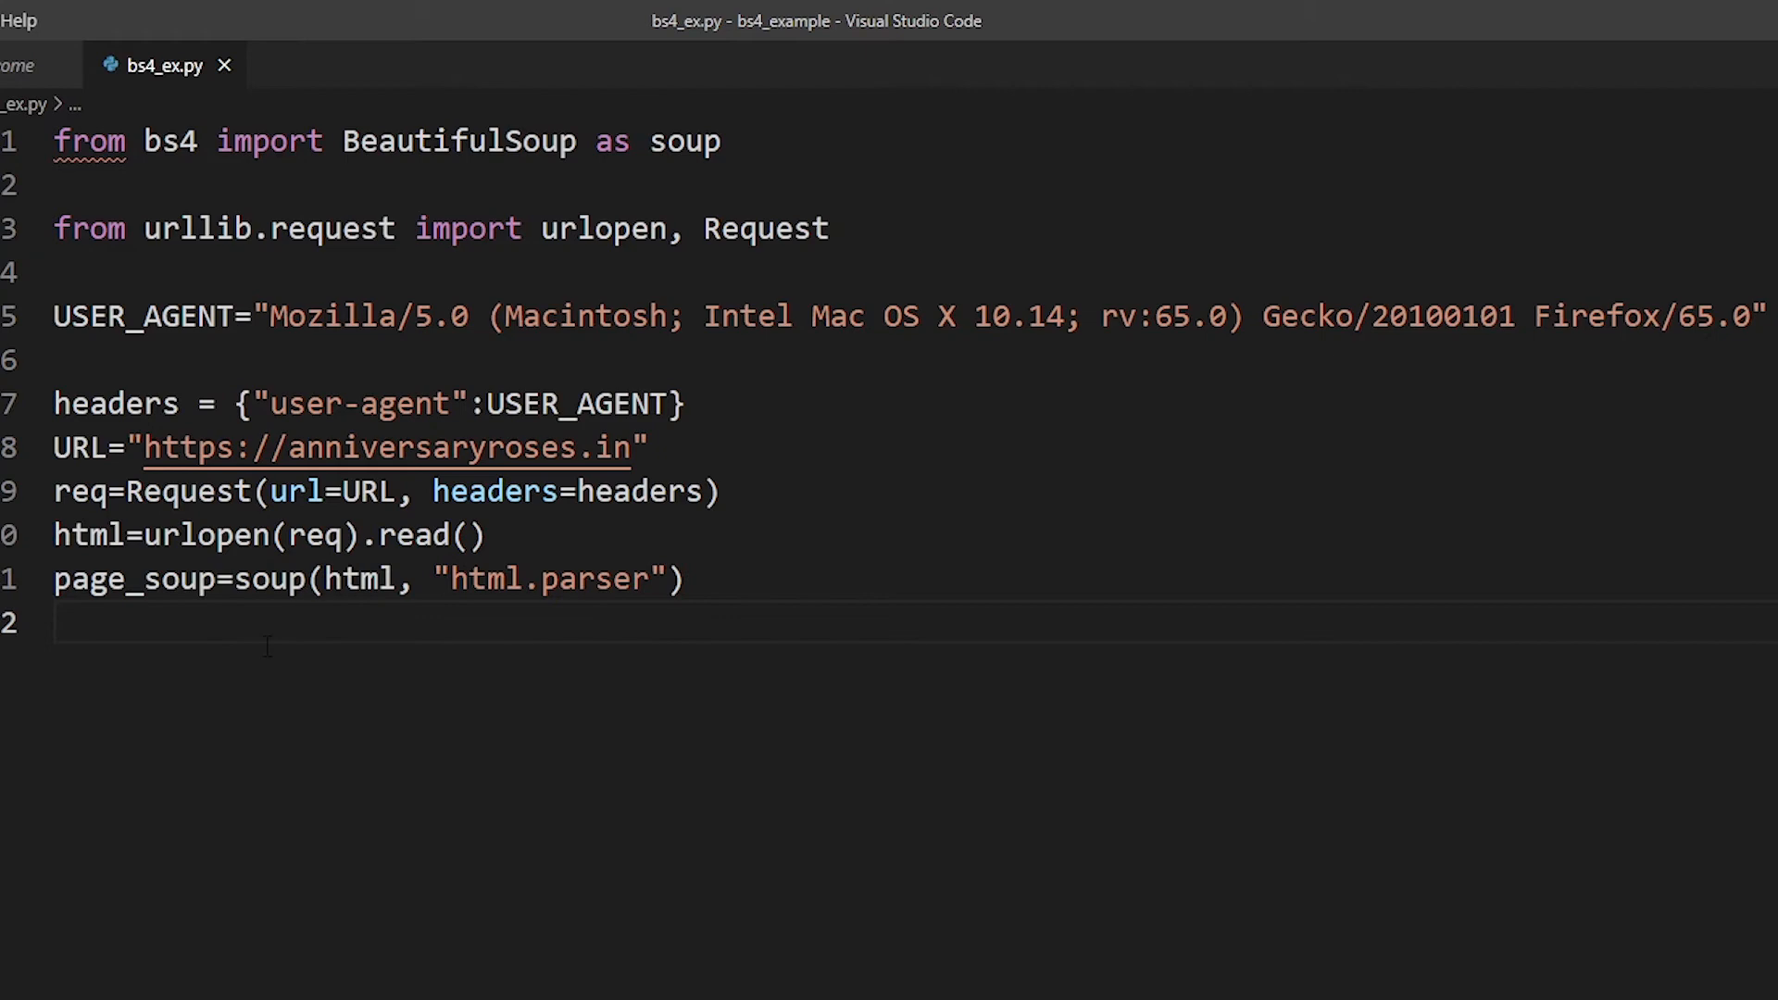
type("print(page_soup")
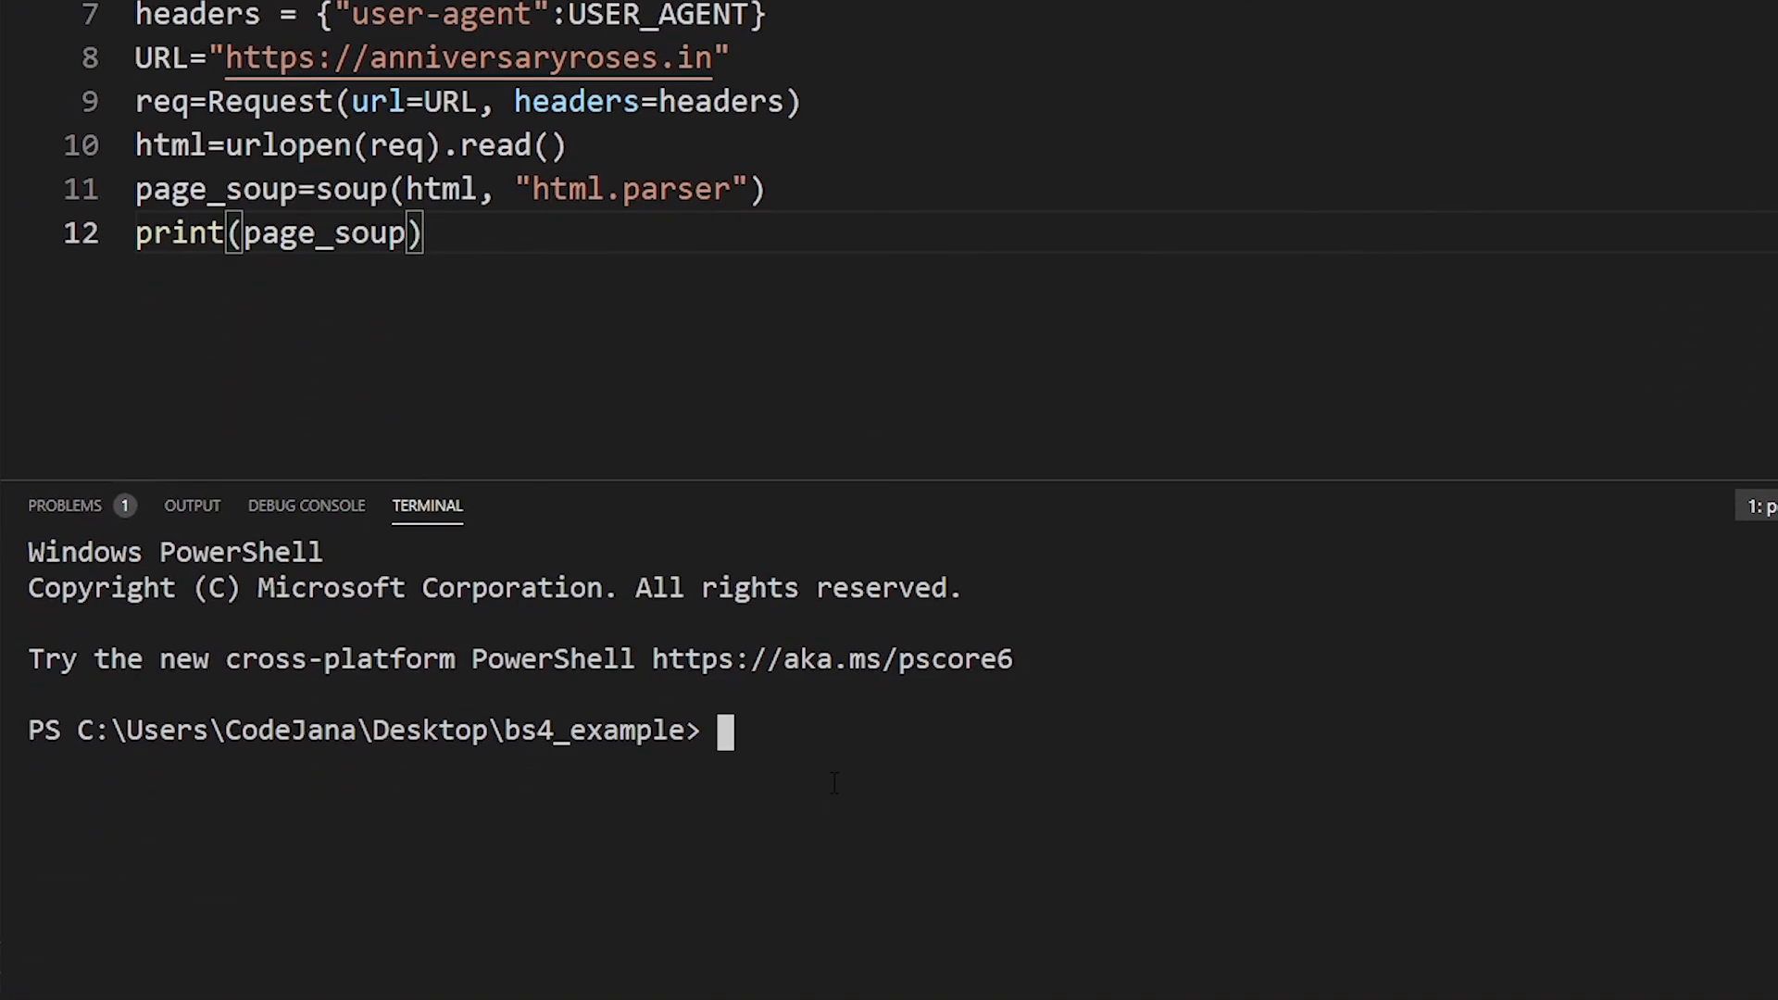
Activate the env and run python .\bs4_ex.py, scrolling through the printed HTML.
type("env\\Scripts\\activate")
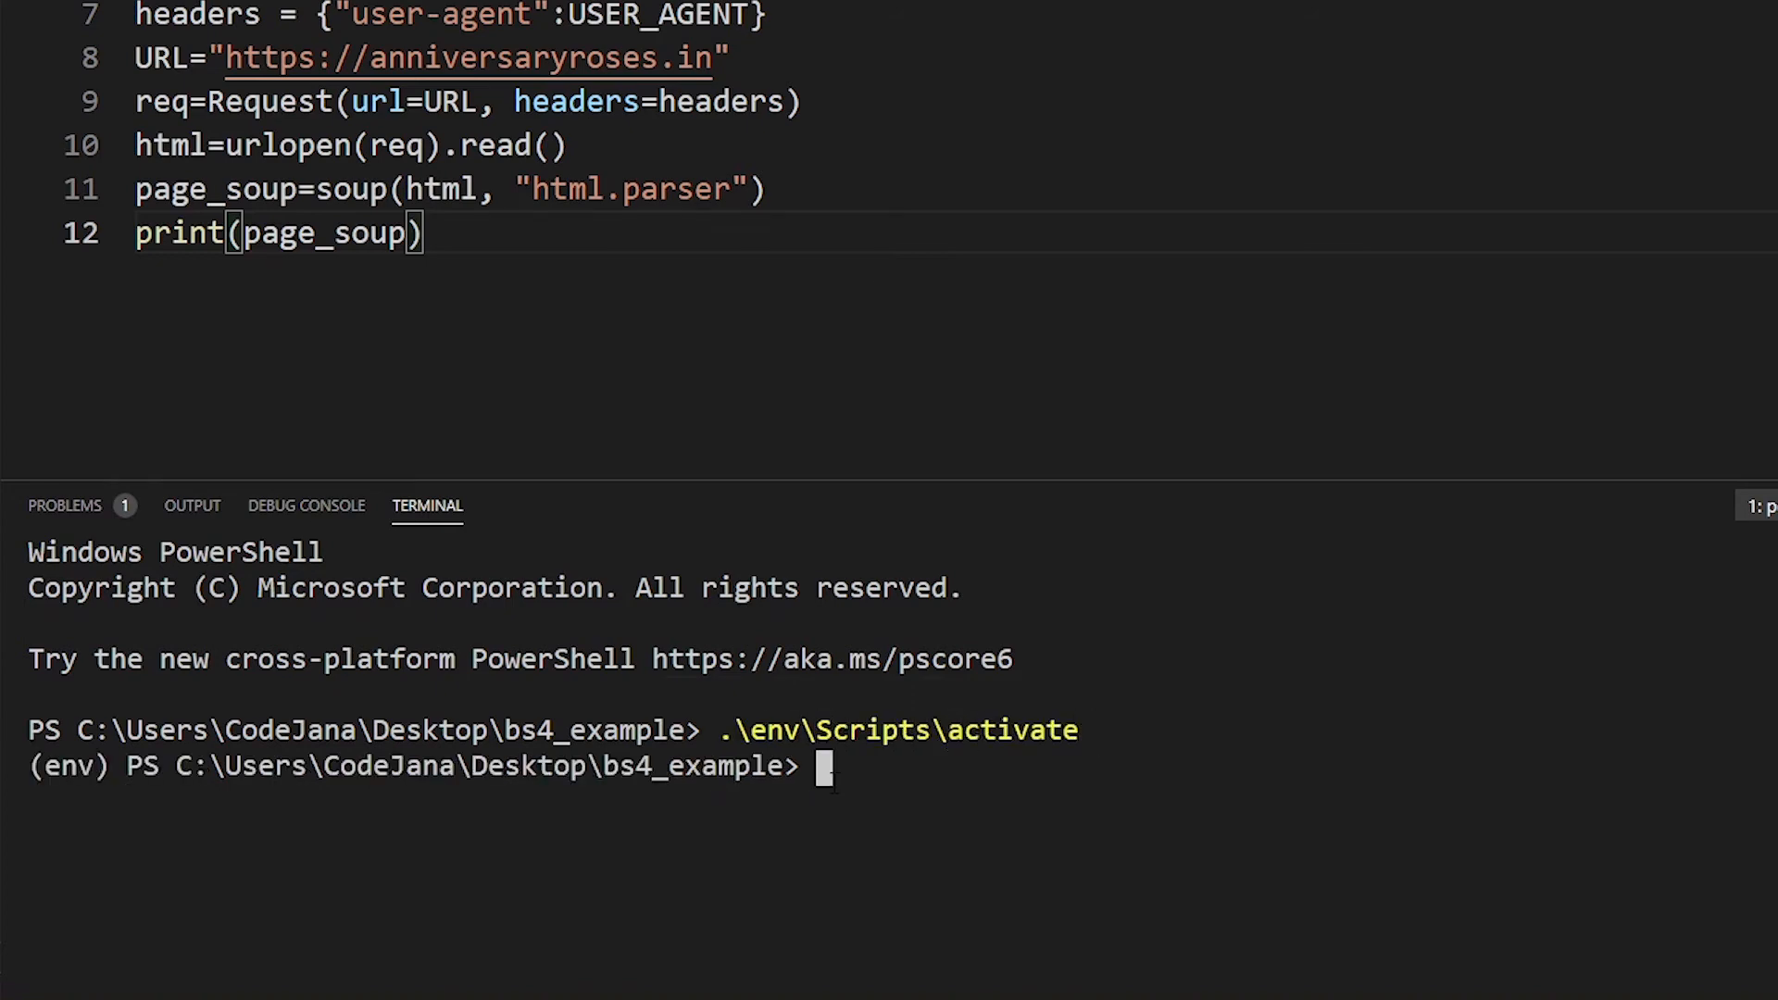
type("python")
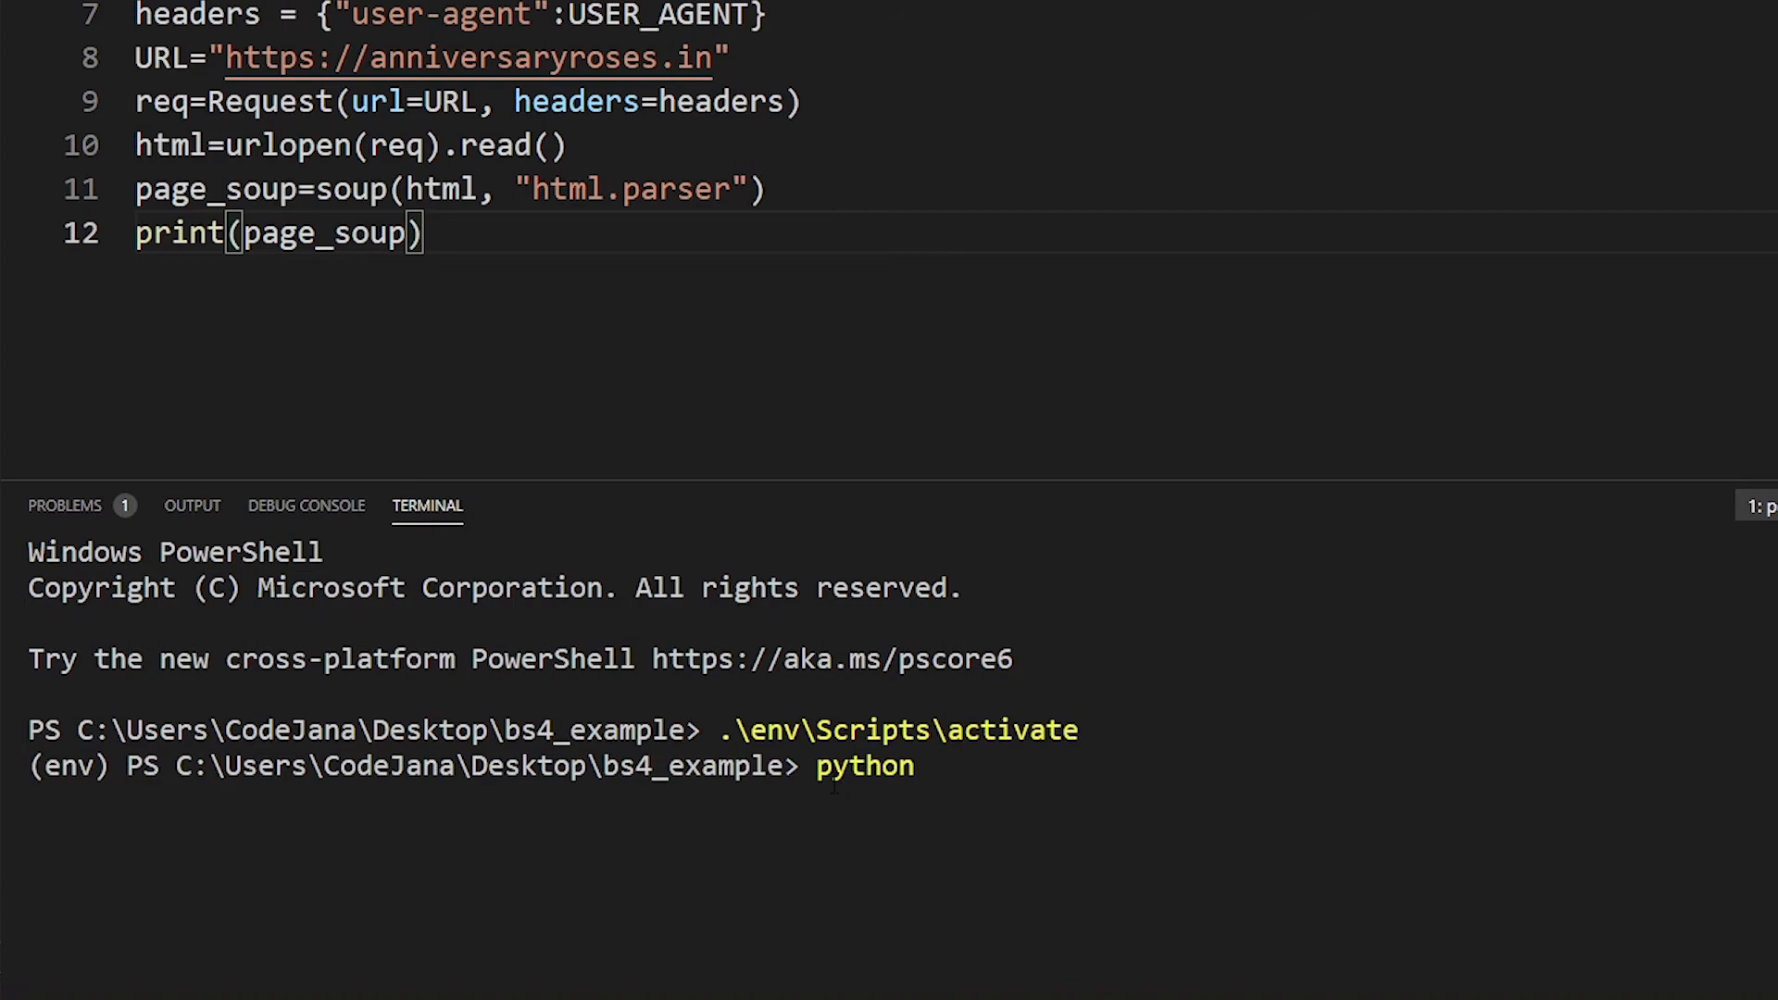
type(".\\bs4_ex.py")
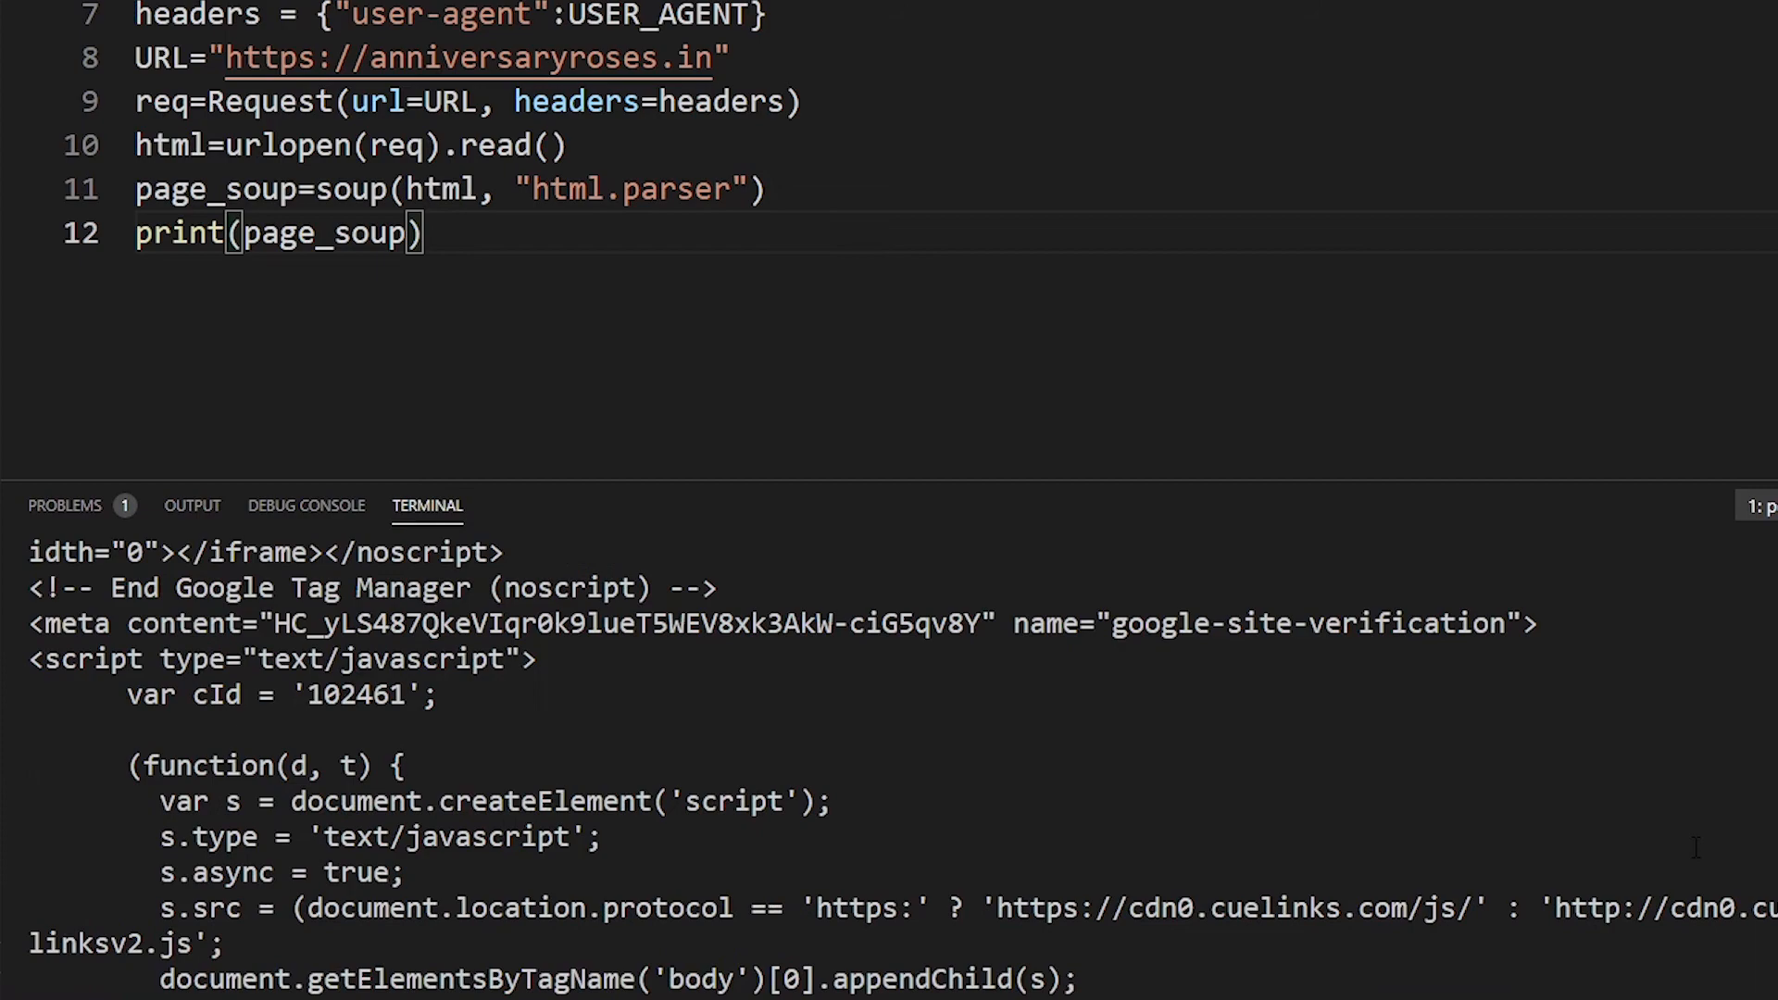
scroll("down", 3)
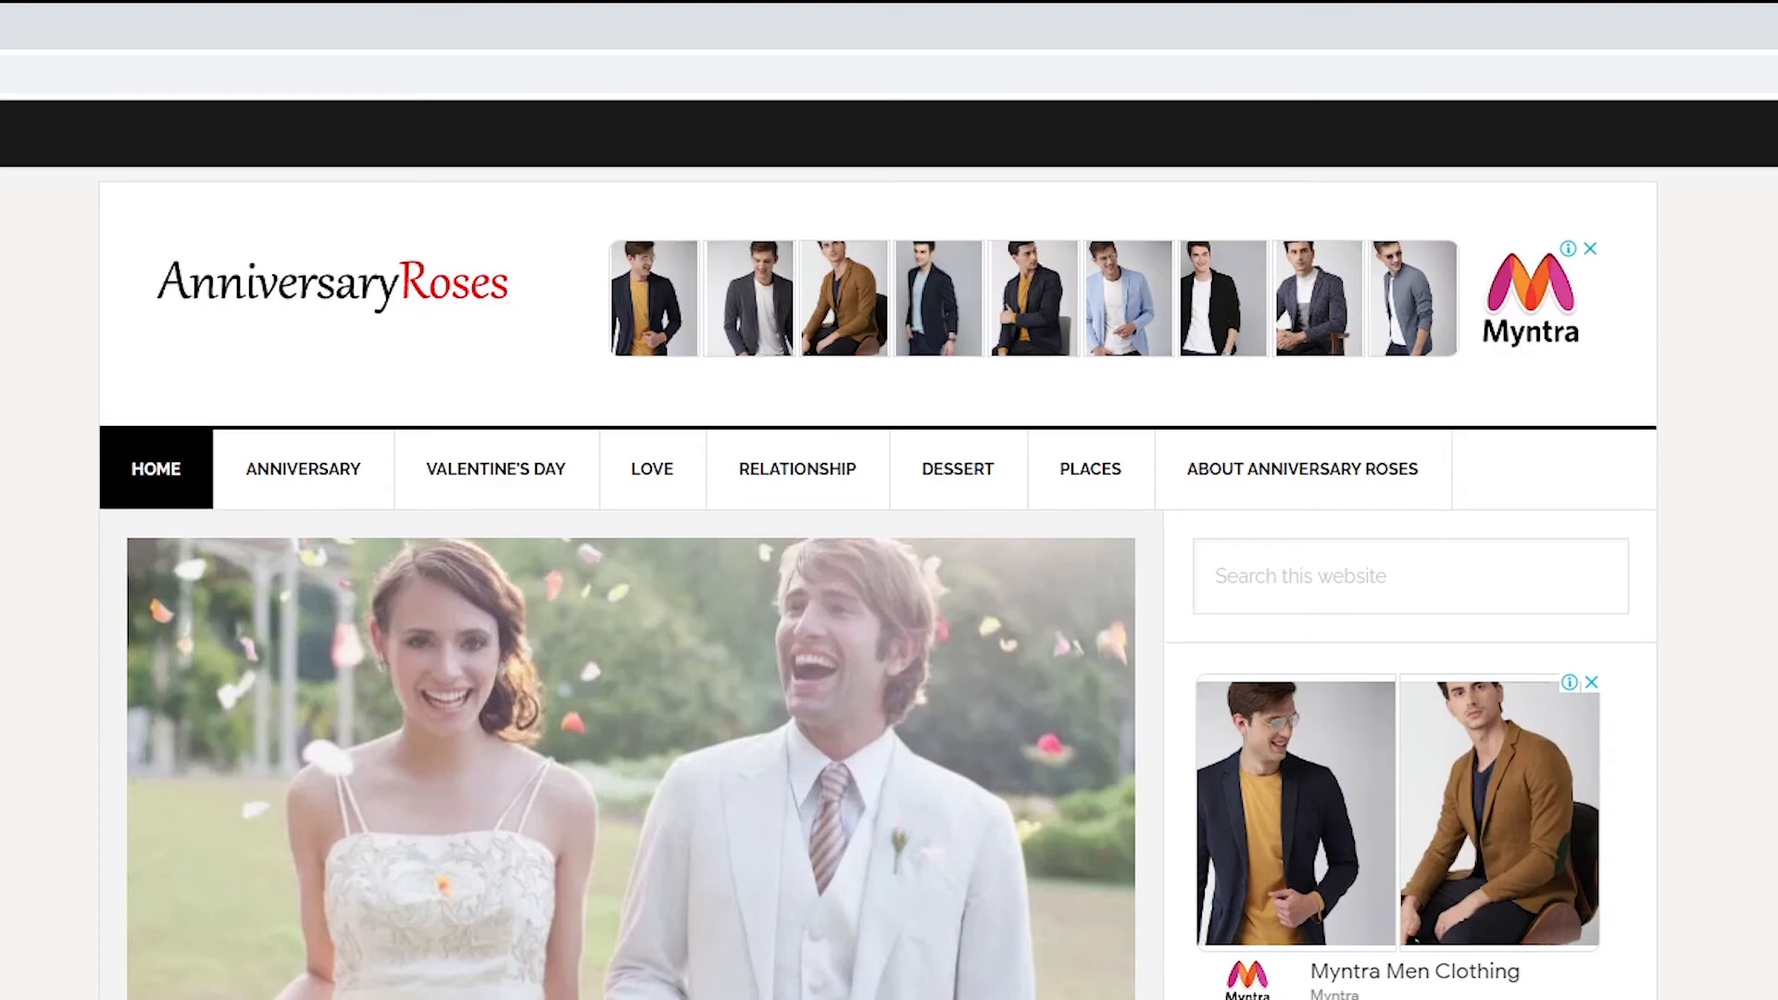
Scroll down the anniversaryroses.in homepage to the Love and Relationship article listings.
scroll("down", 3)
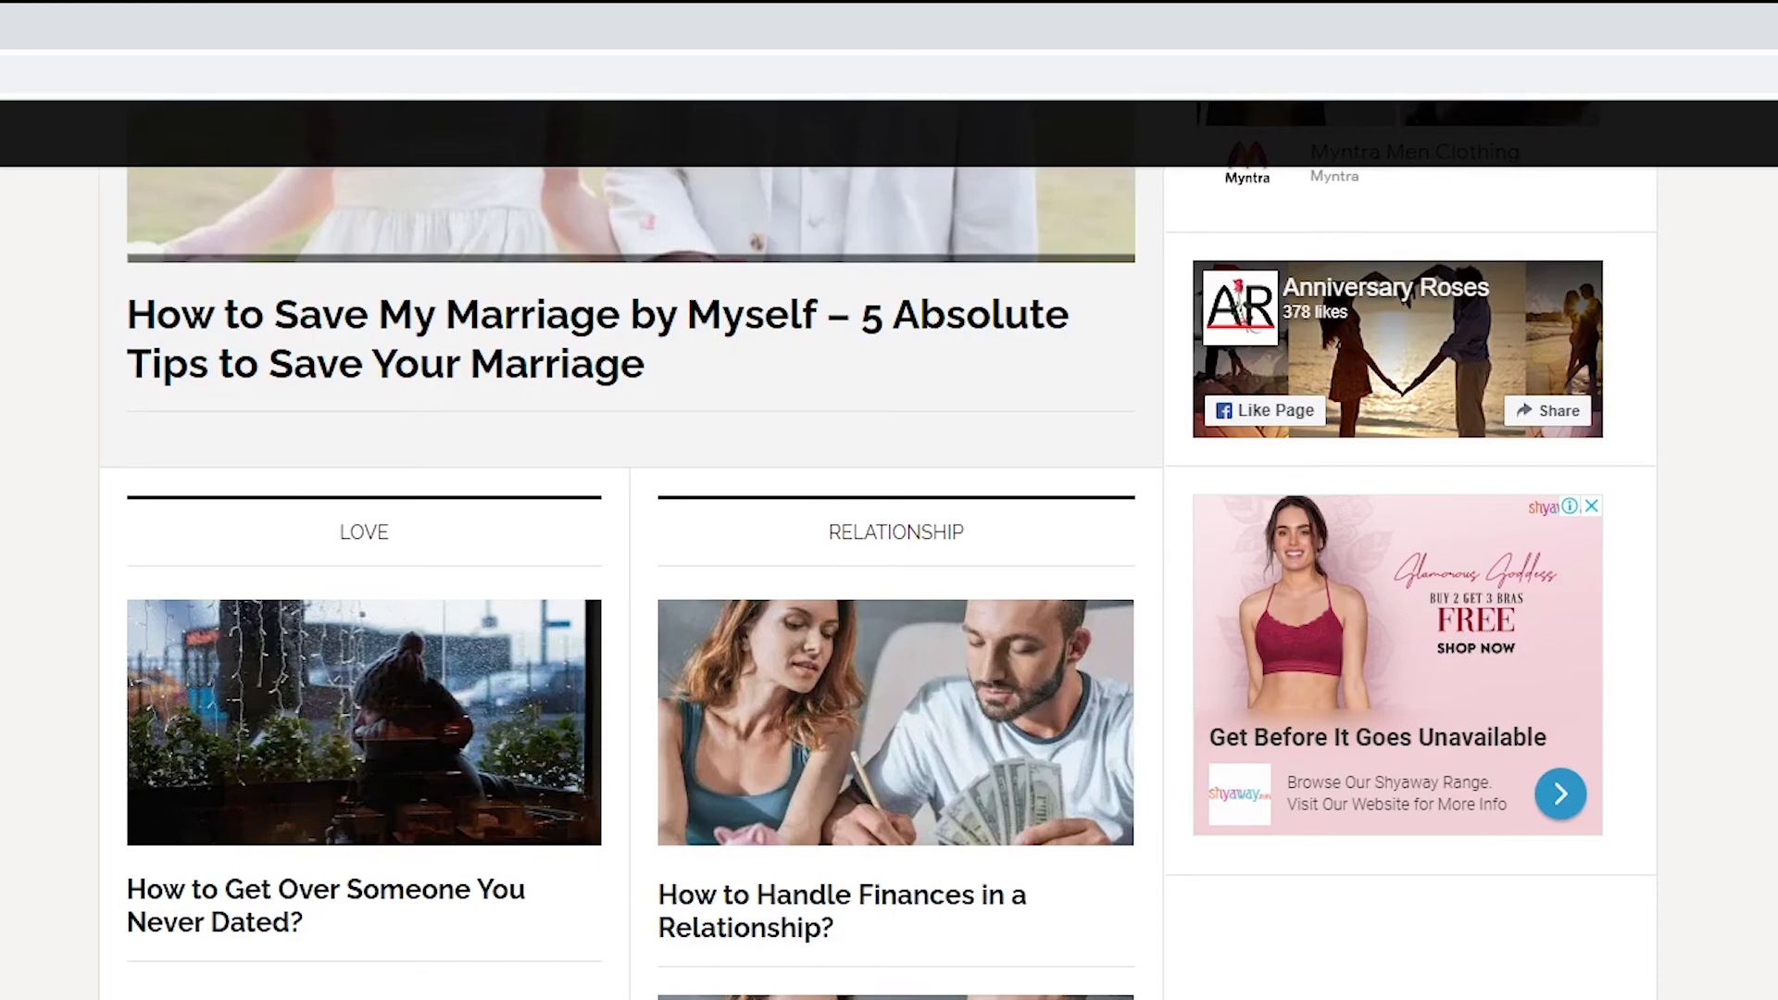
mouse_move(326, 905)
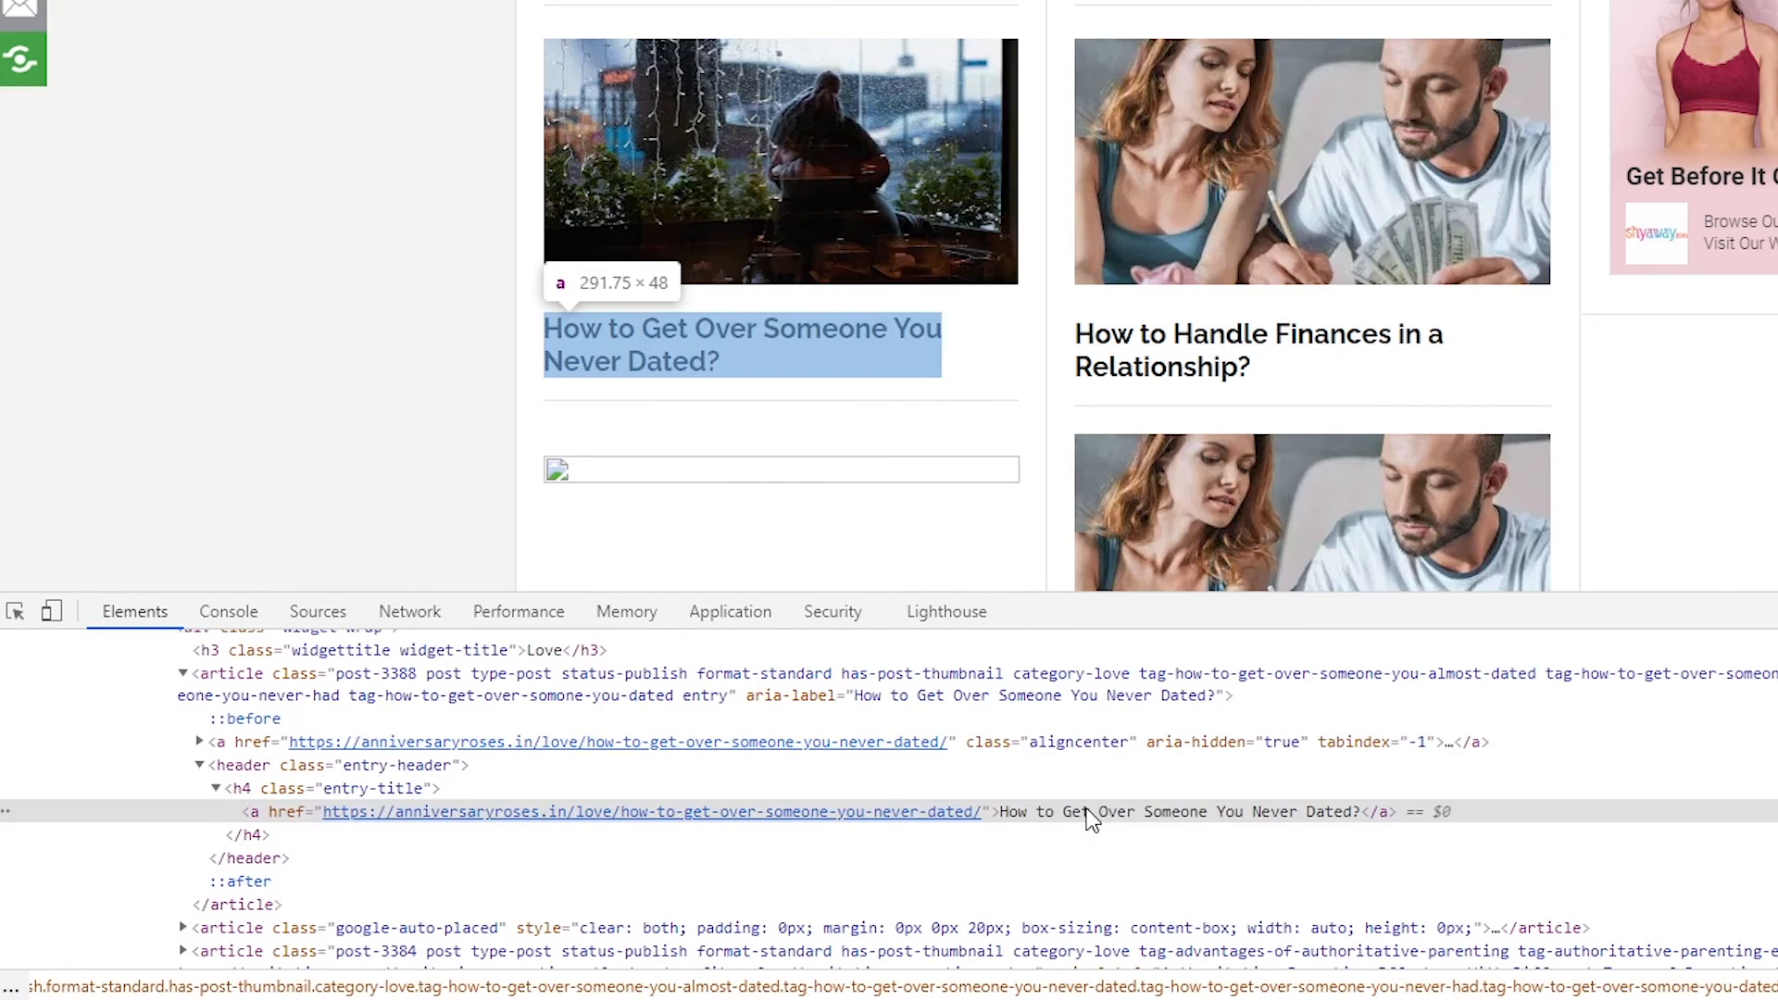
mouse_move(1079, 821)
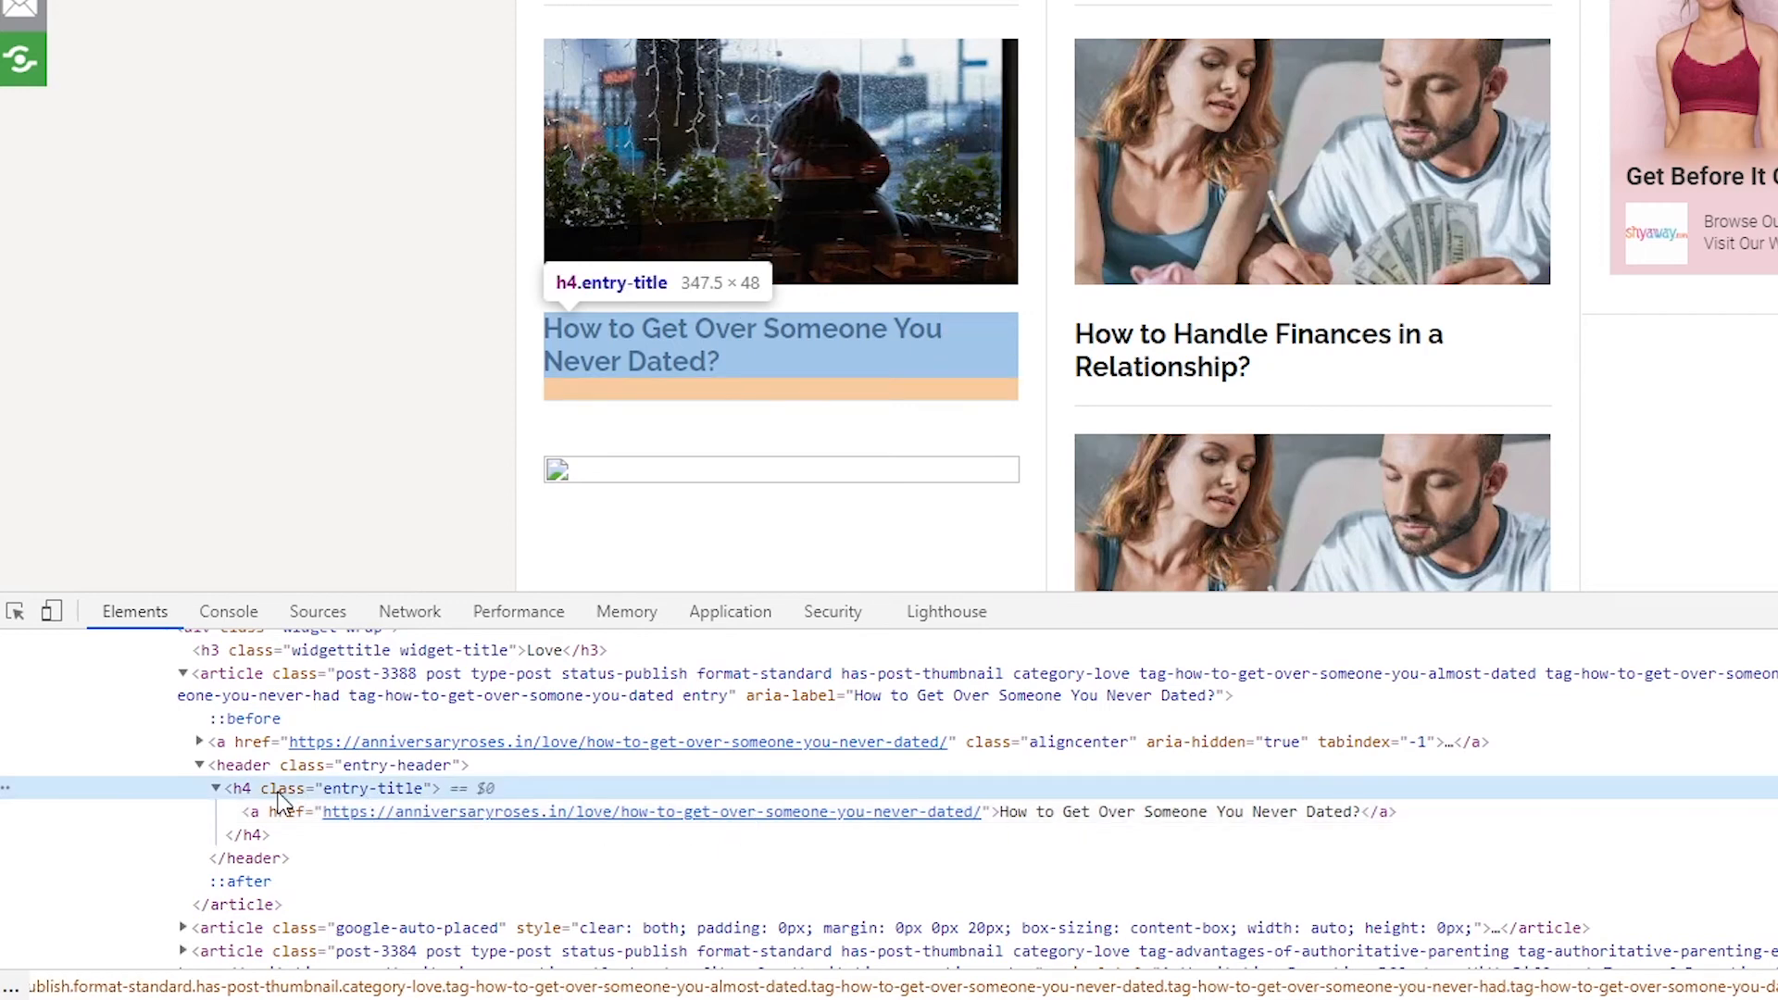
mouse_move(251, 504)
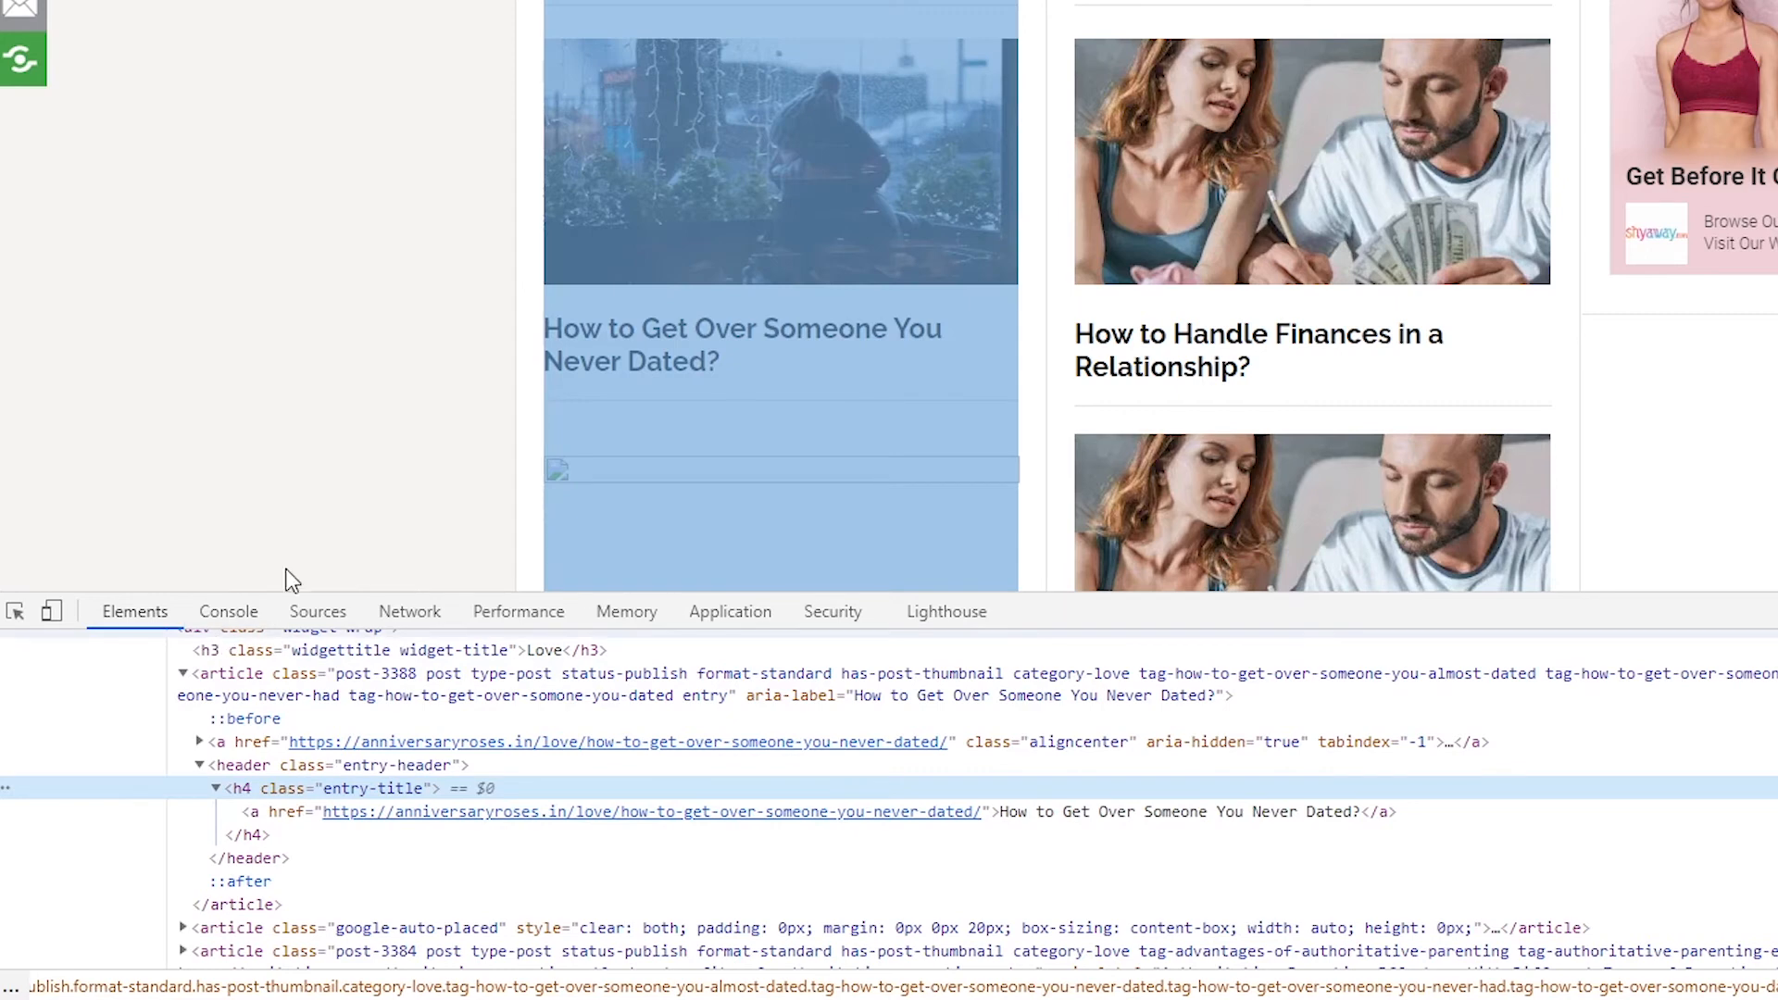
mouse_move(207, 541)
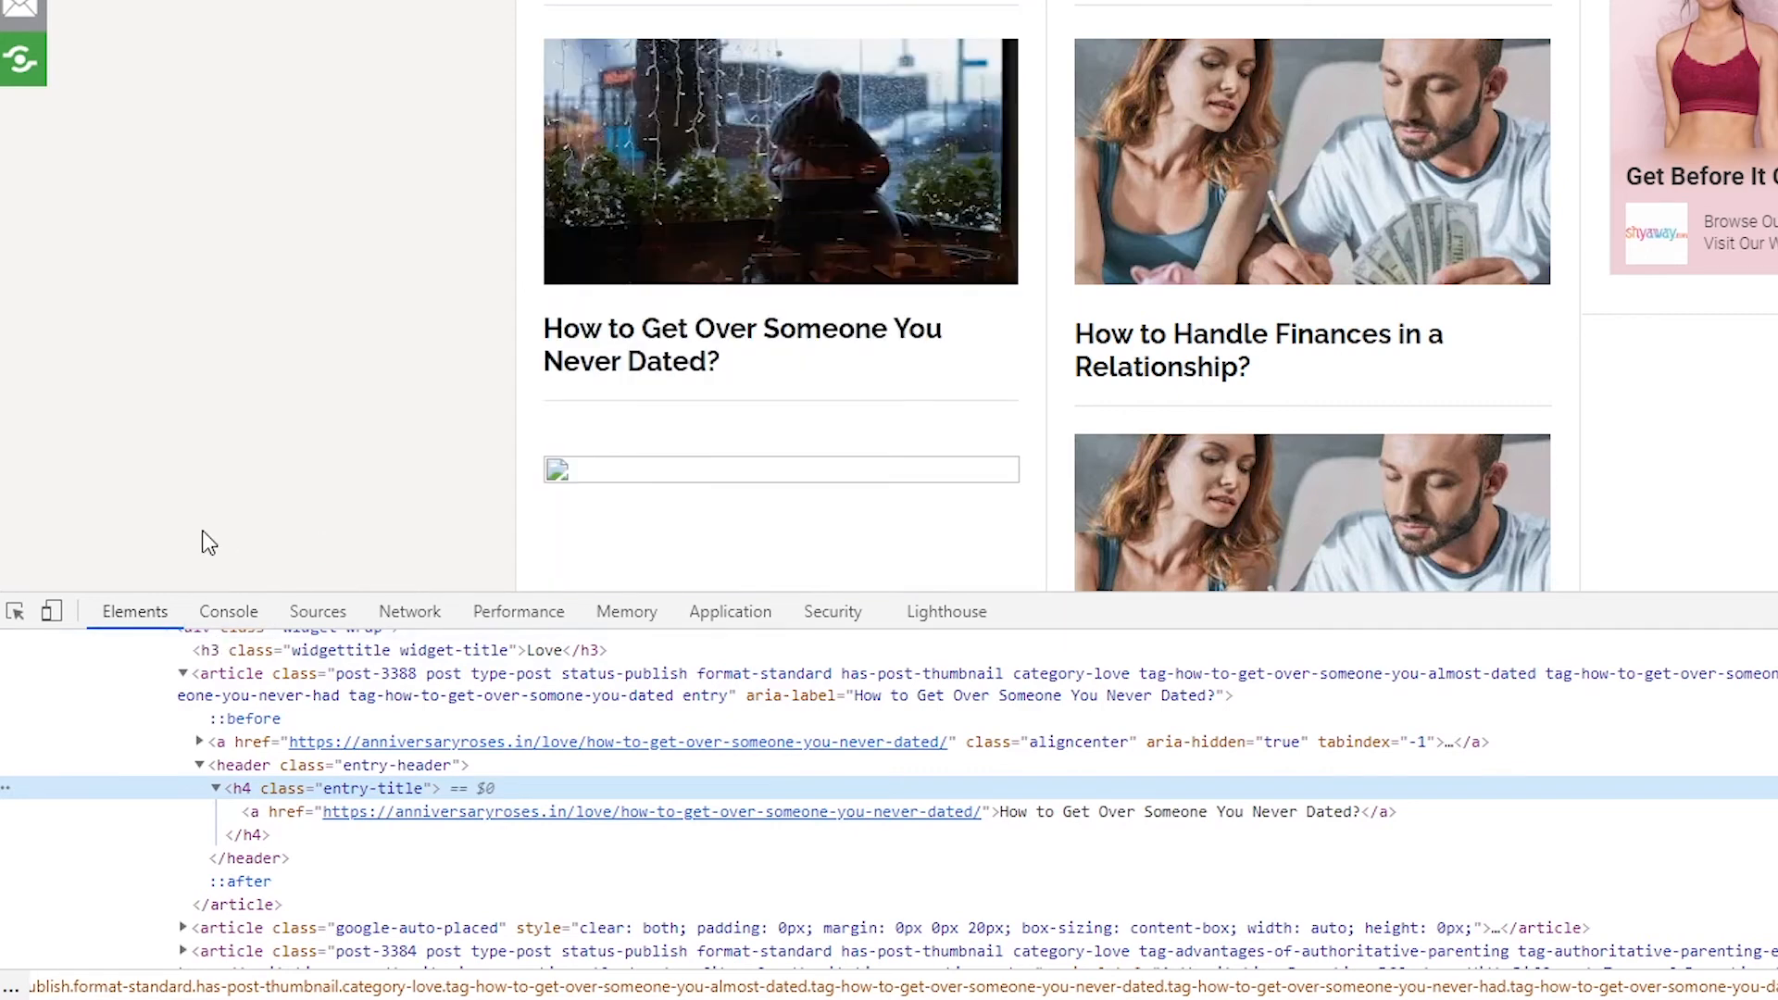
mouse_move(314, 475)
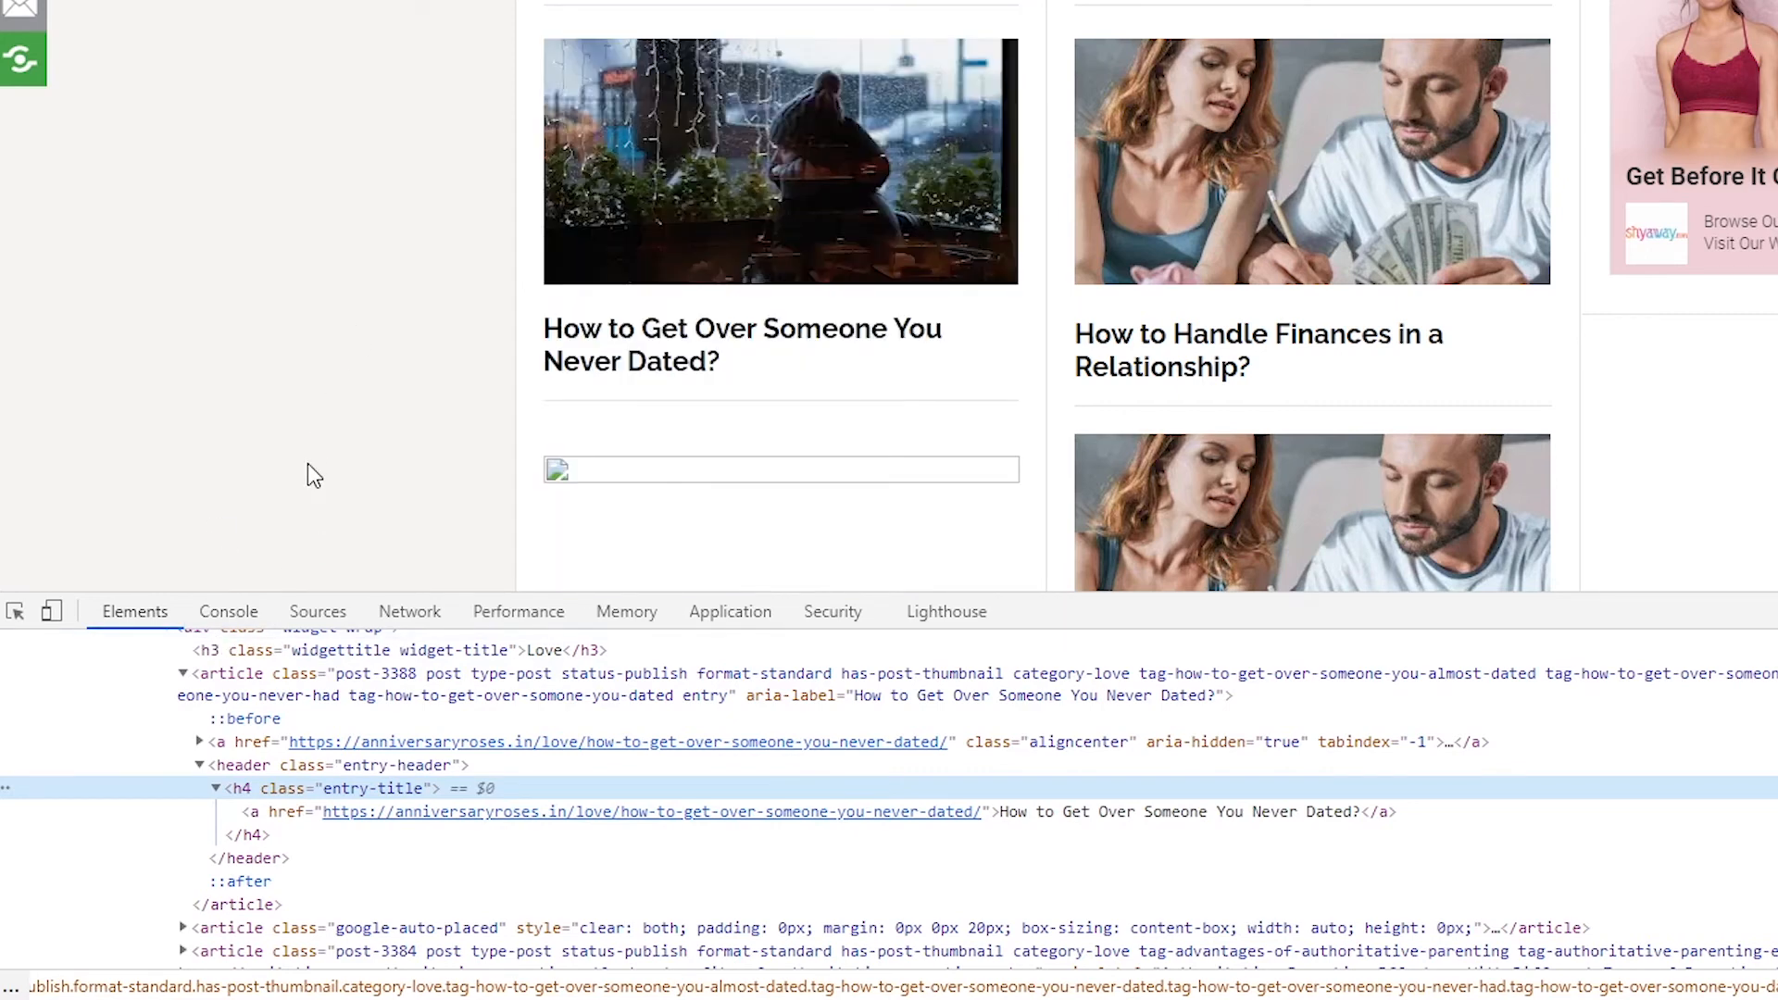
mouse_move(333, 458)
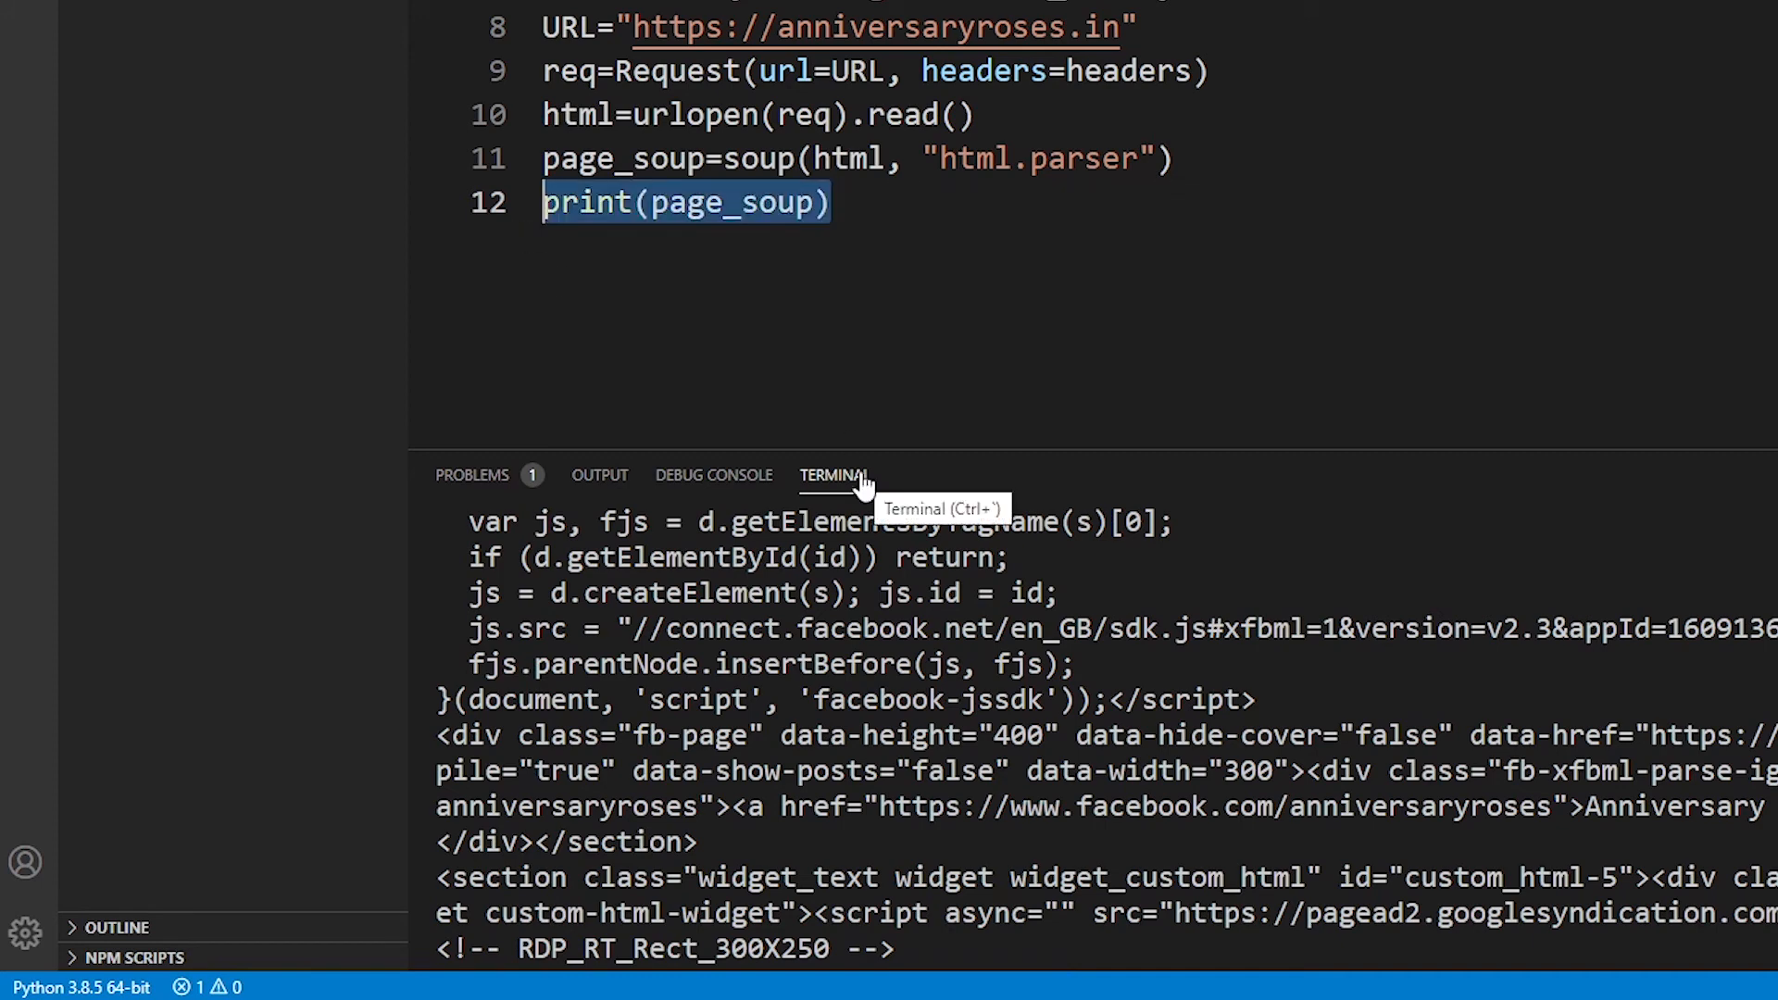
mouse_move(1106, 287)
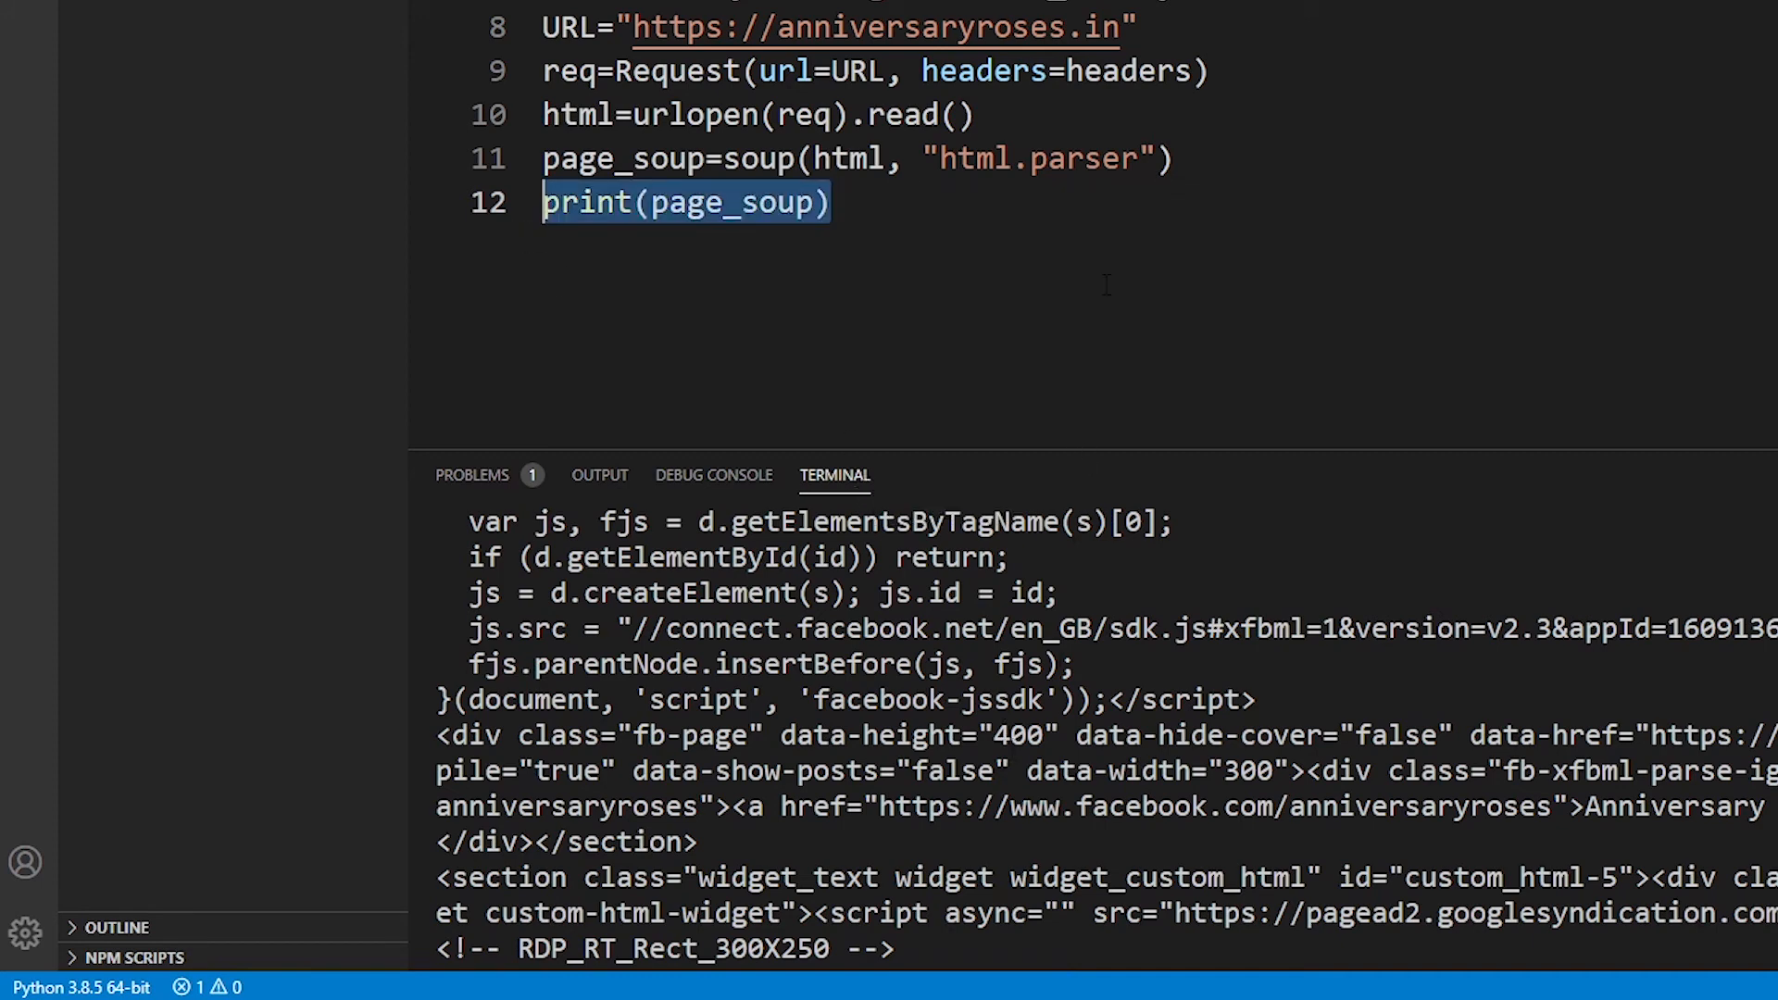
Replace print(page_soup) with containers=page_soup.find_all("h4") on line 12.
key("Delete")
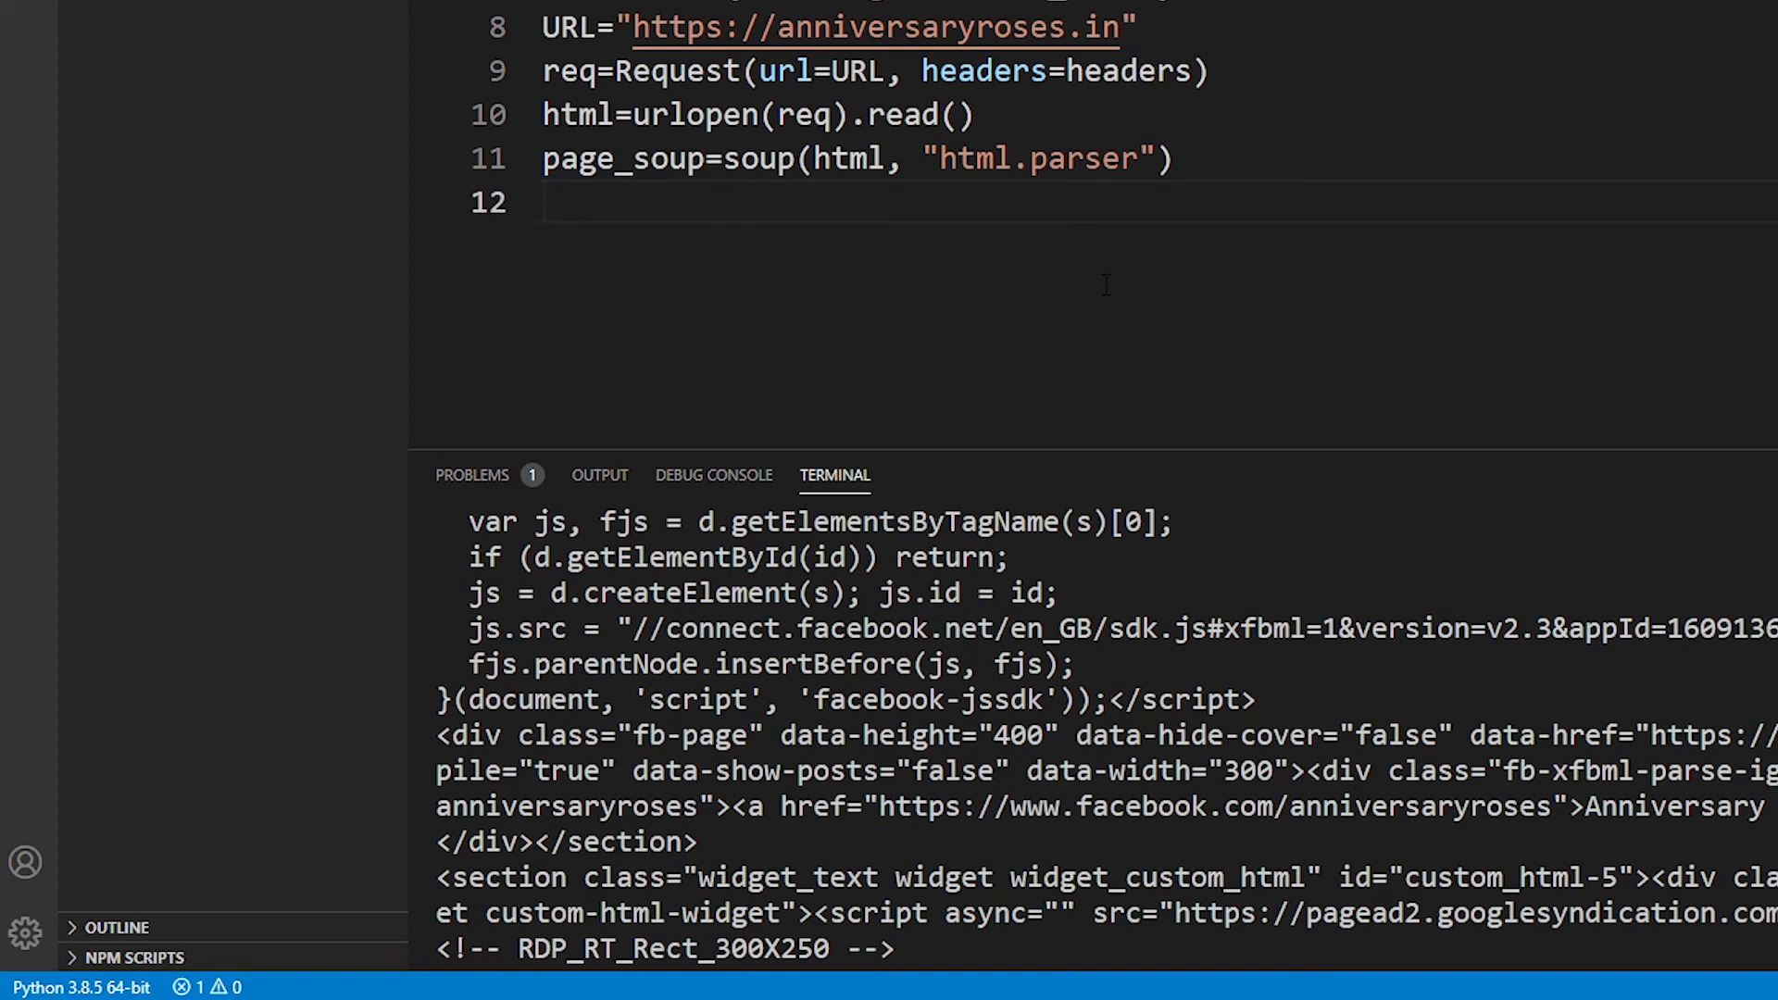
type("containers=")
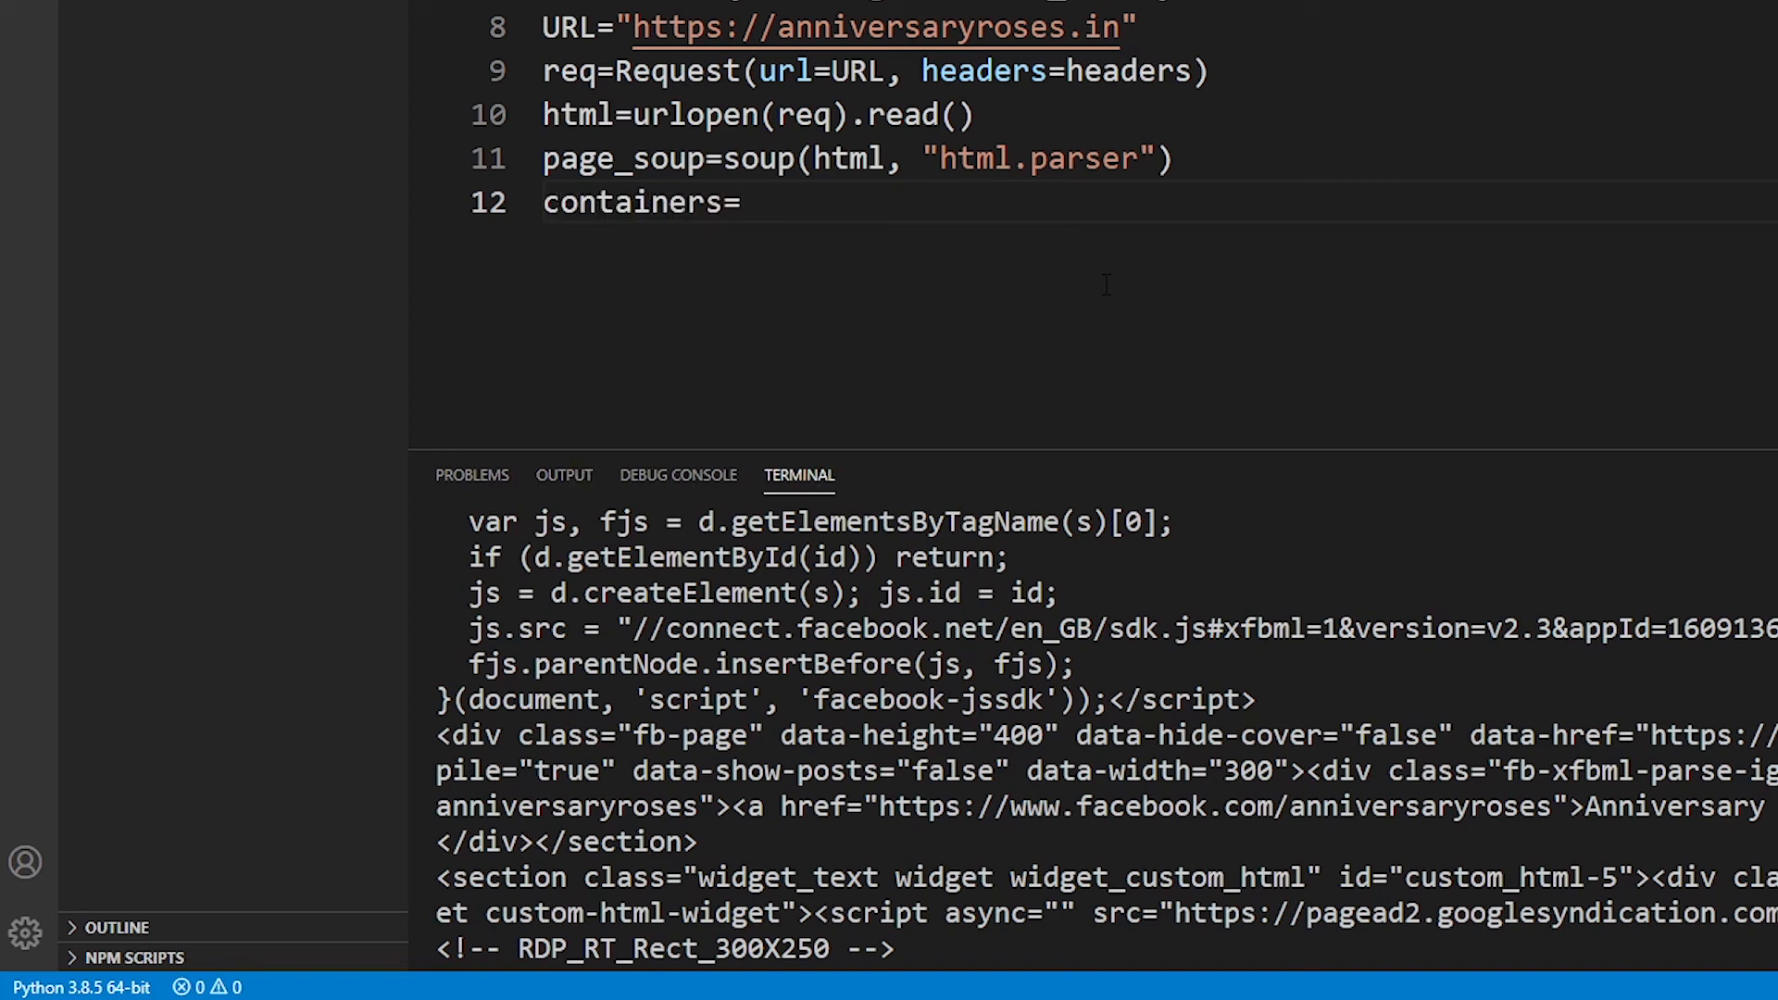
type("page_s")
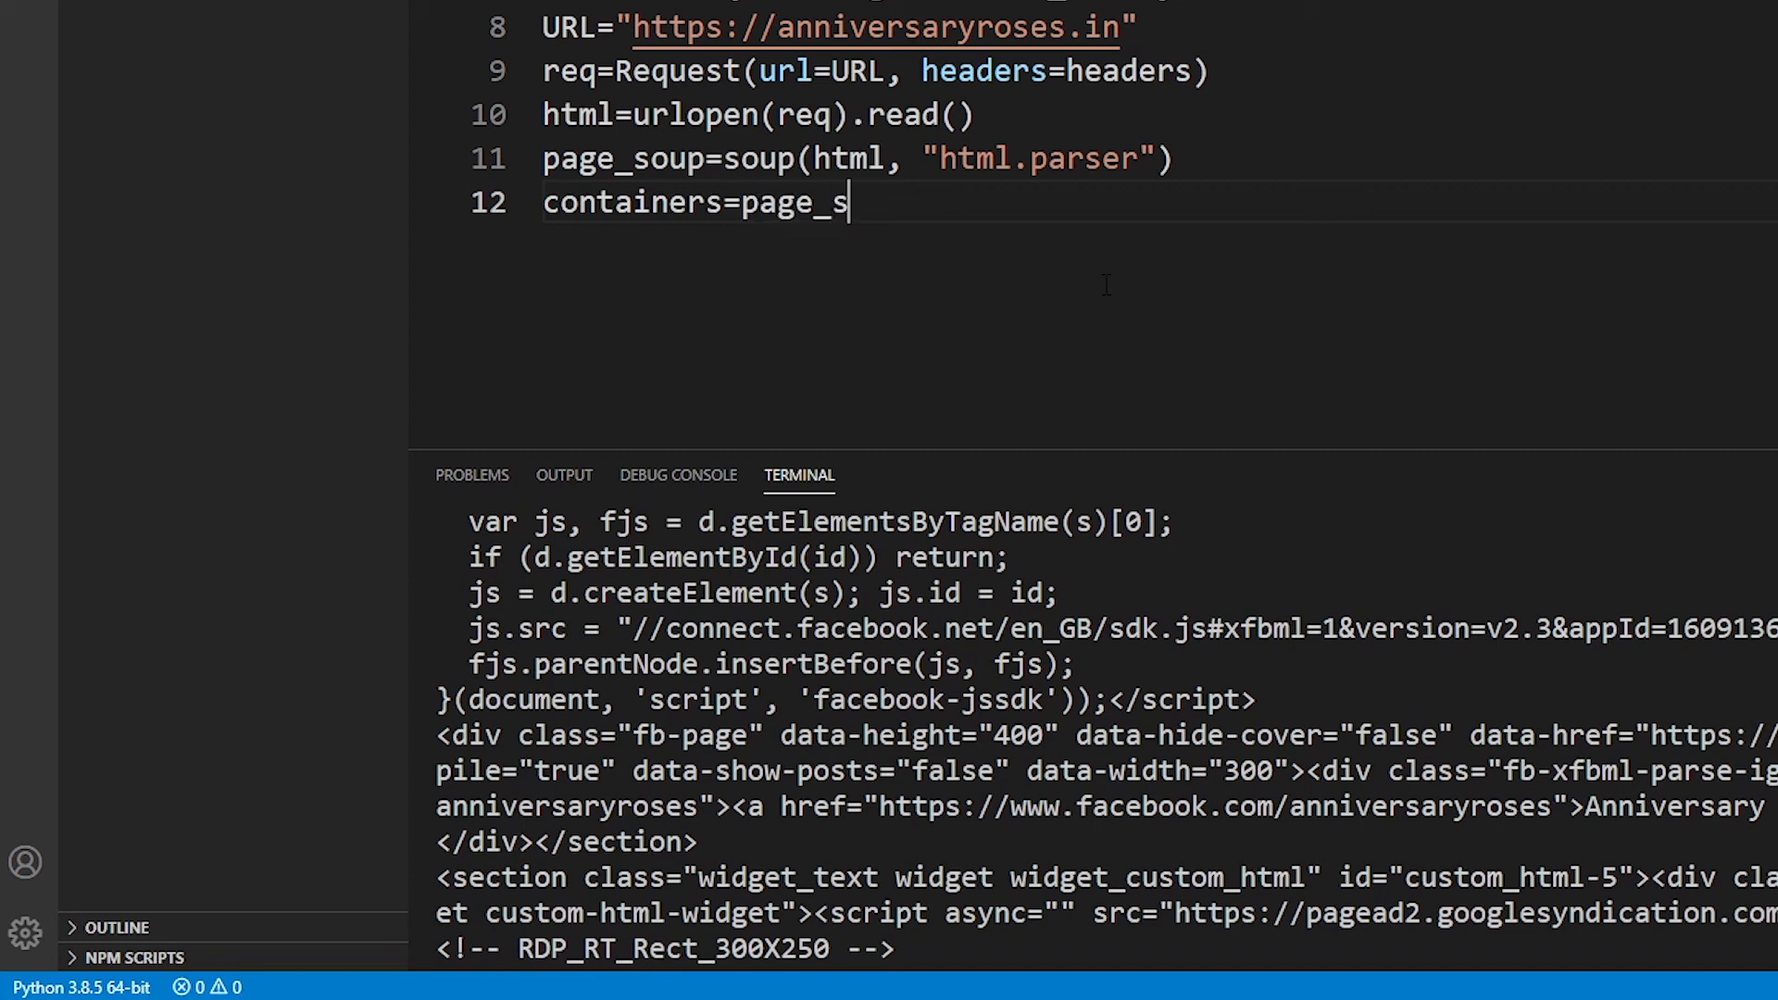
type("oup")
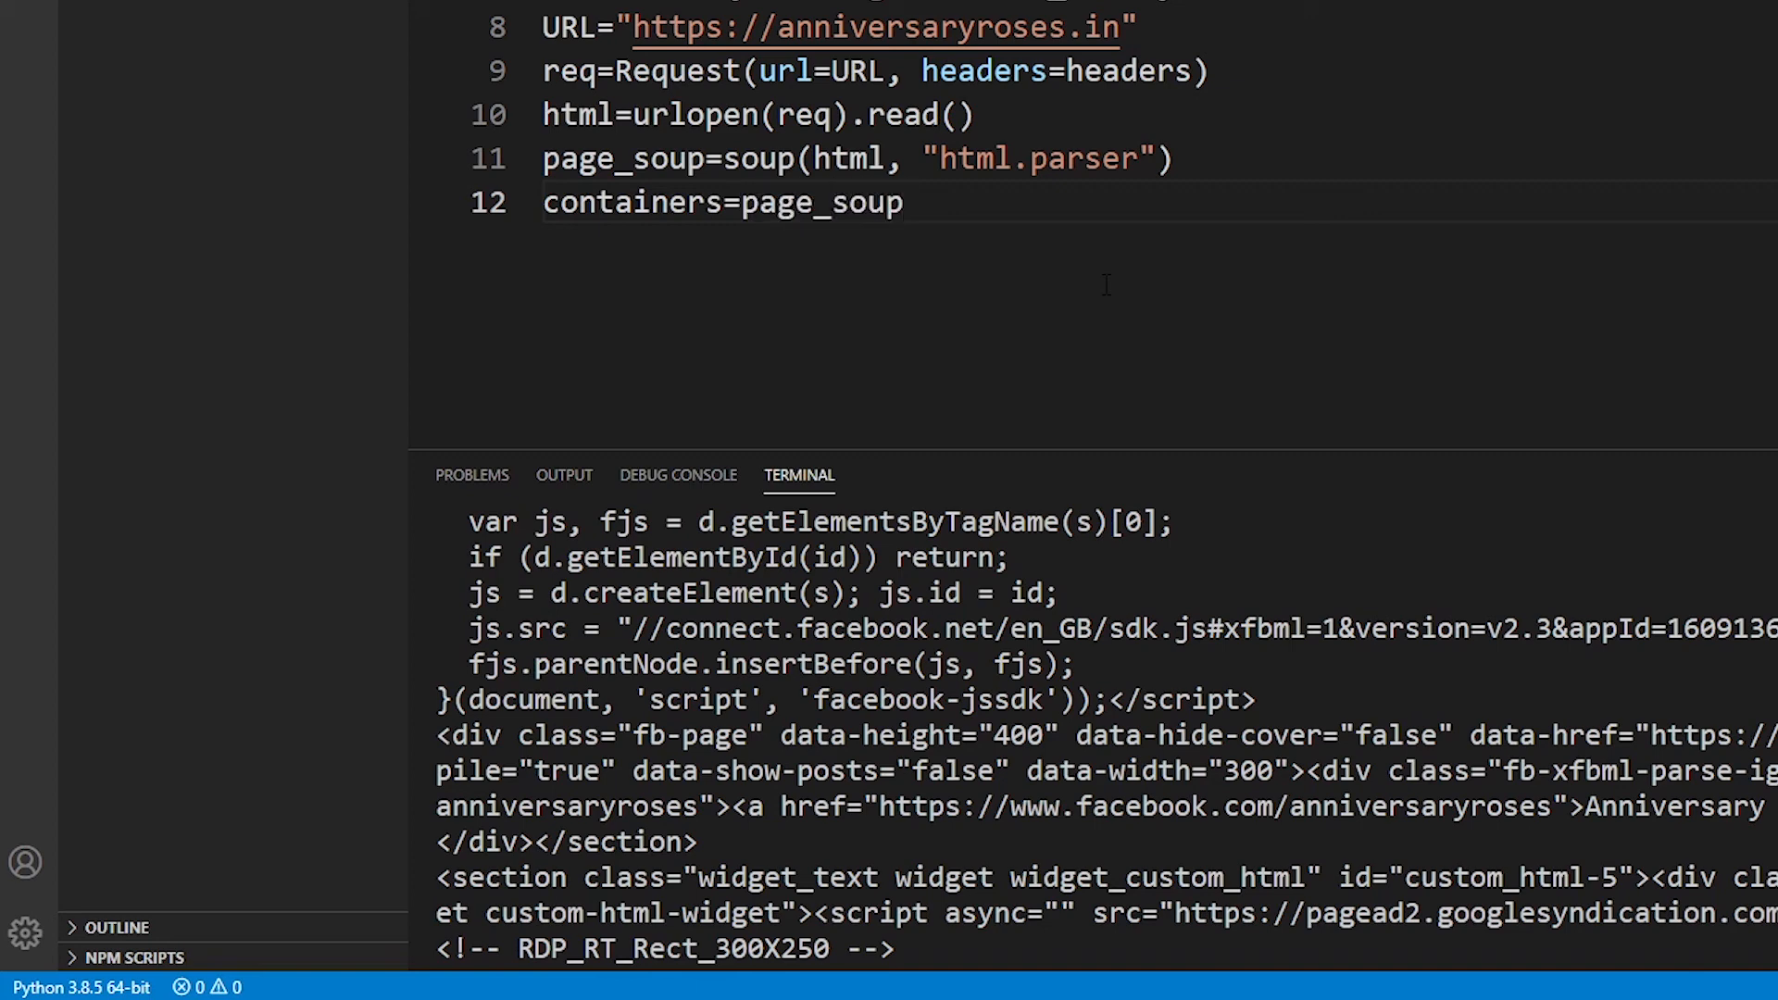
type(".fin")
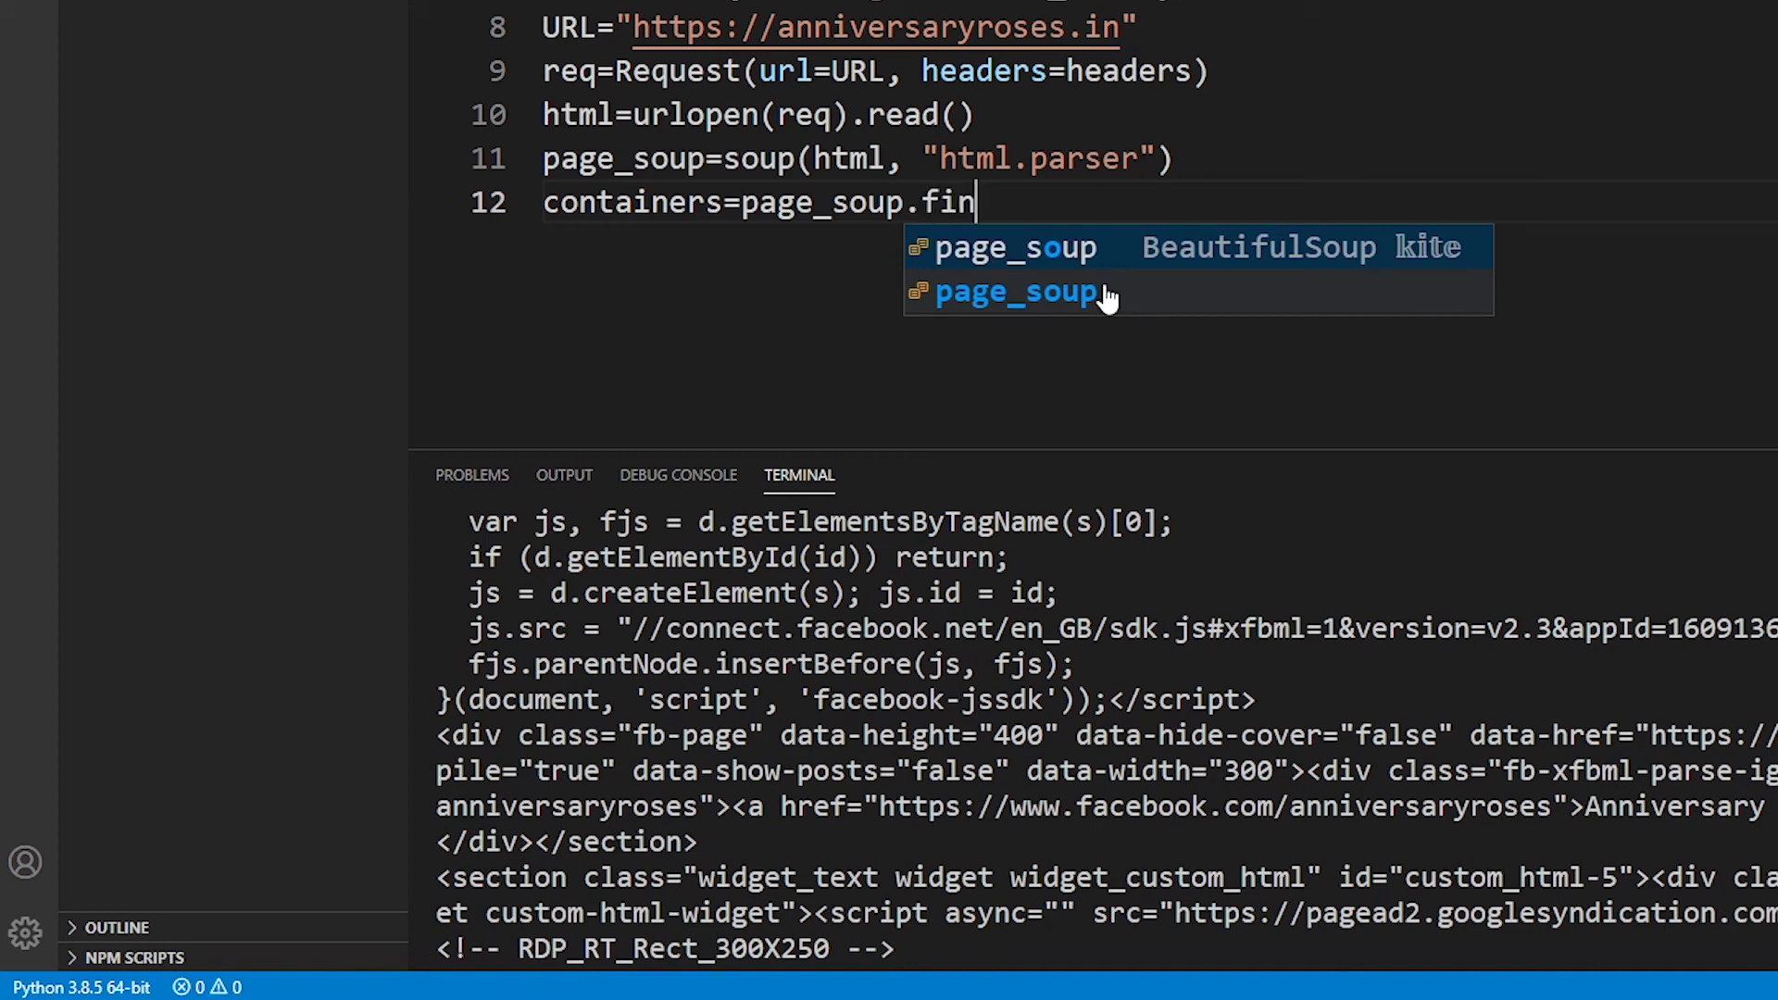
type("d_all()")
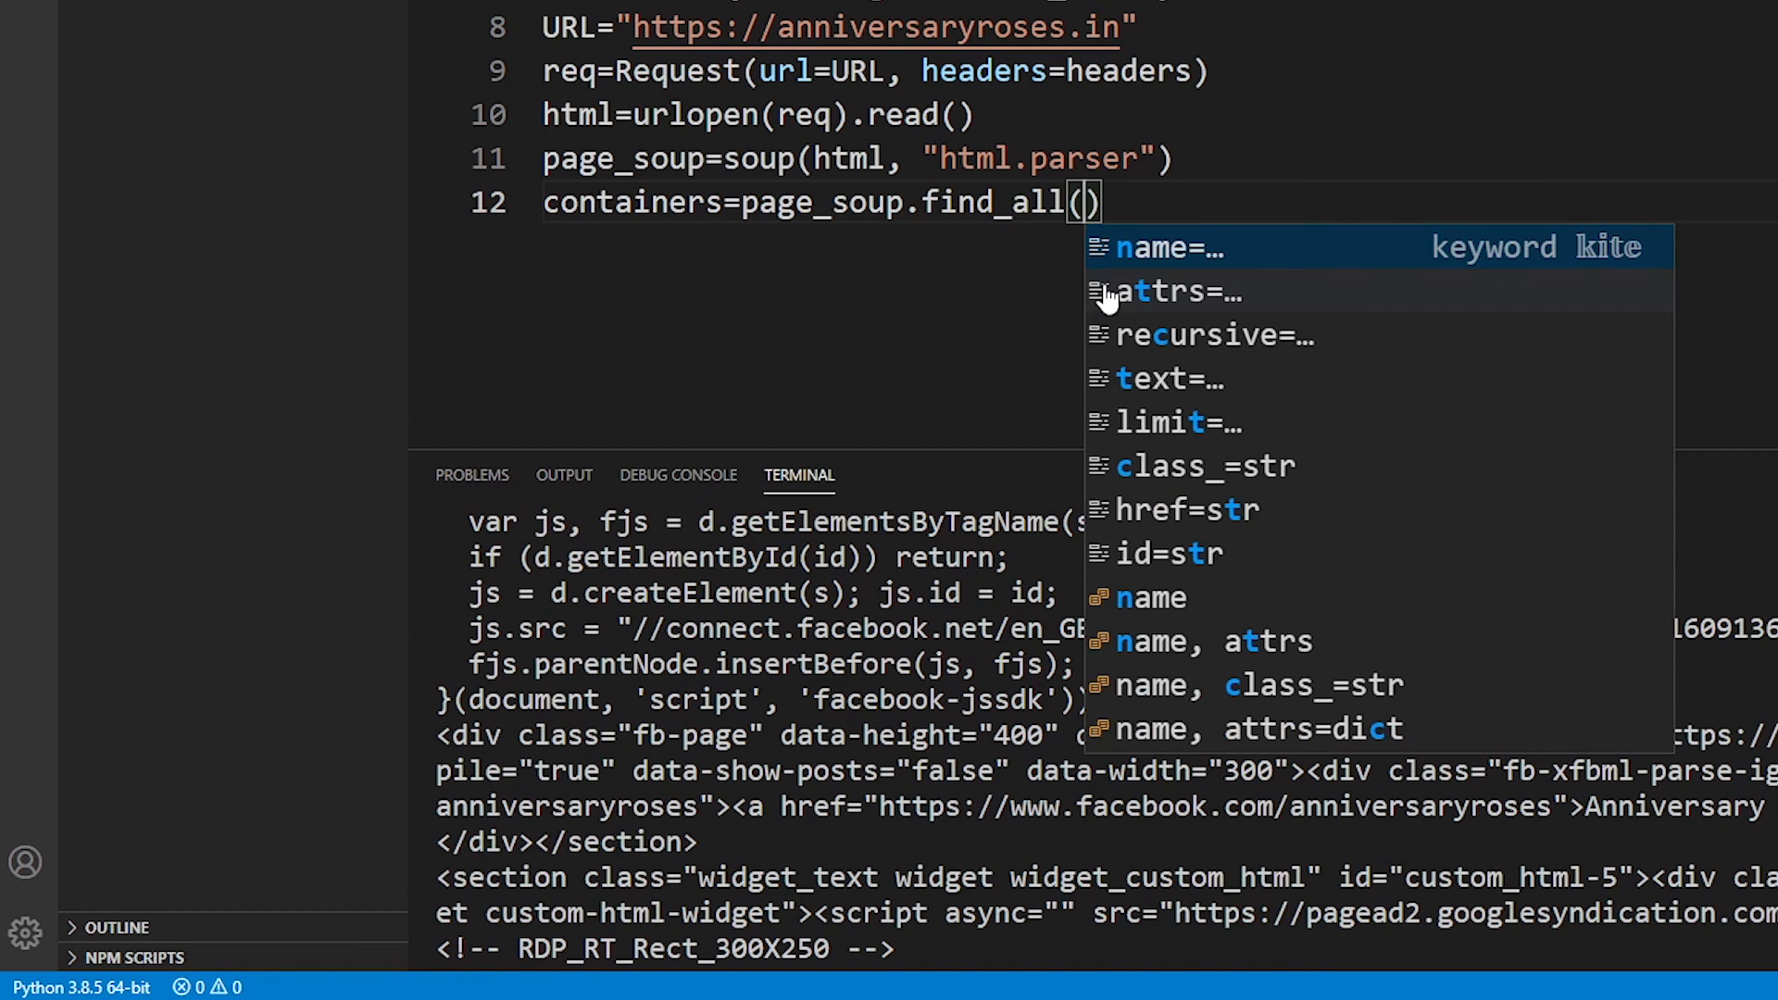
type("\"h4\"")
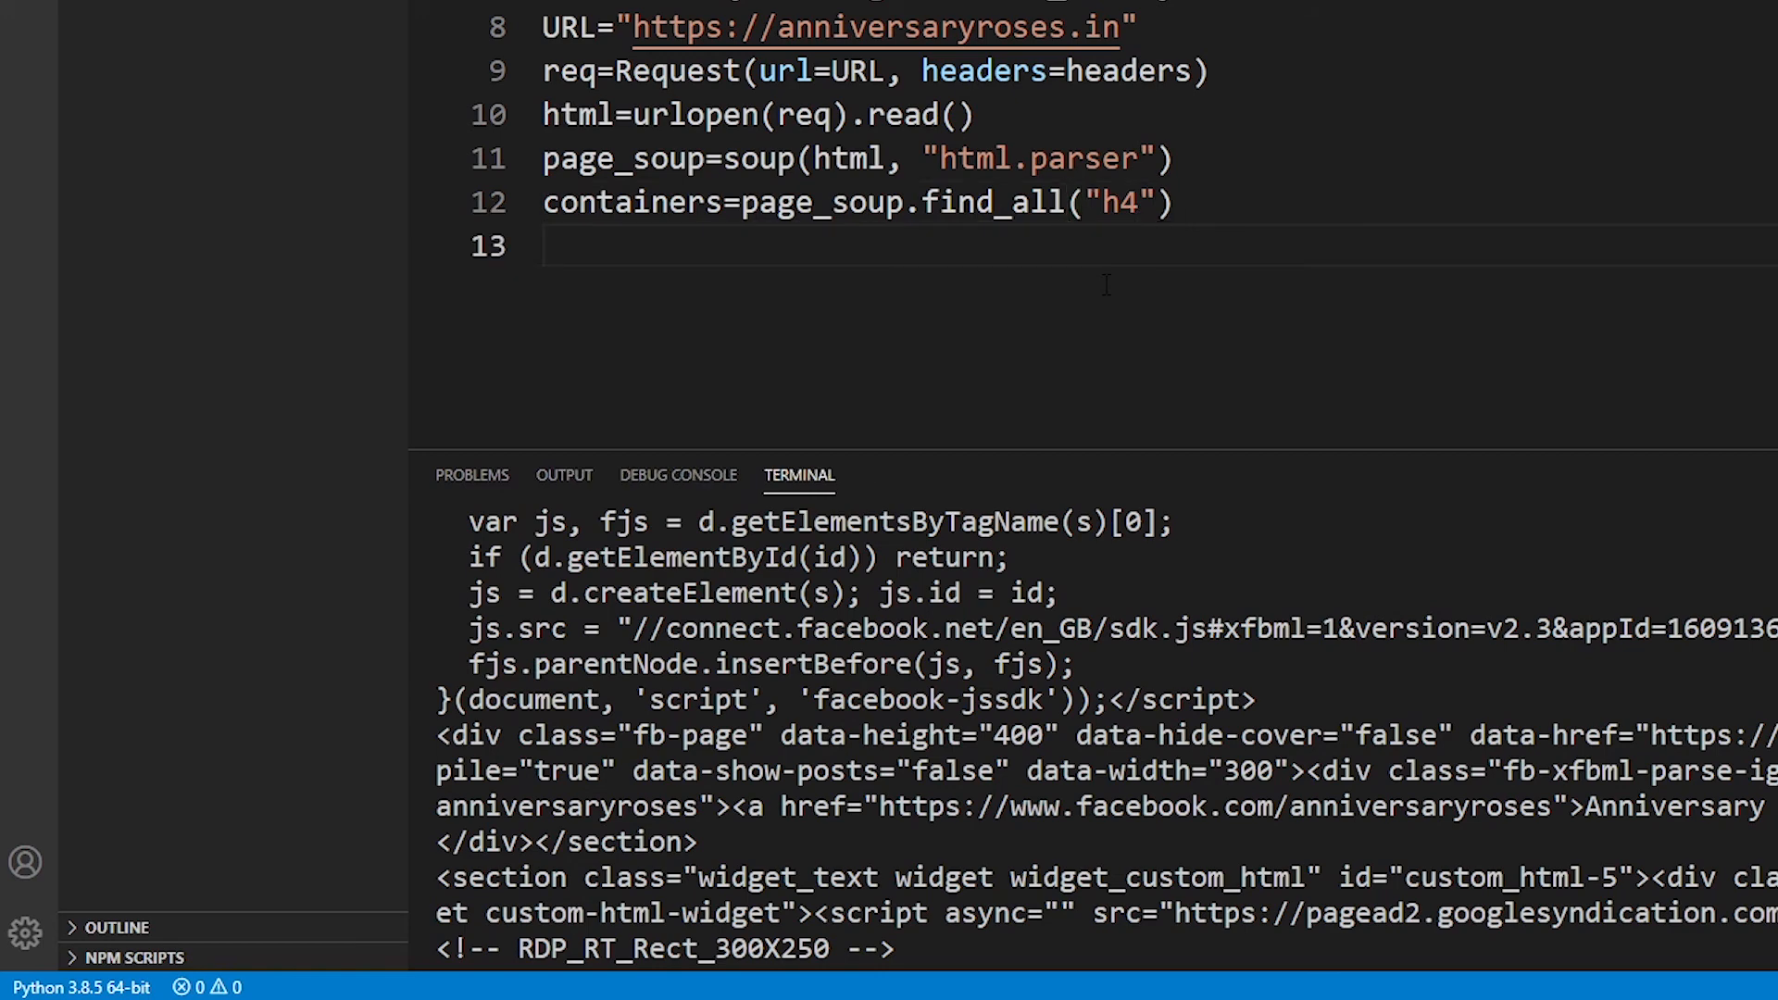
Add print(containers) and run the file, listing the h4 entry-title elements.
type("print(con")
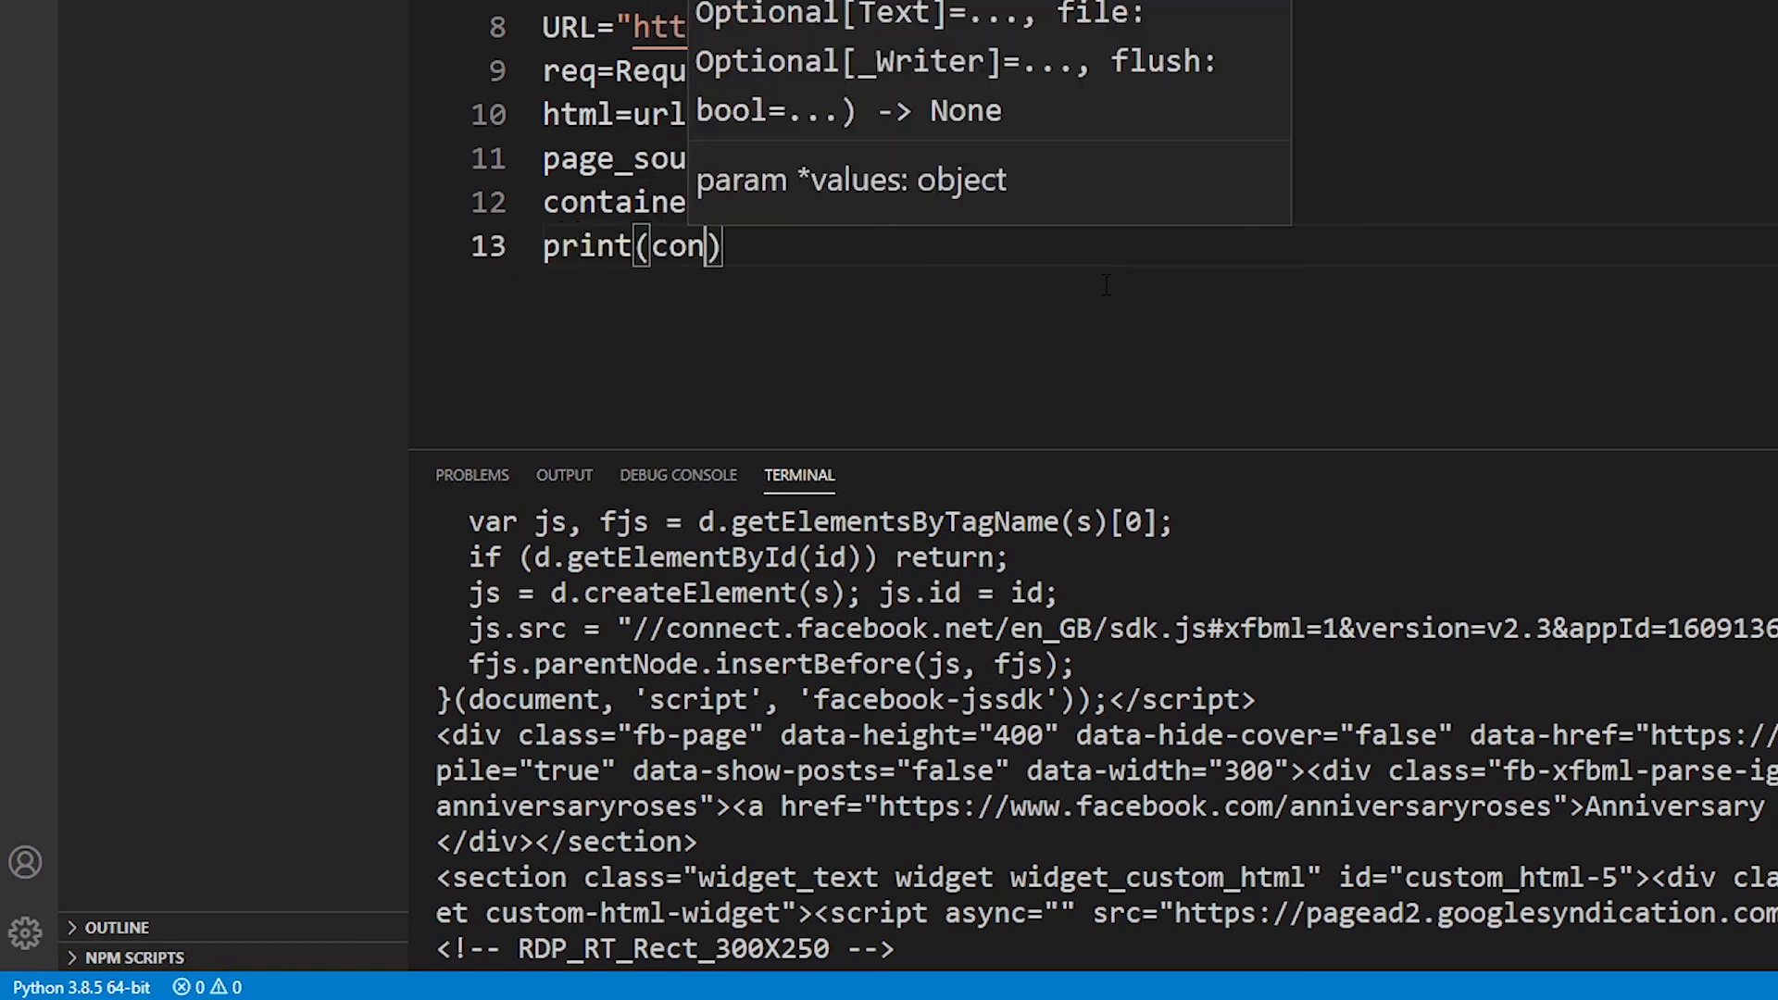
type("ta")
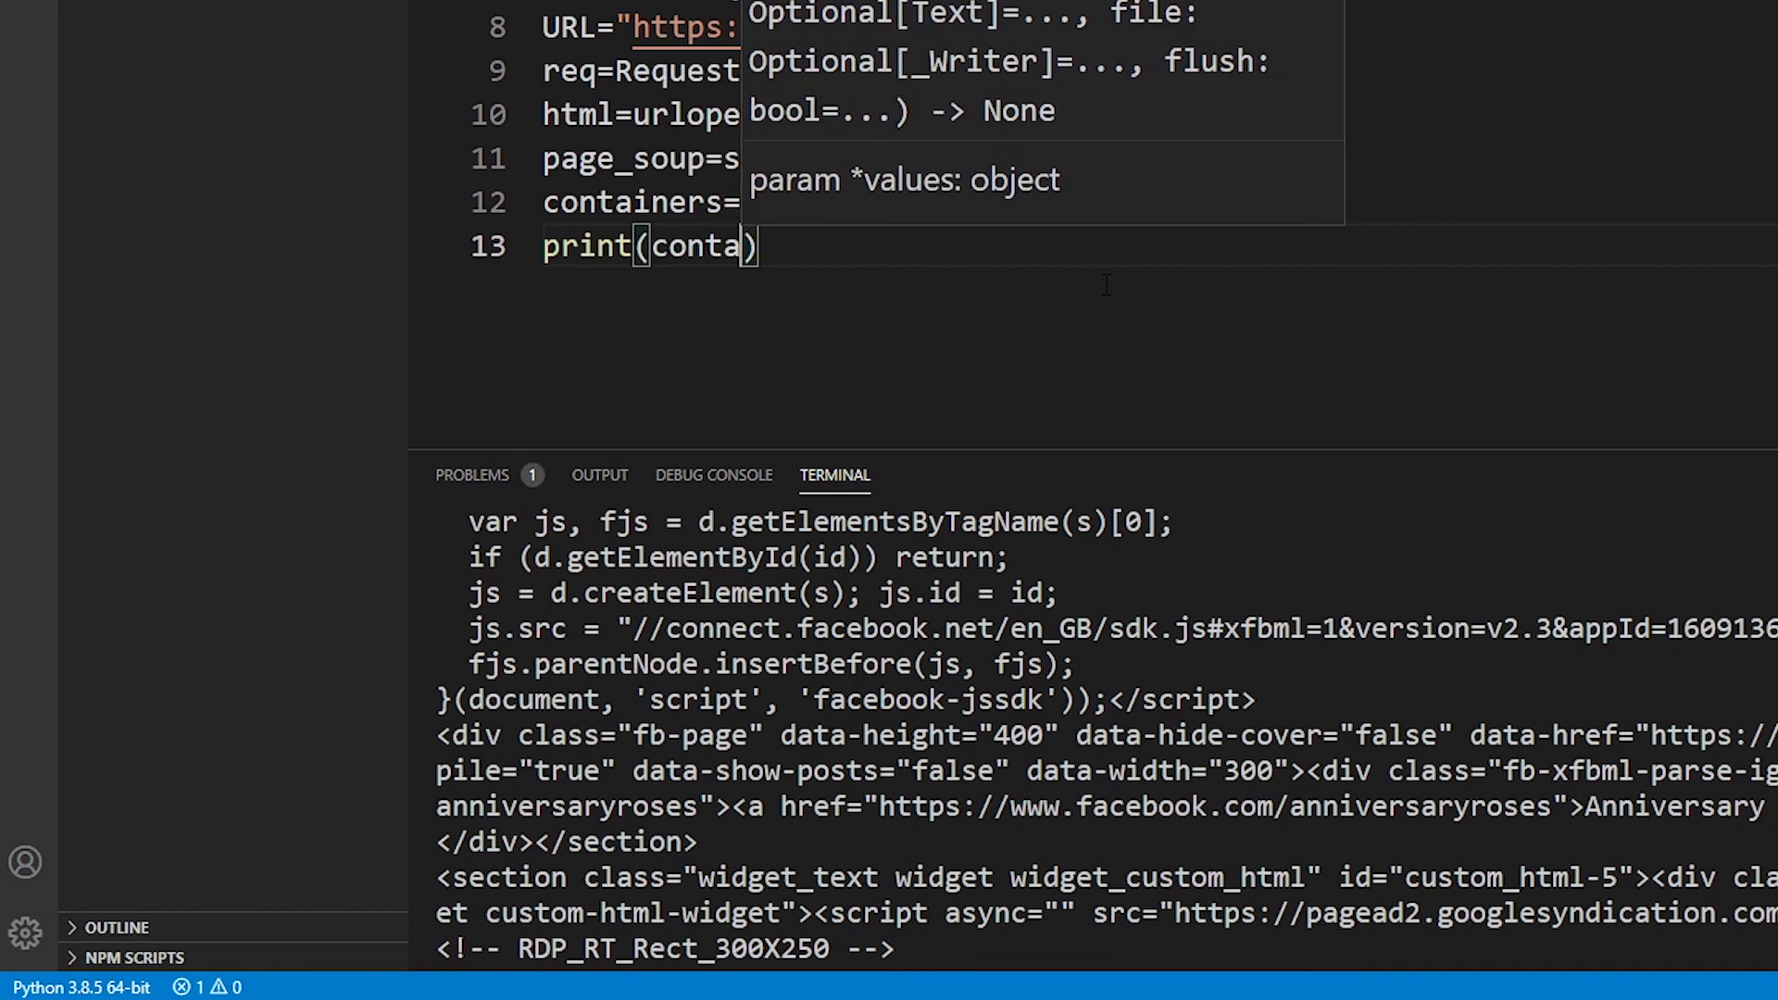
type("iners")
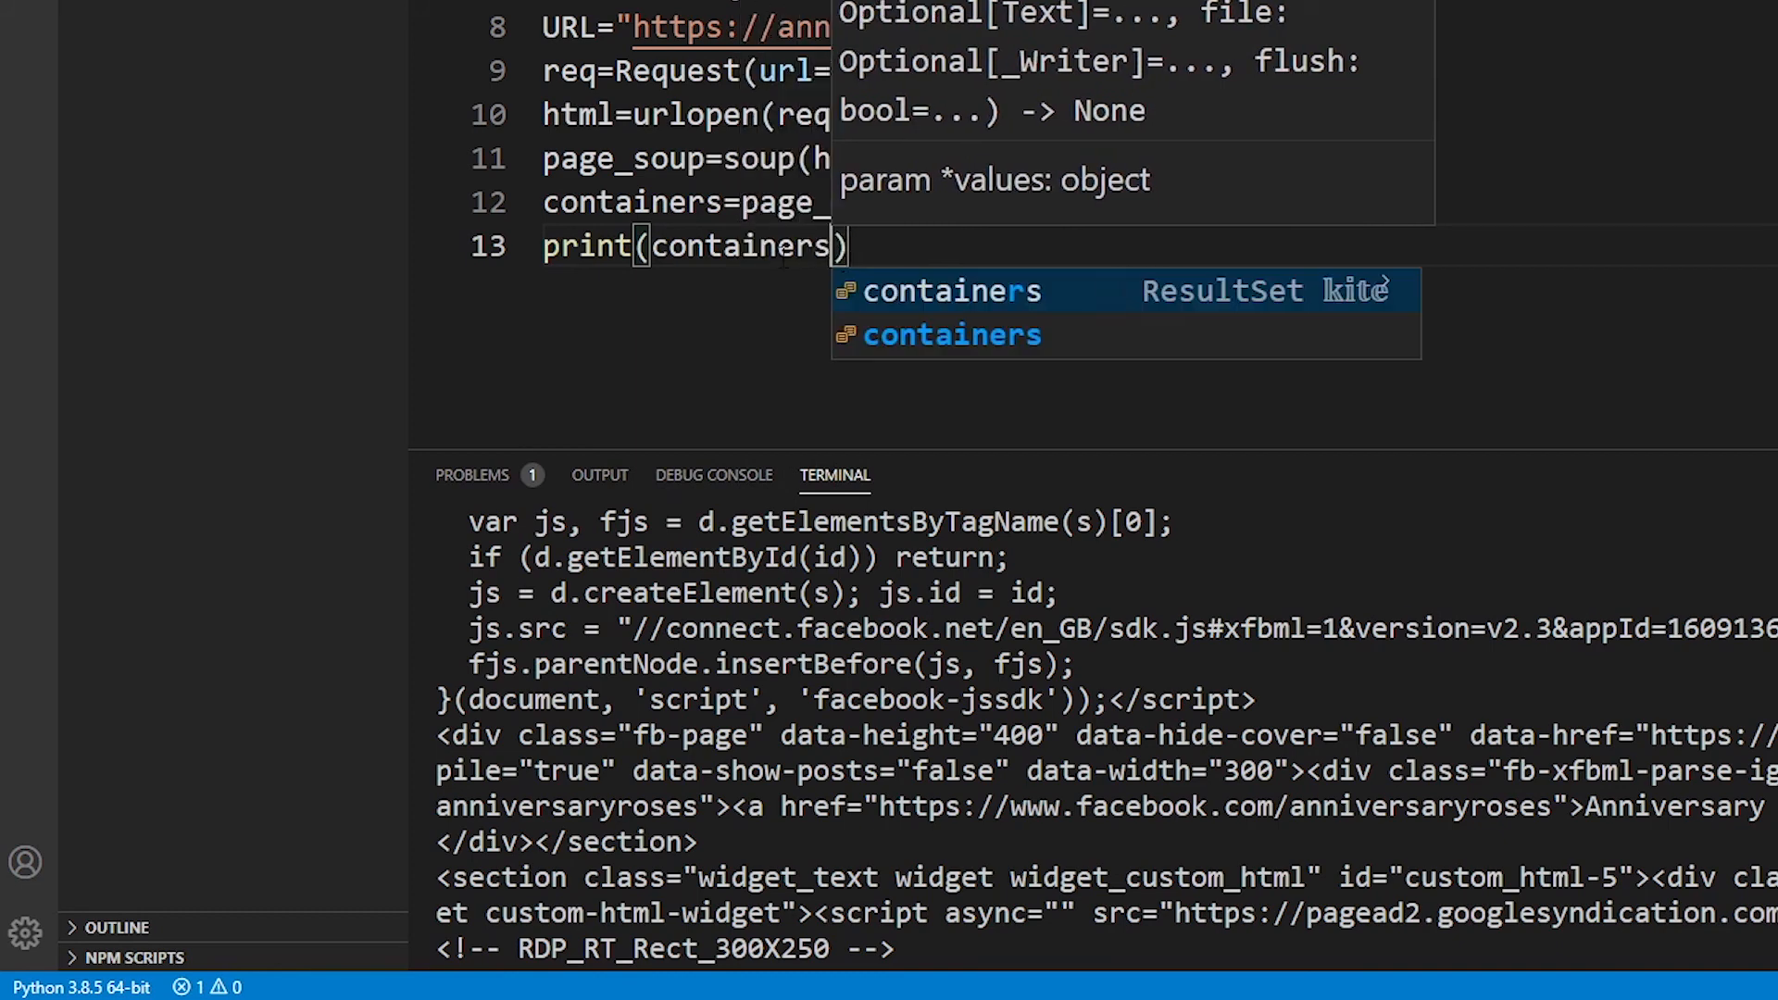
right_click(698, 247)
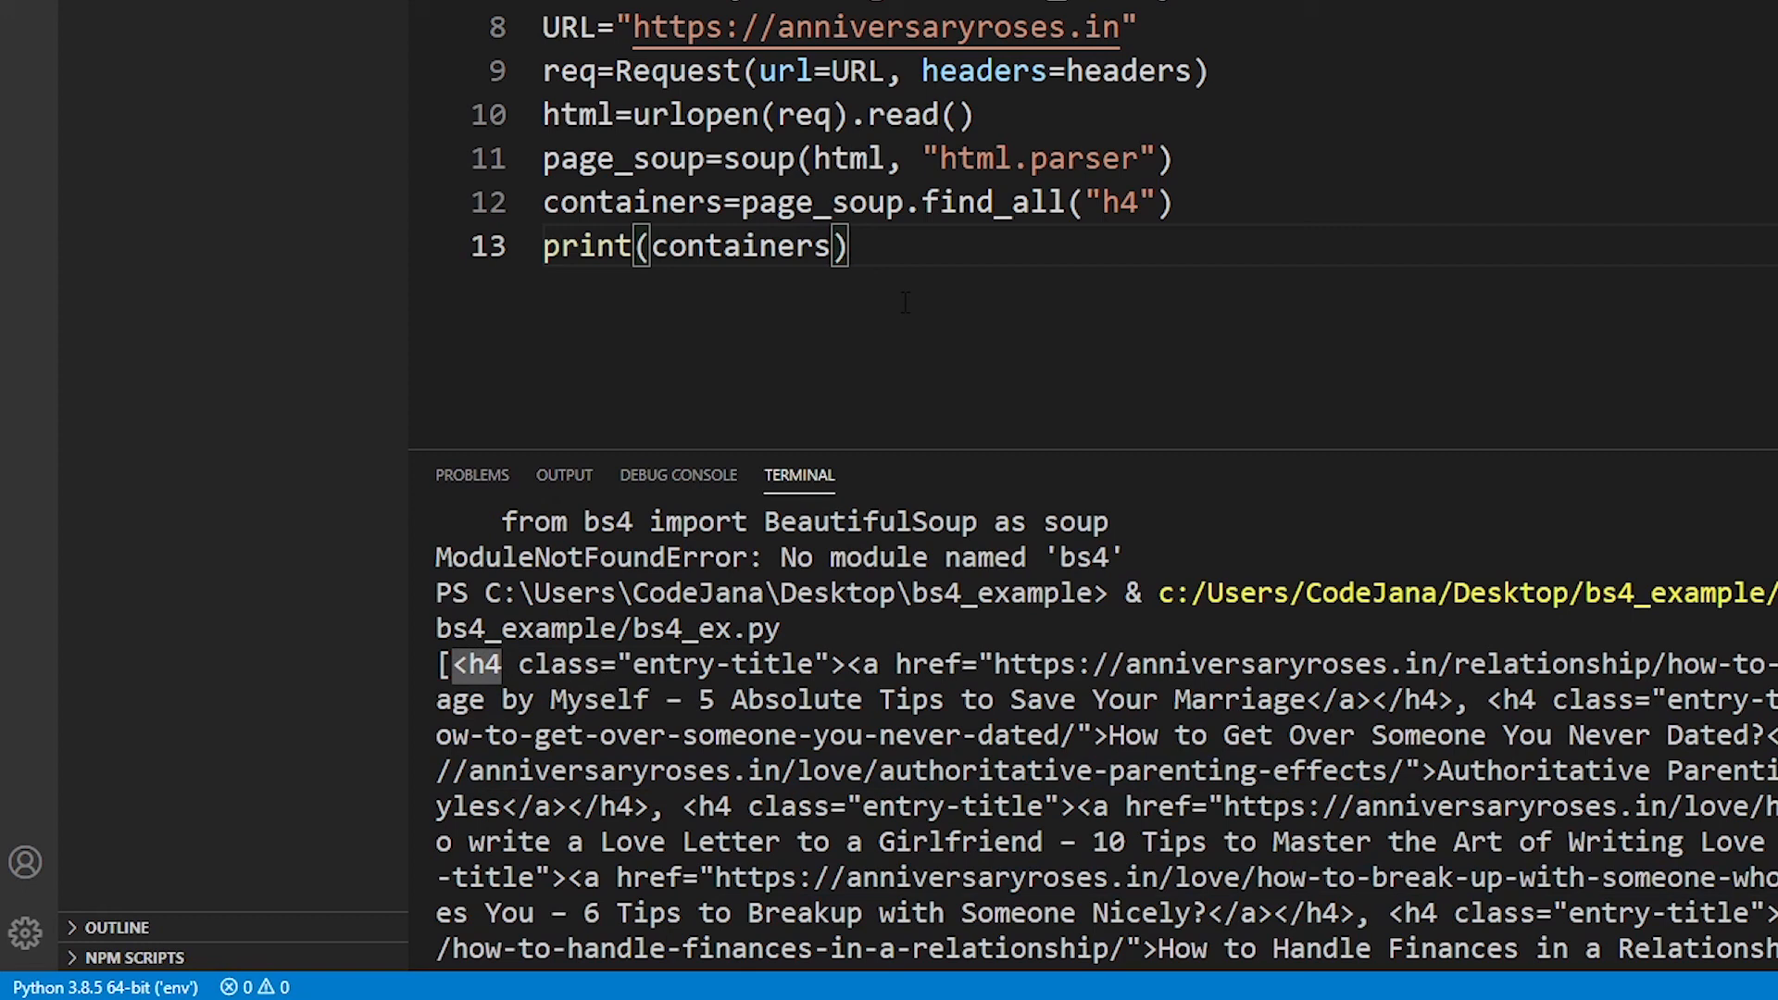
triple_click(693, 246)
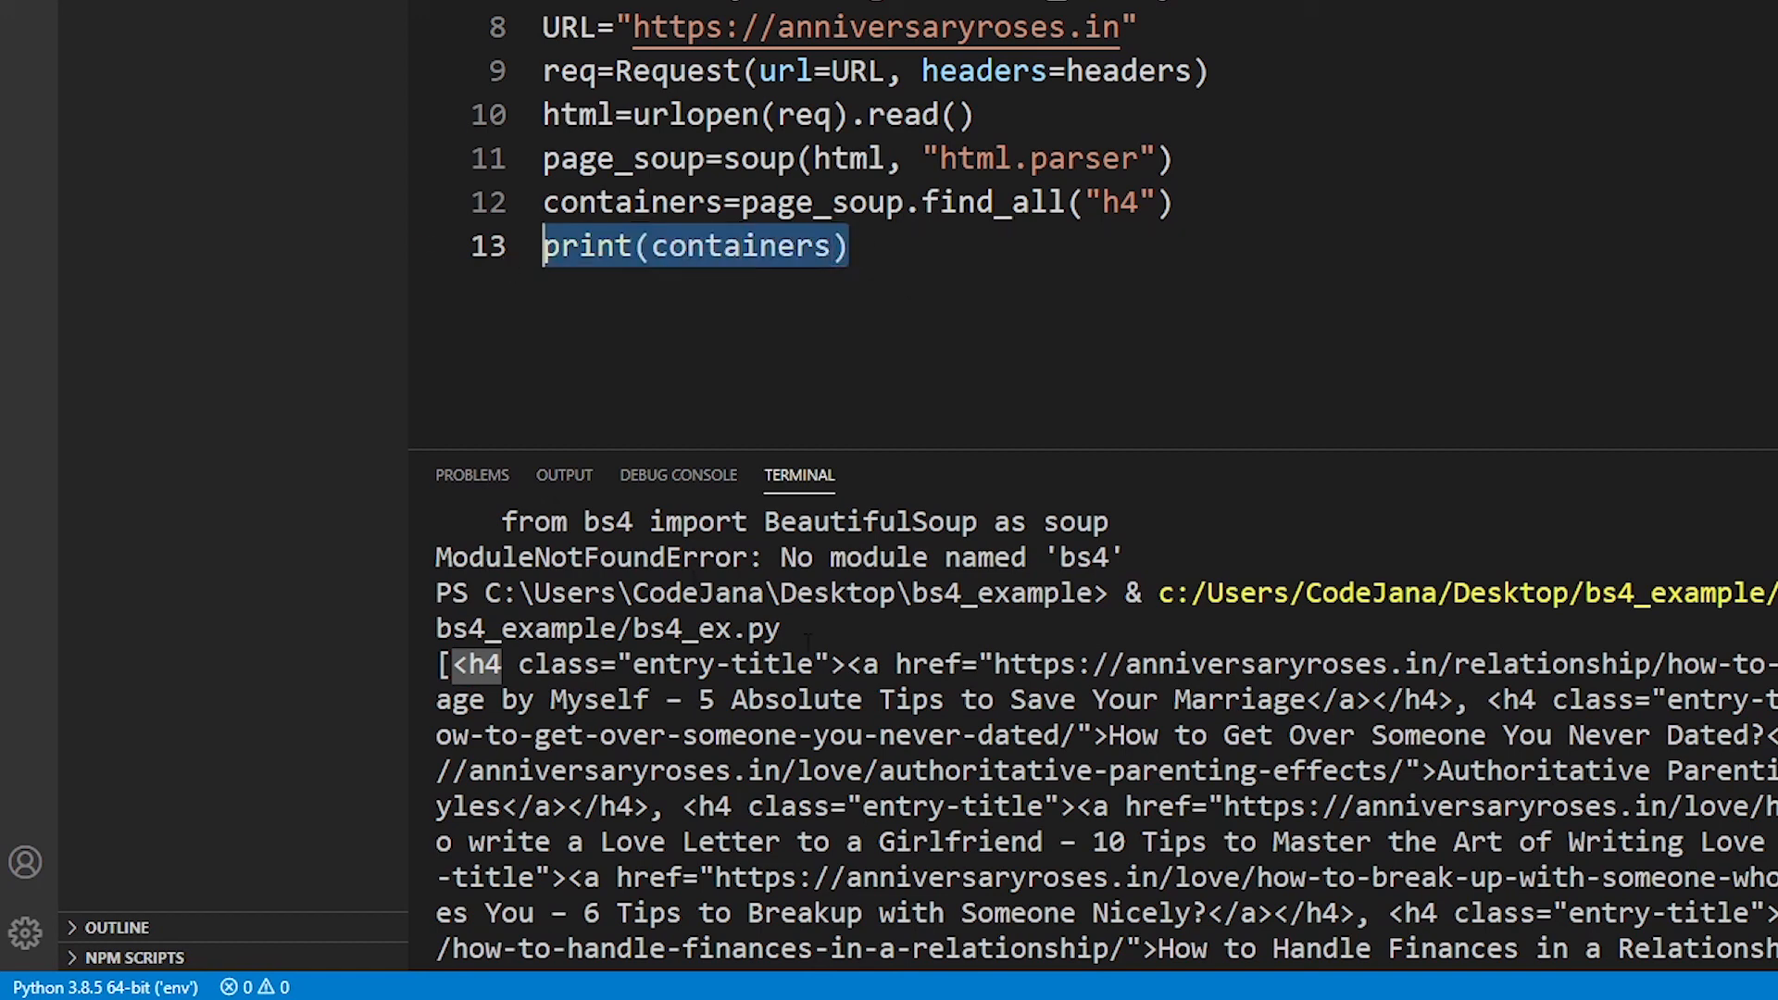
Write 'for i in containers:' with print(i) and rerun the file.
type("for i in c")
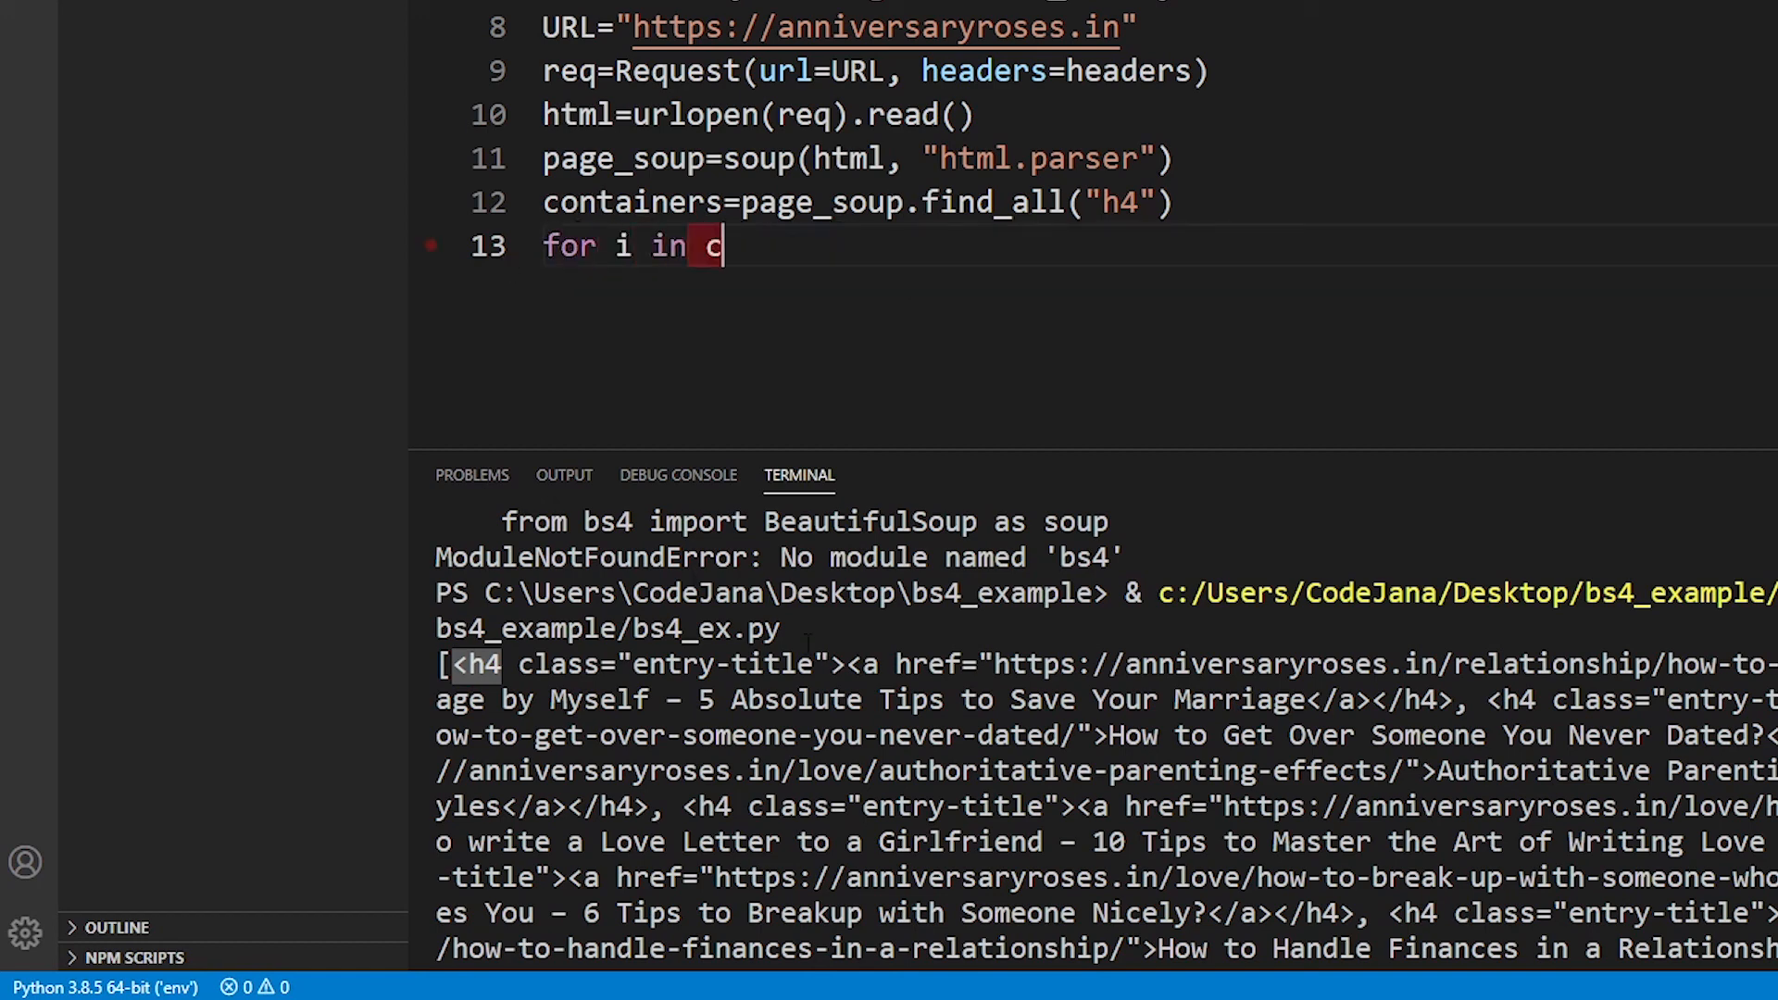
type("ontainers:")
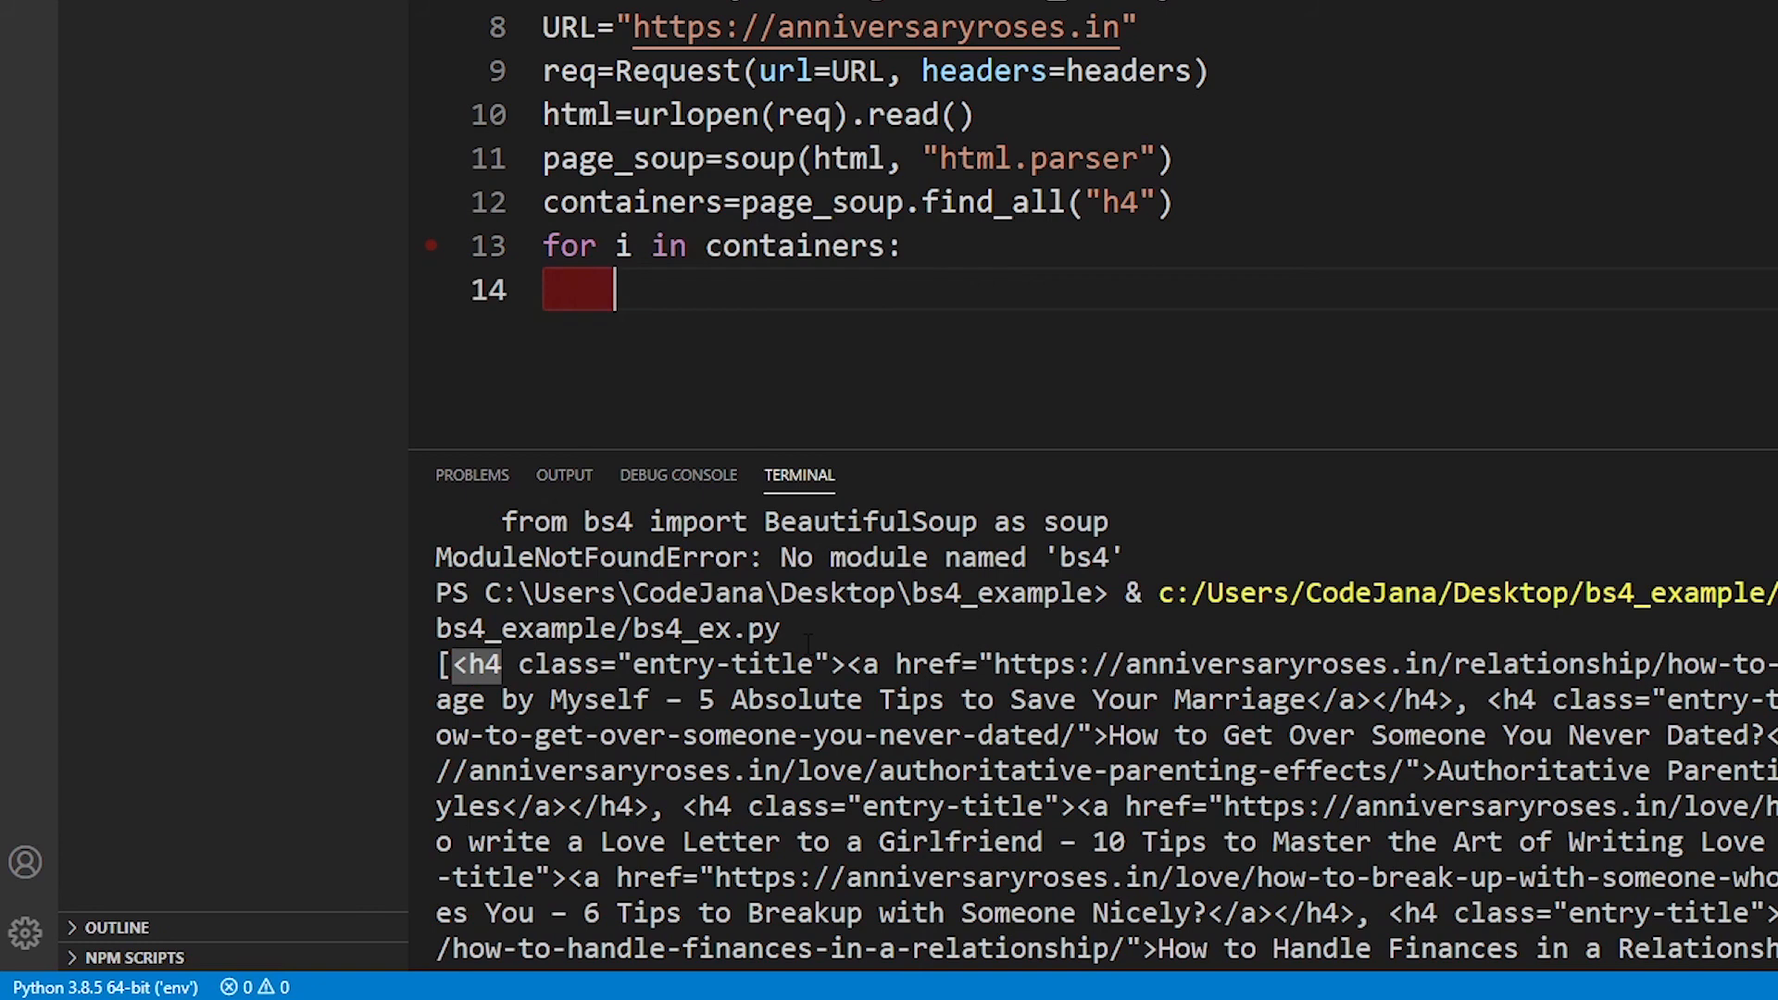
type("print(i)")
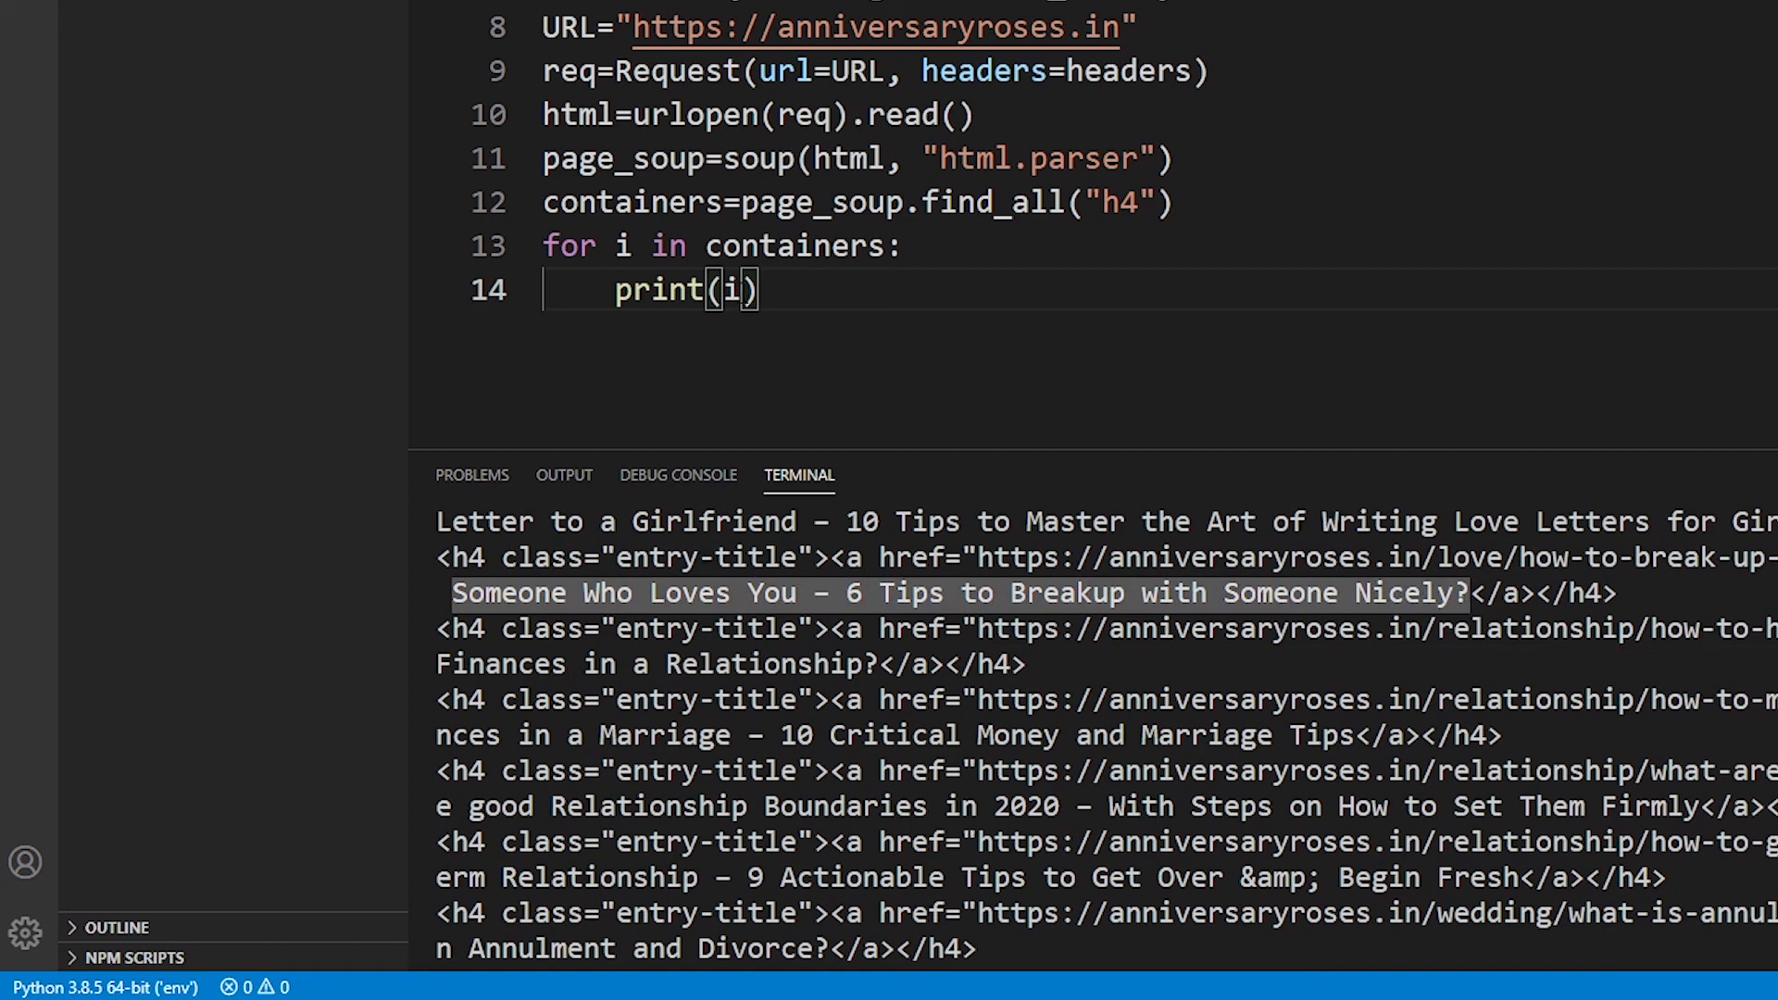
Change print(i) to print(i.text) and clear the terminal with cls.
type(".te")
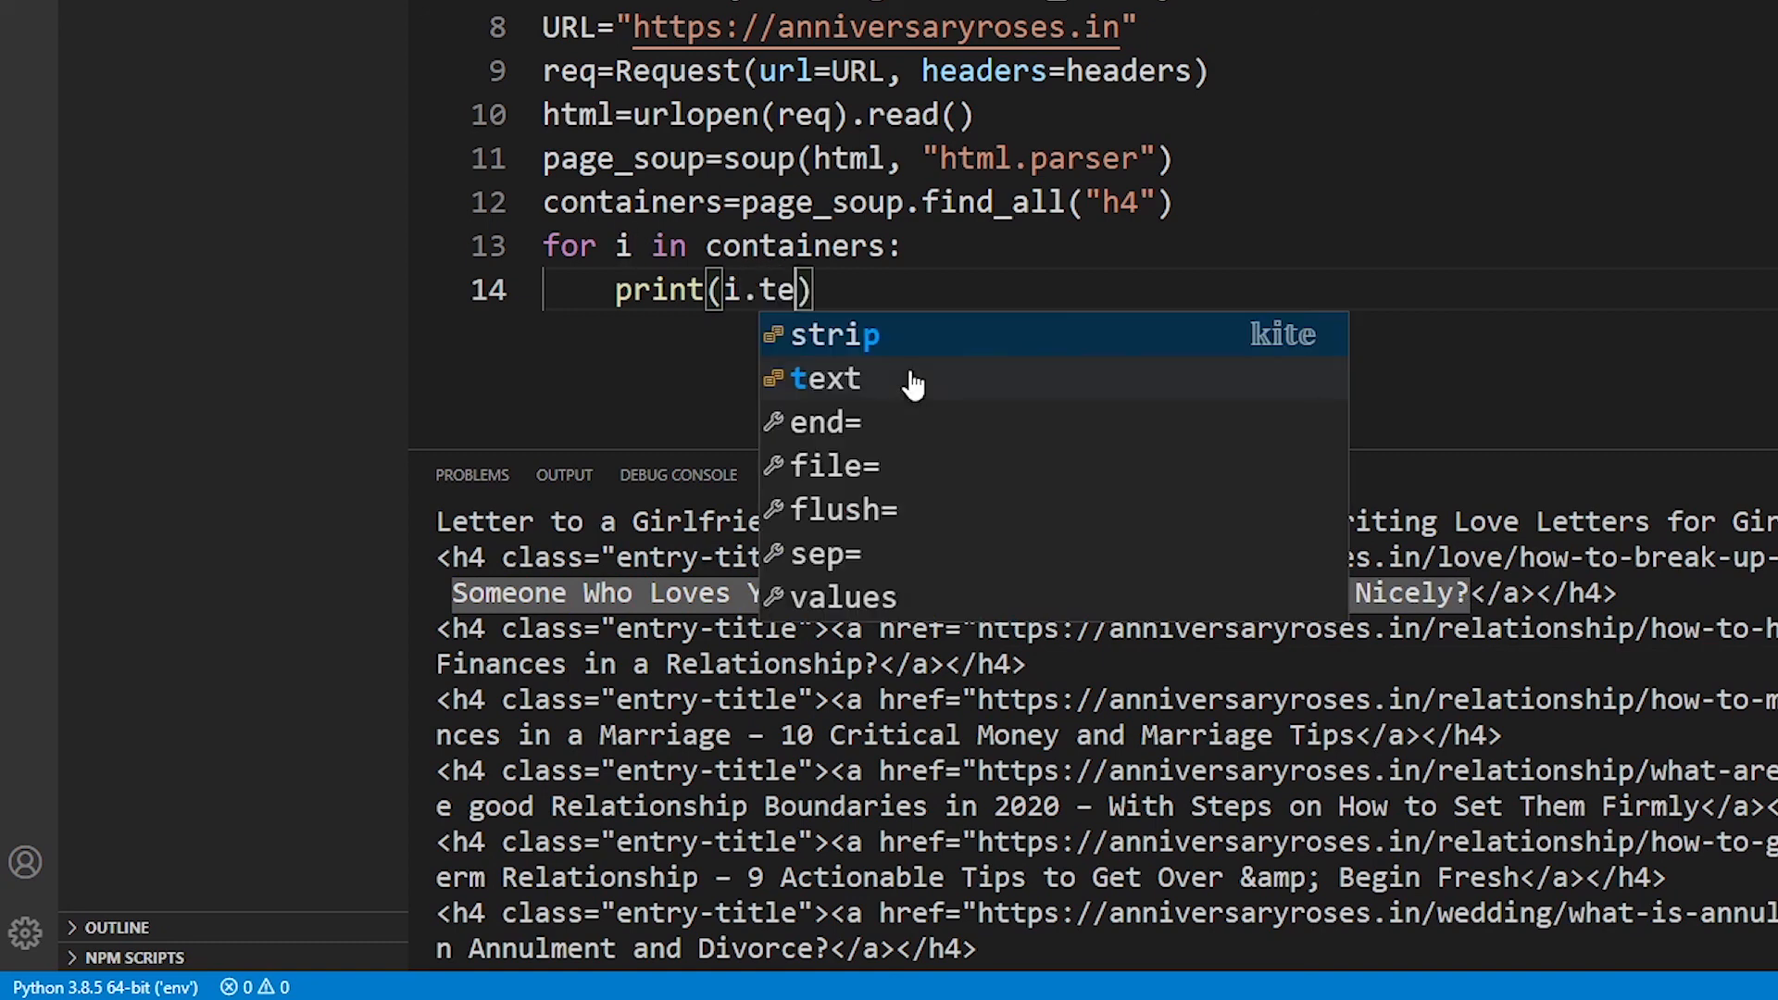
left_click(826, 378)
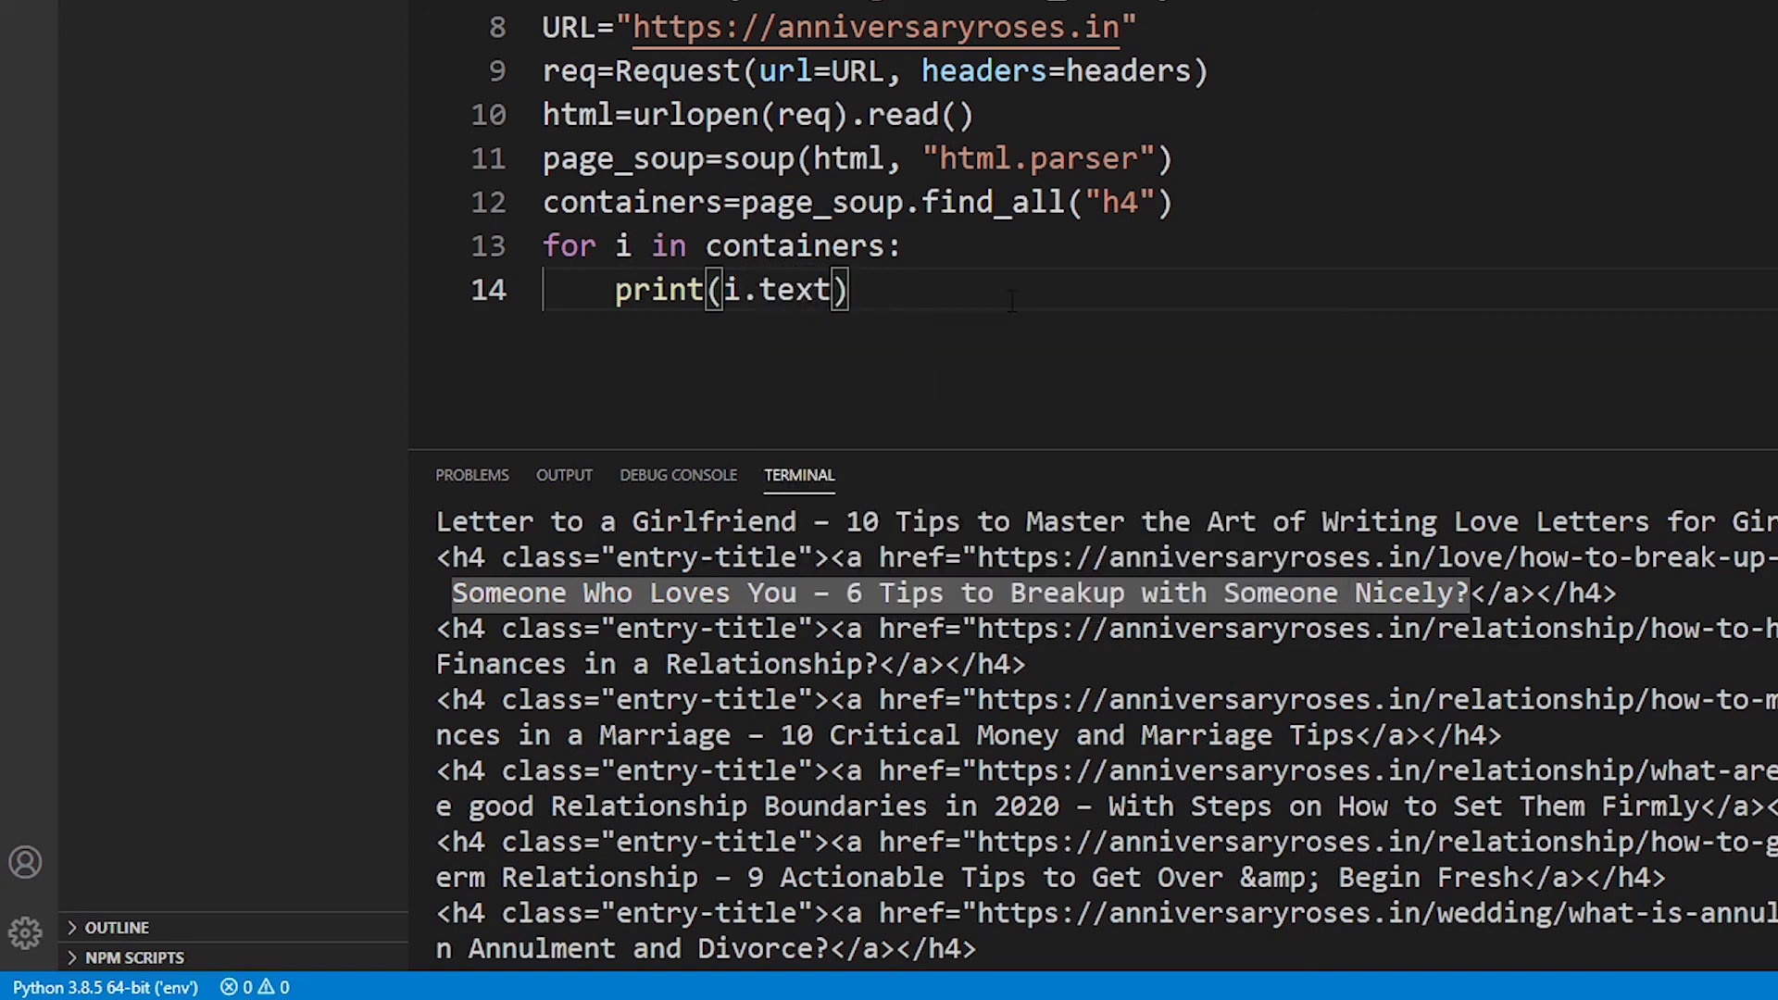
type("cls")
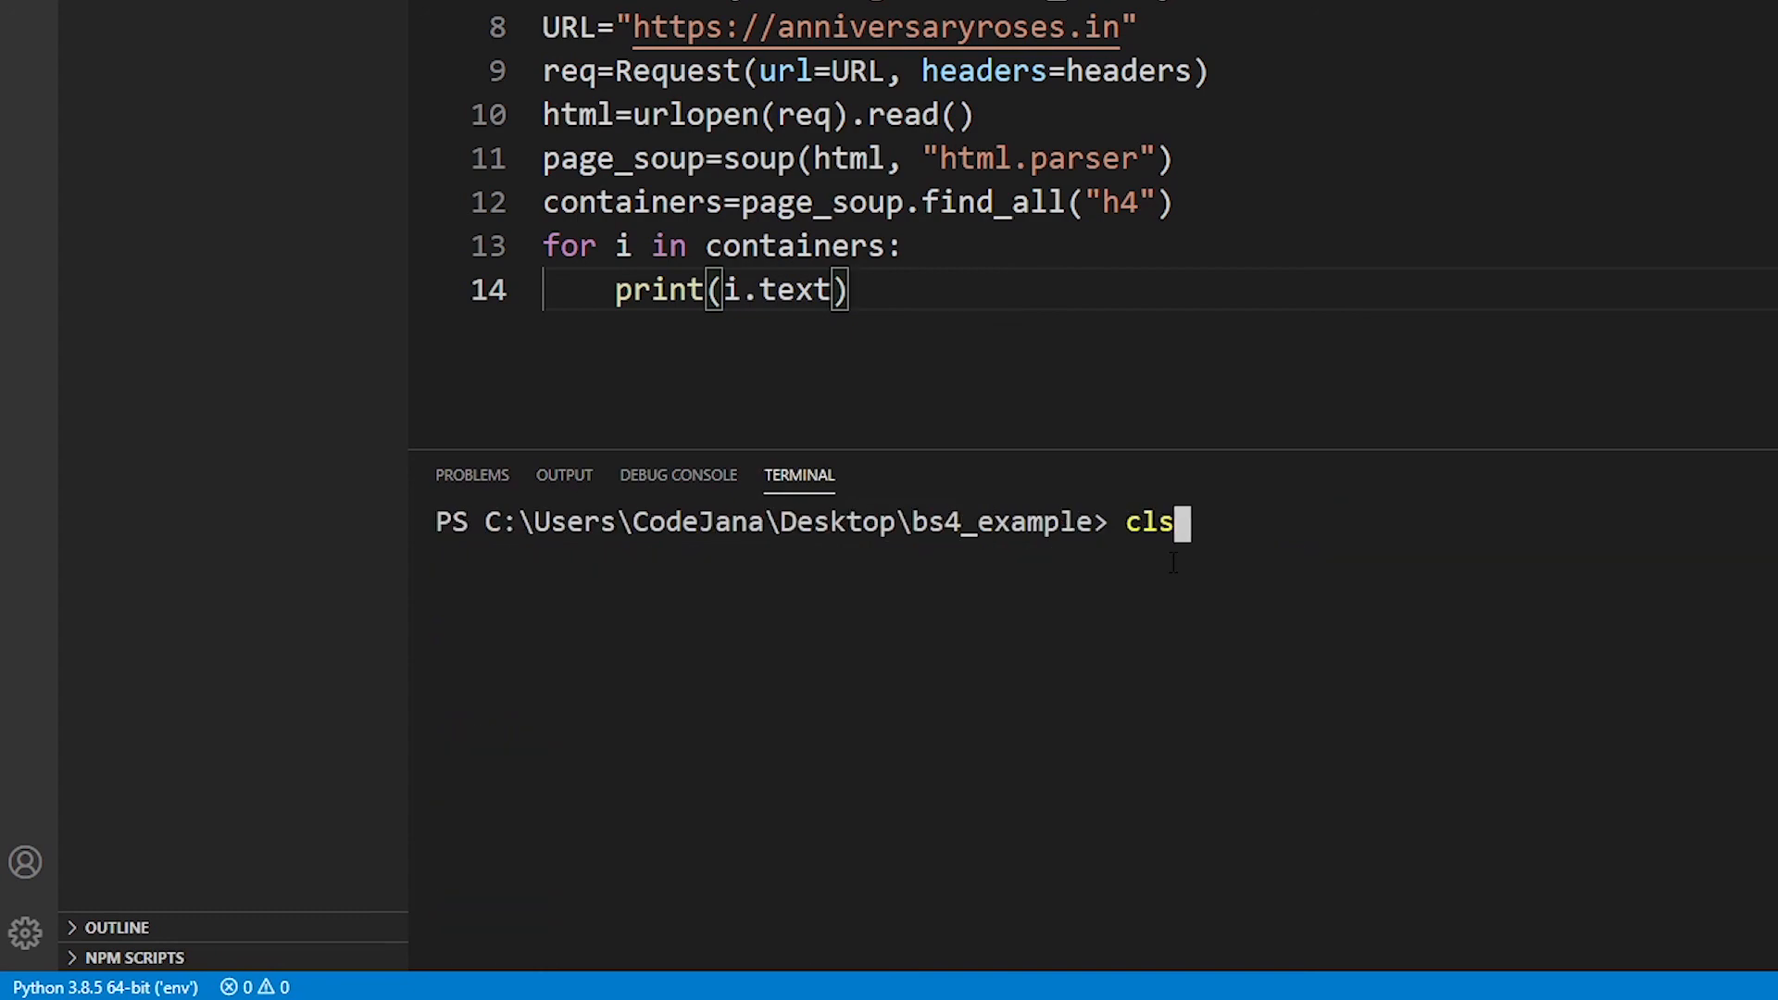